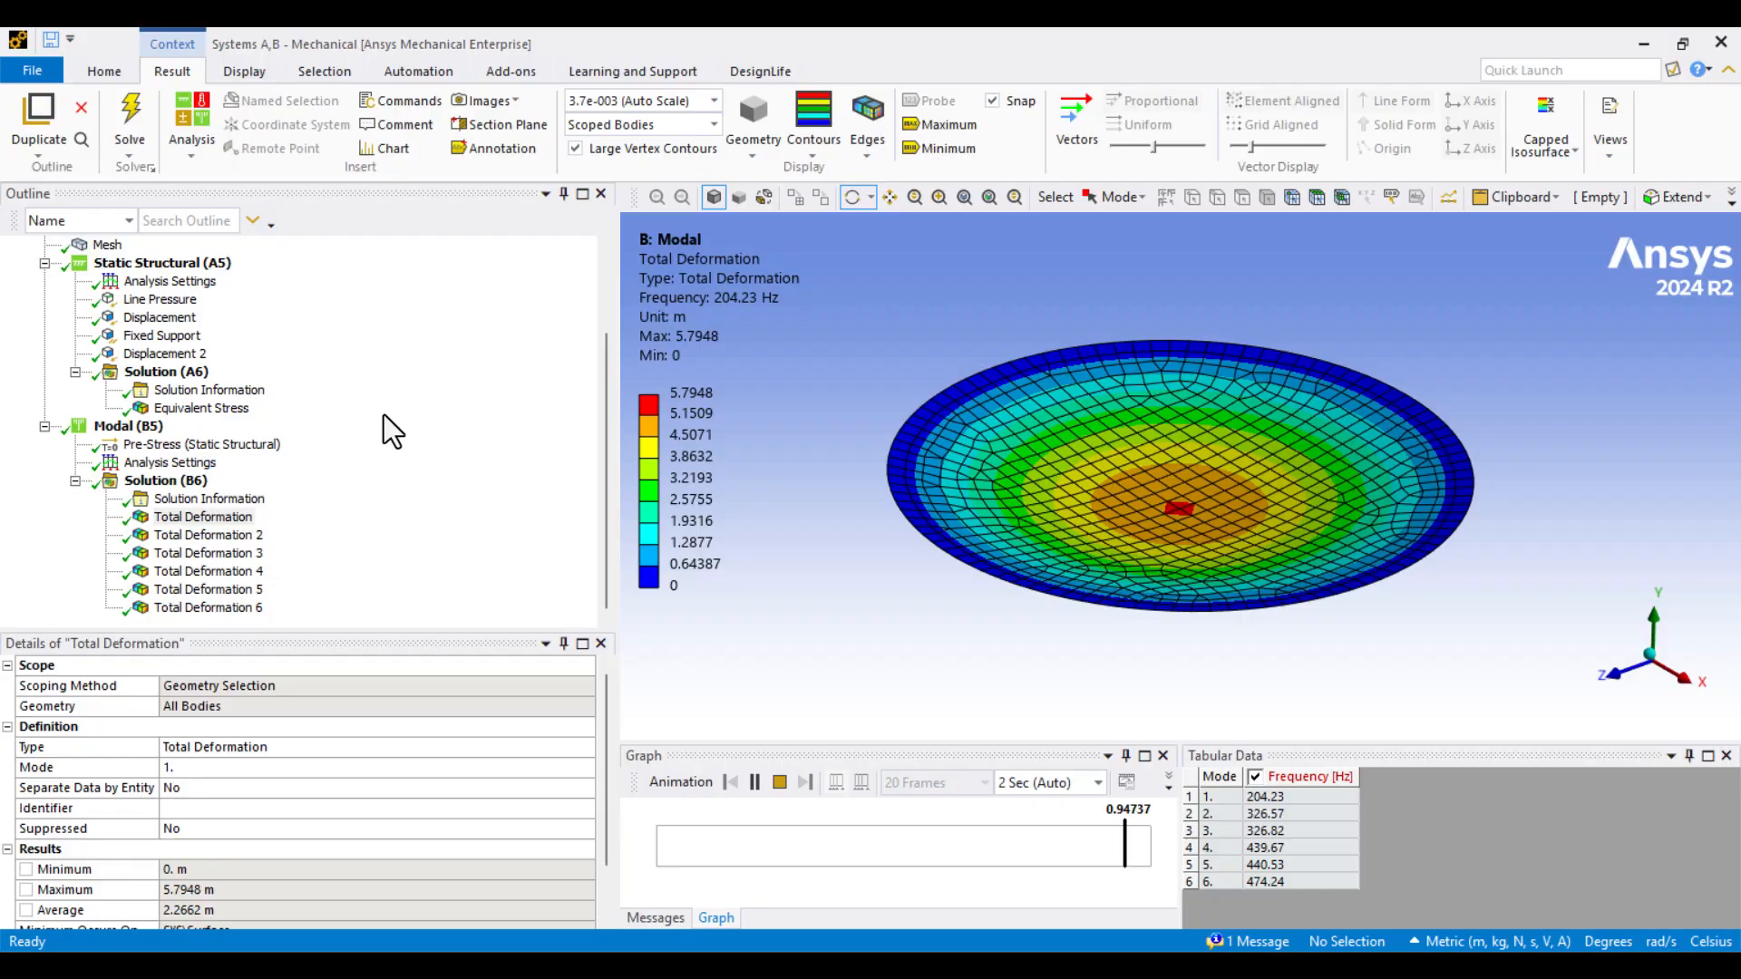
Step: Return to the Workbench project overview
click(203, 533)
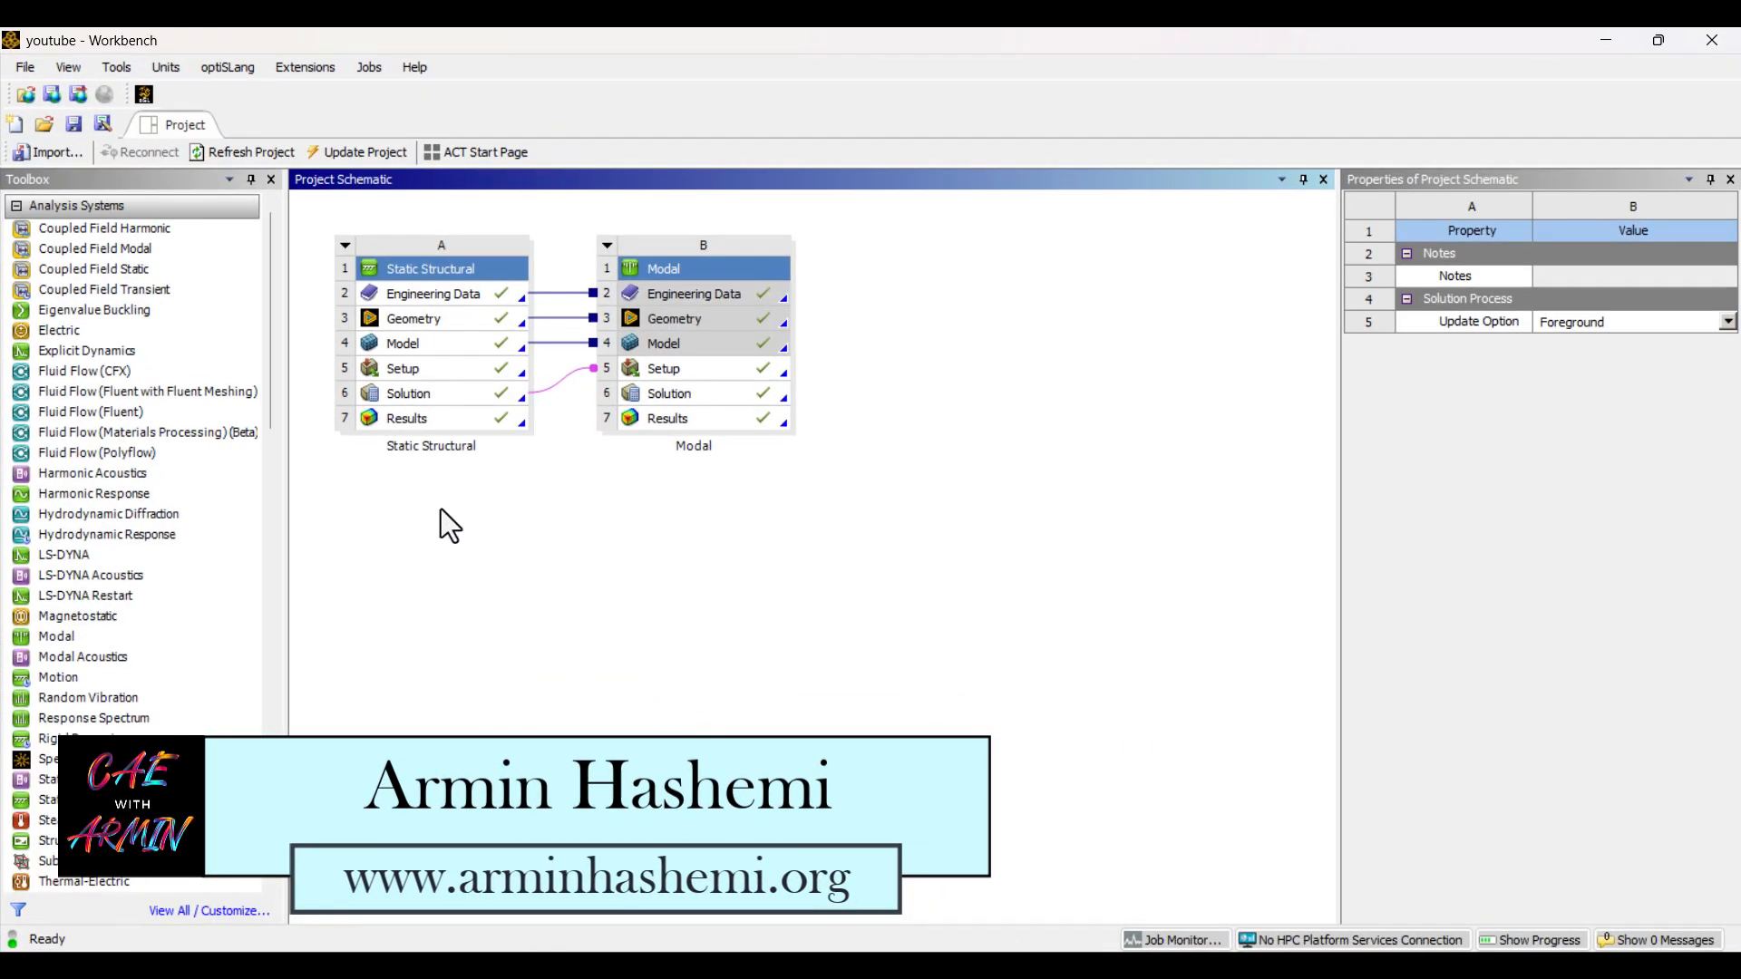
mouse_move(1066, 869)
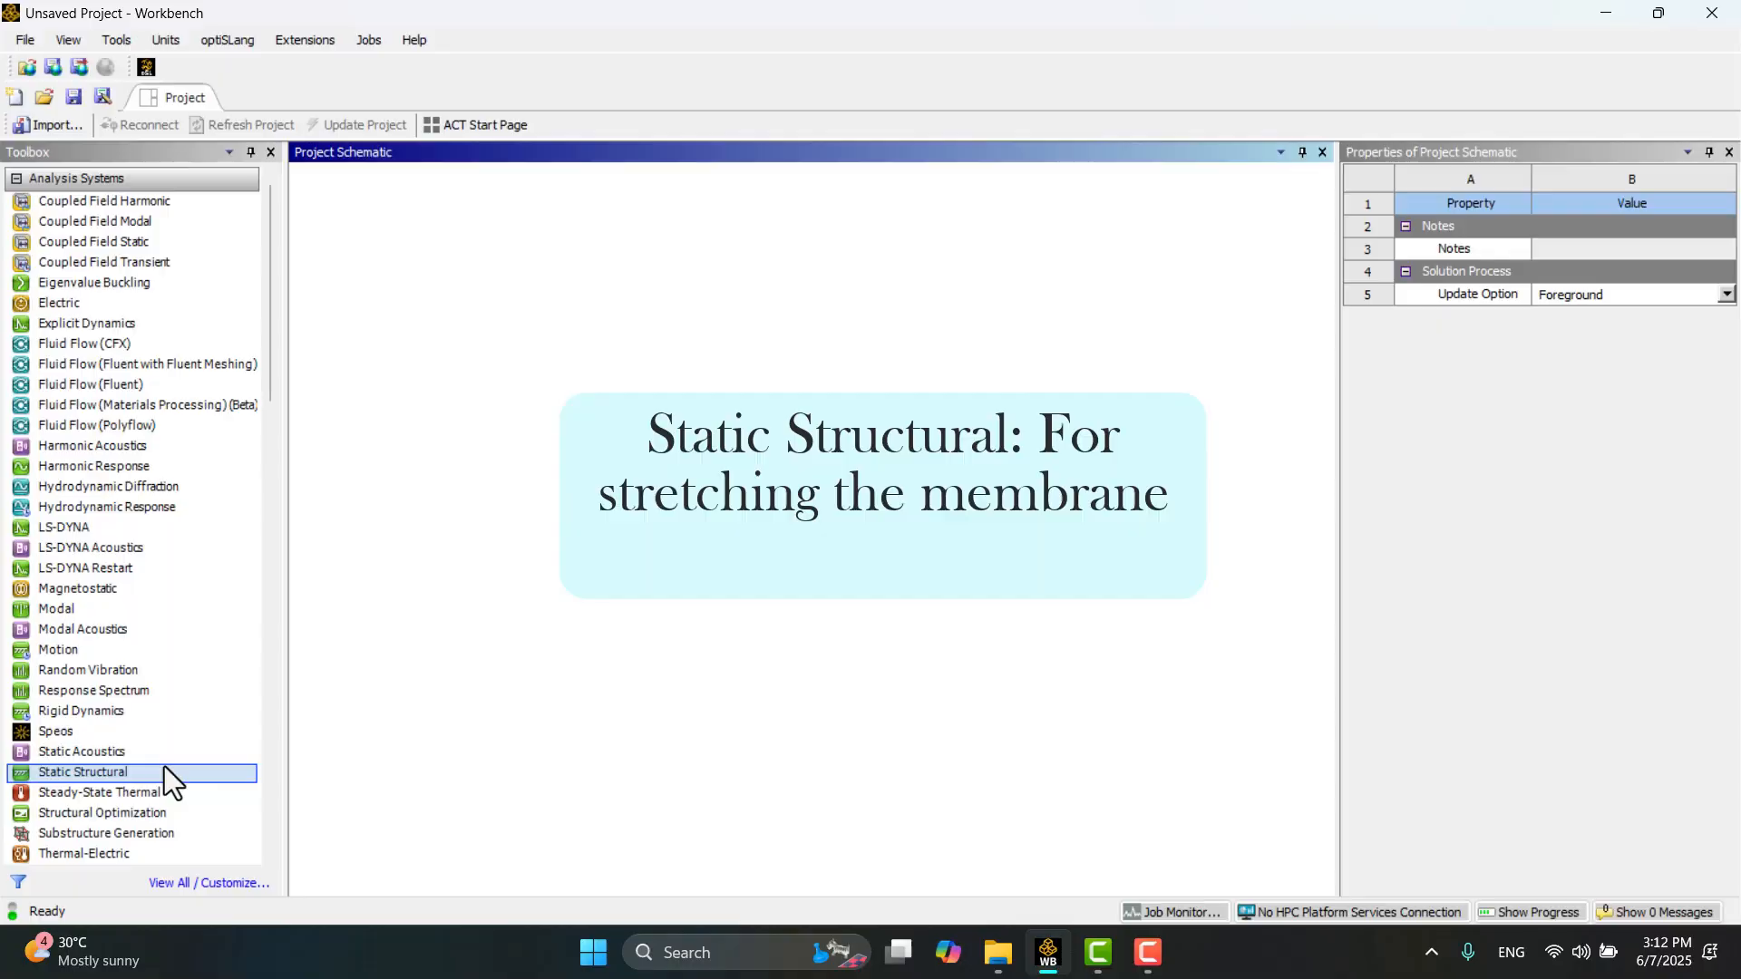
Step: Add a Static Structural system and start its geometry in a new SpaceClaim session
double_click(81, 772)
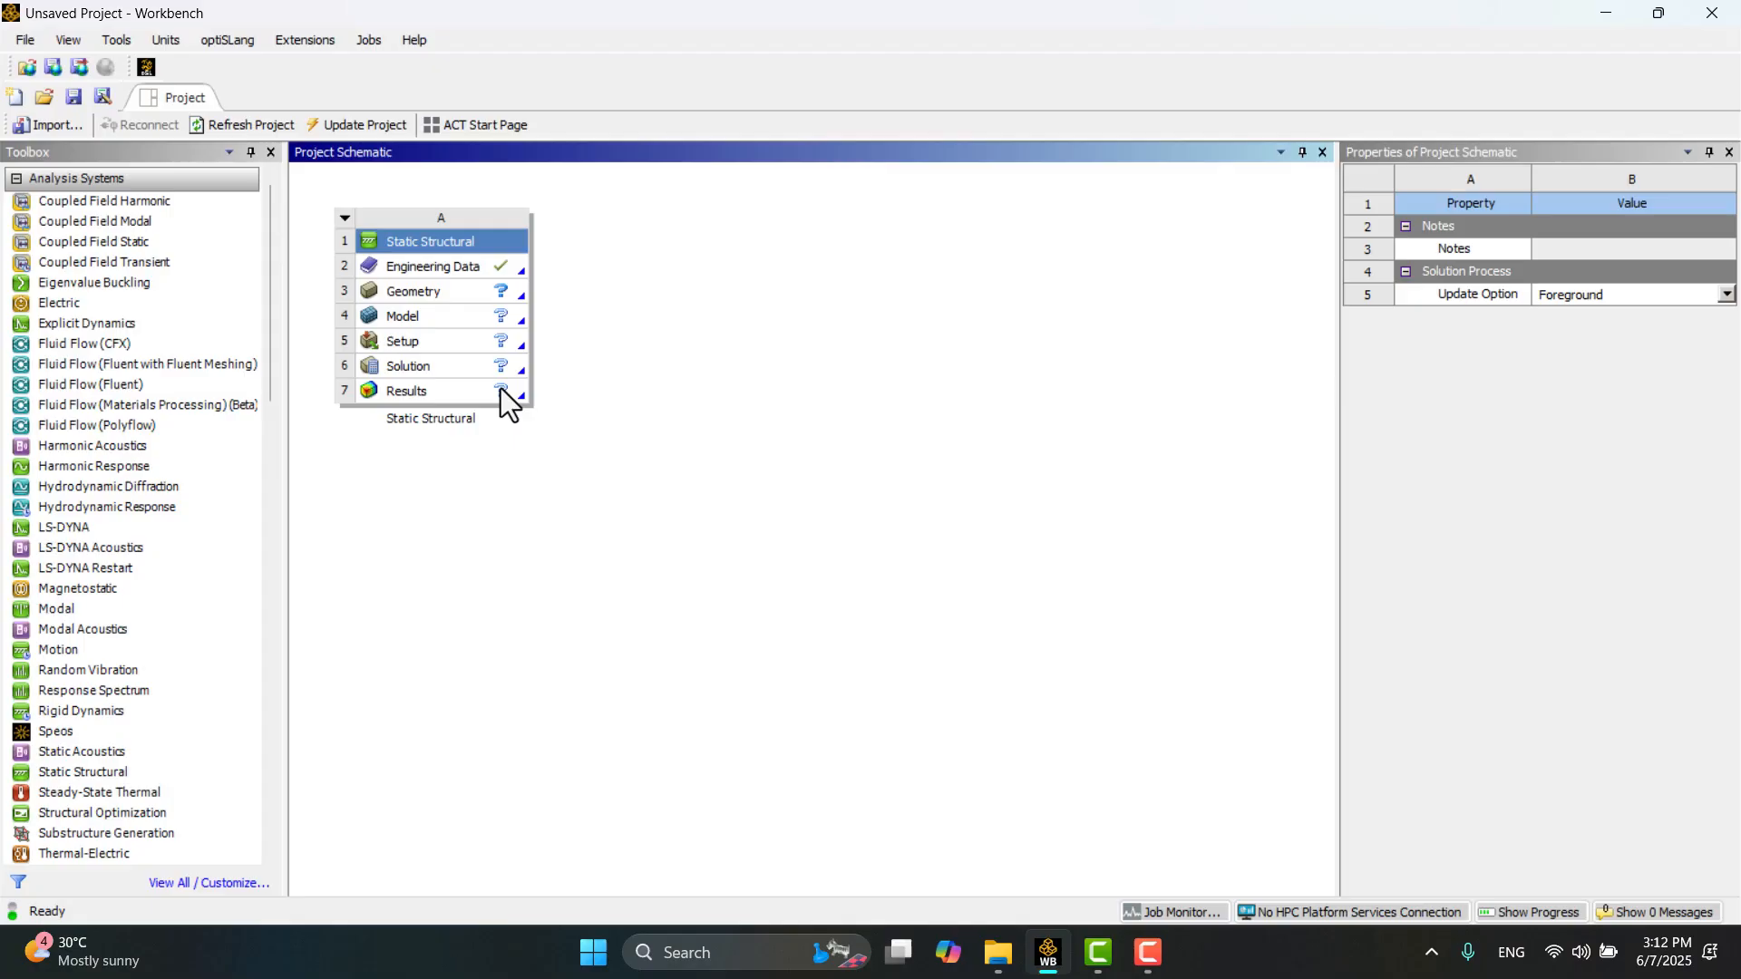
right_click(431, 290)
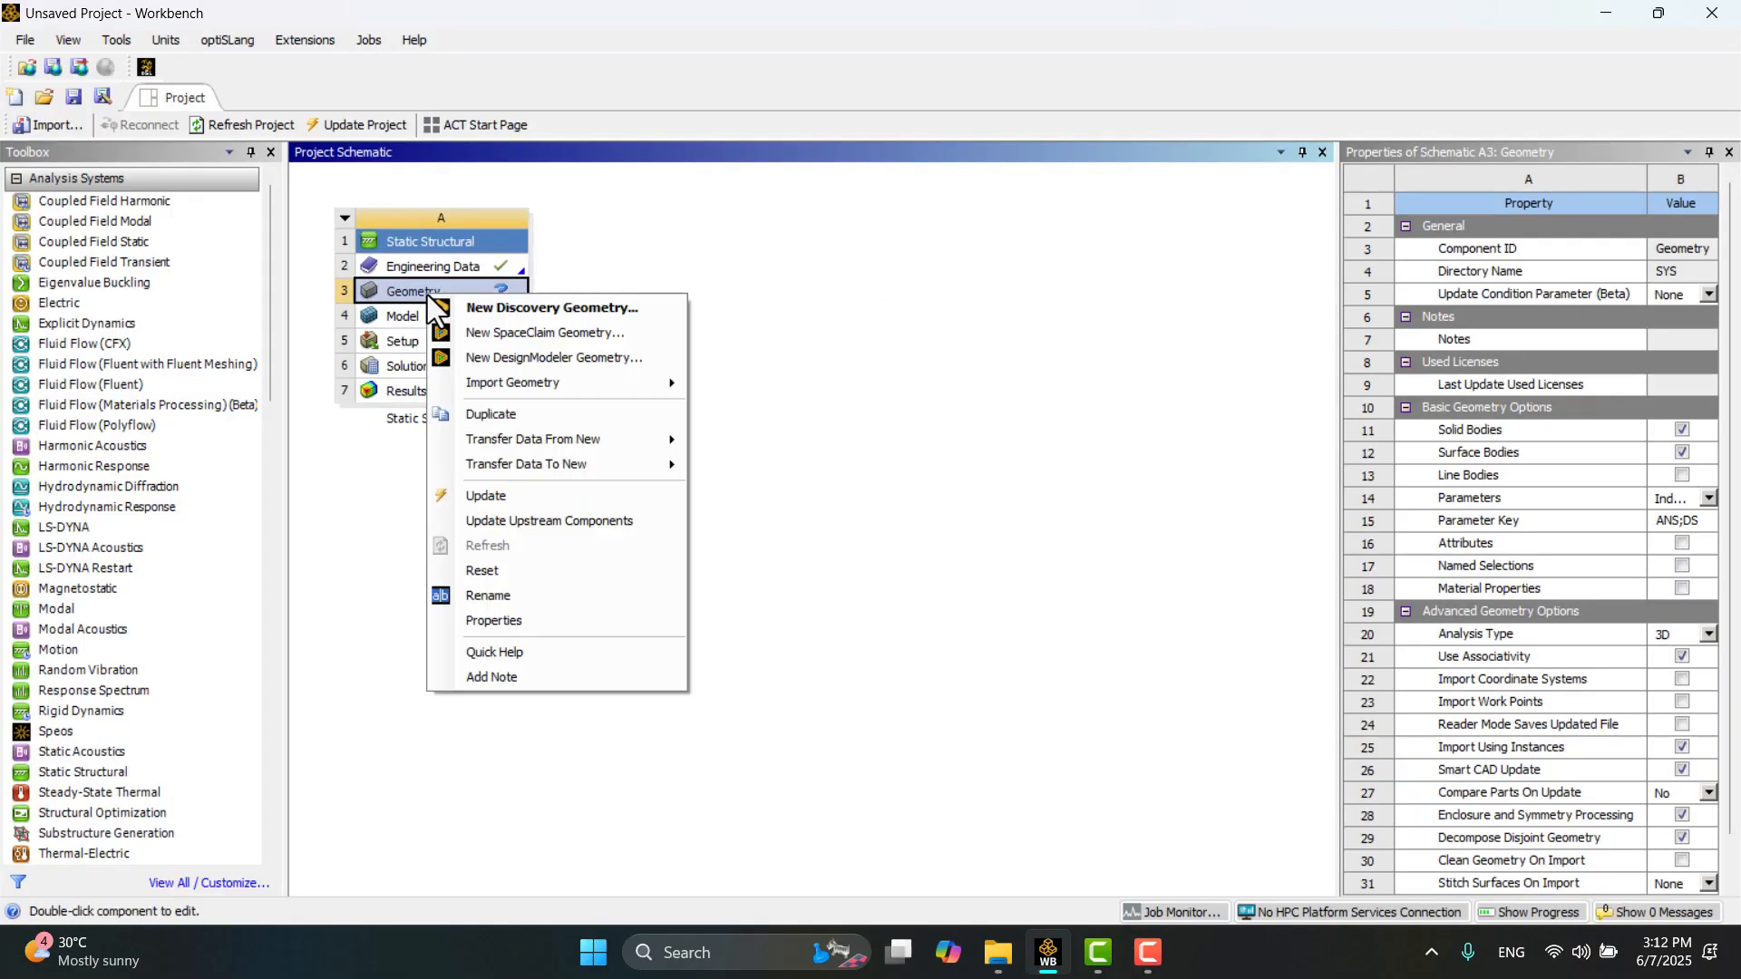
mouse_move(555, 332)
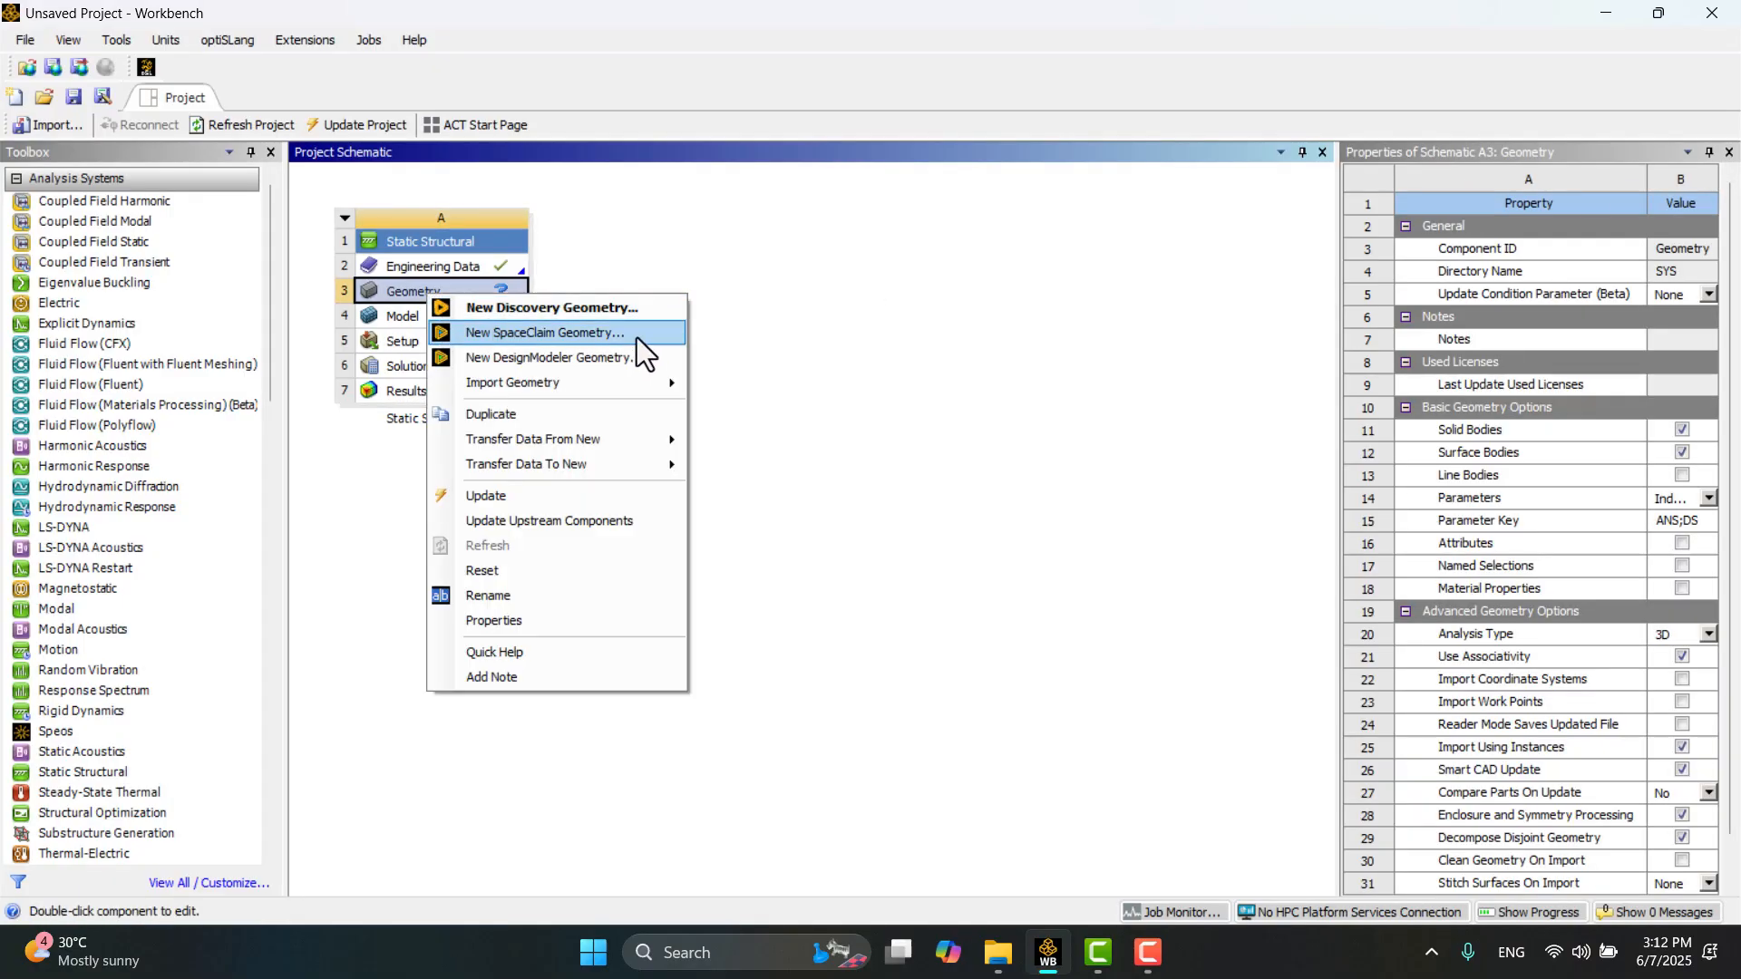
click(553, 333)
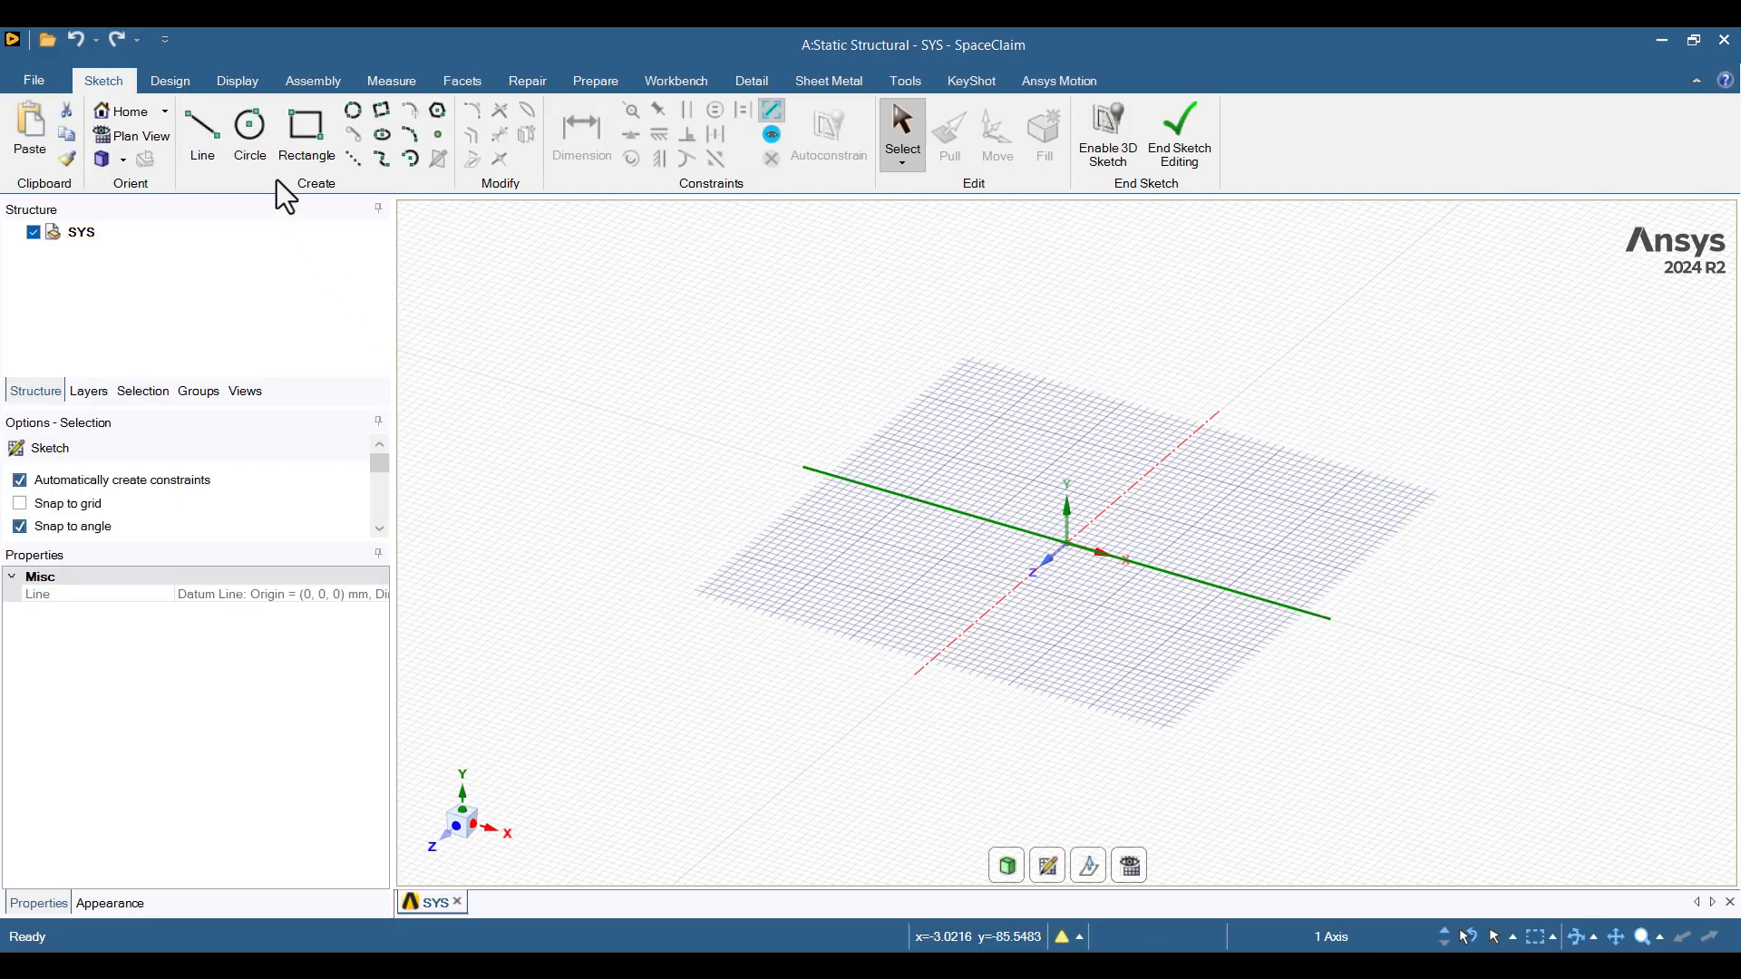
Step: Sketch a 300 circle centred on the origin and turn it into a surface body
click(248, 131)
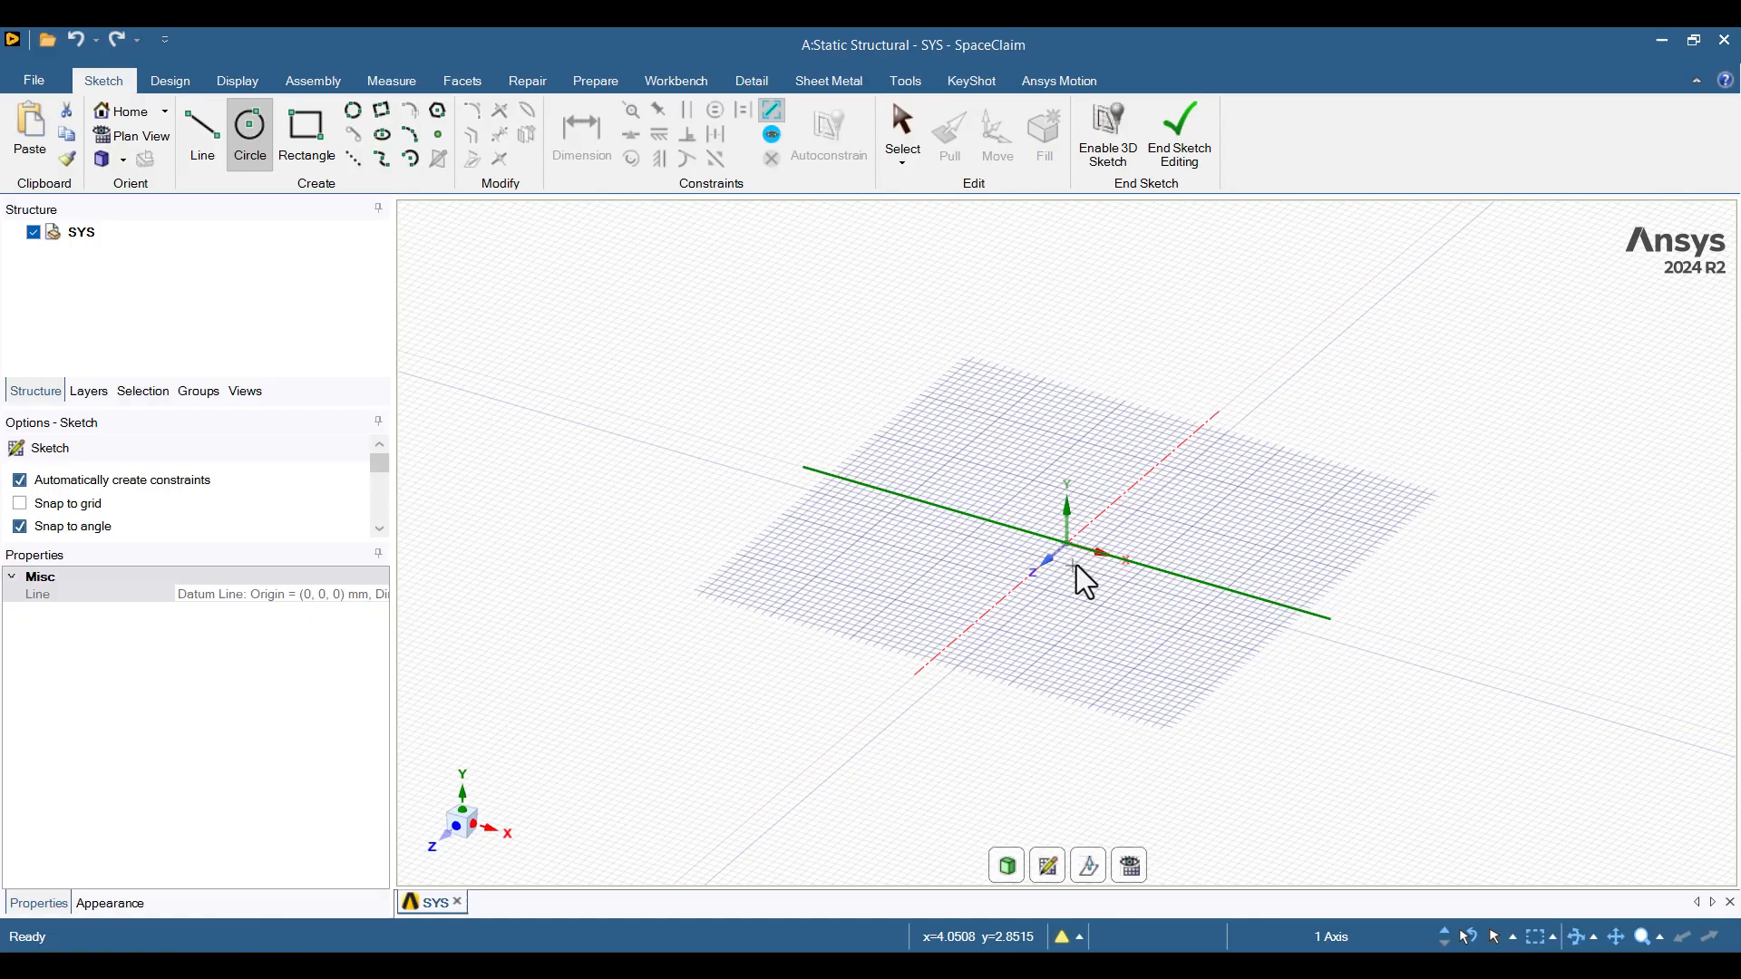
mouse_move(1070, 555)
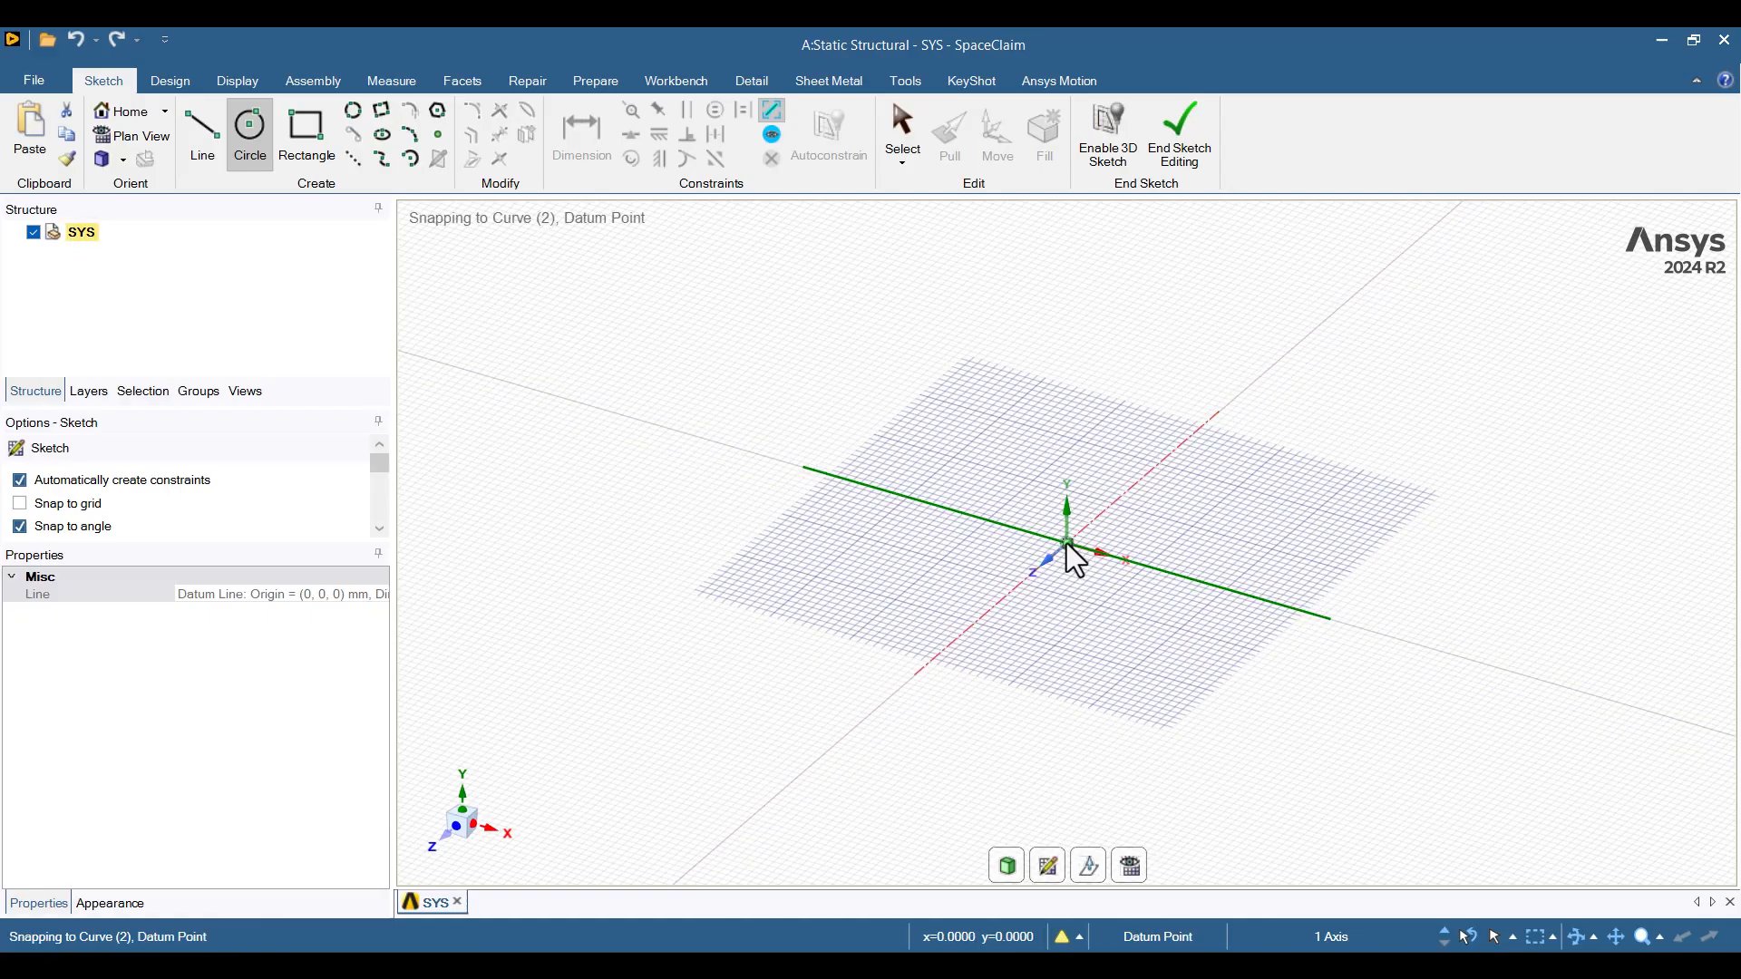
drag(1066, 544, 1087, 689)
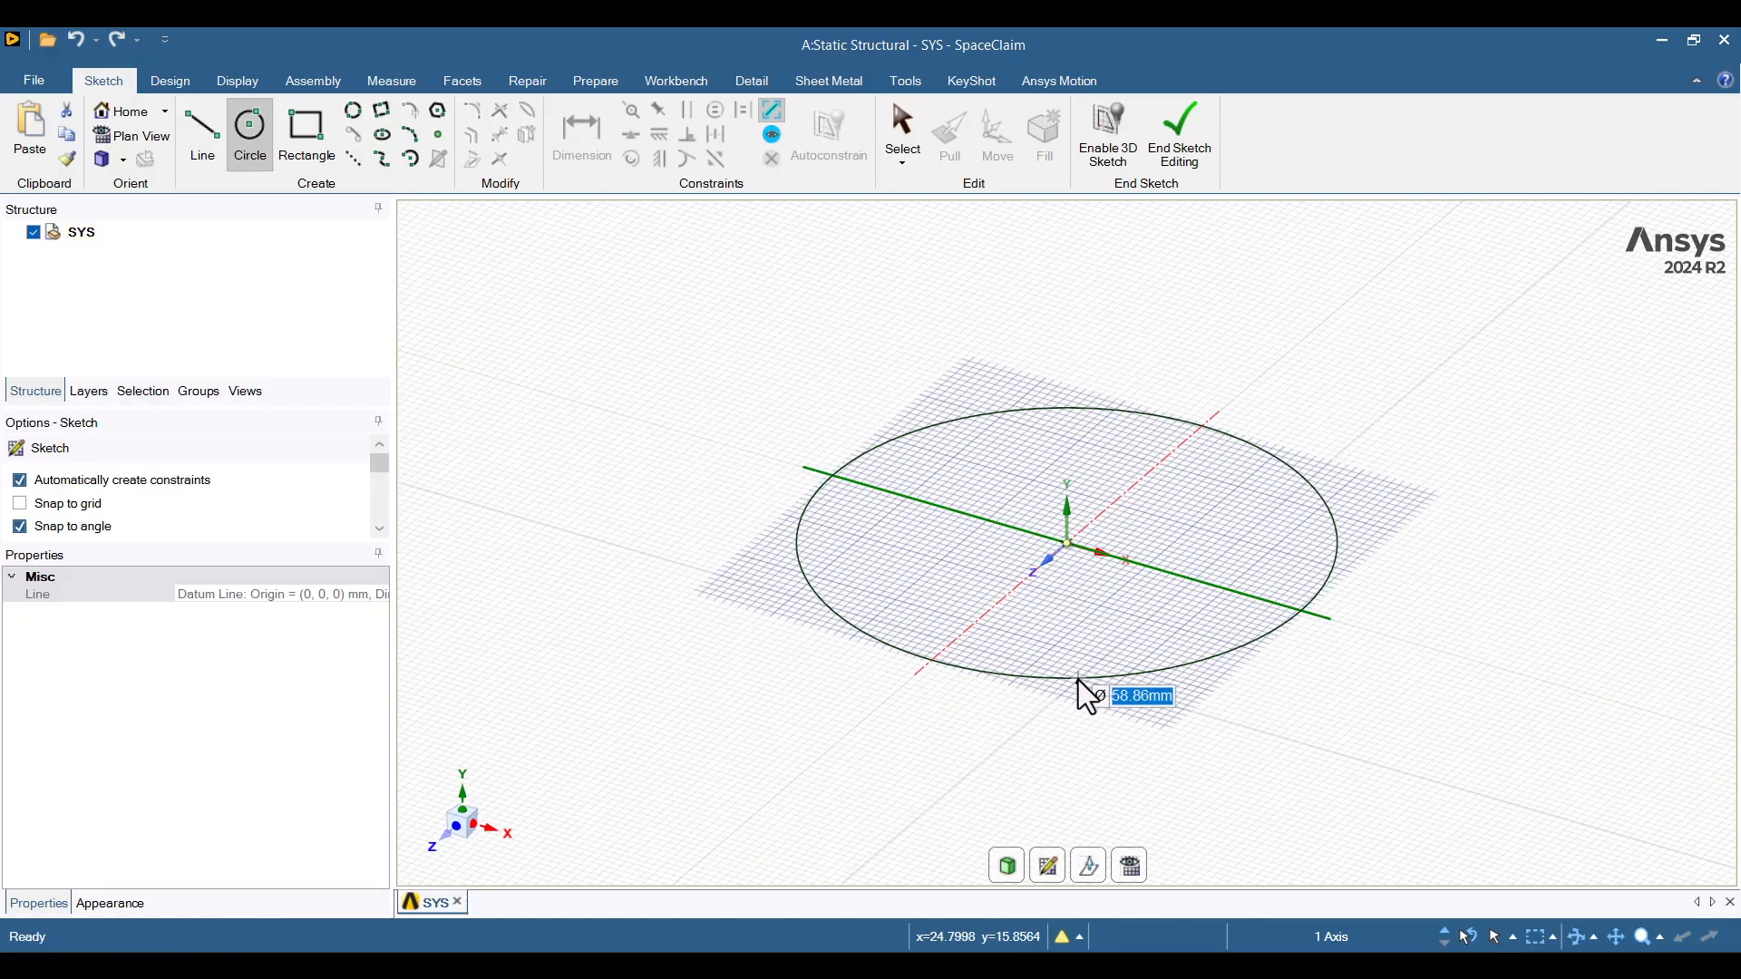
text(300)
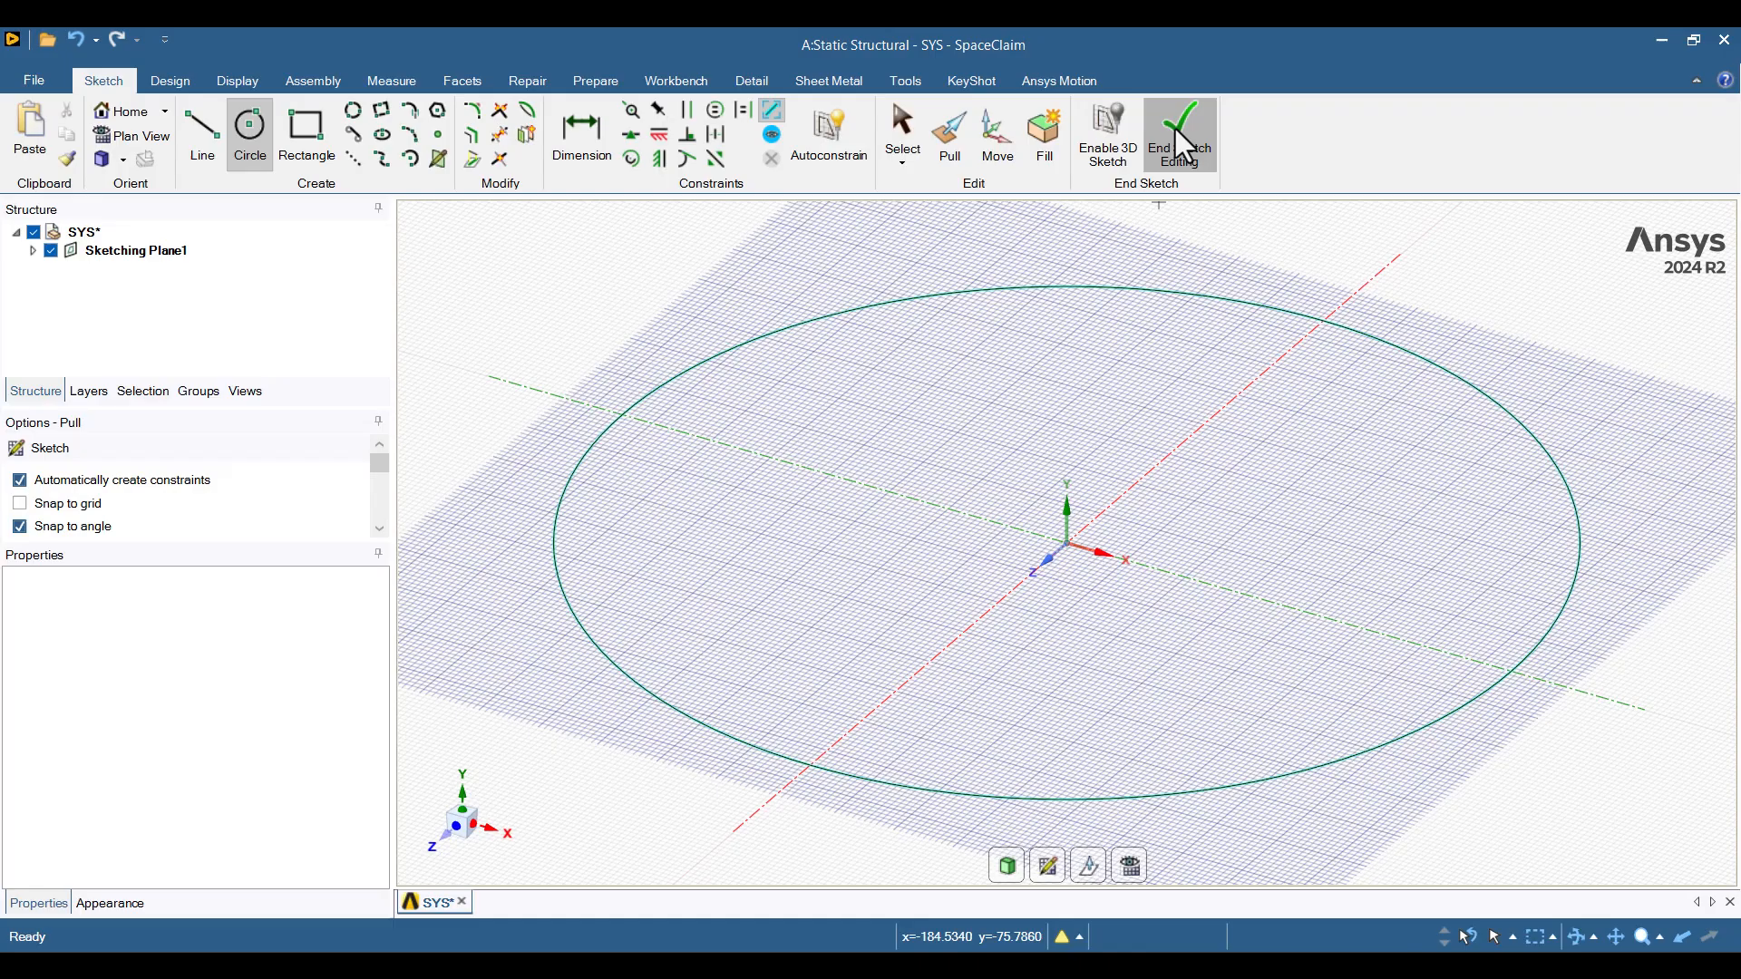
click(1179, 133)
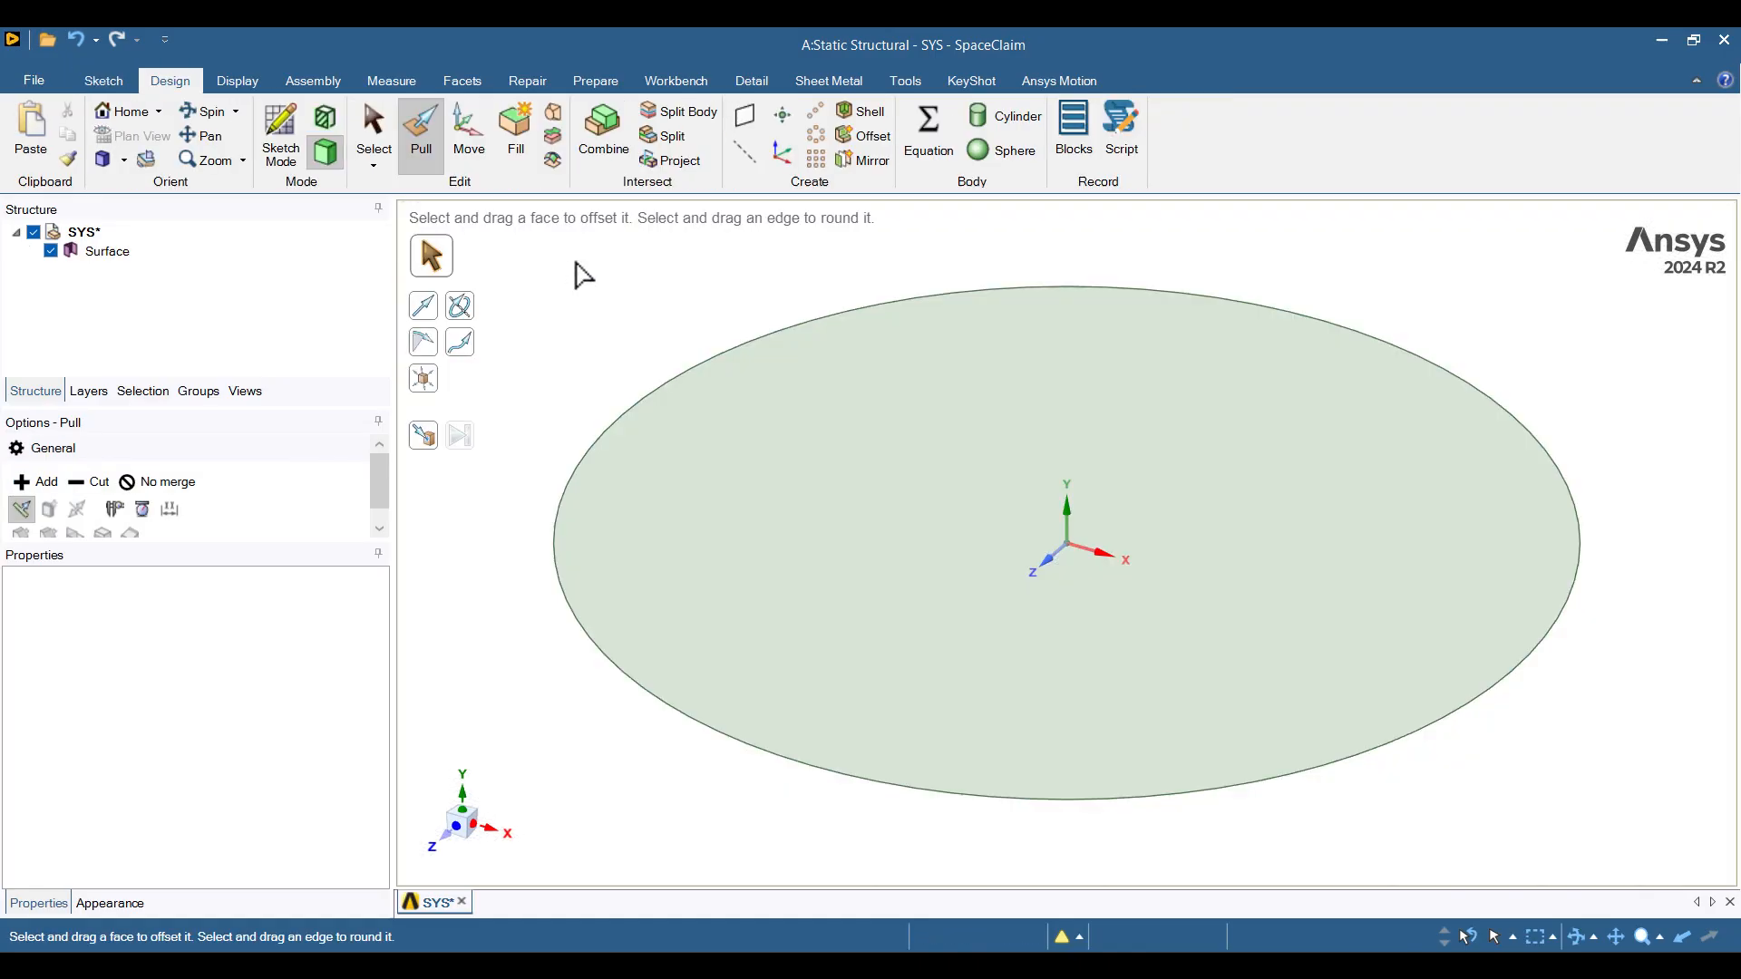
mouse_move(707, 366)
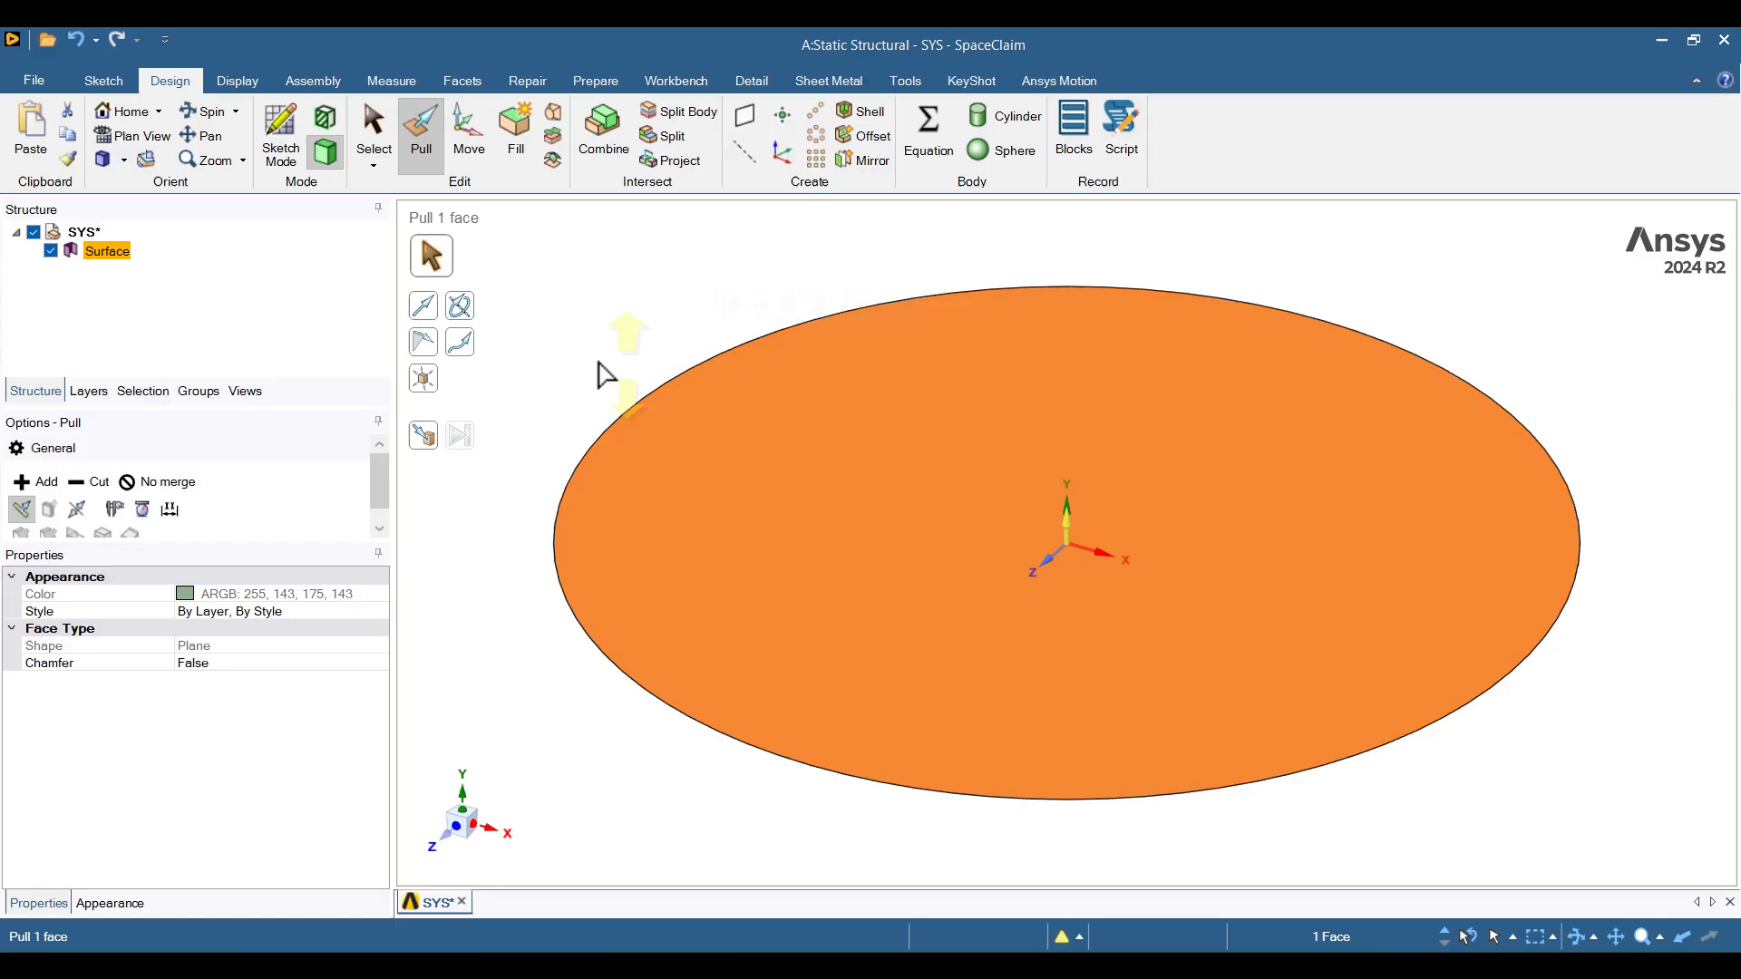
Step: Give the circular surface body a midsurface thickness of 0.2mm
click(107, 250)
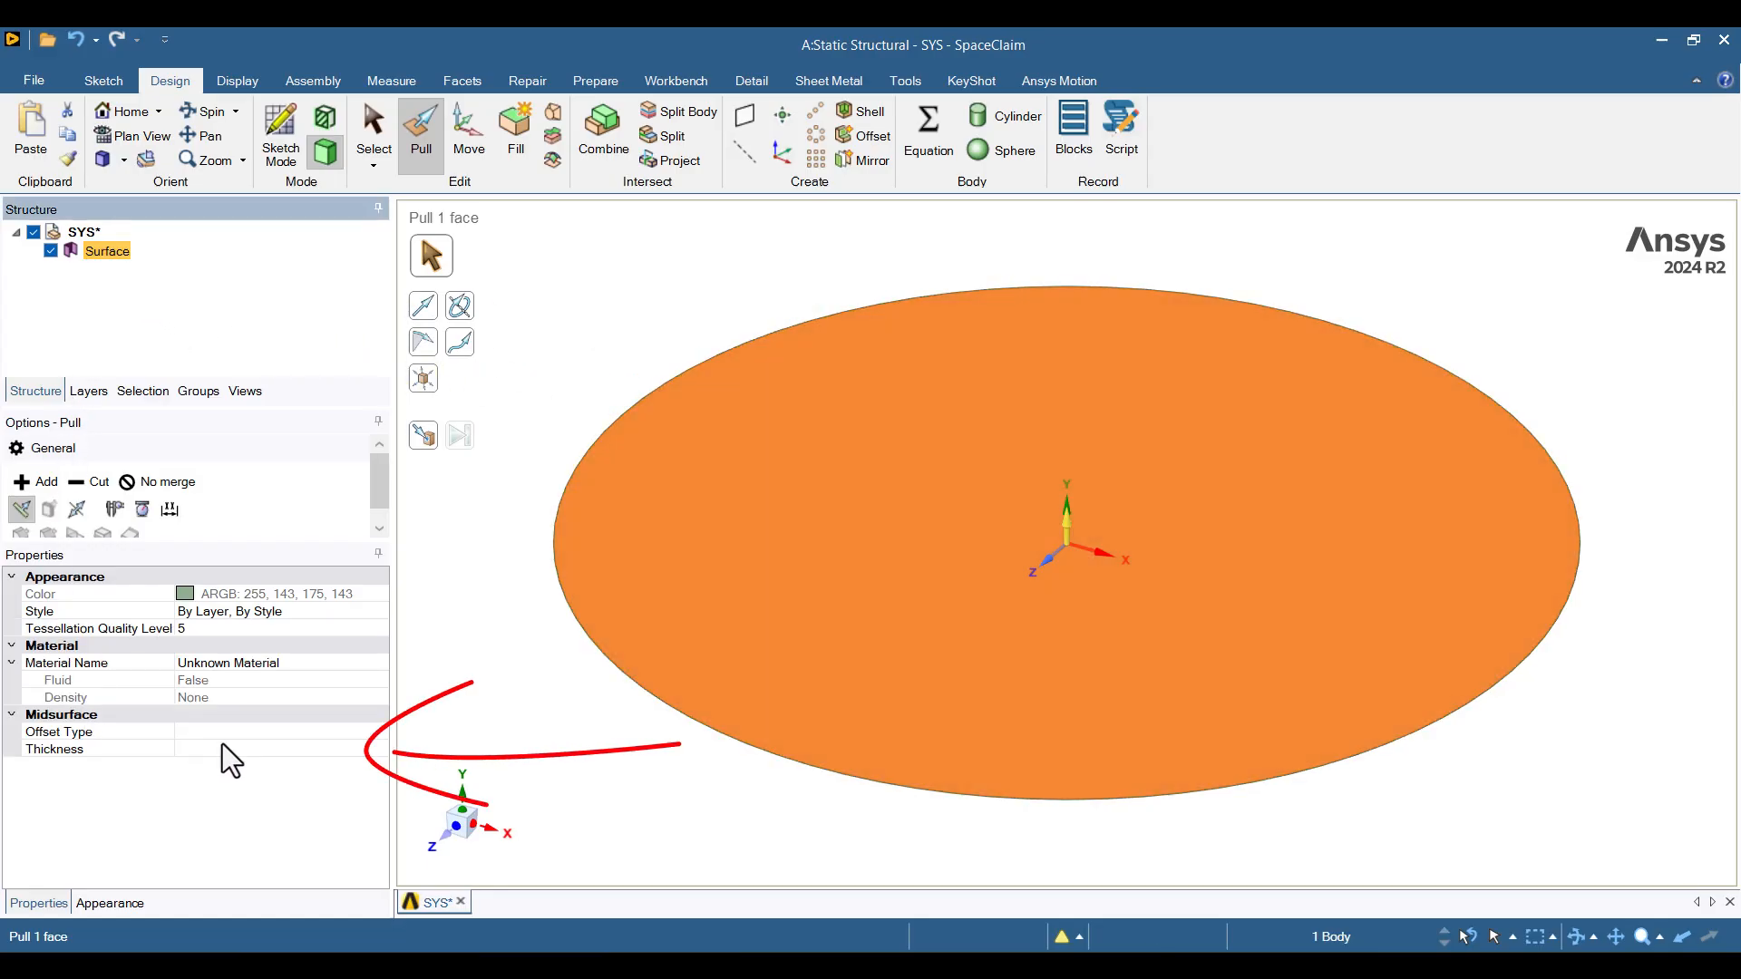
click(53, 750)
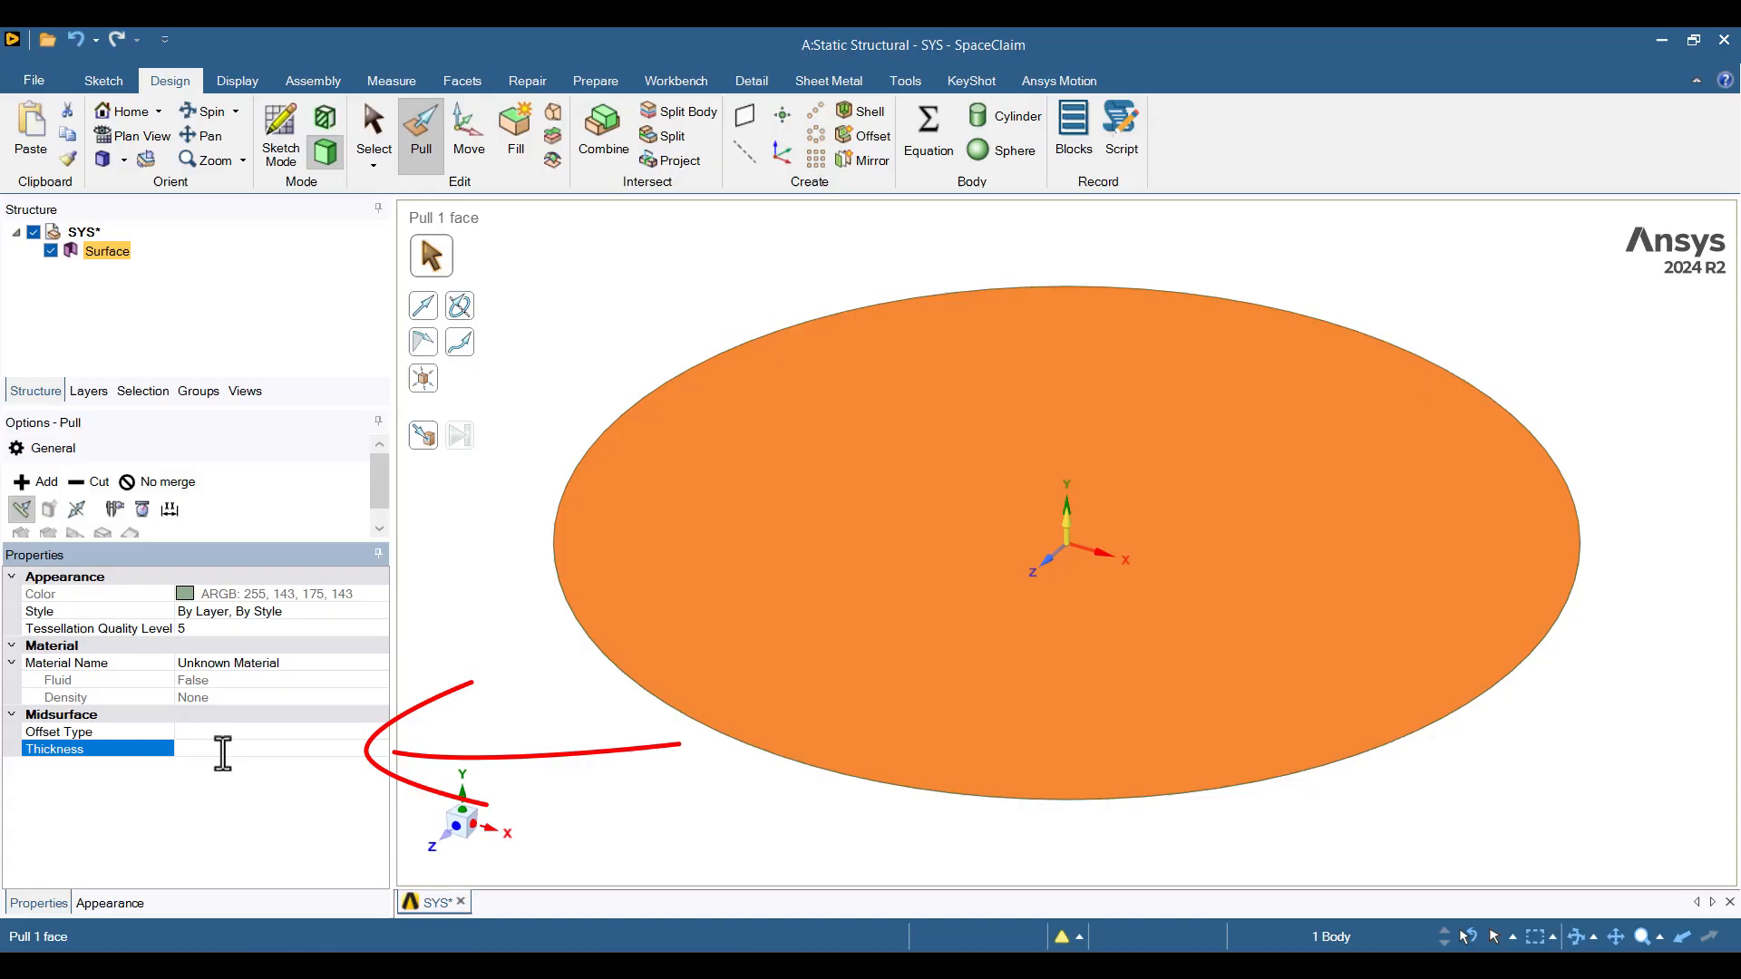
text(0.2mm)
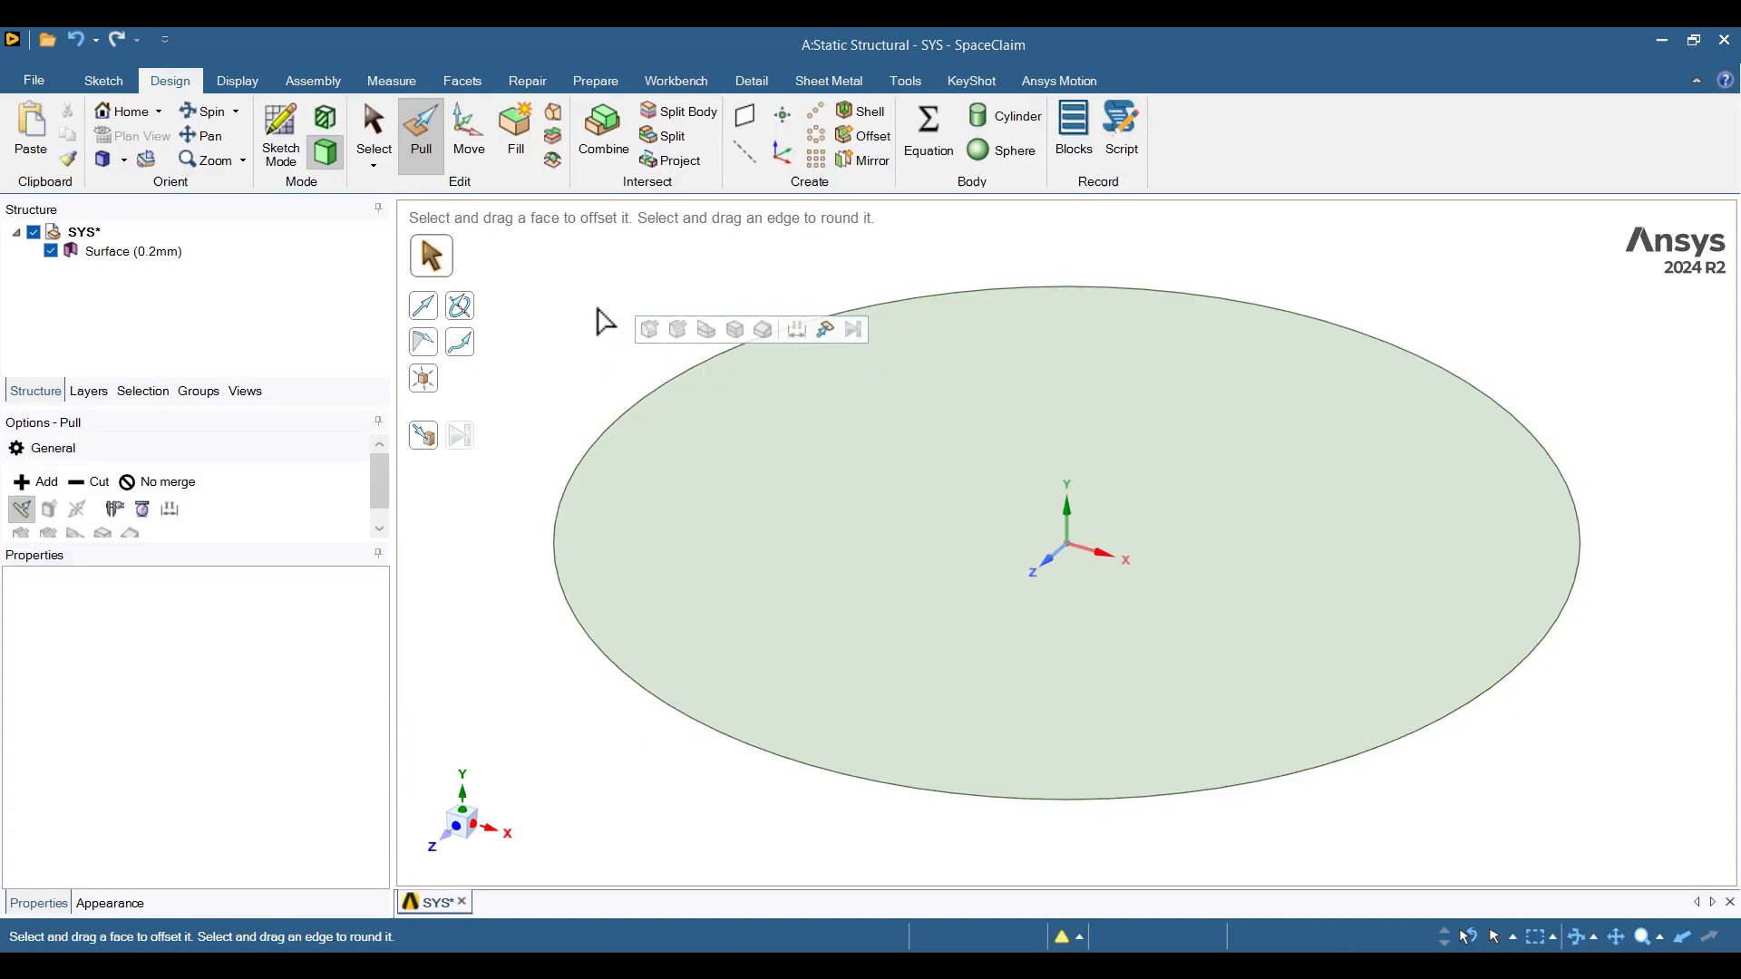
click(374, 130)
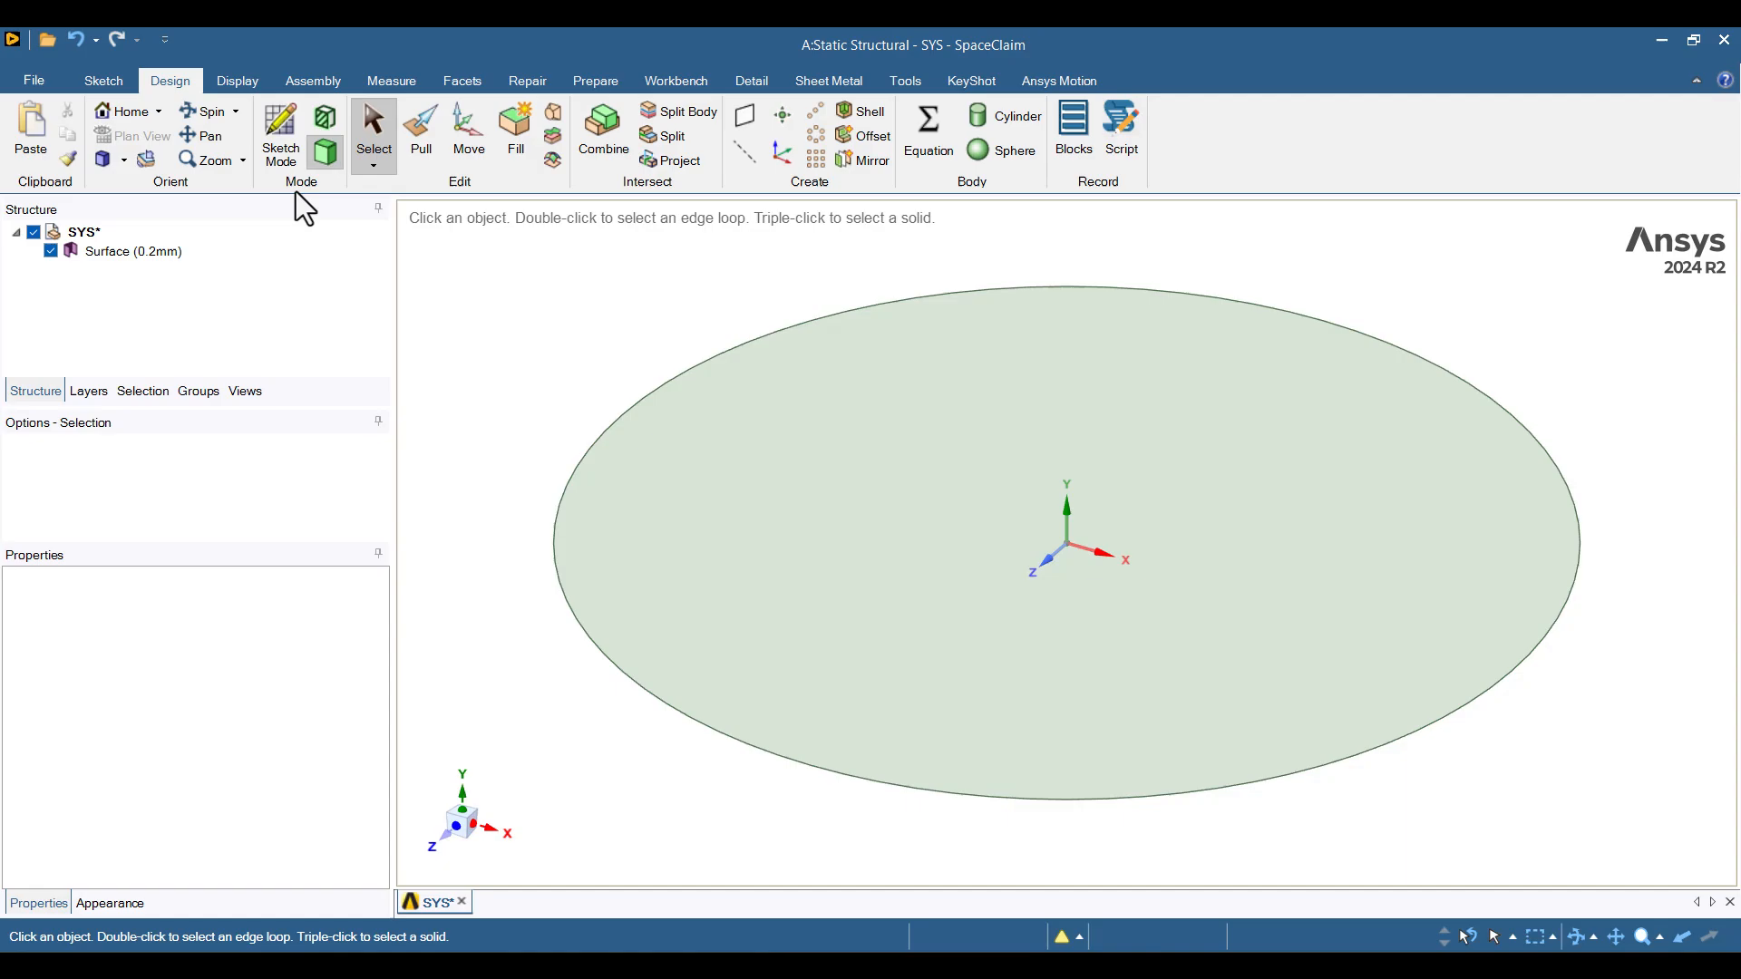
Step: Split the disc into four quarter faces with two centre lines, then load the geometry into Mechanical
click(102, 81)
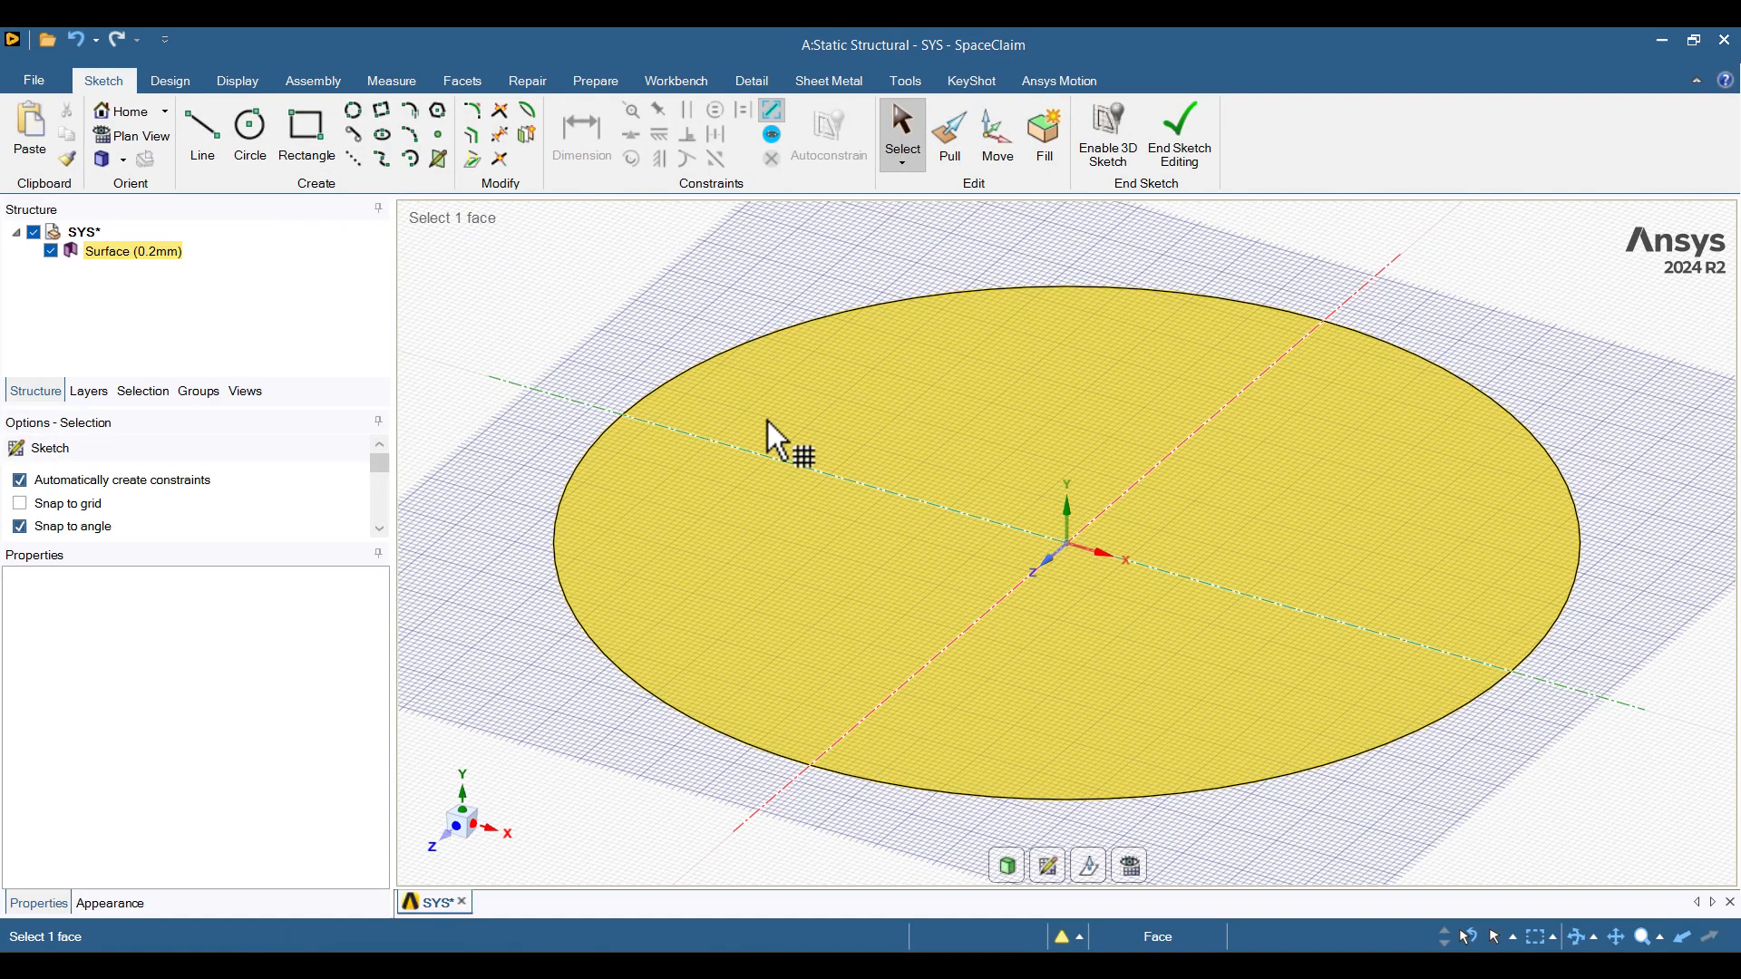
click(1130, 865)
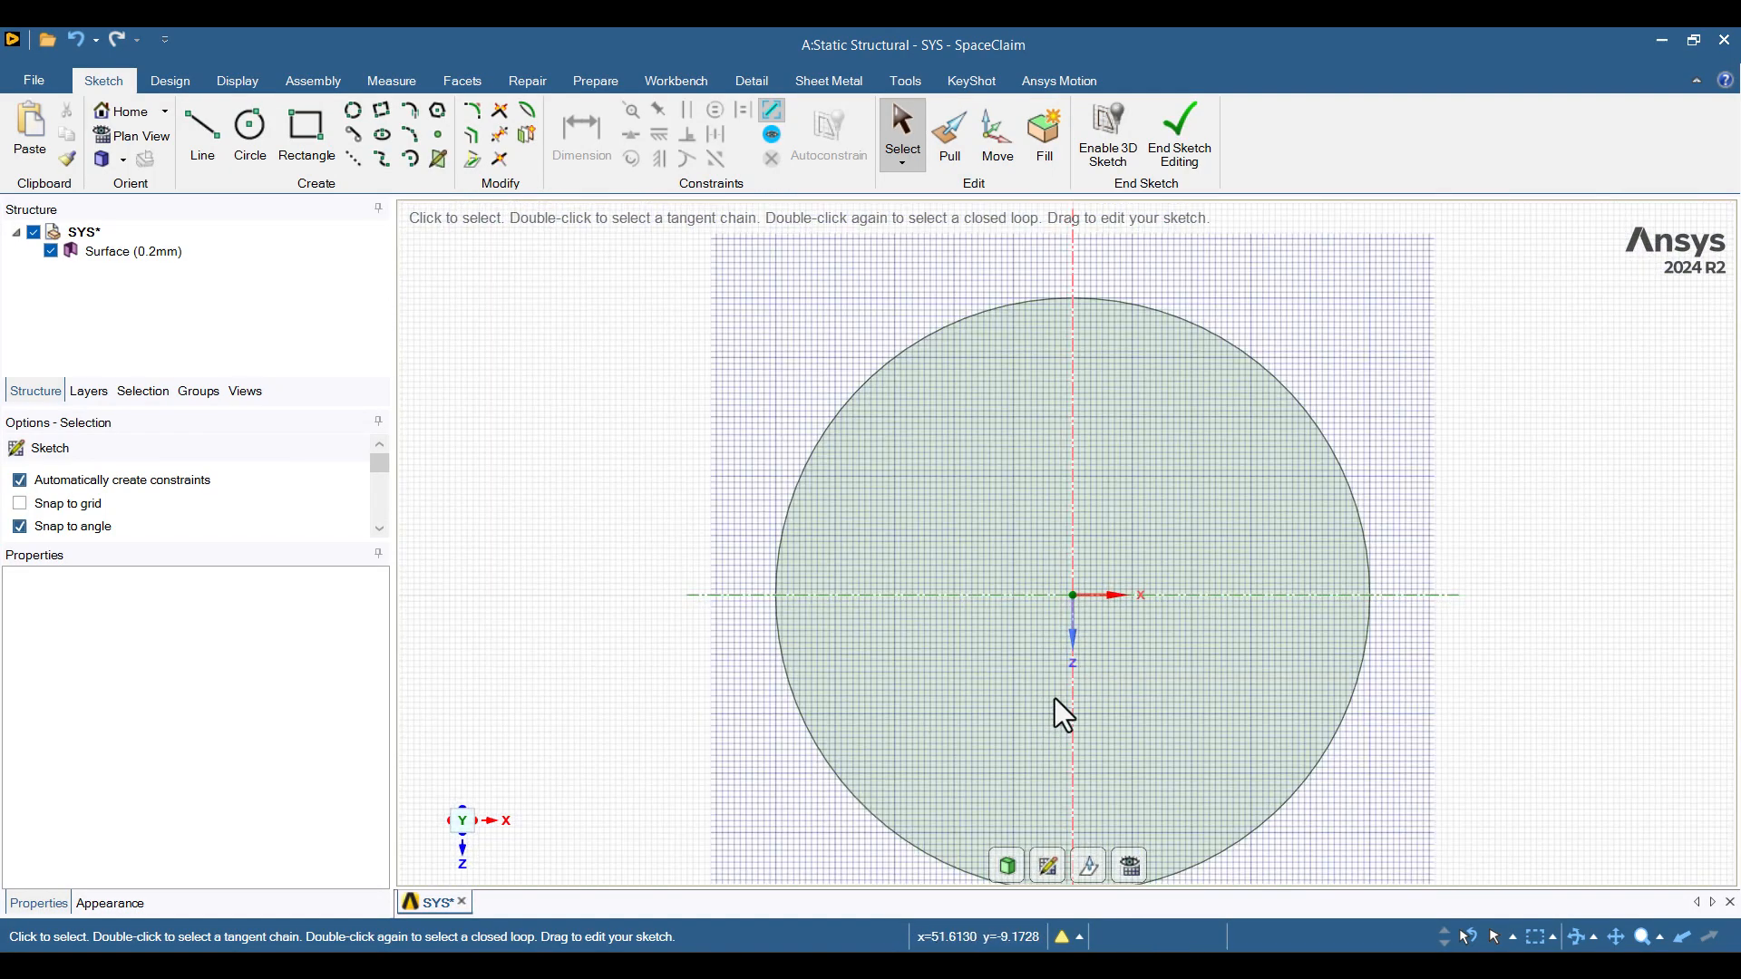
mouse_move(202, 130)
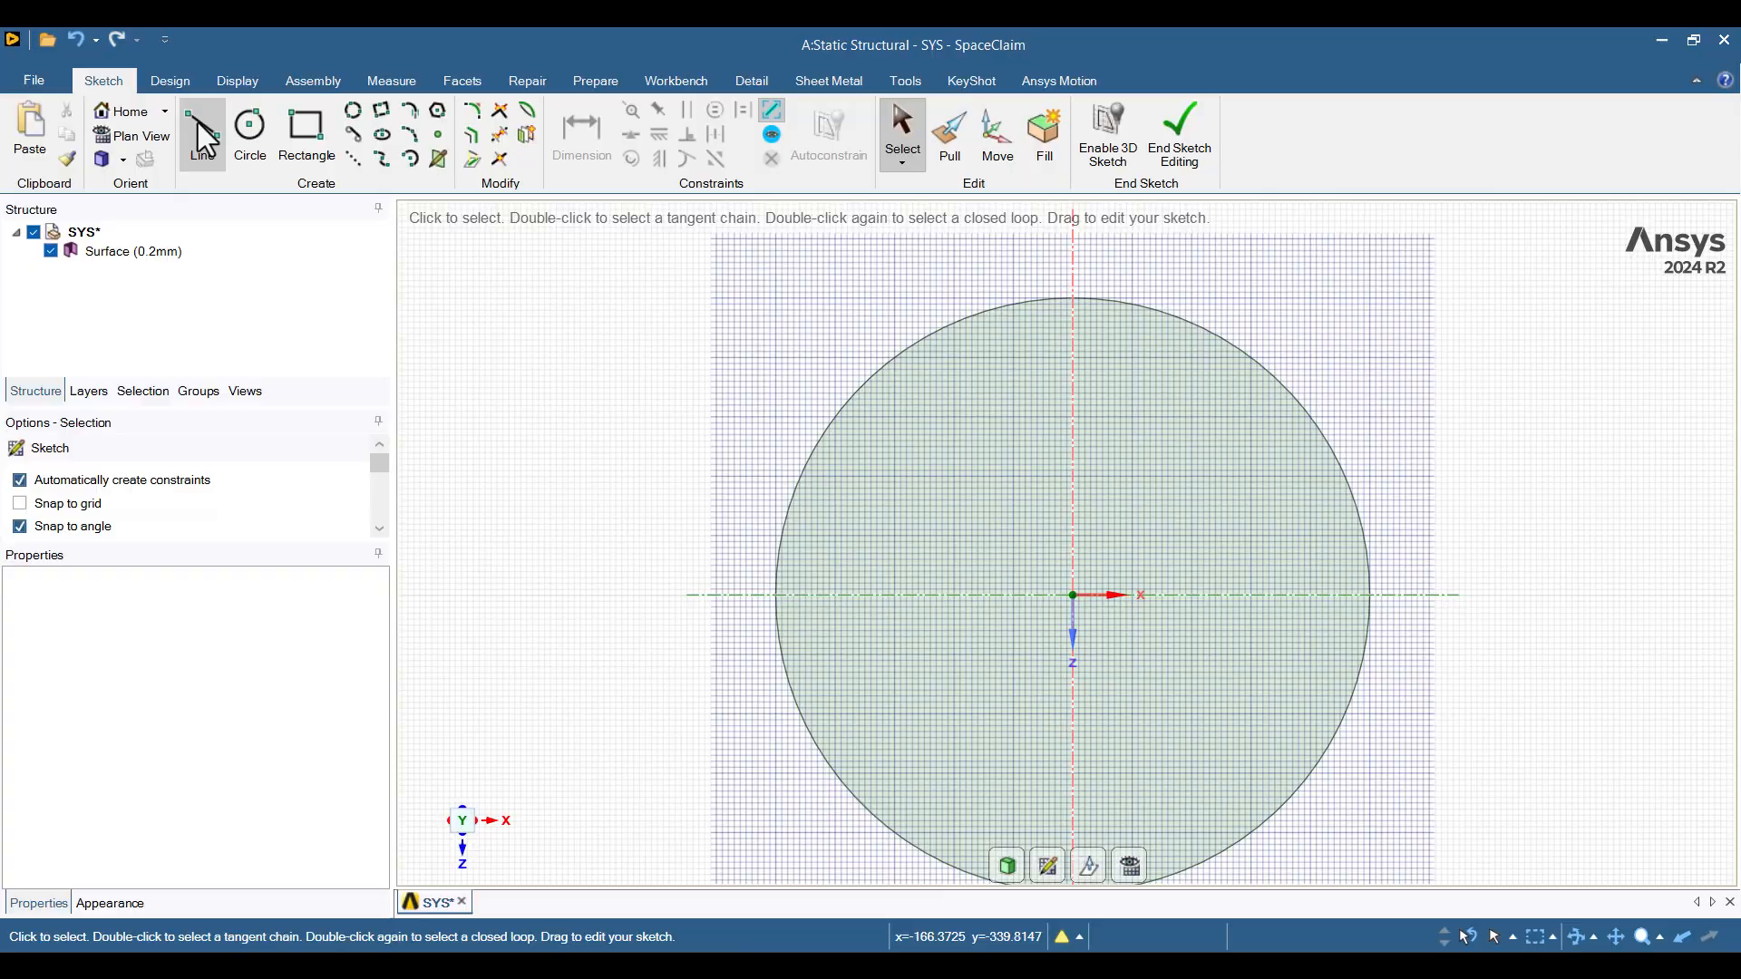
click(201, 130)
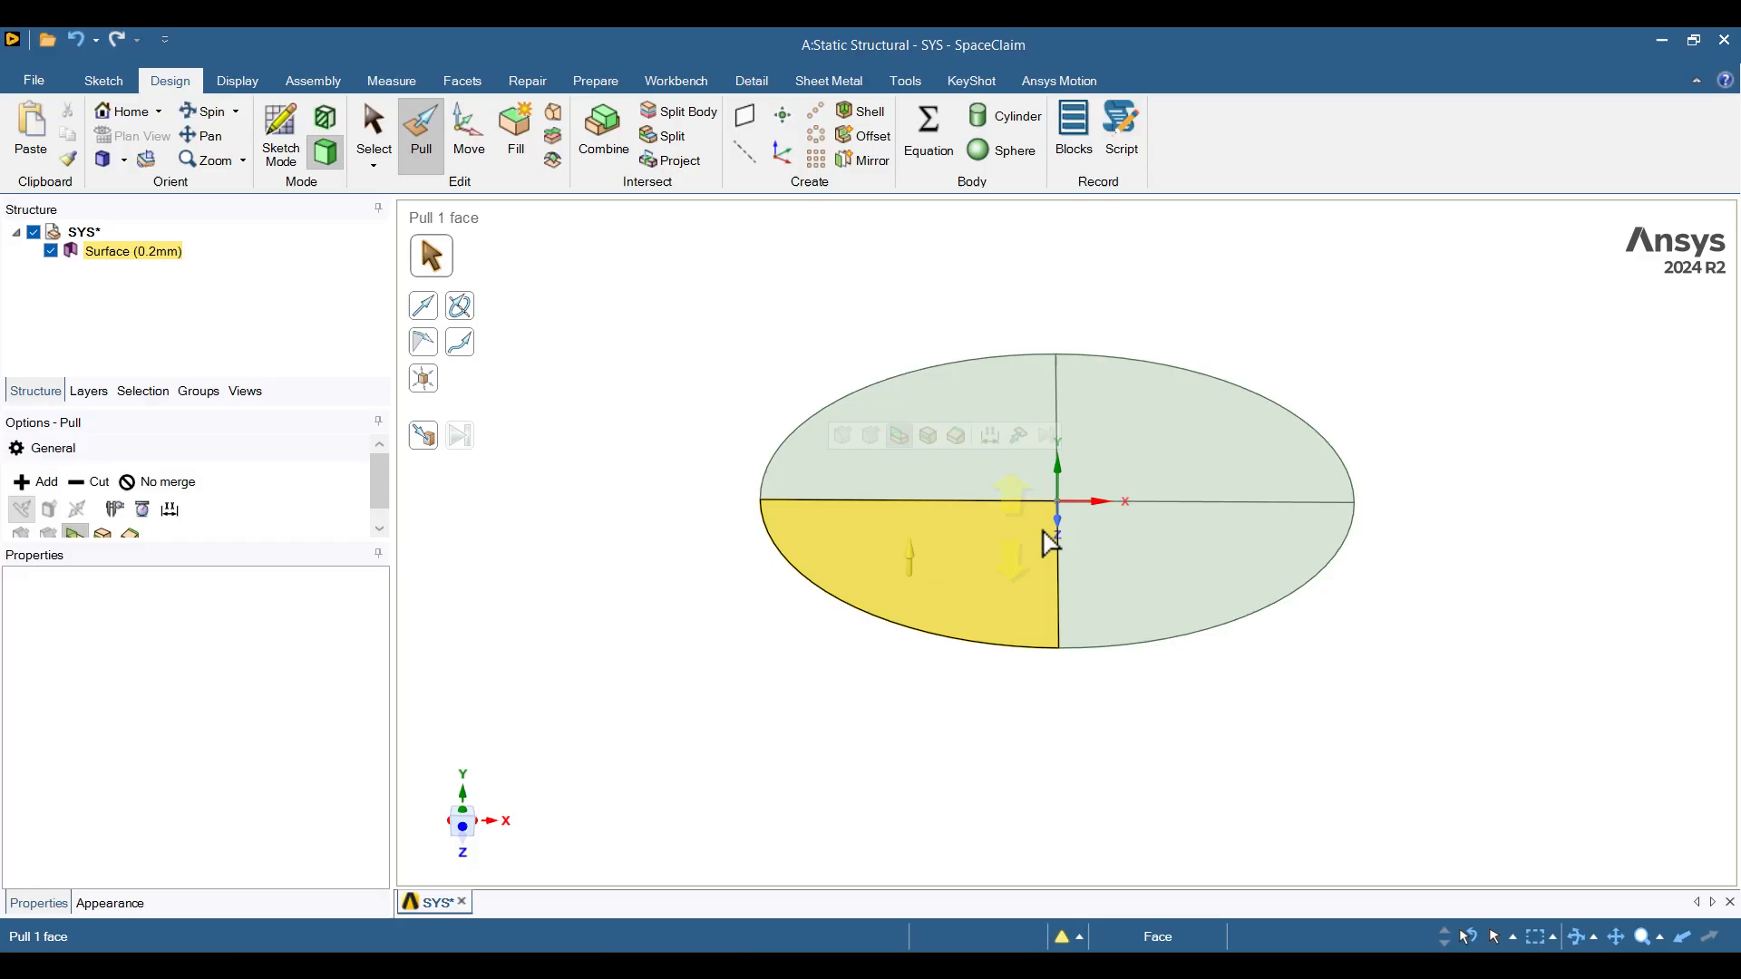
click(1395, 754)
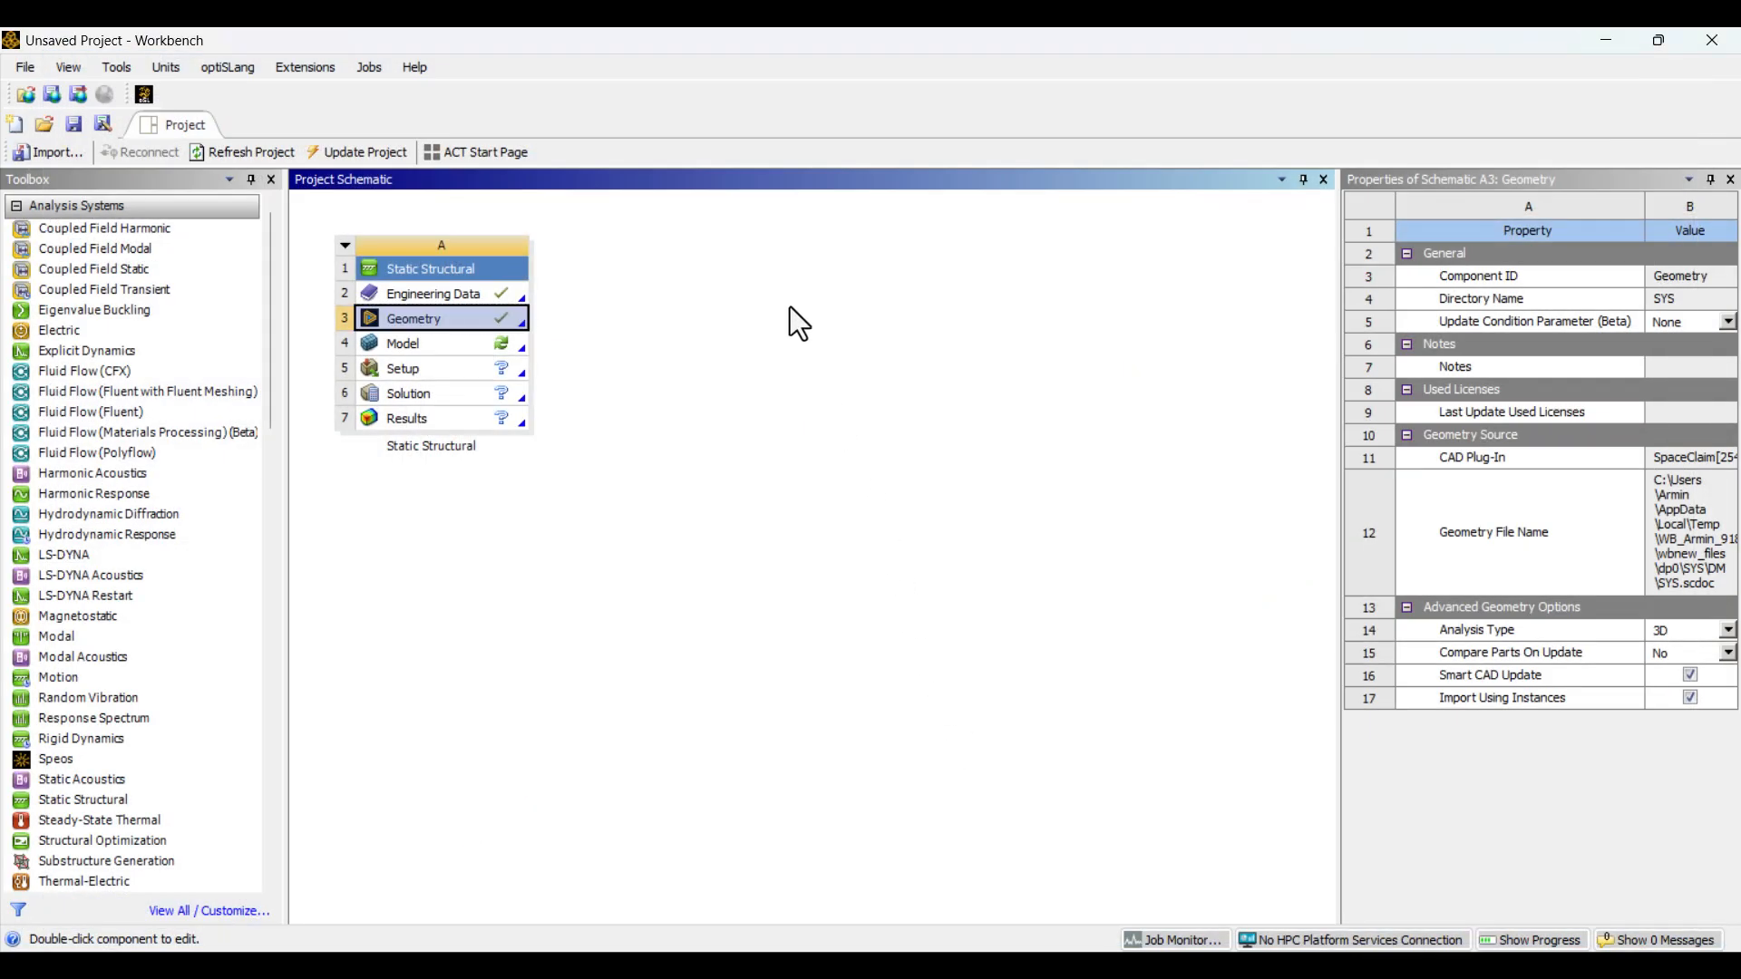
mouse_move(433, 355)
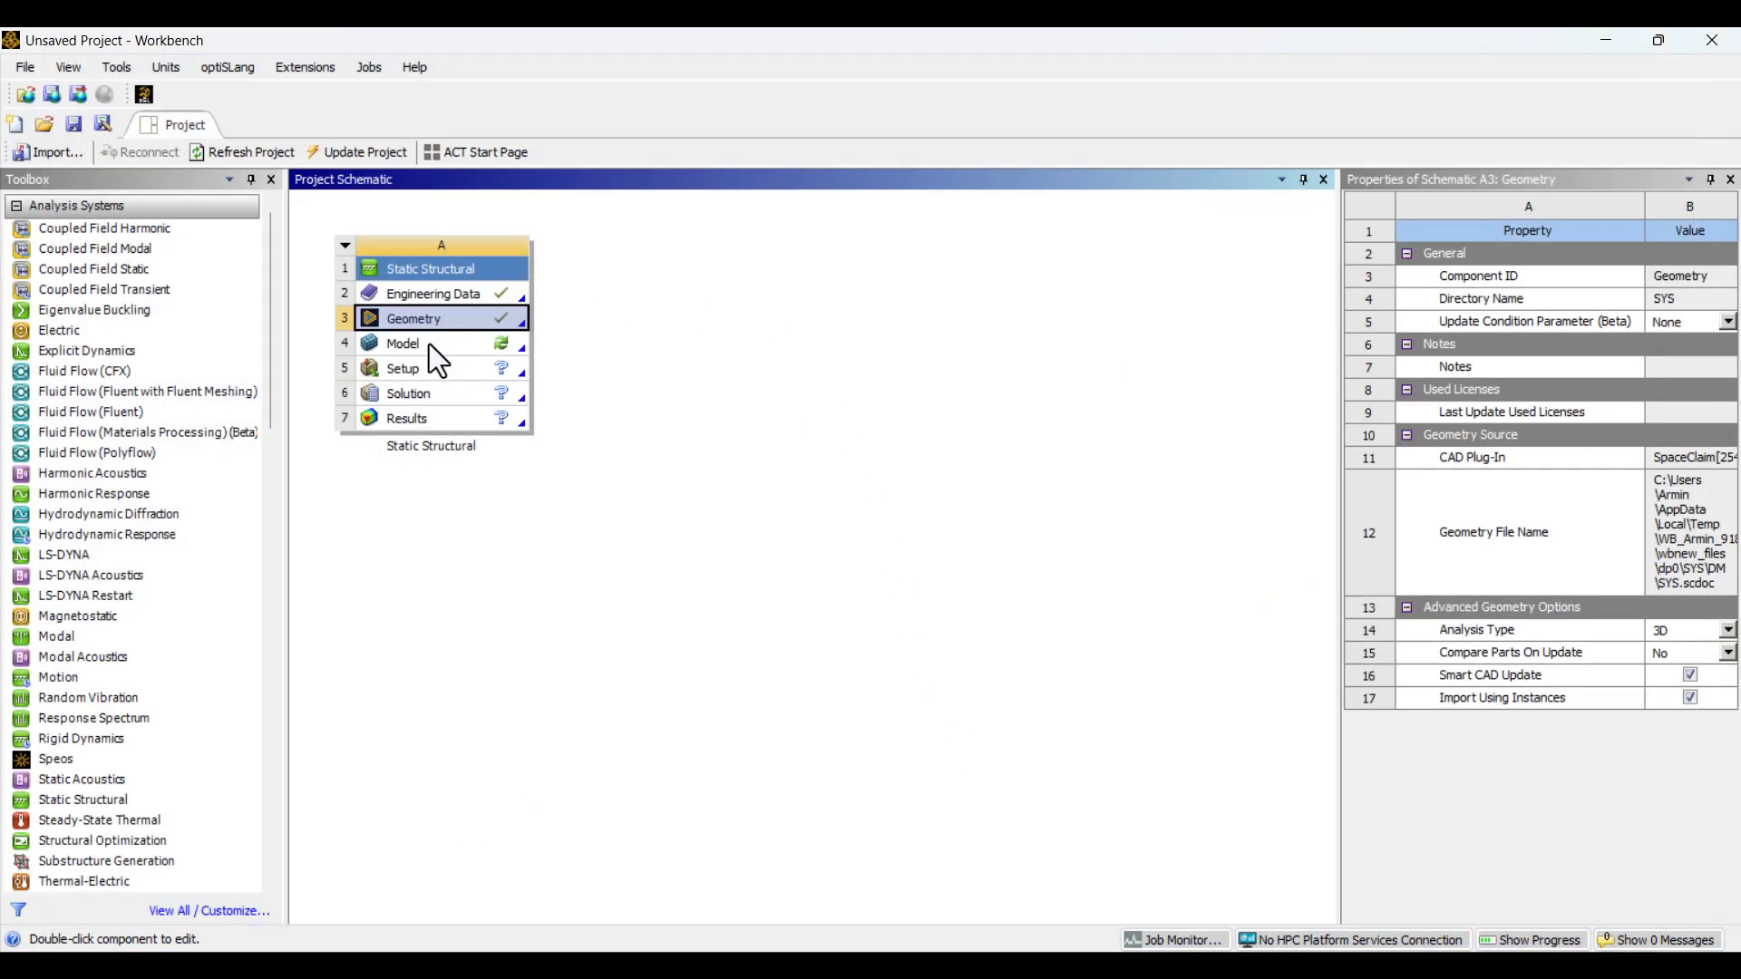
double_click(402, 343)
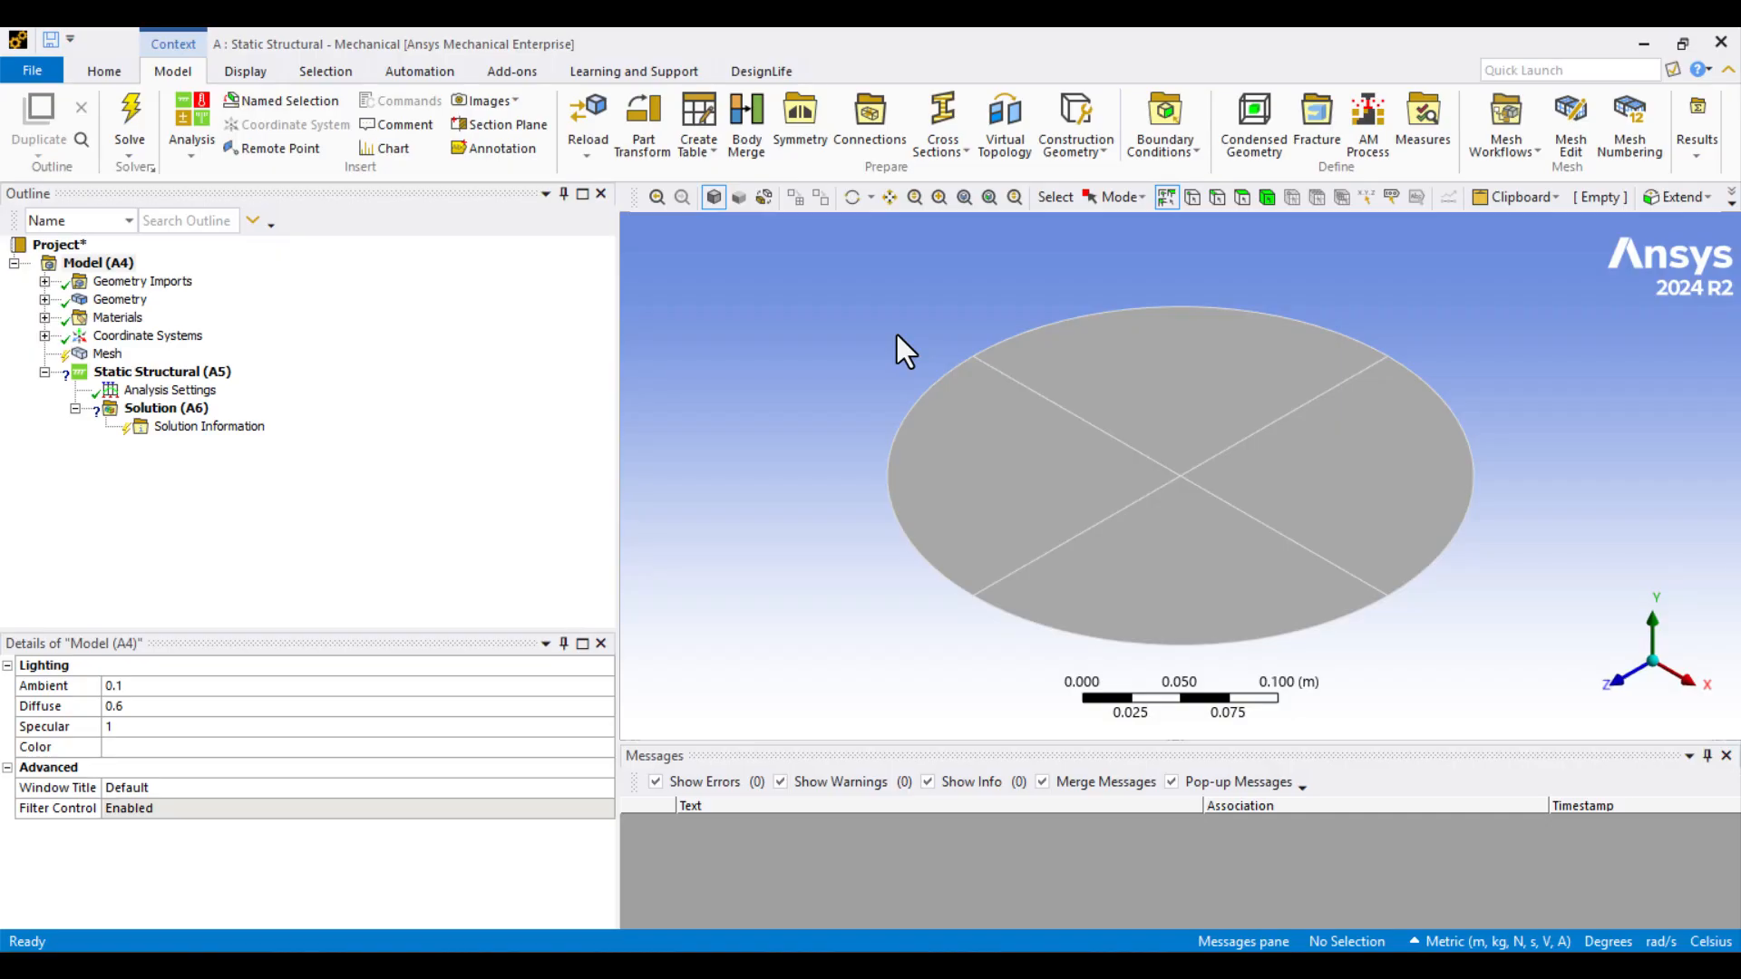
mouse_move(89, 335)
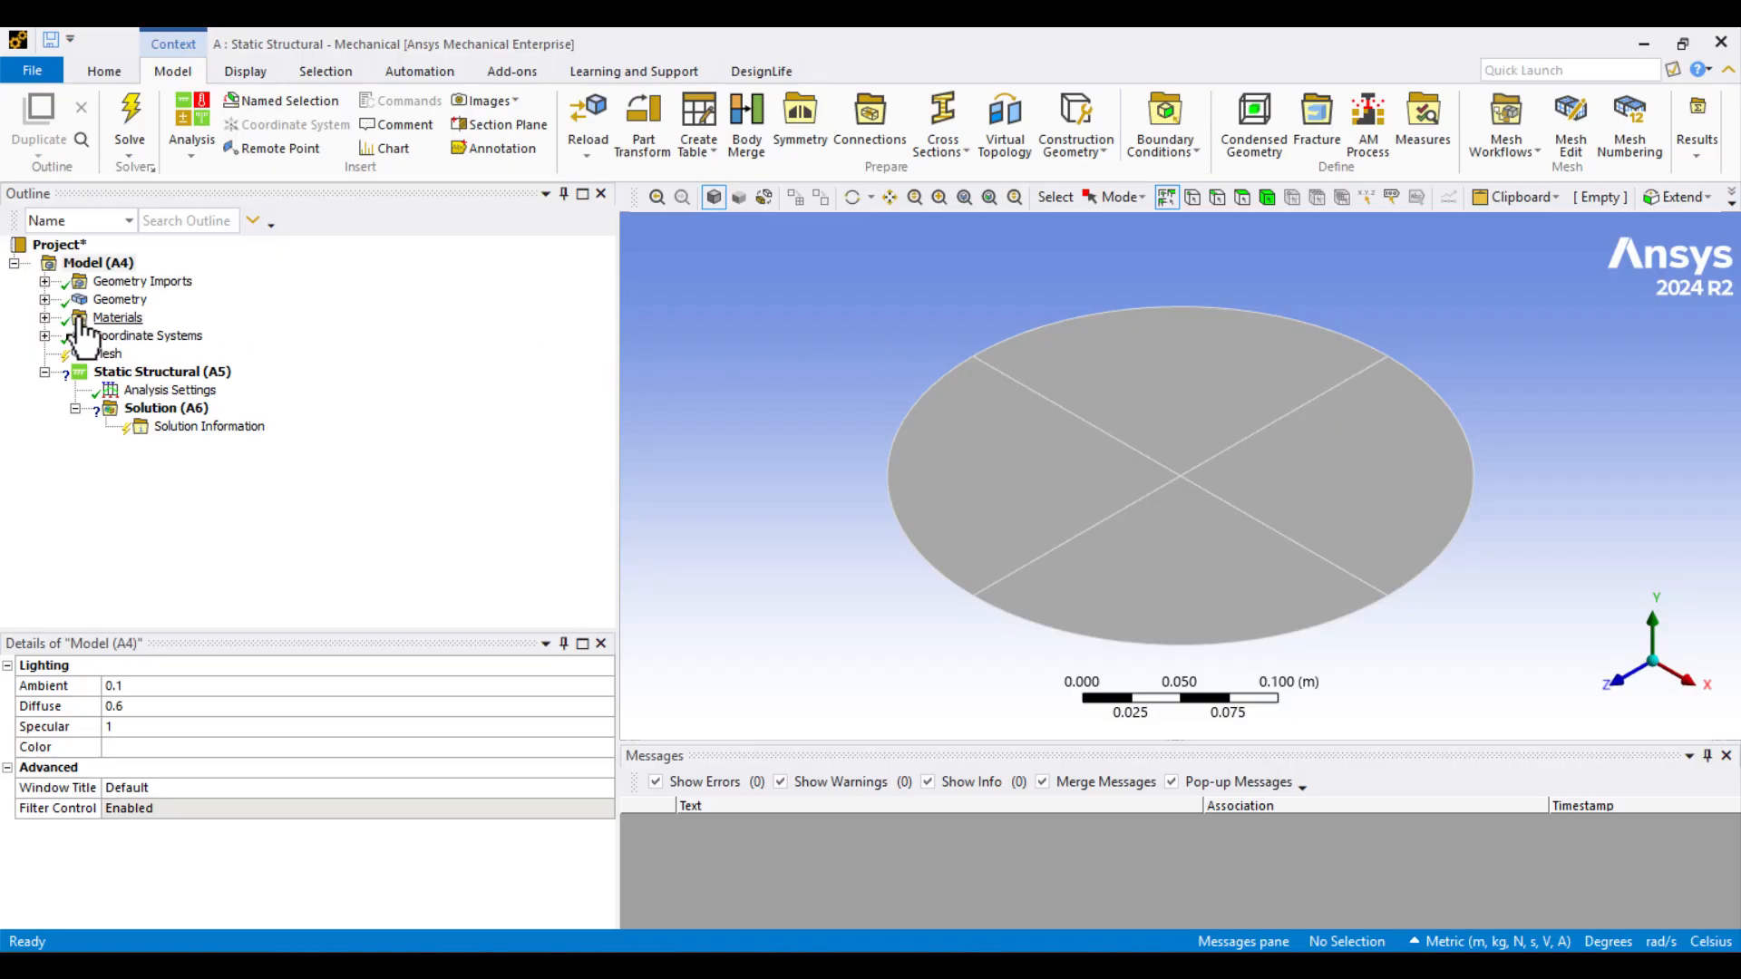
Step: Select the surface body under Geometry to check its shell thickness and Structural Steel assignment
click(42, 299)
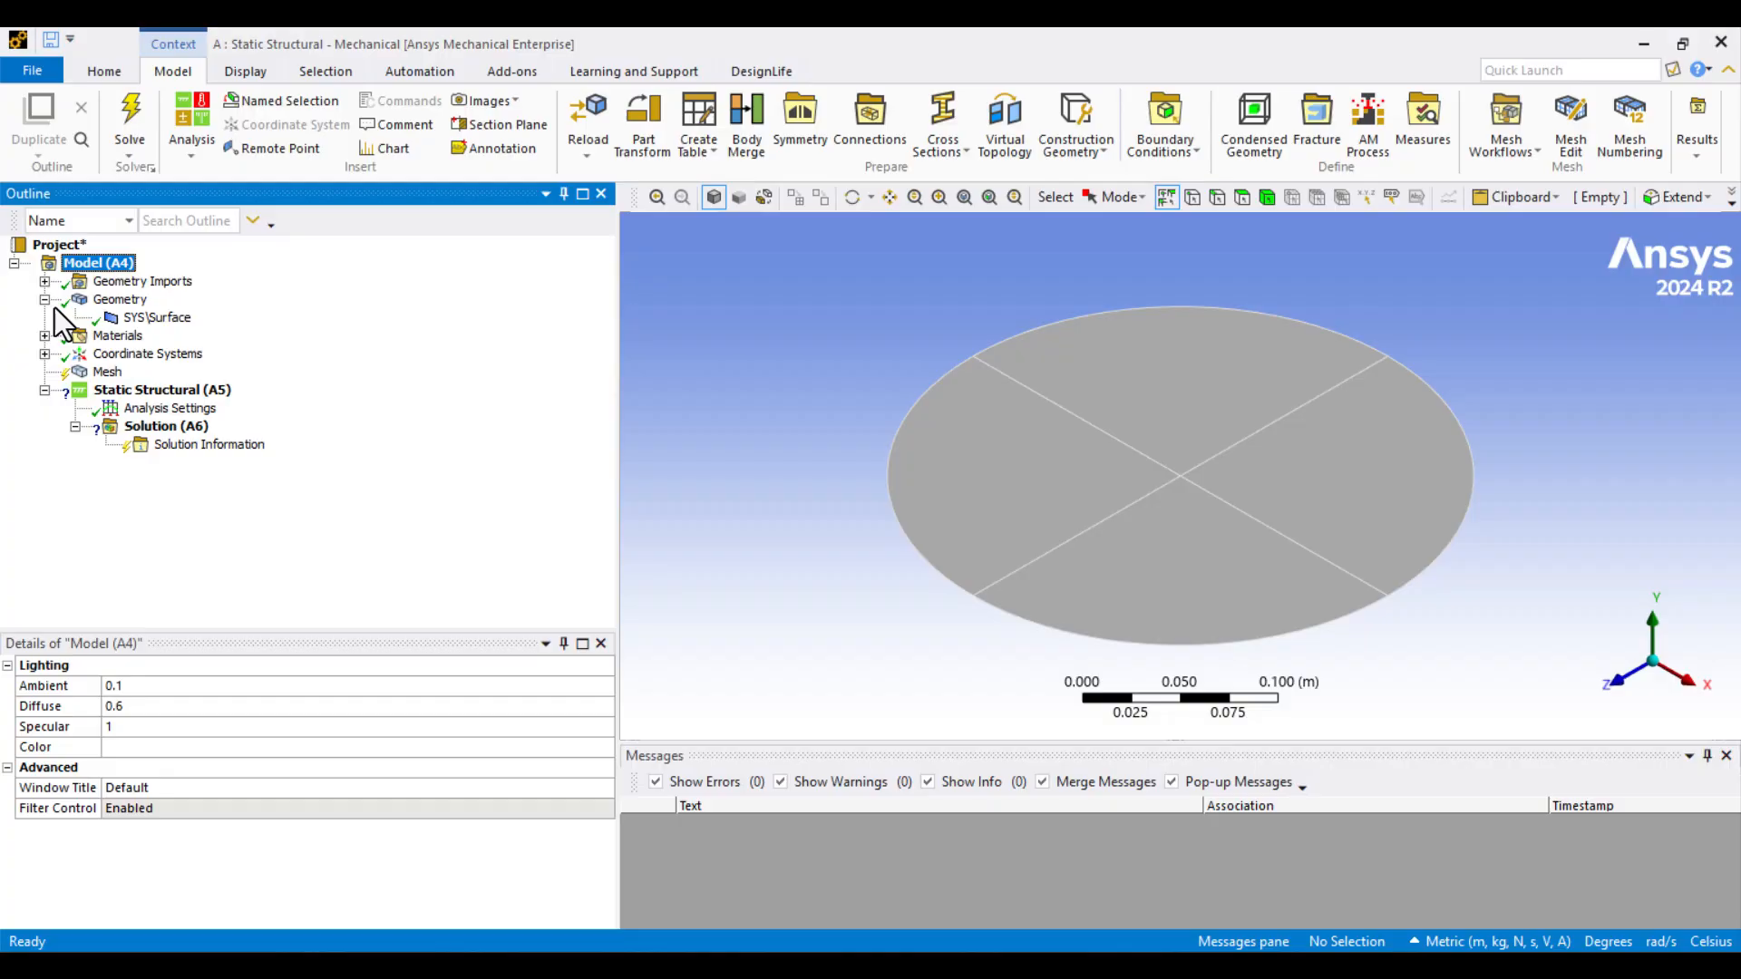
click(158, 317)
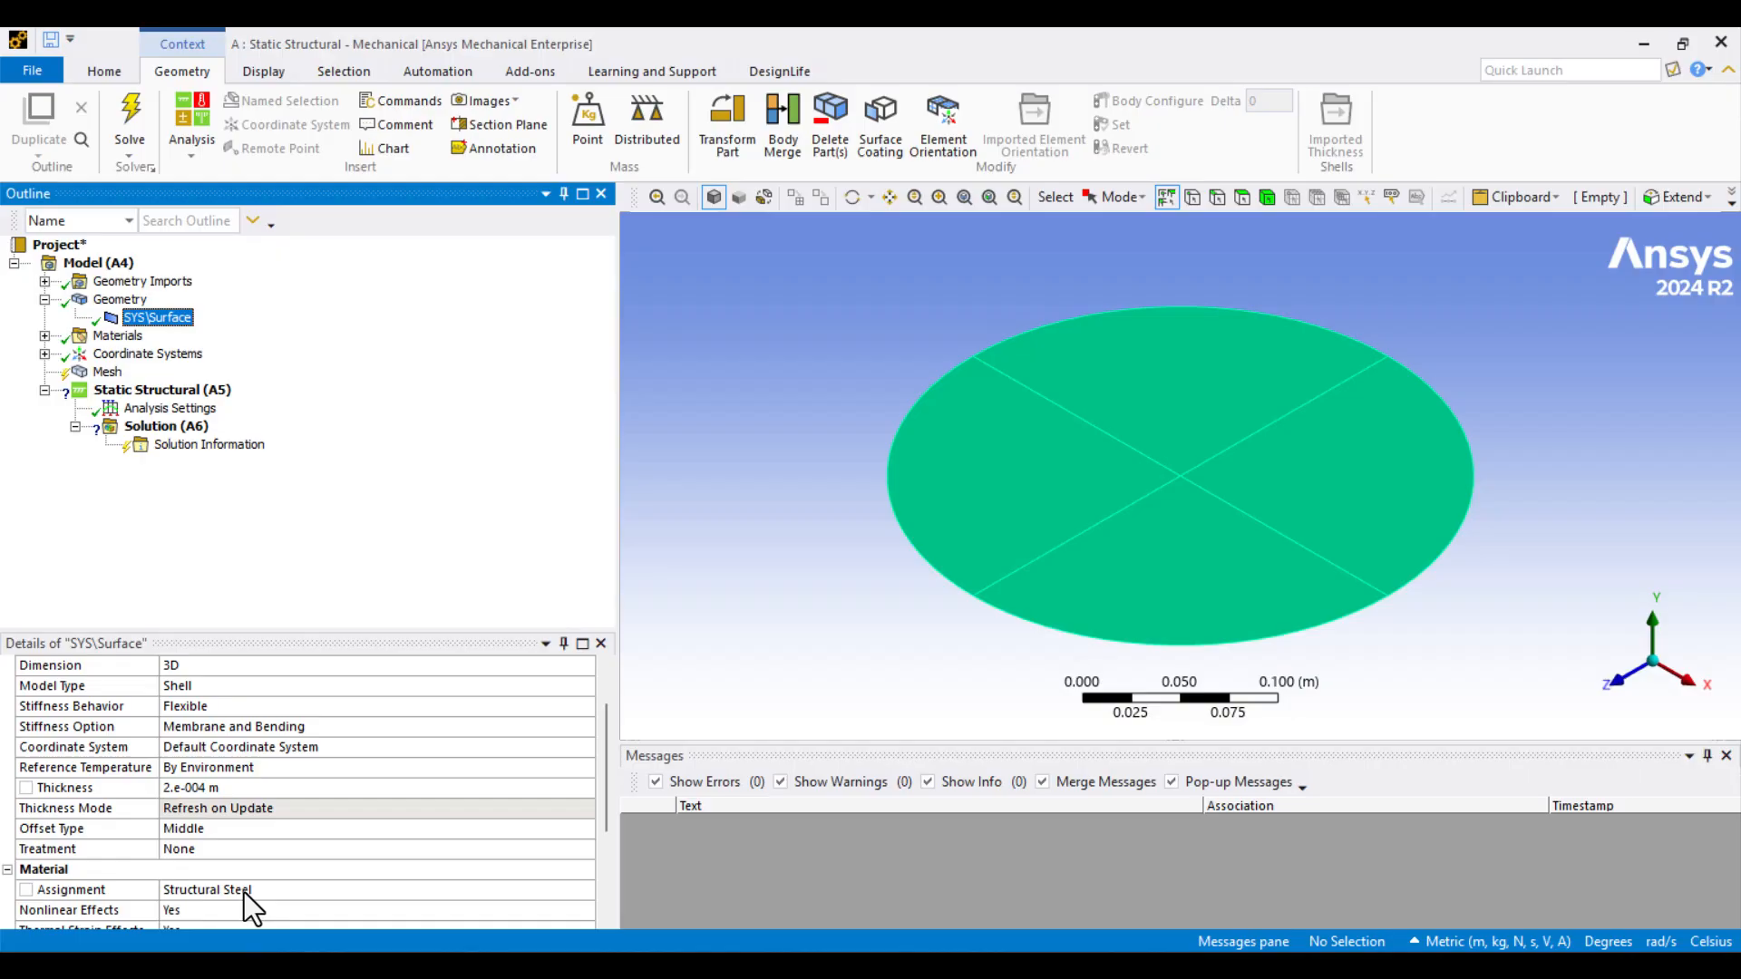
mouse_move(459, 439)
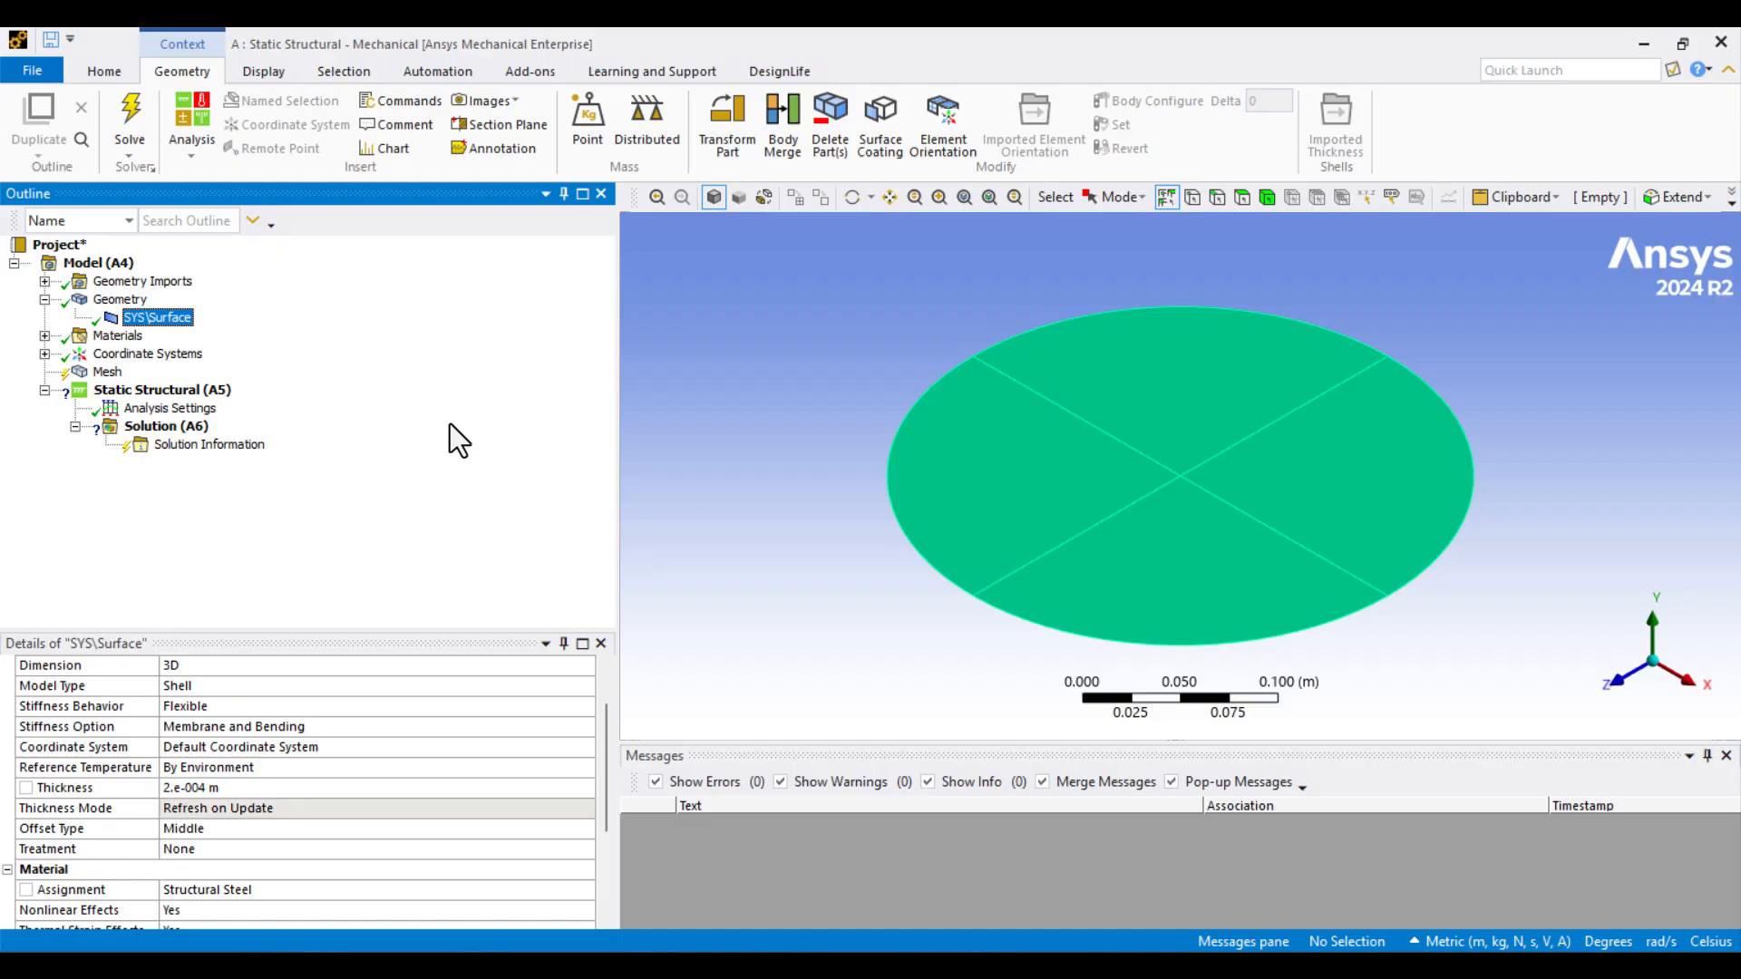
mouse_move(773, 433)
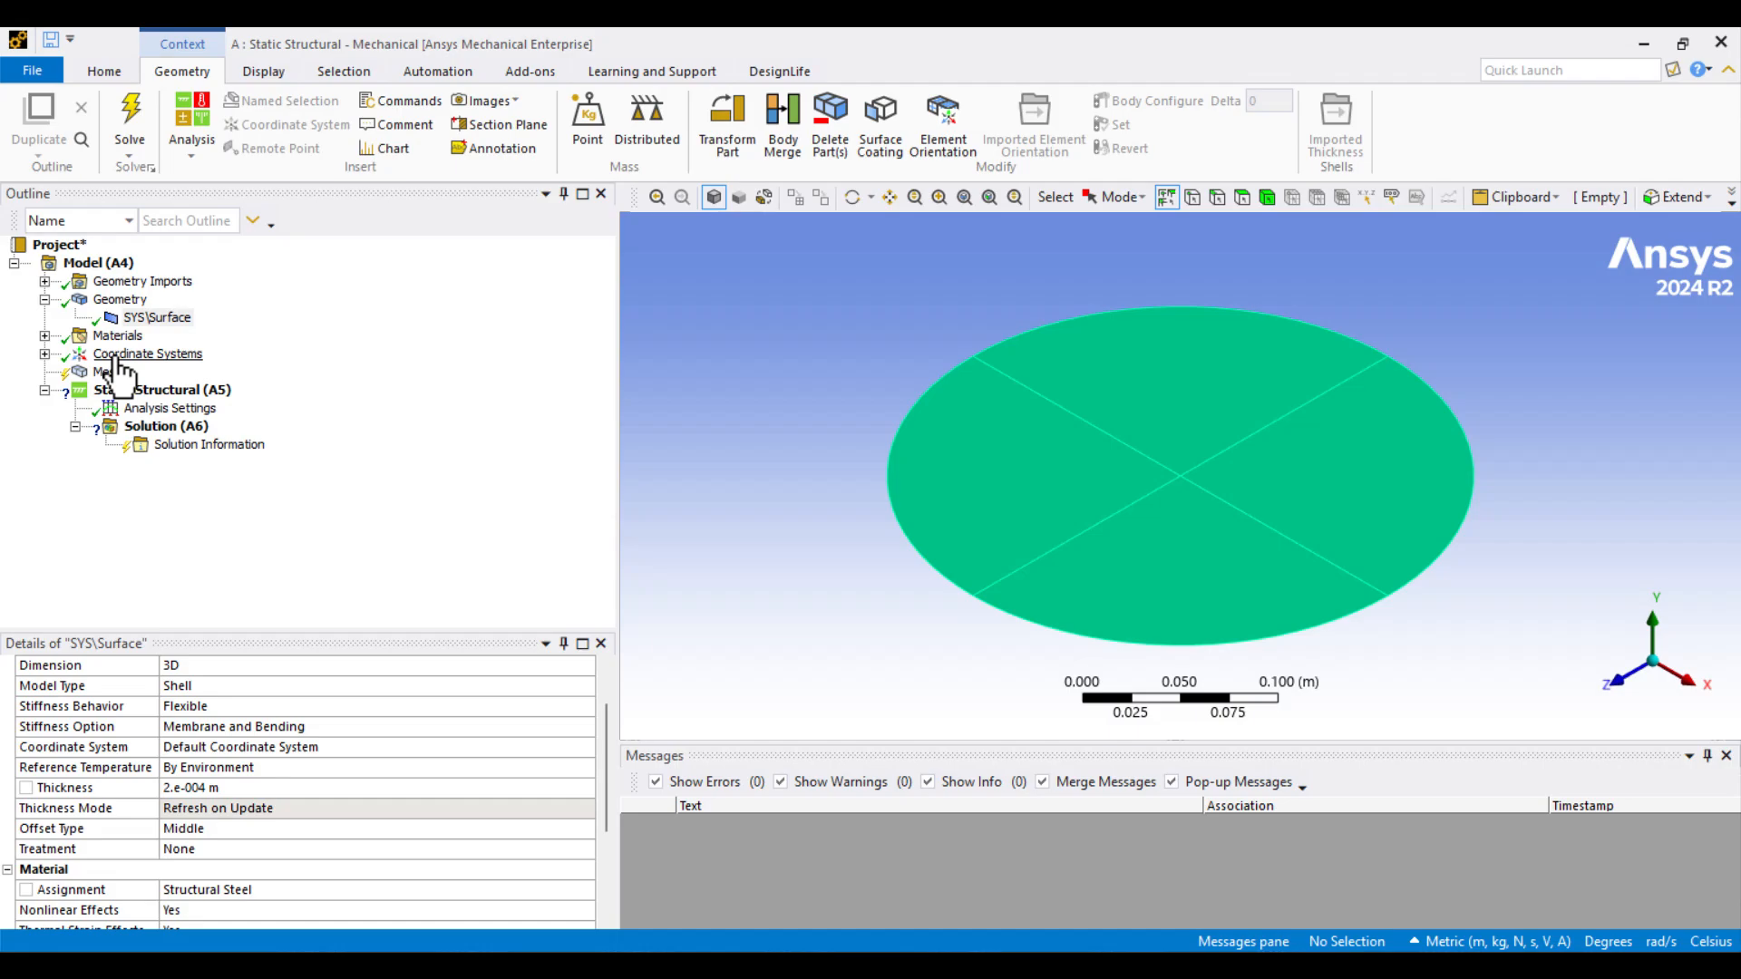
Step: Insert a coordinate system at the disc's centre and set its type to Cylindrical
right_click(147, 354)
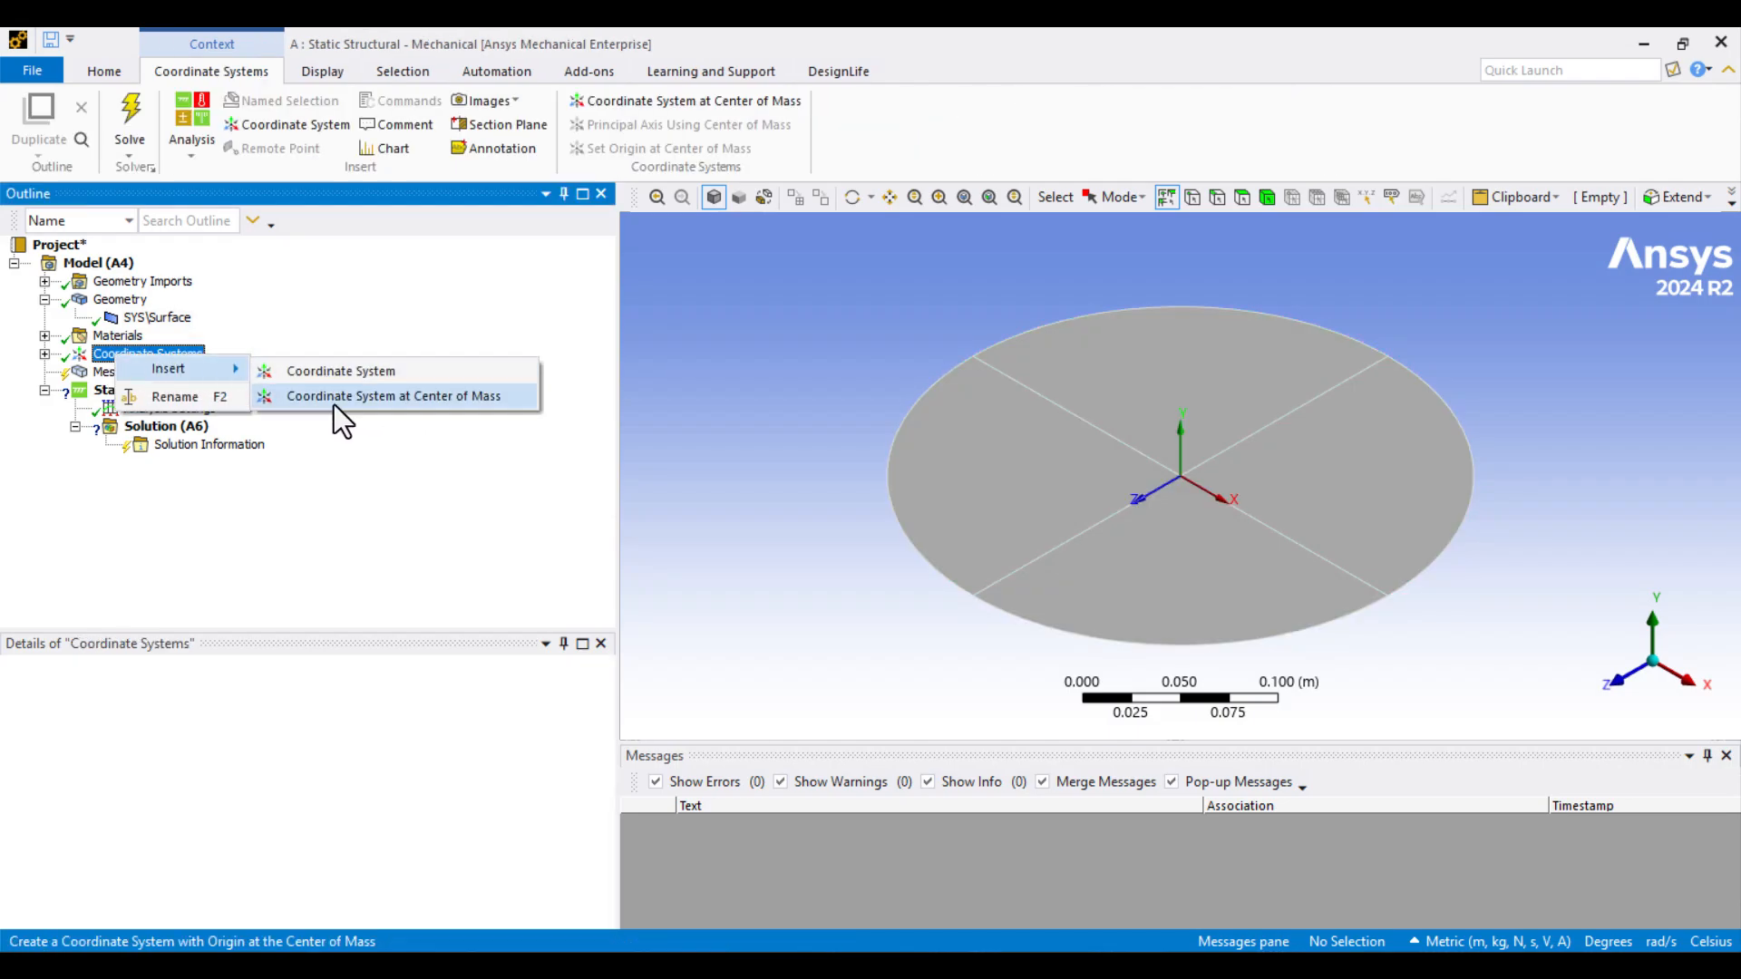
mouse_move(417, 412)
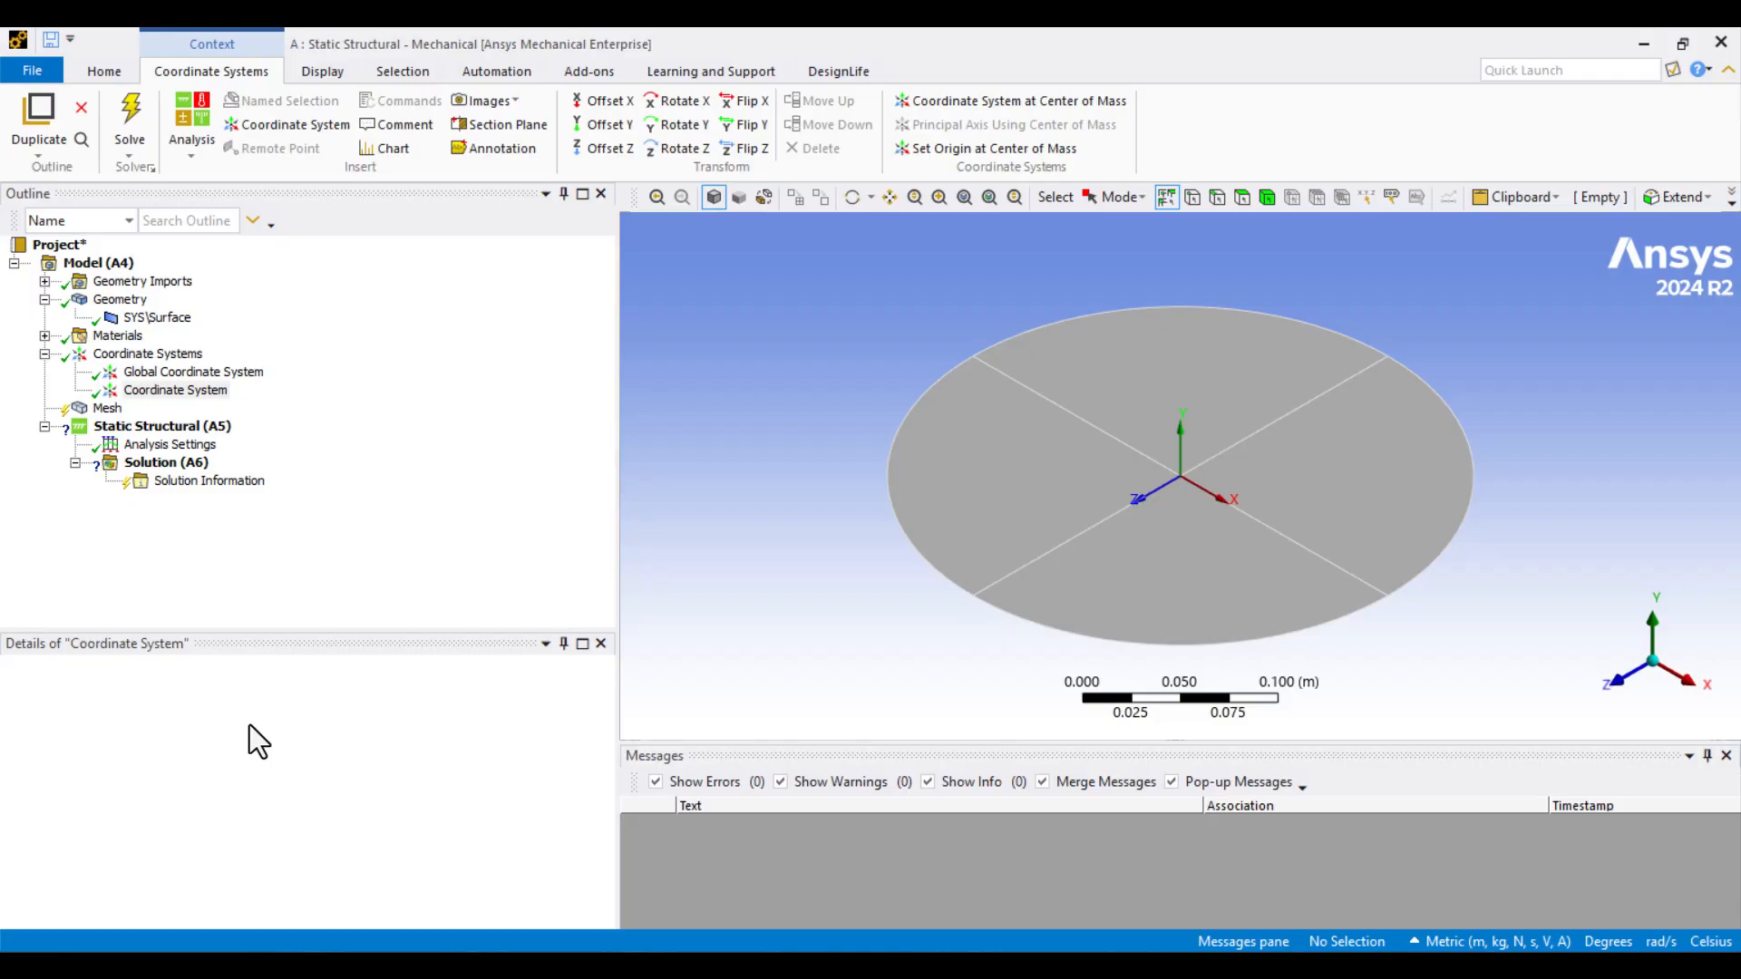
click(174, 390)
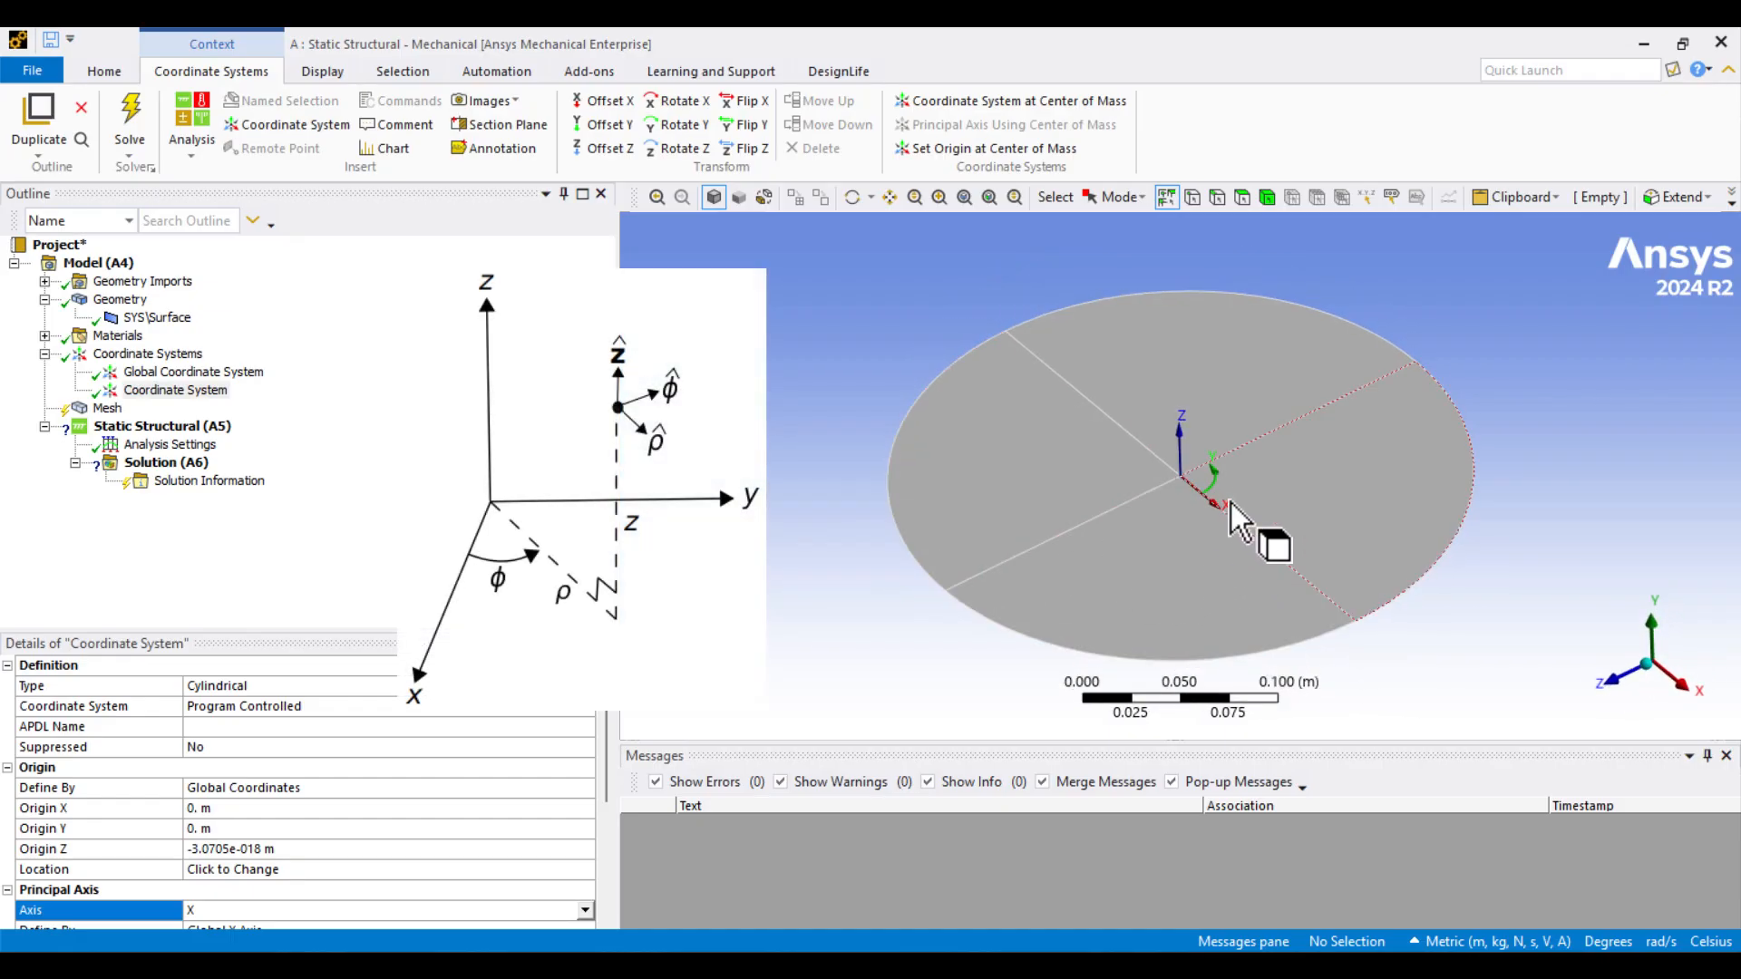
drag(1239, 523, 1188, 488)
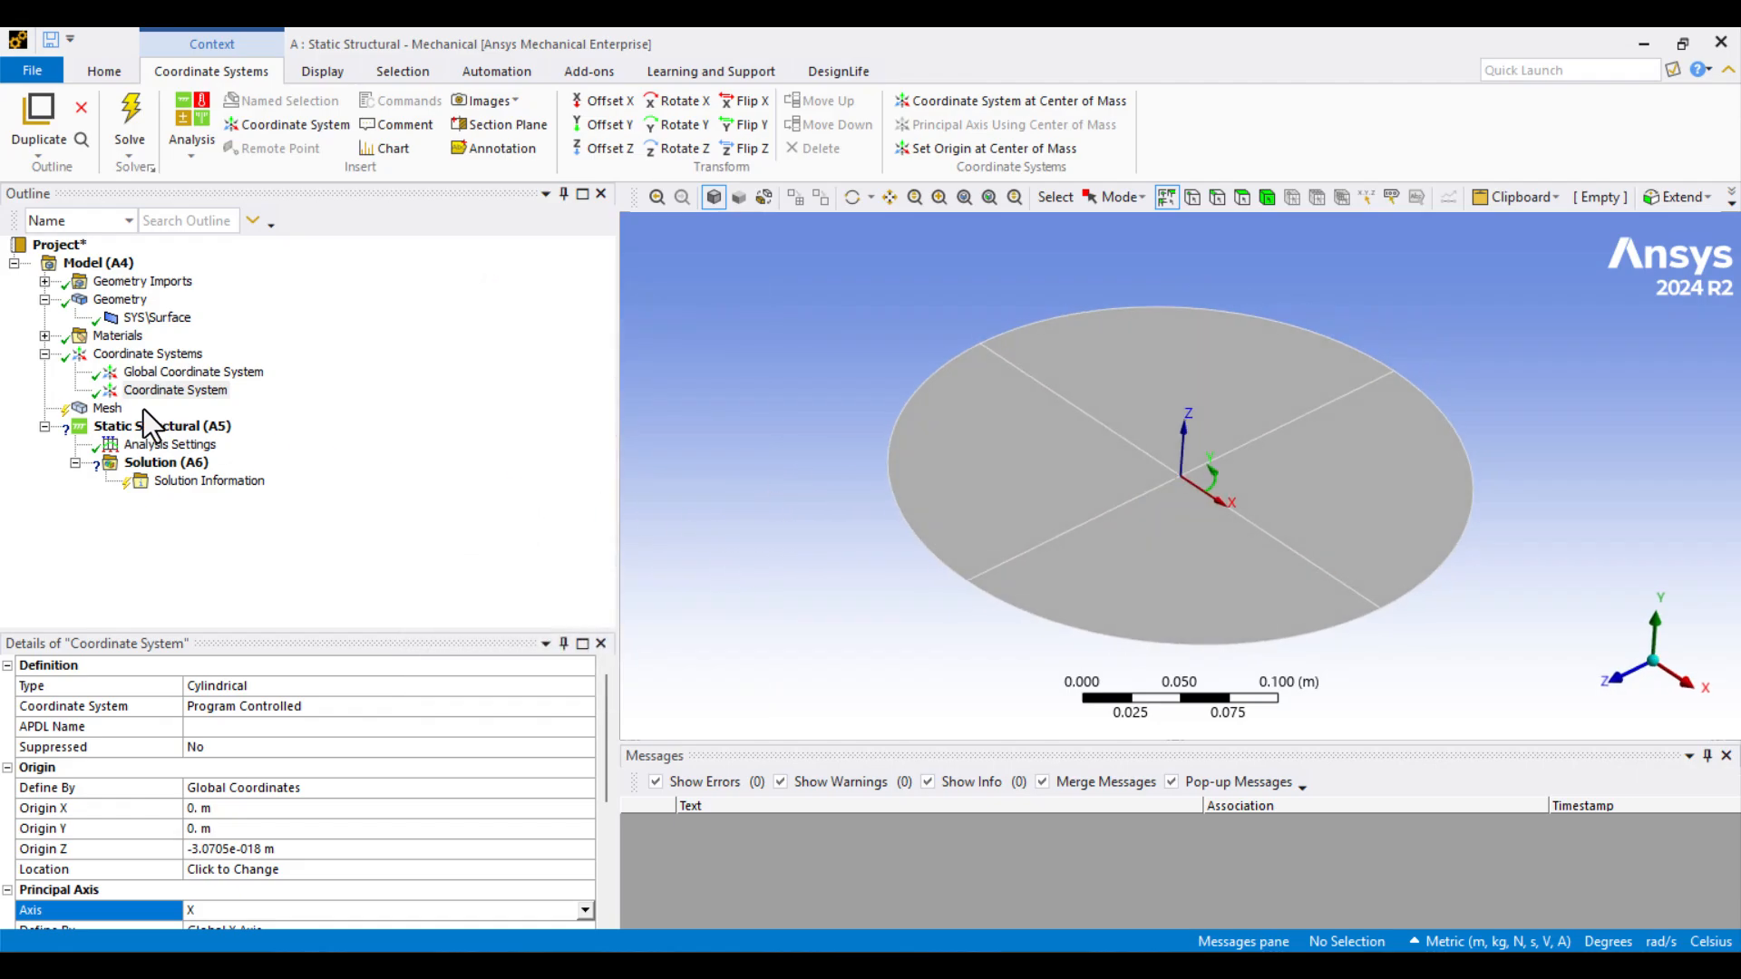
click(107, 408)
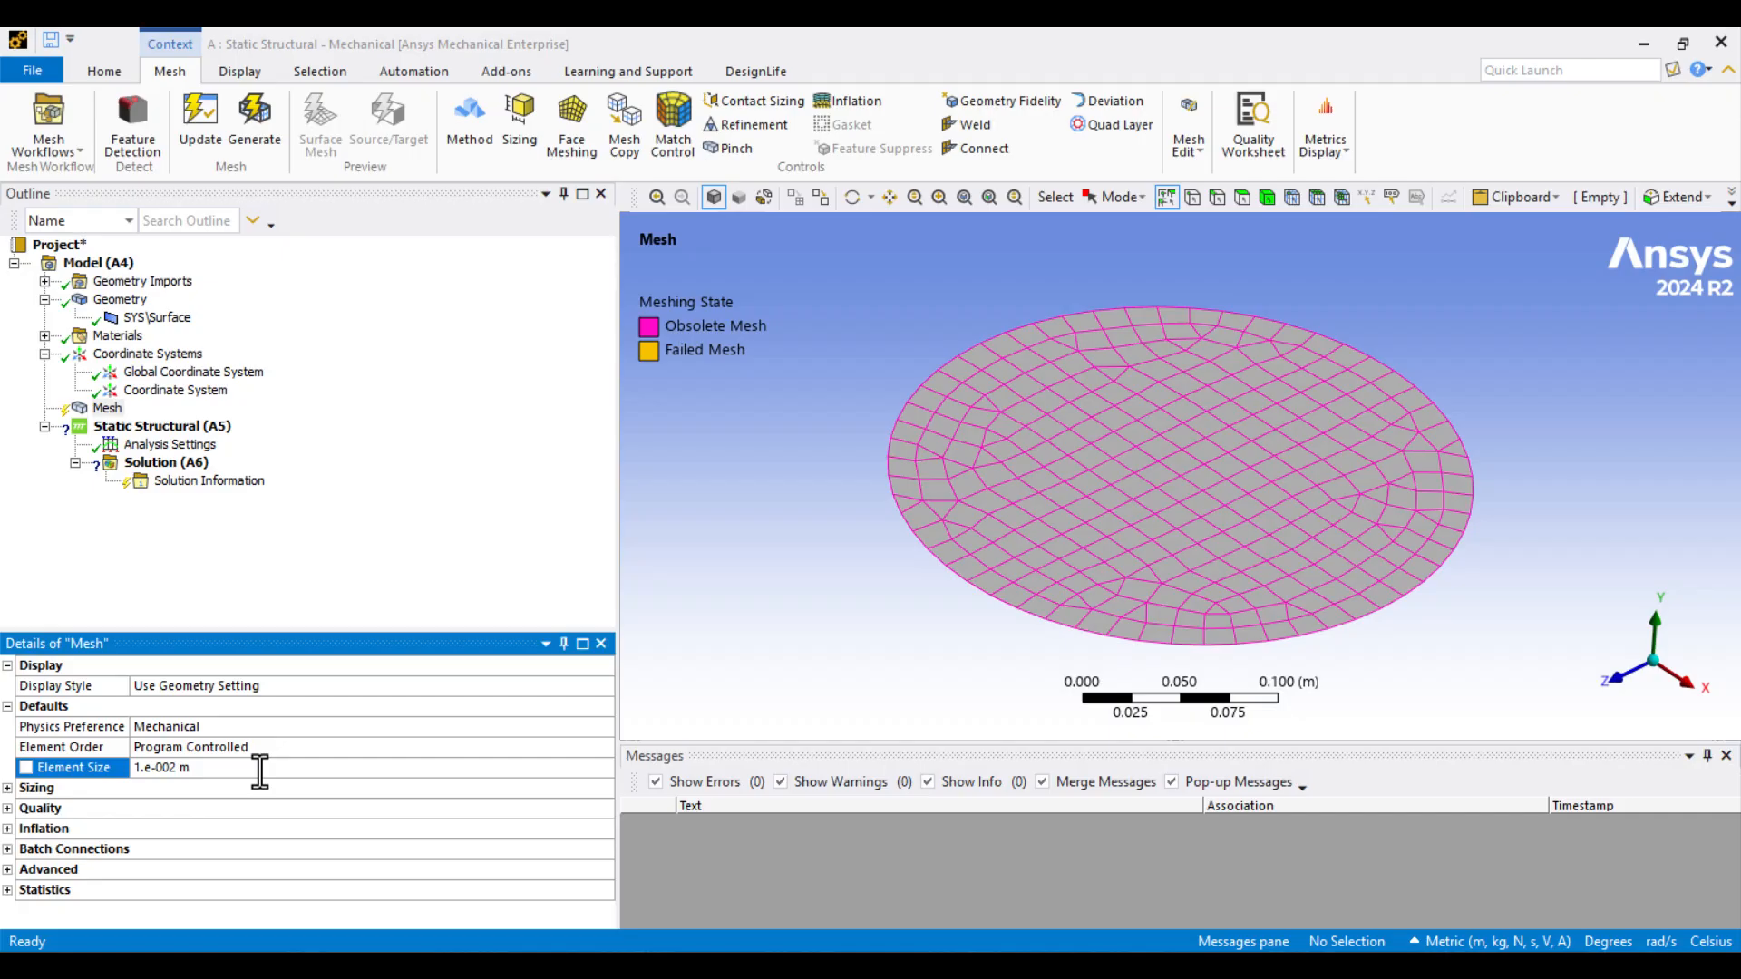
Step: Generate the 0.01 m quadrilateral mesh on the disc and select Static Structural for inserting loads
right_click(107, 408)
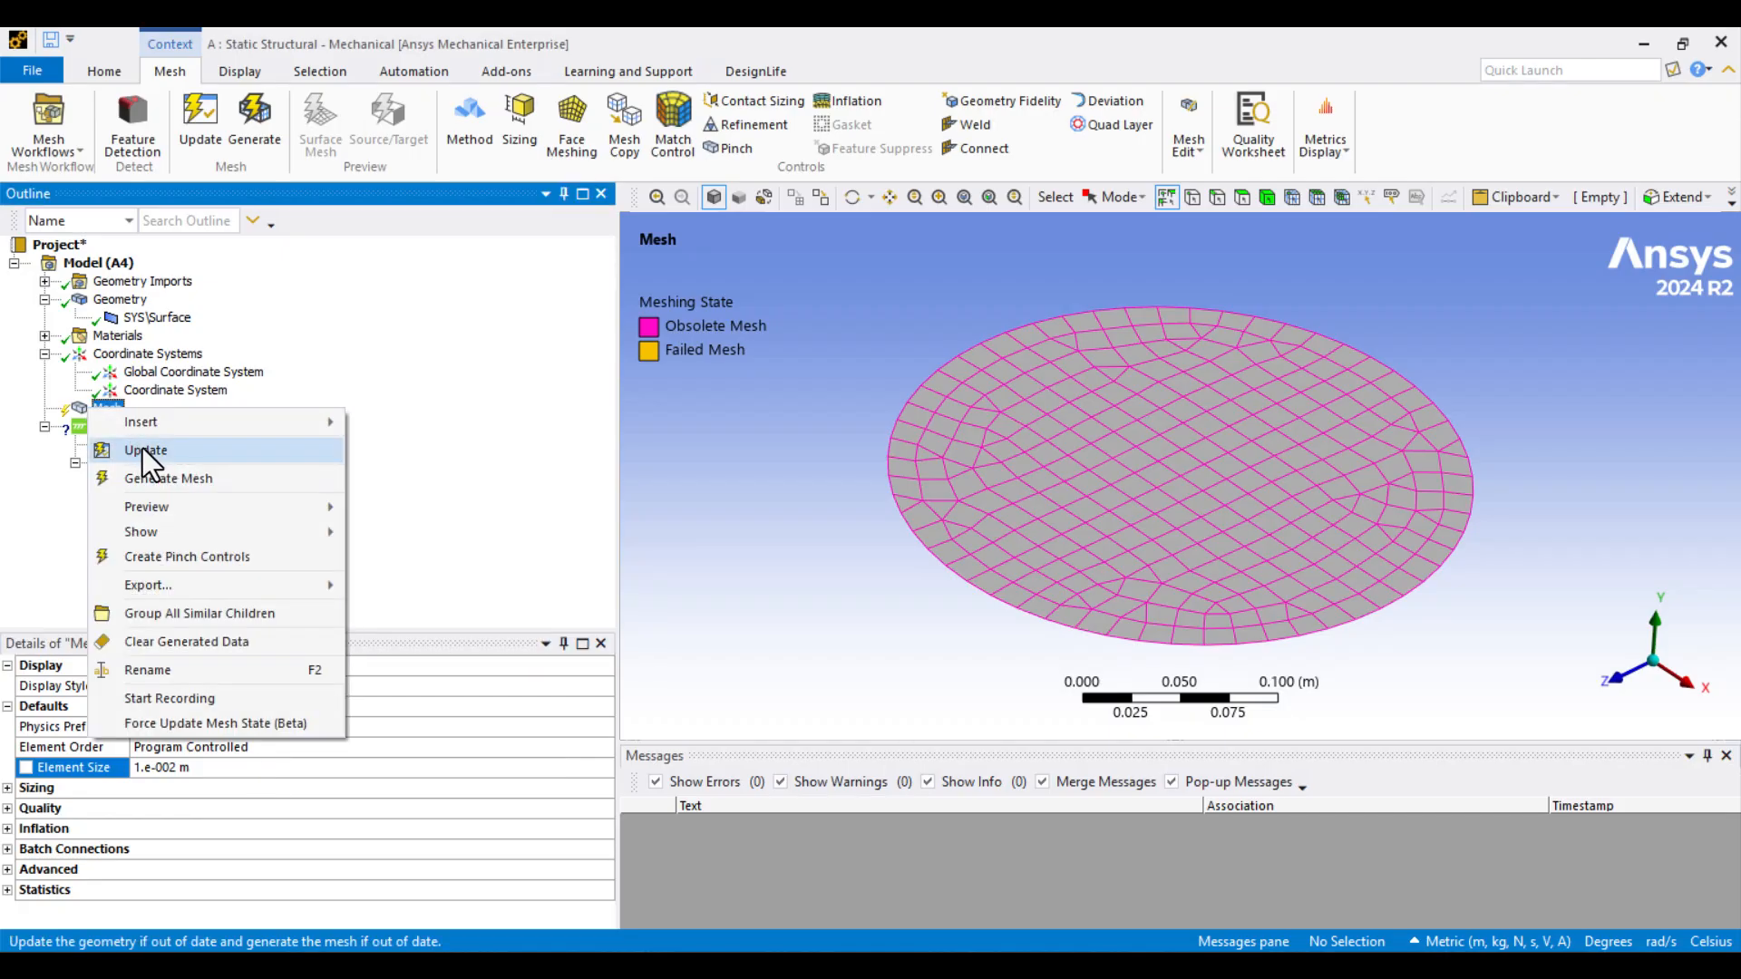
click(185, 642)
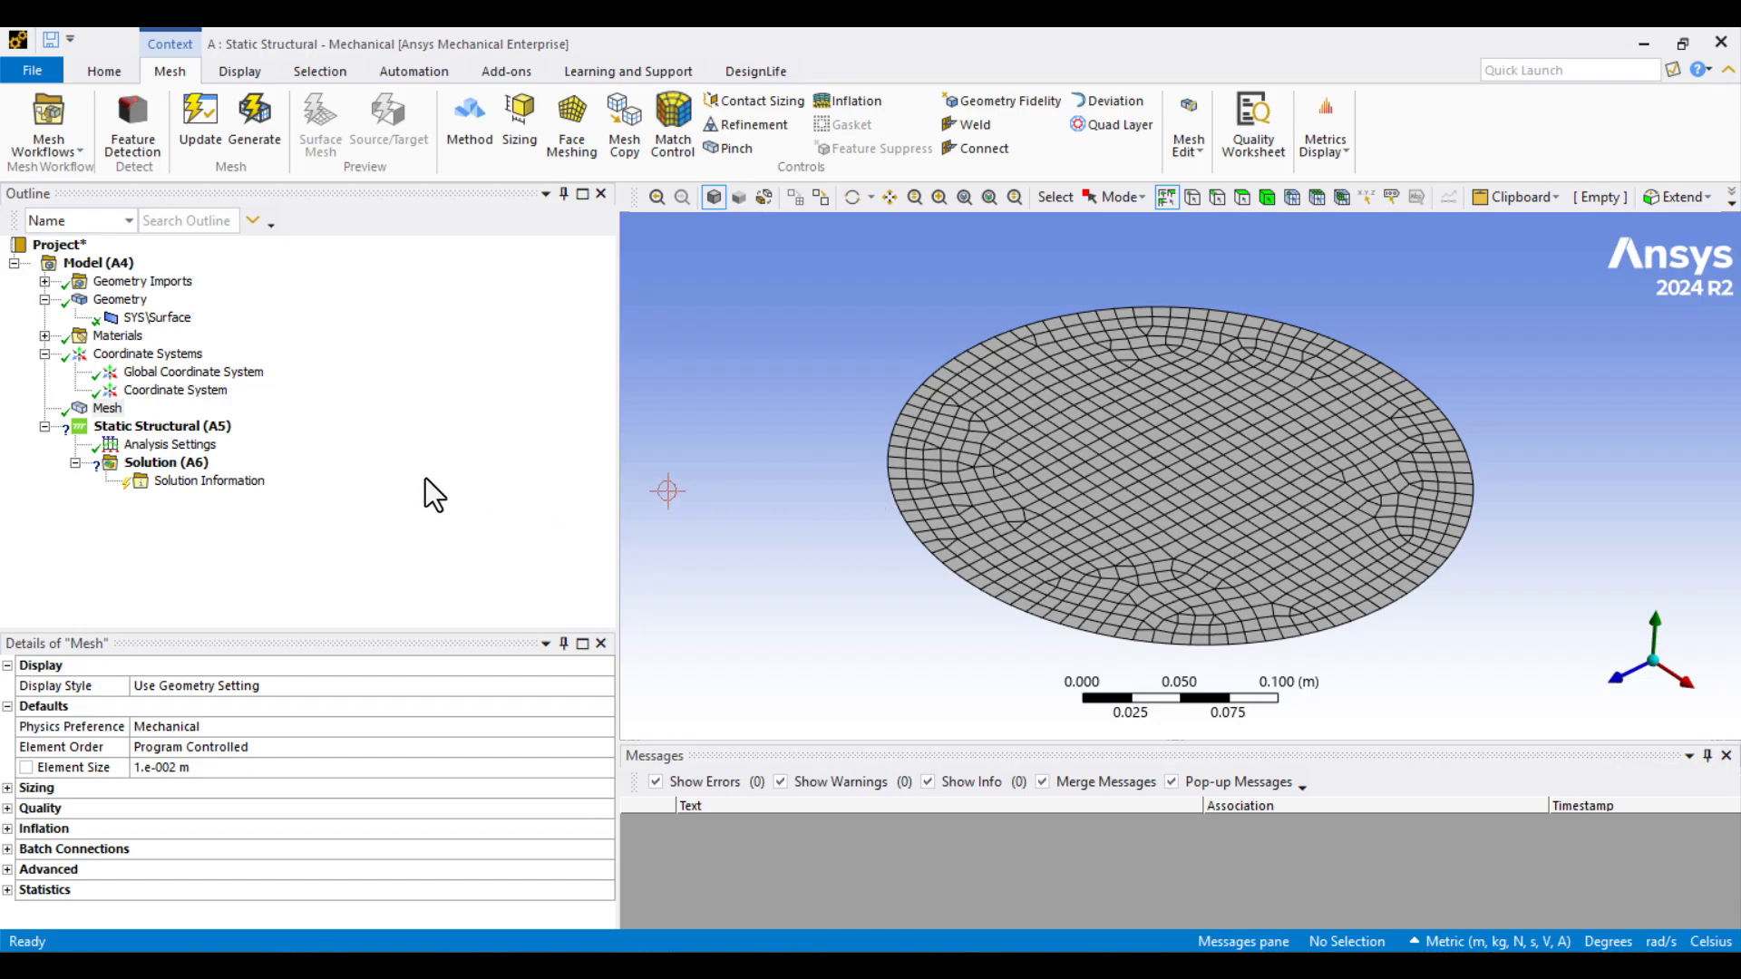
click(161, 424)
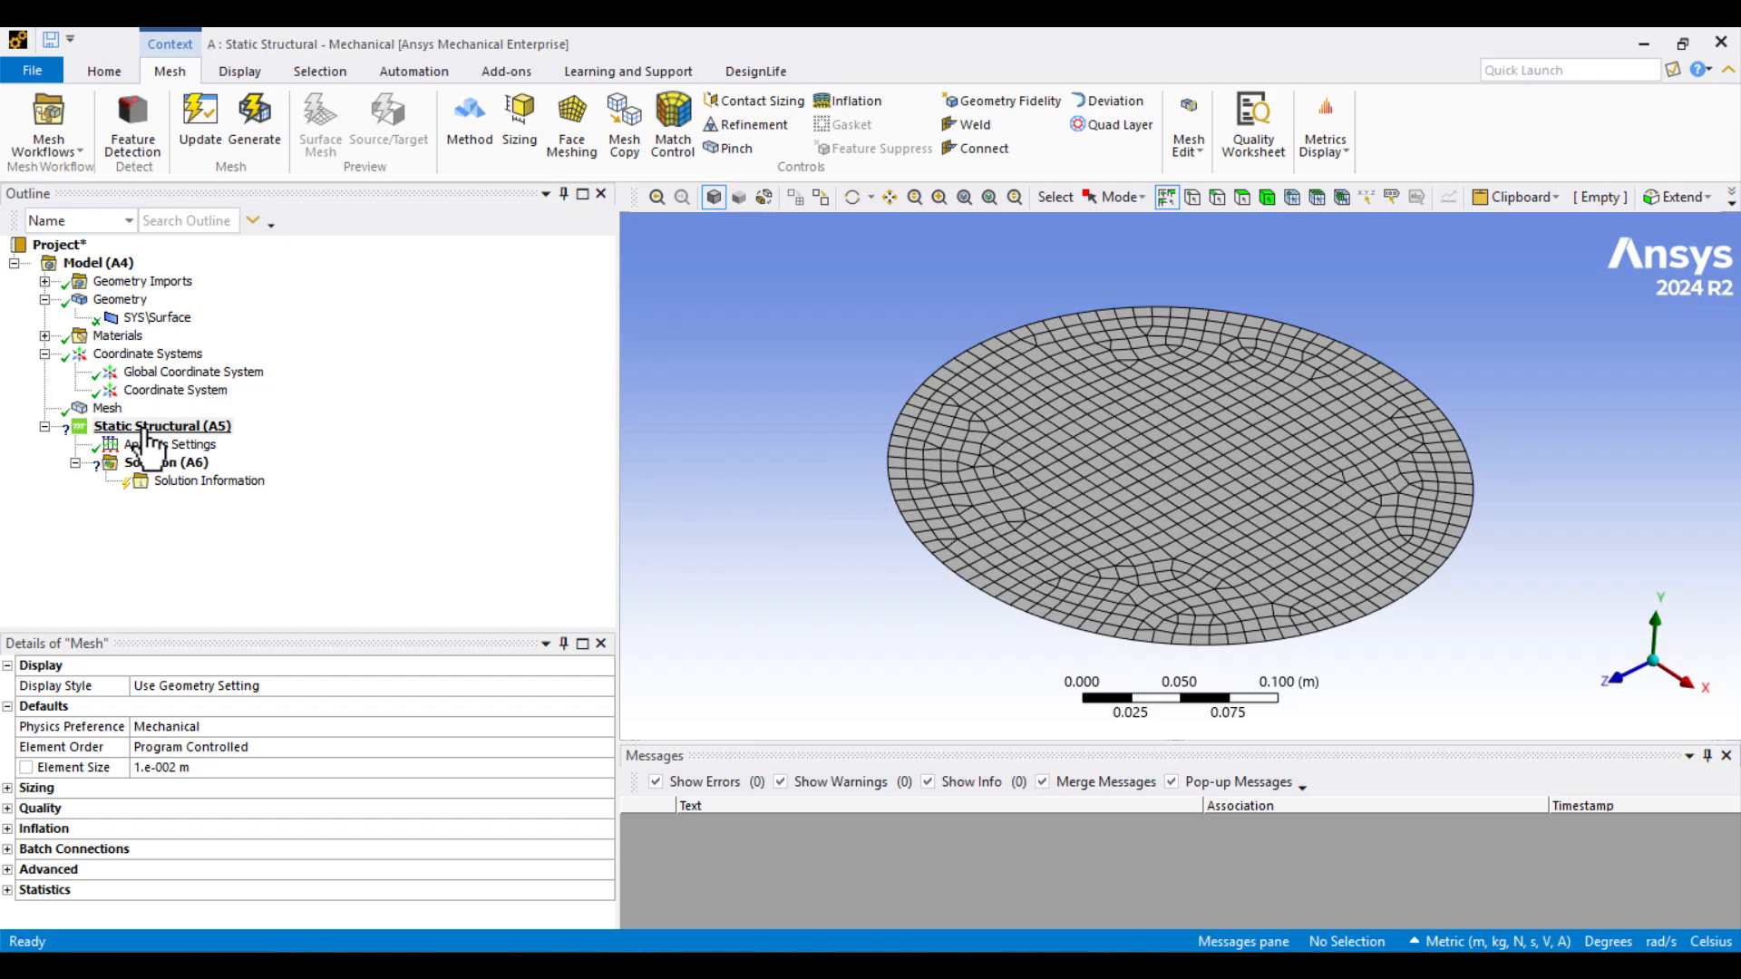
right_click(161, 424)
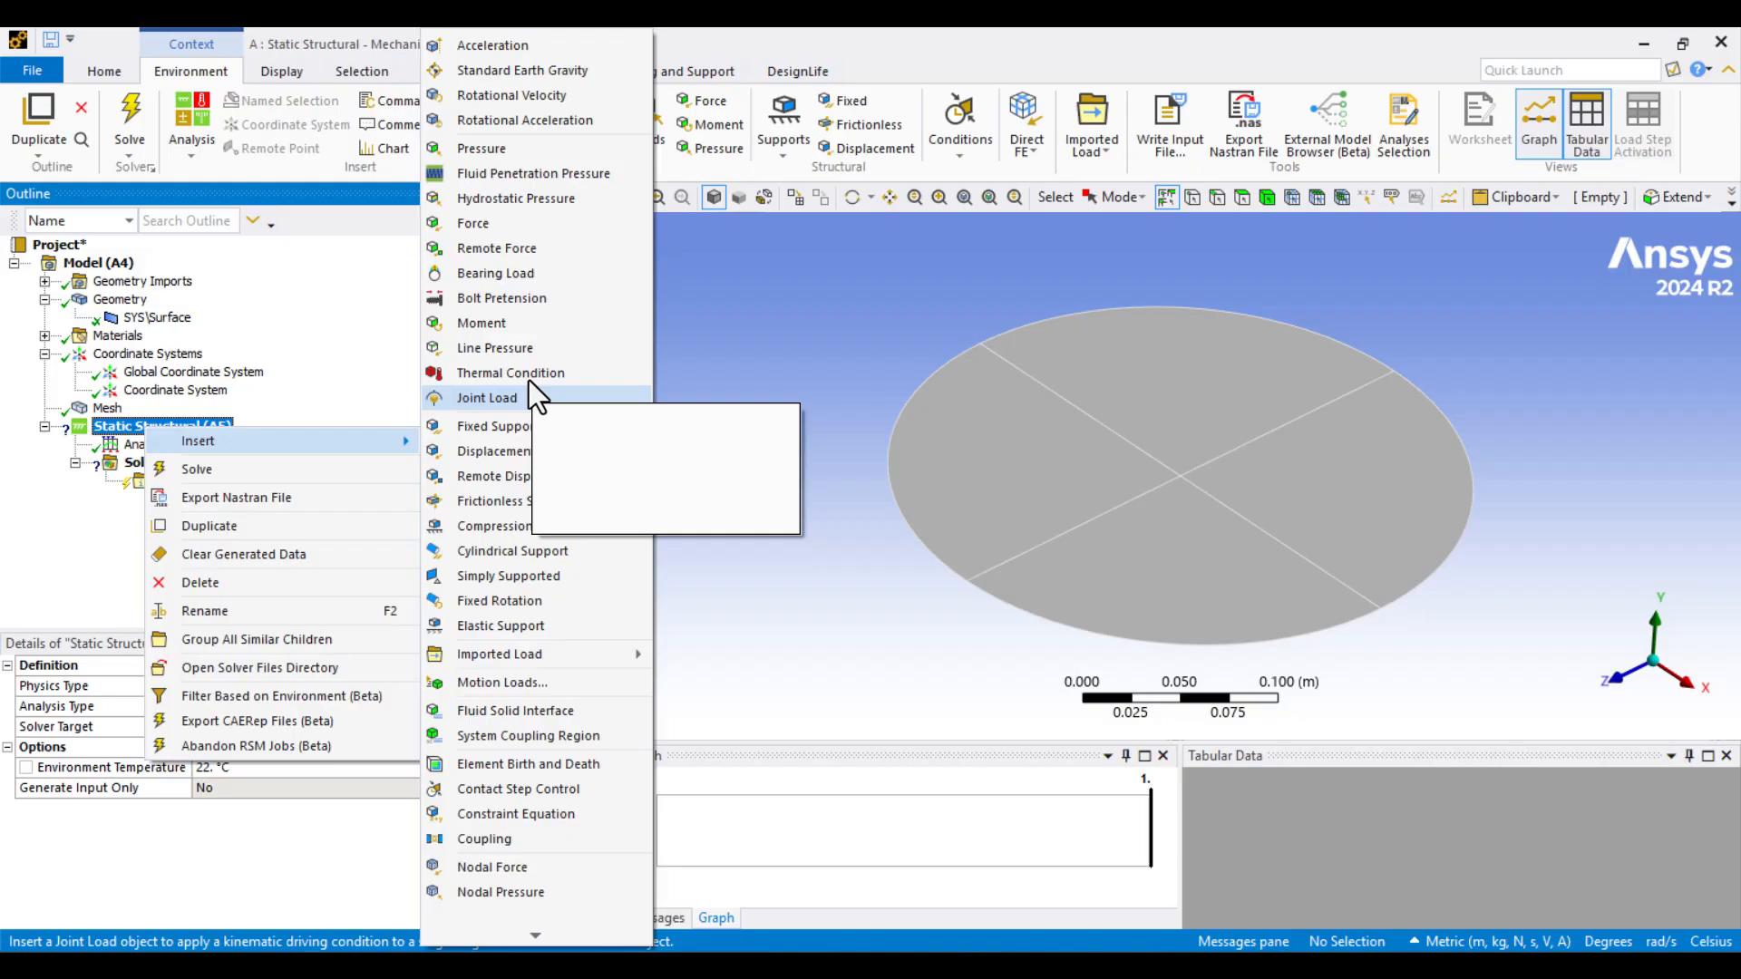
Step: Insert a line pressure scoped to the disc's four outer edges
click(495, 348)
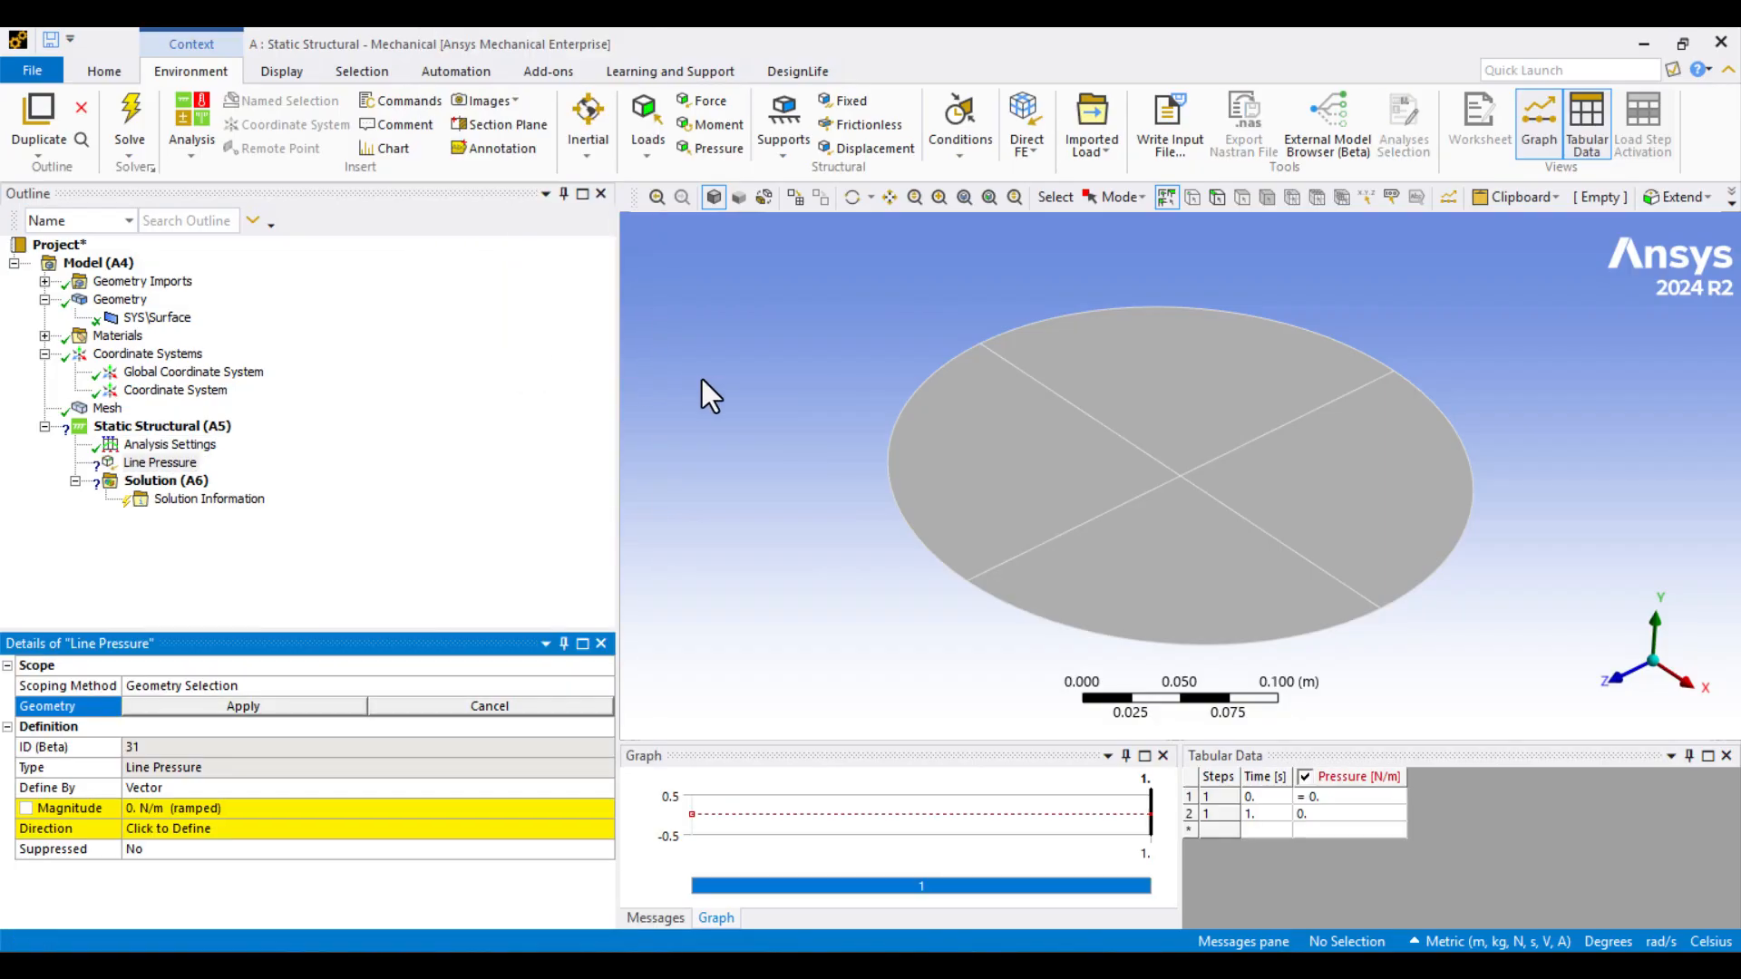
mouse_move(921, 391)
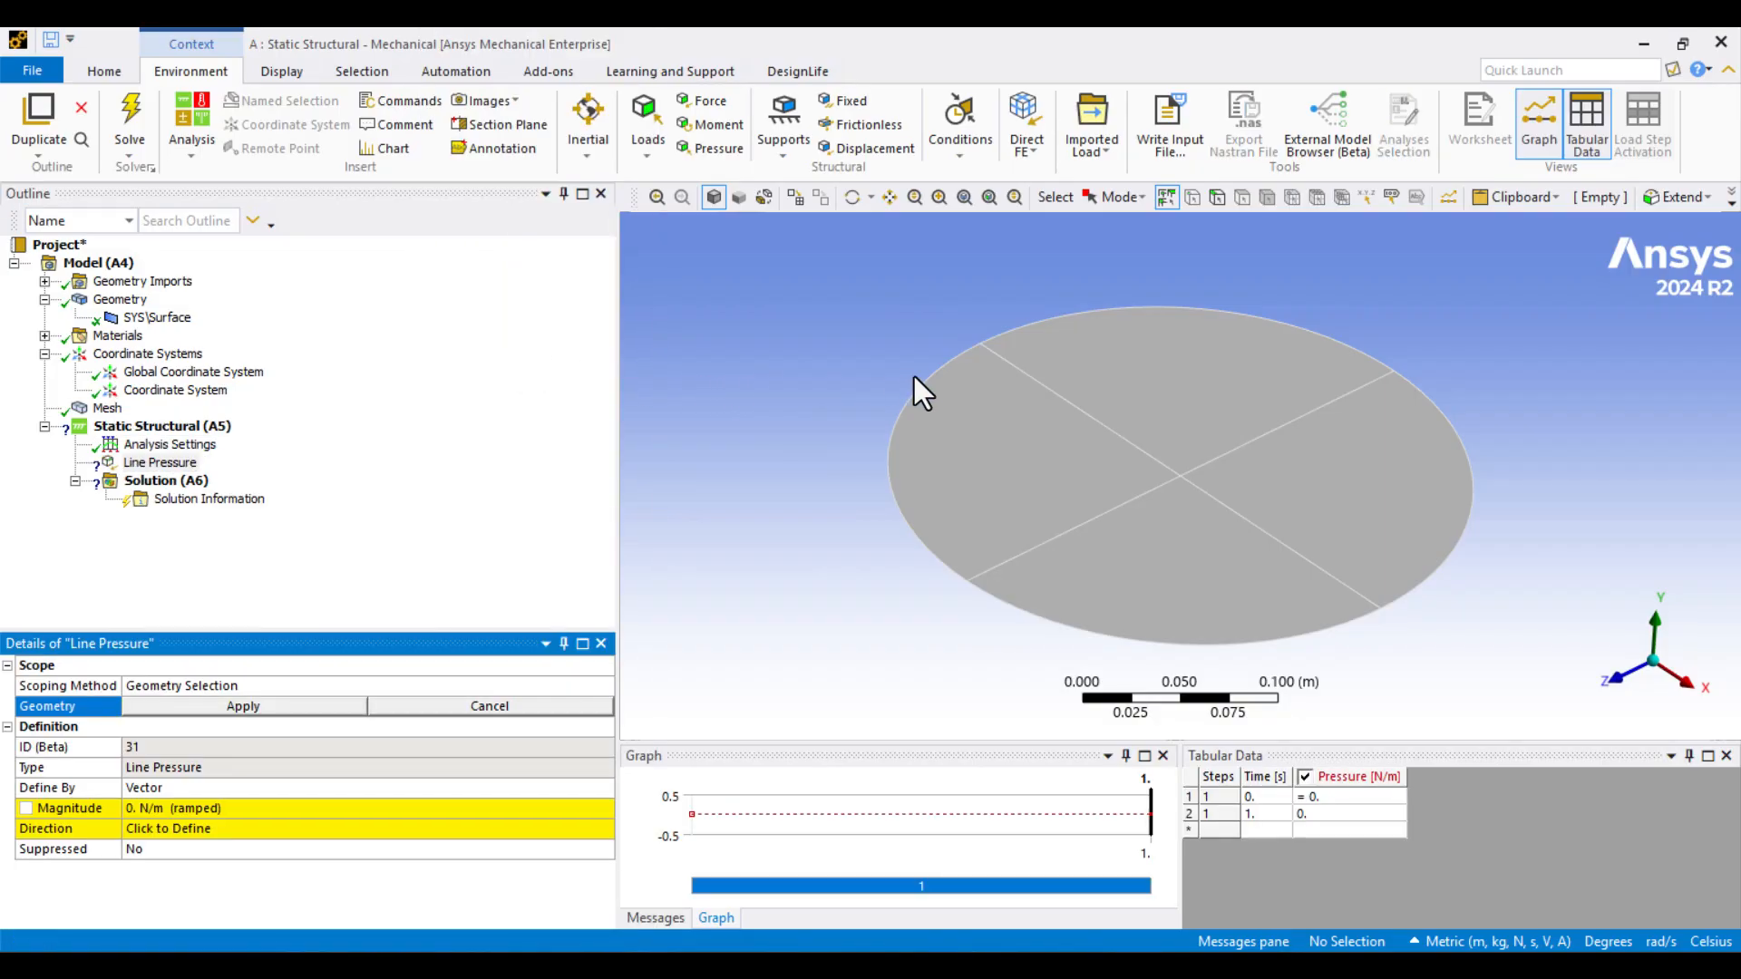
click(1427, 397)
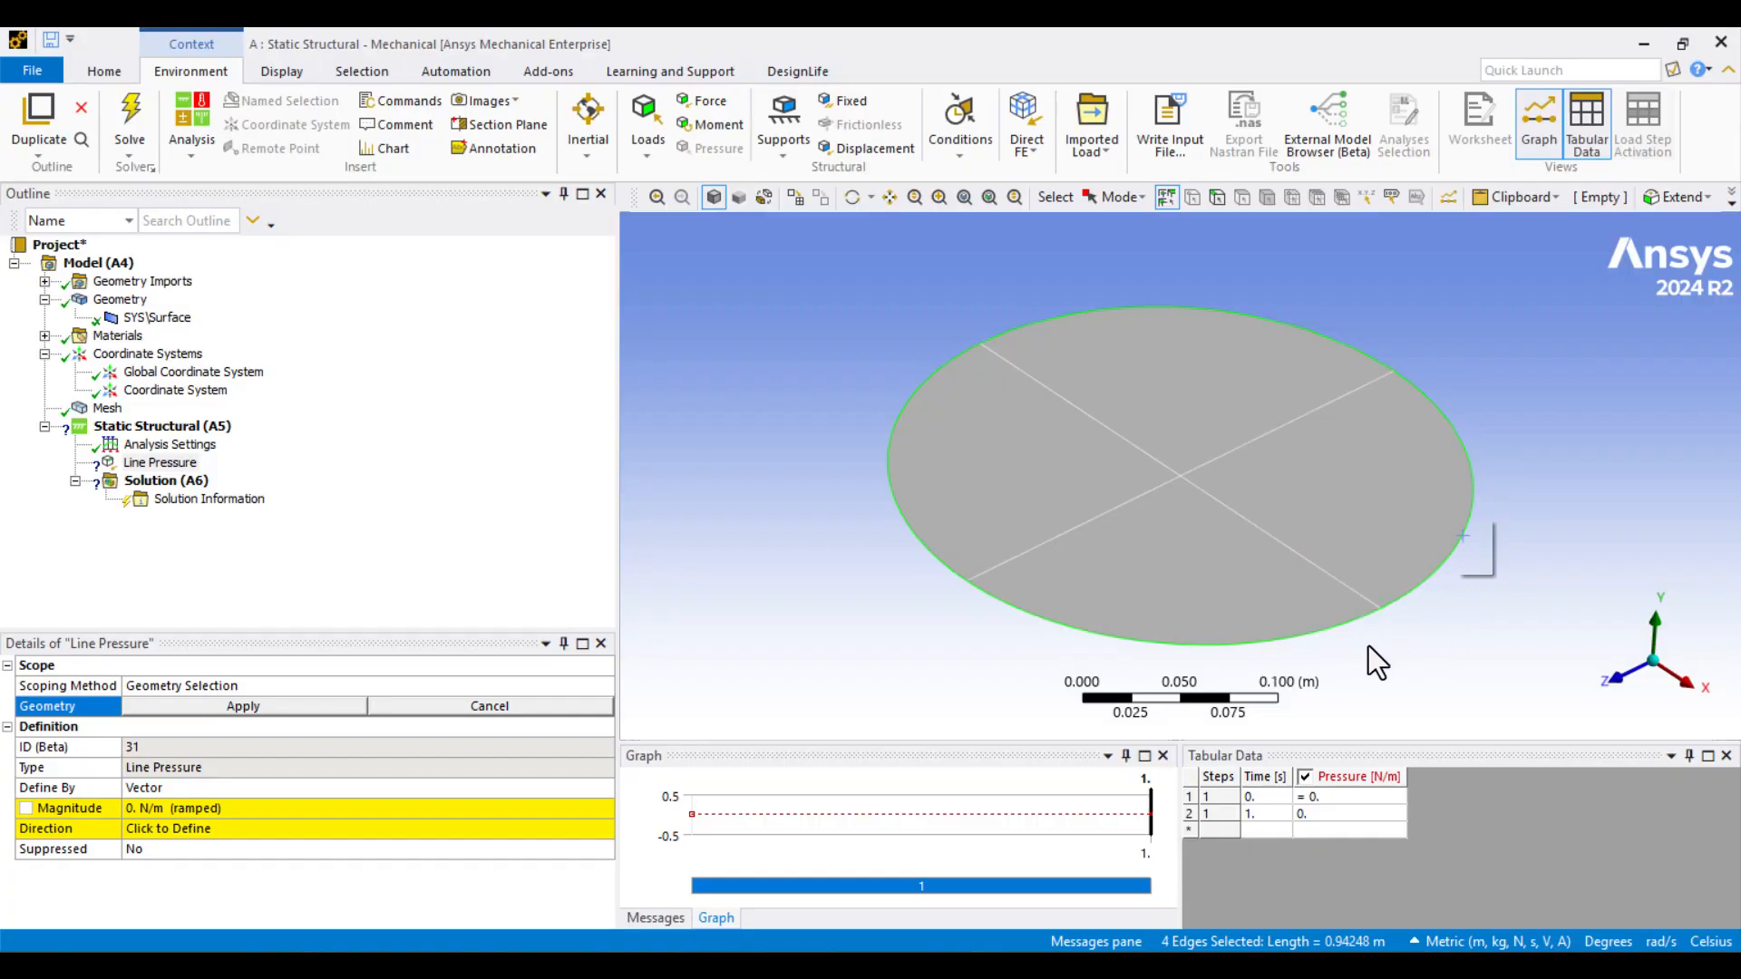
click(241, 706)
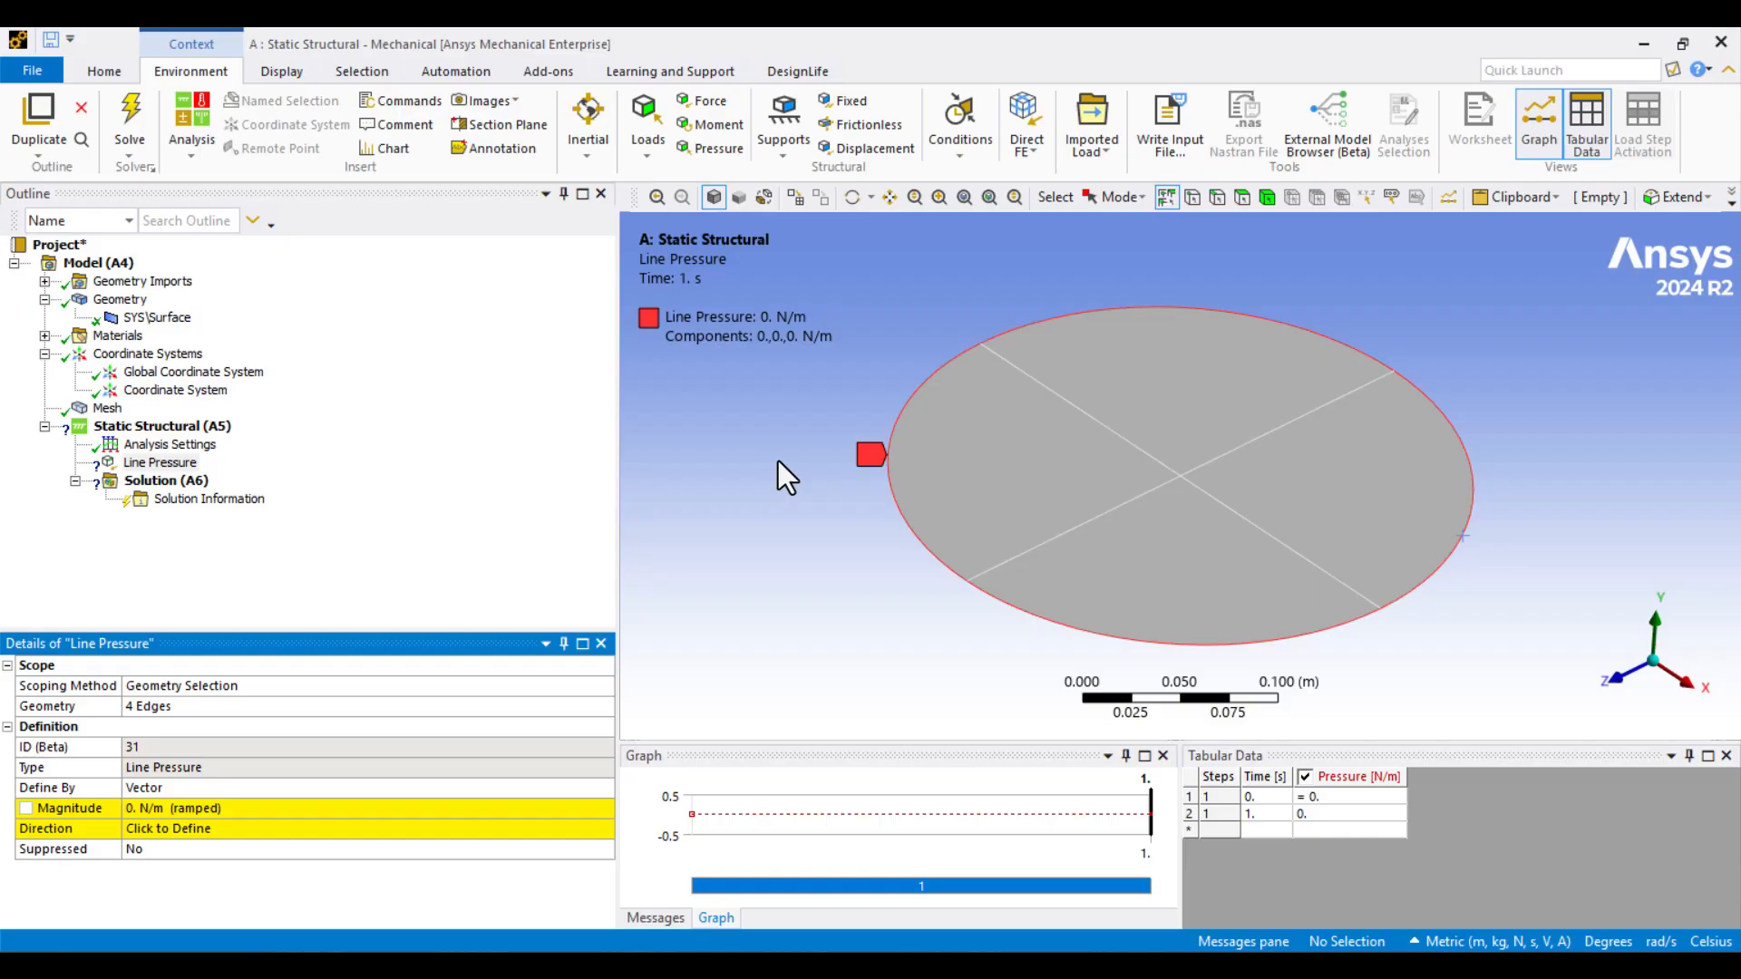
mouse_move(669, 597)
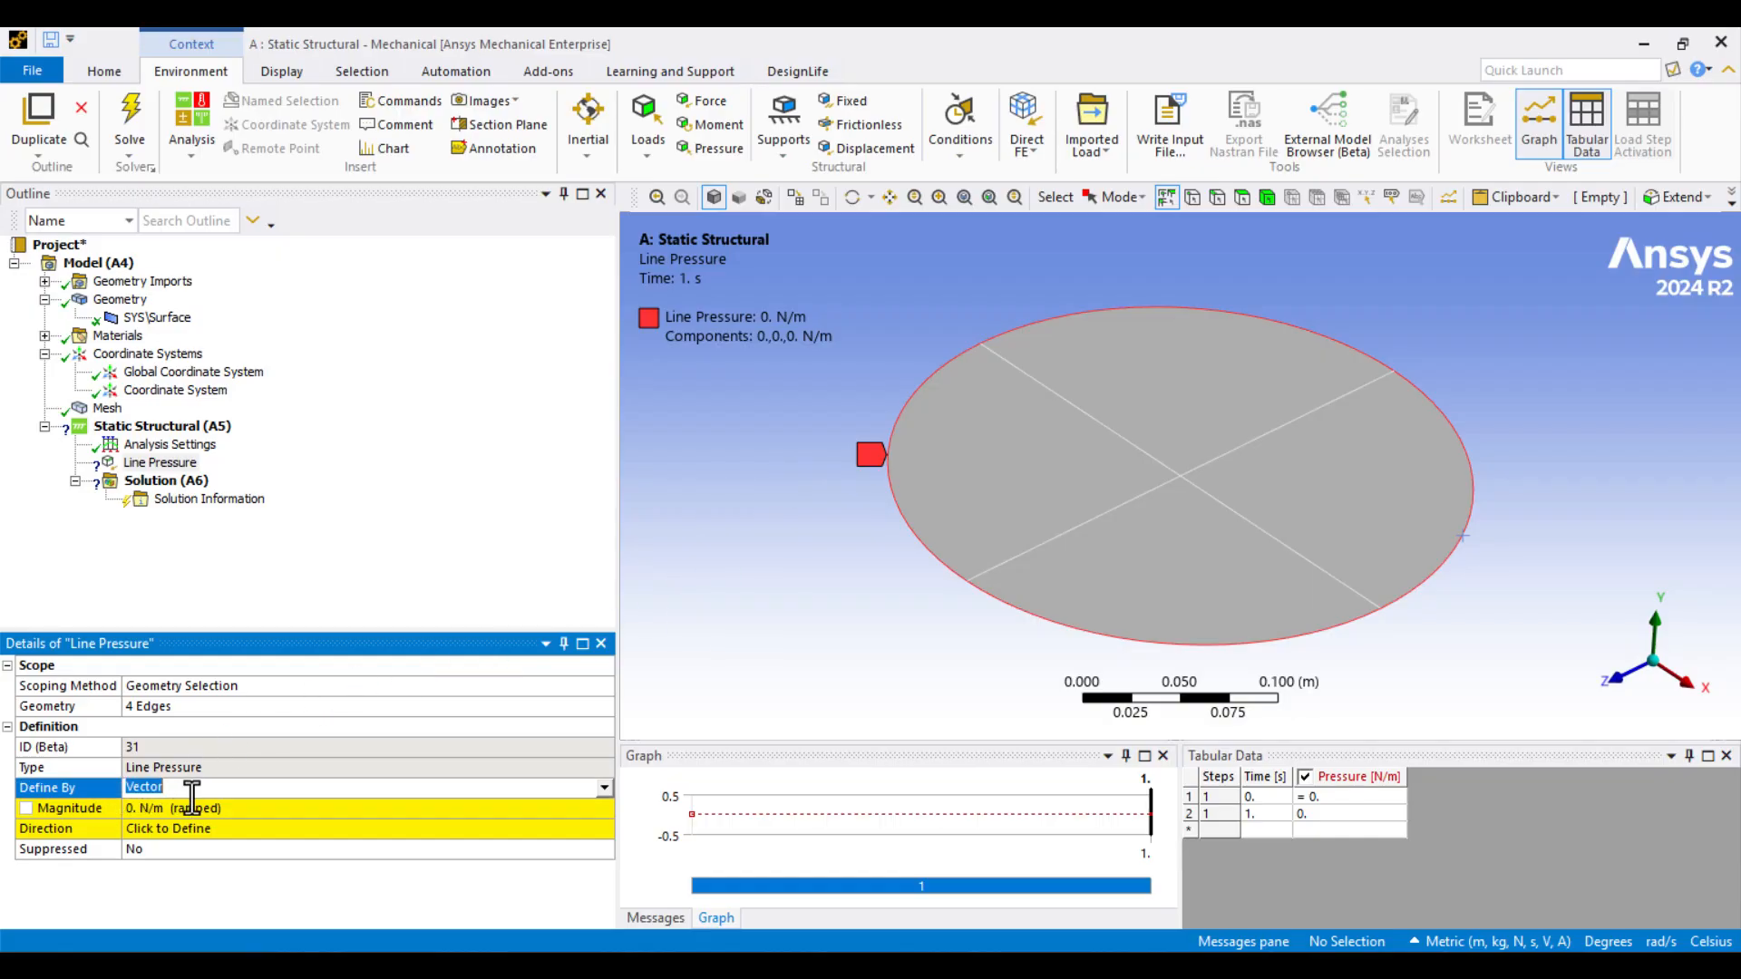
Step: Define the line pressure by components in the cylindrical system with X component 10000
click(606, 787)
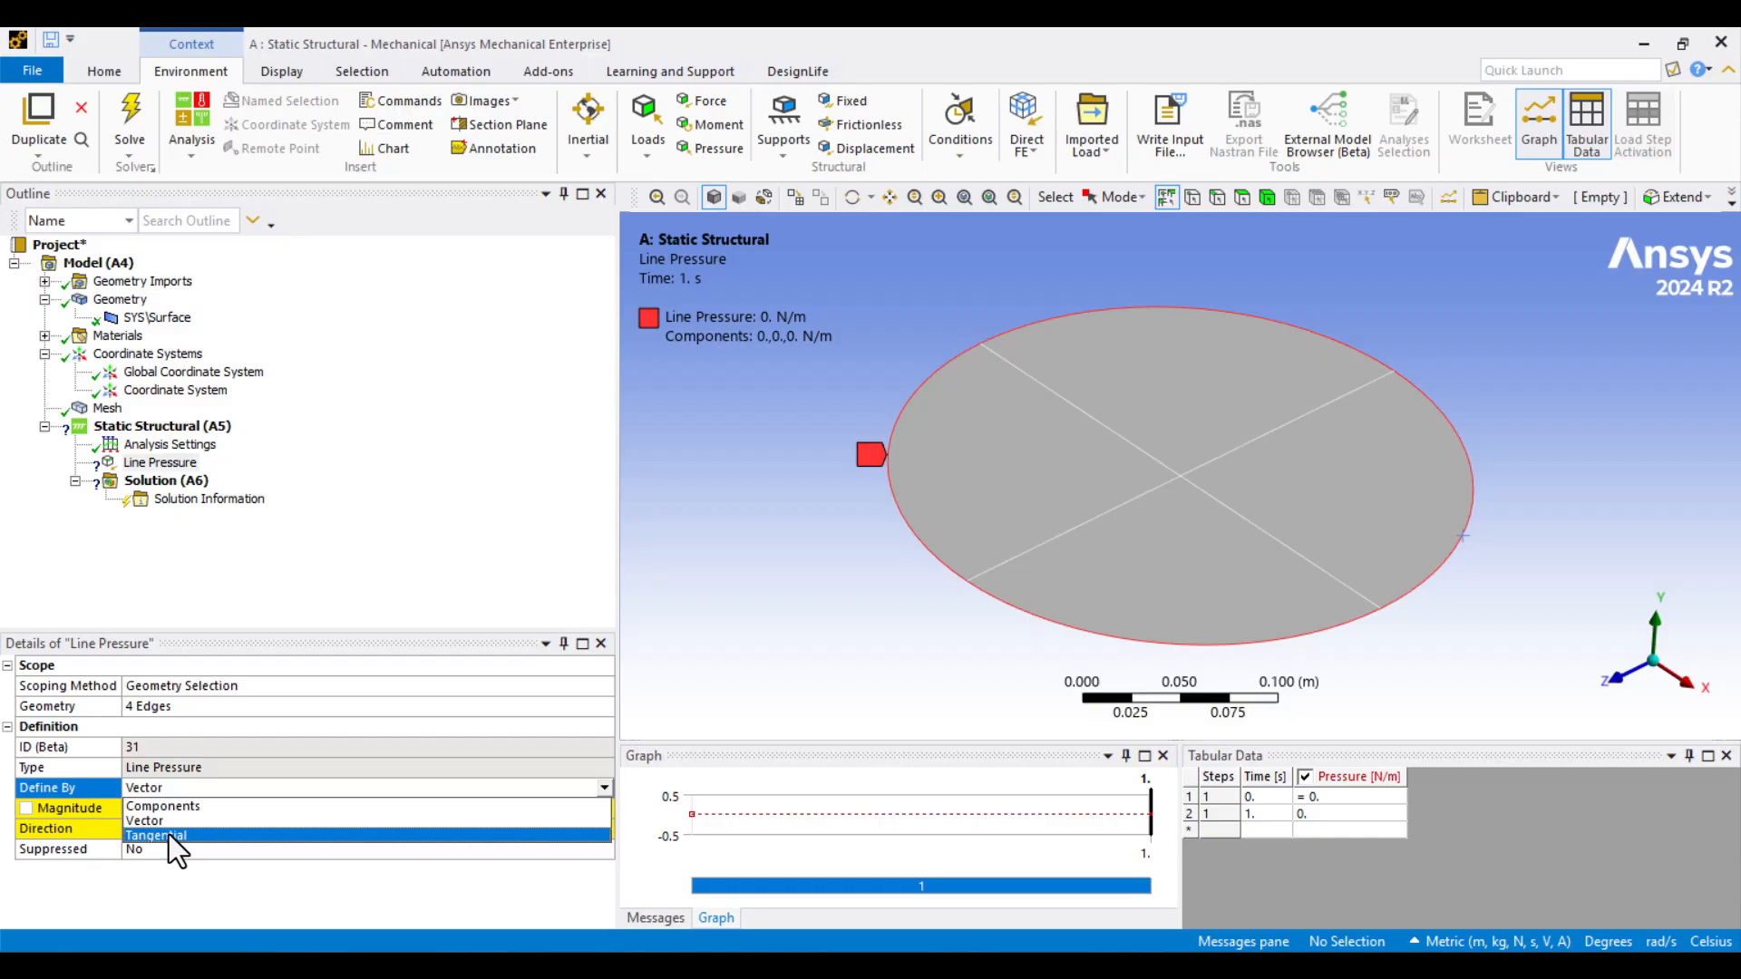
click(161, 805)
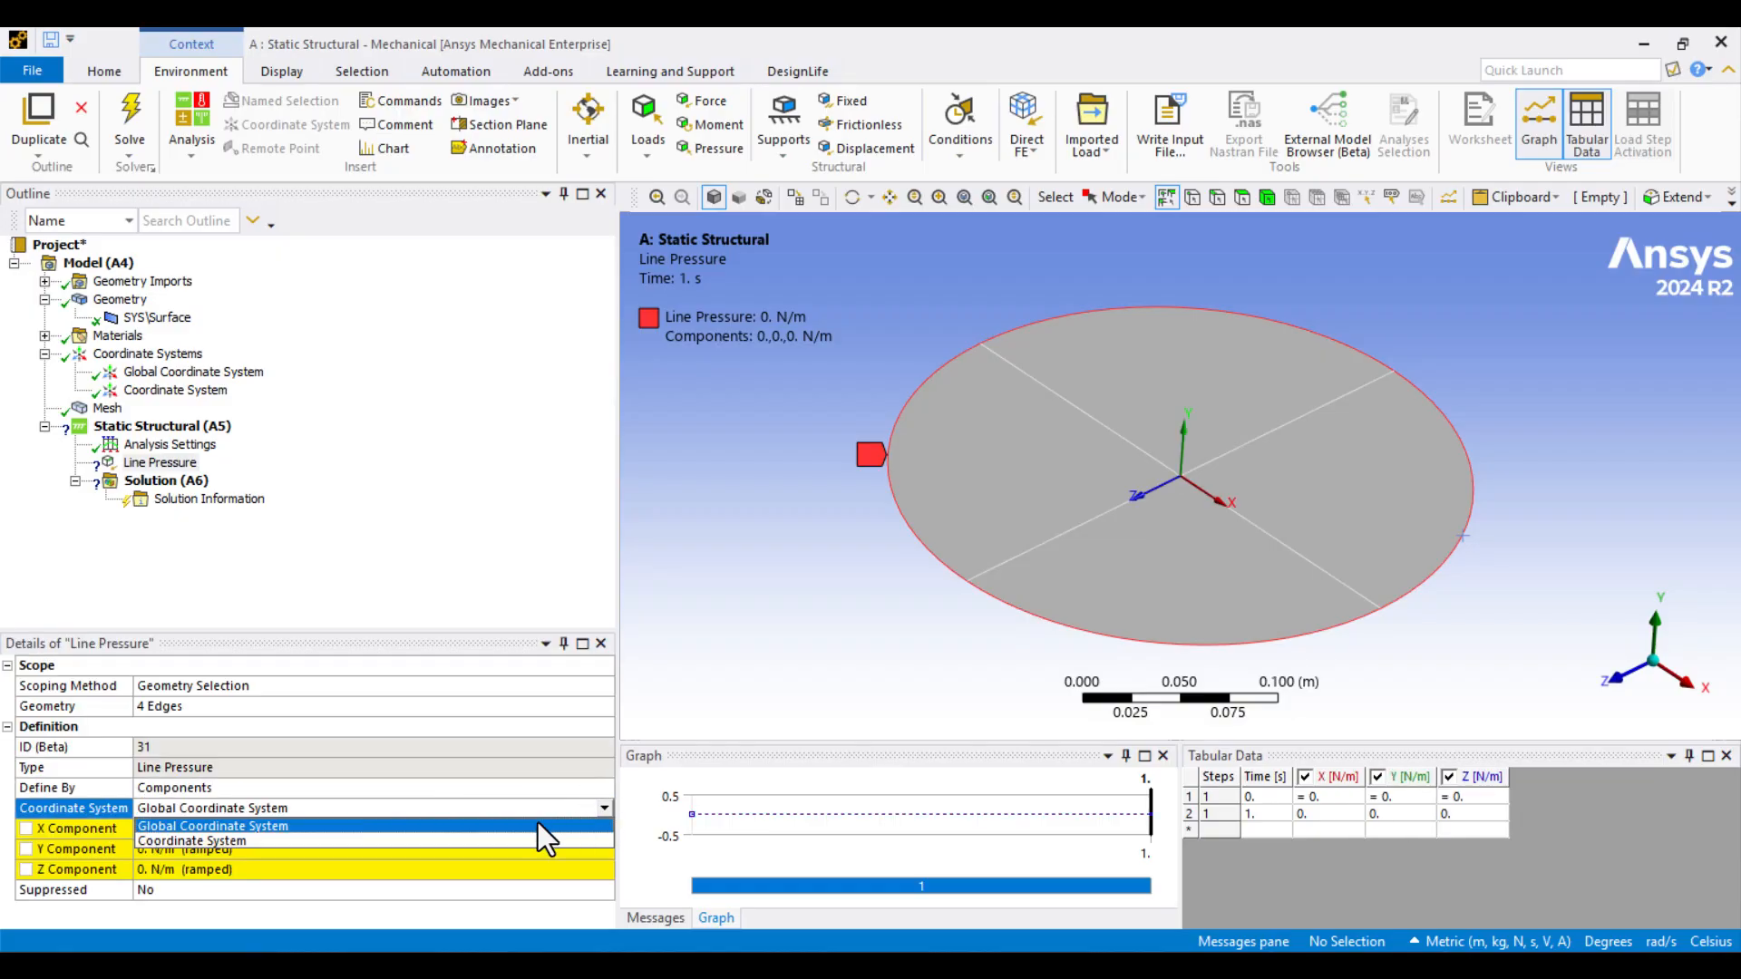
click(190, 840)
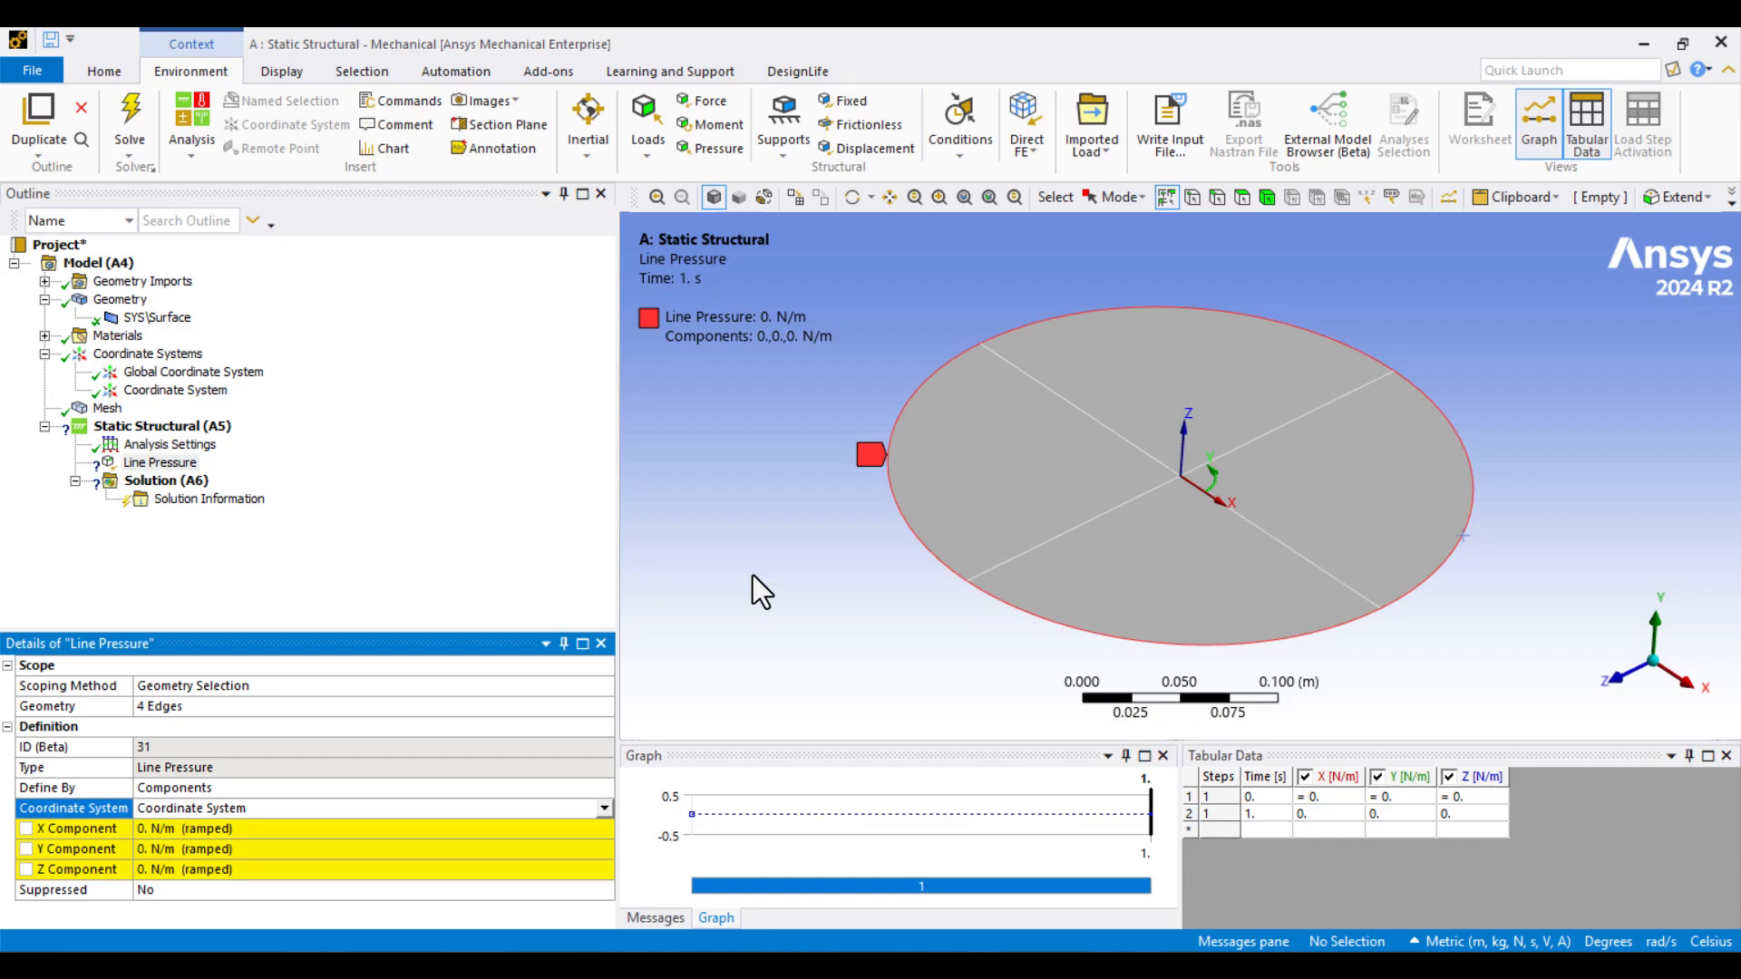
mouse_move(428, 717)
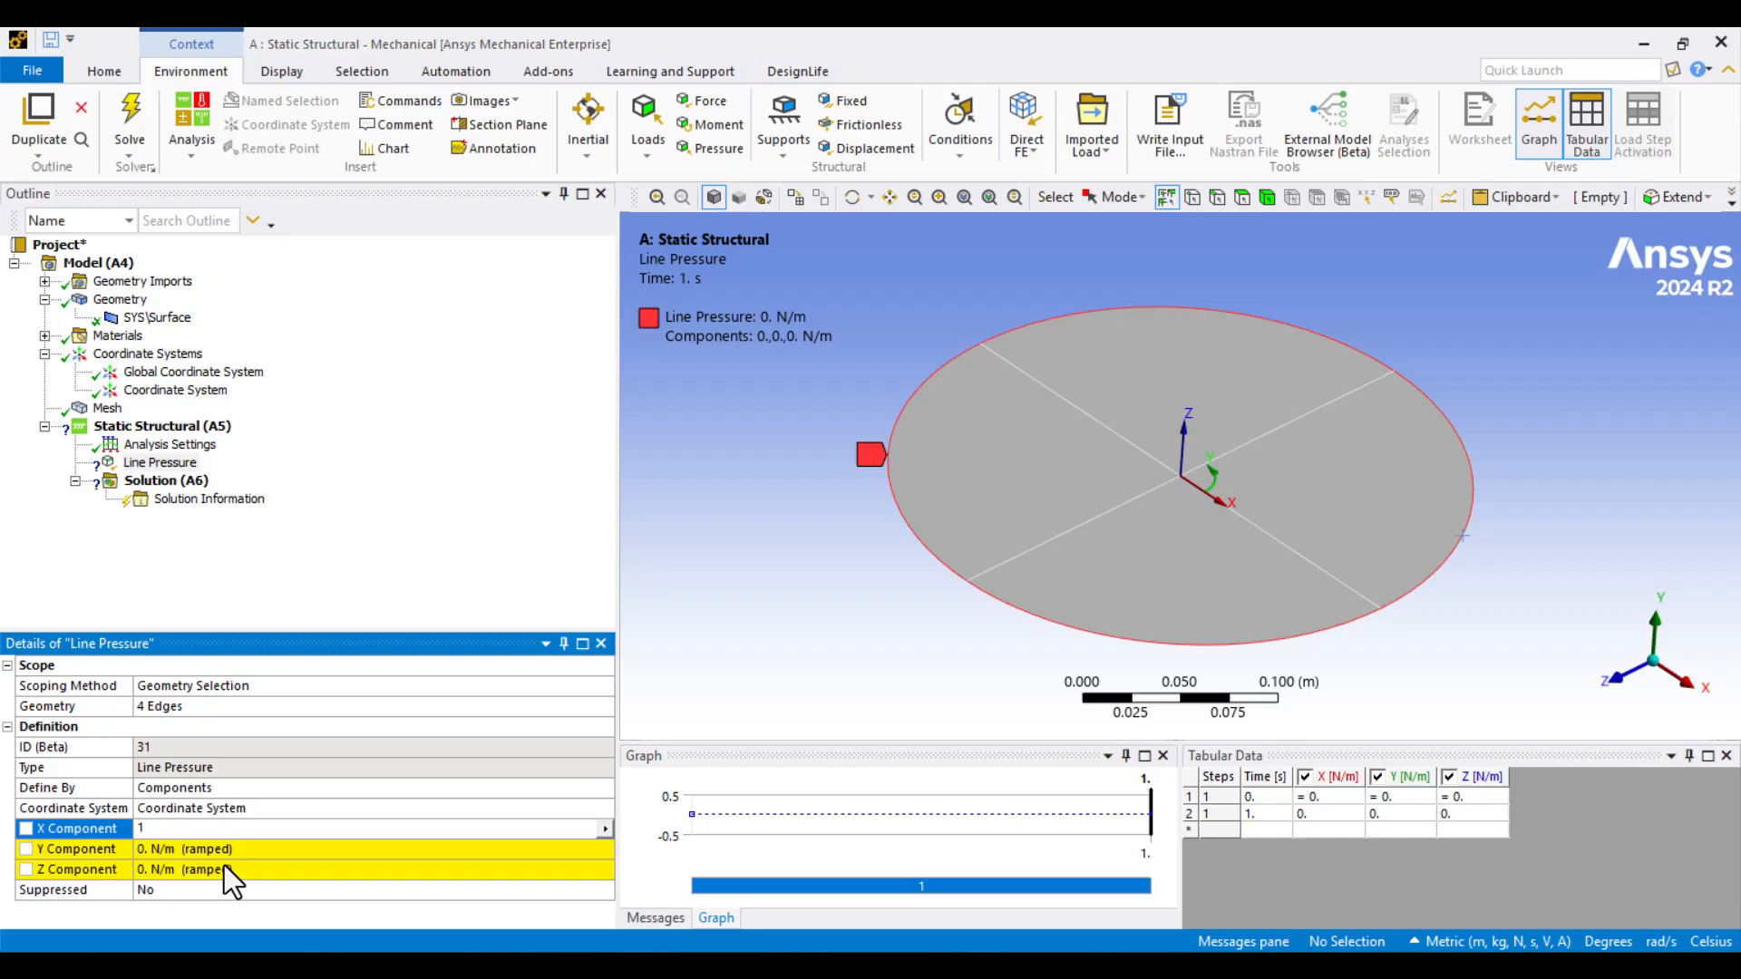
text(10000)
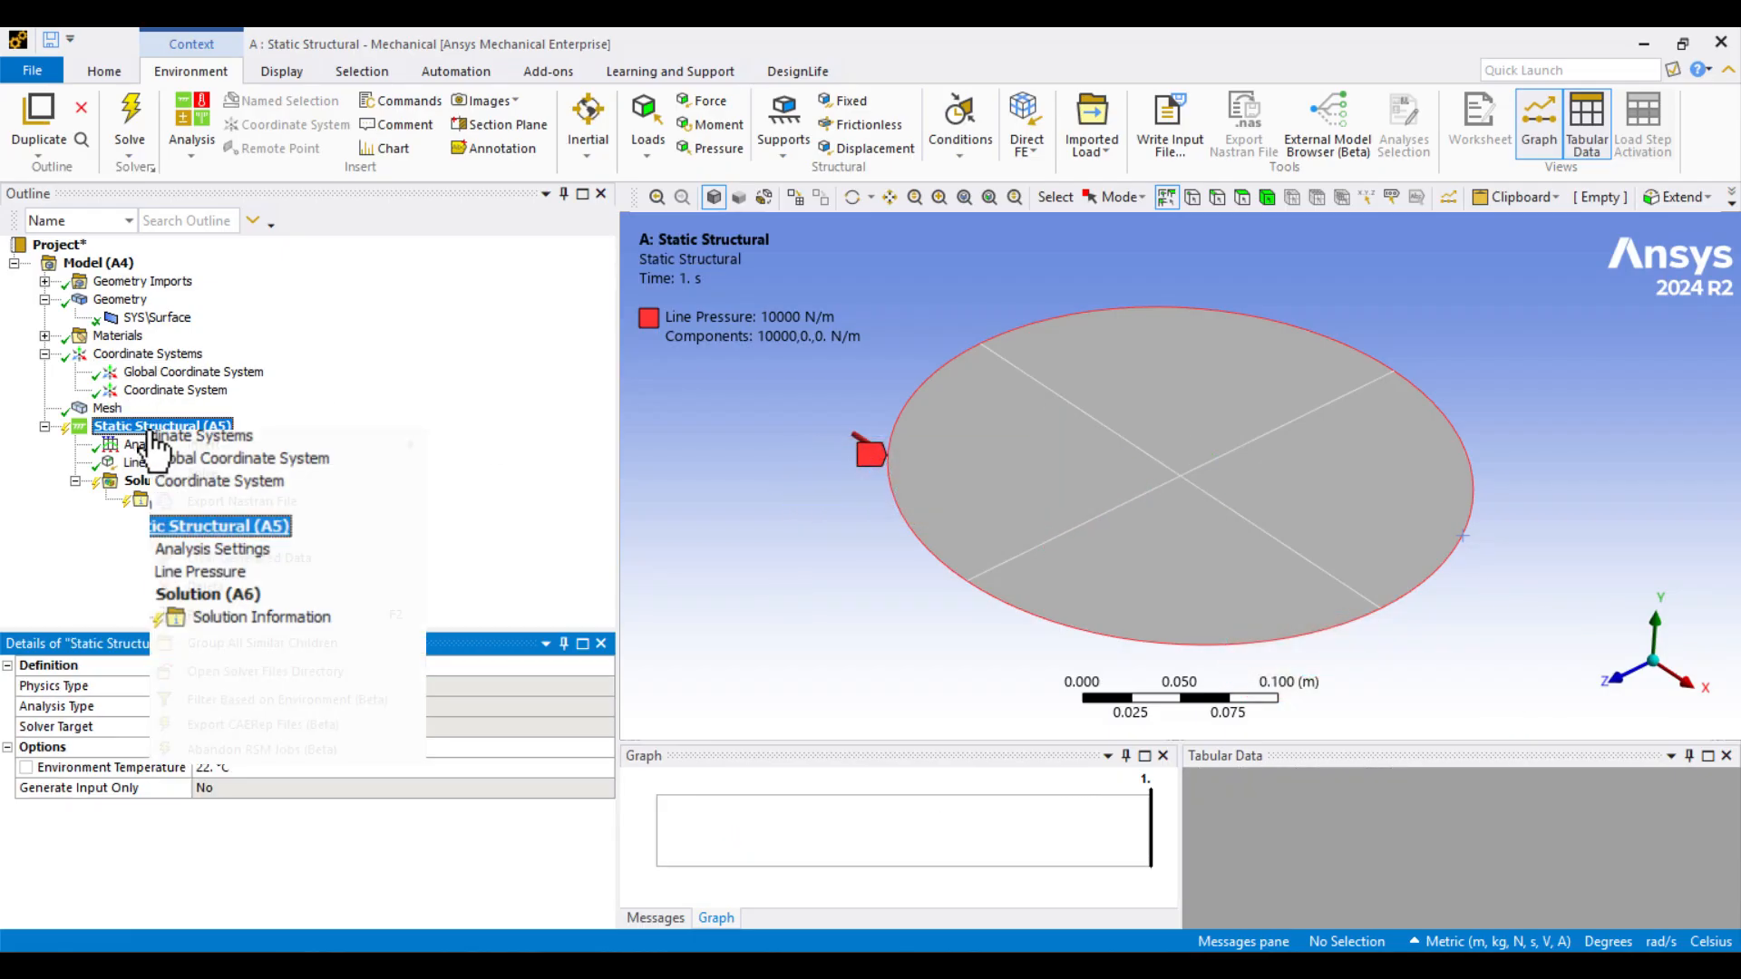
Step: Insert a displacement on the four rim edges with Y component 0, leaving X and Z free
click(201, 444)
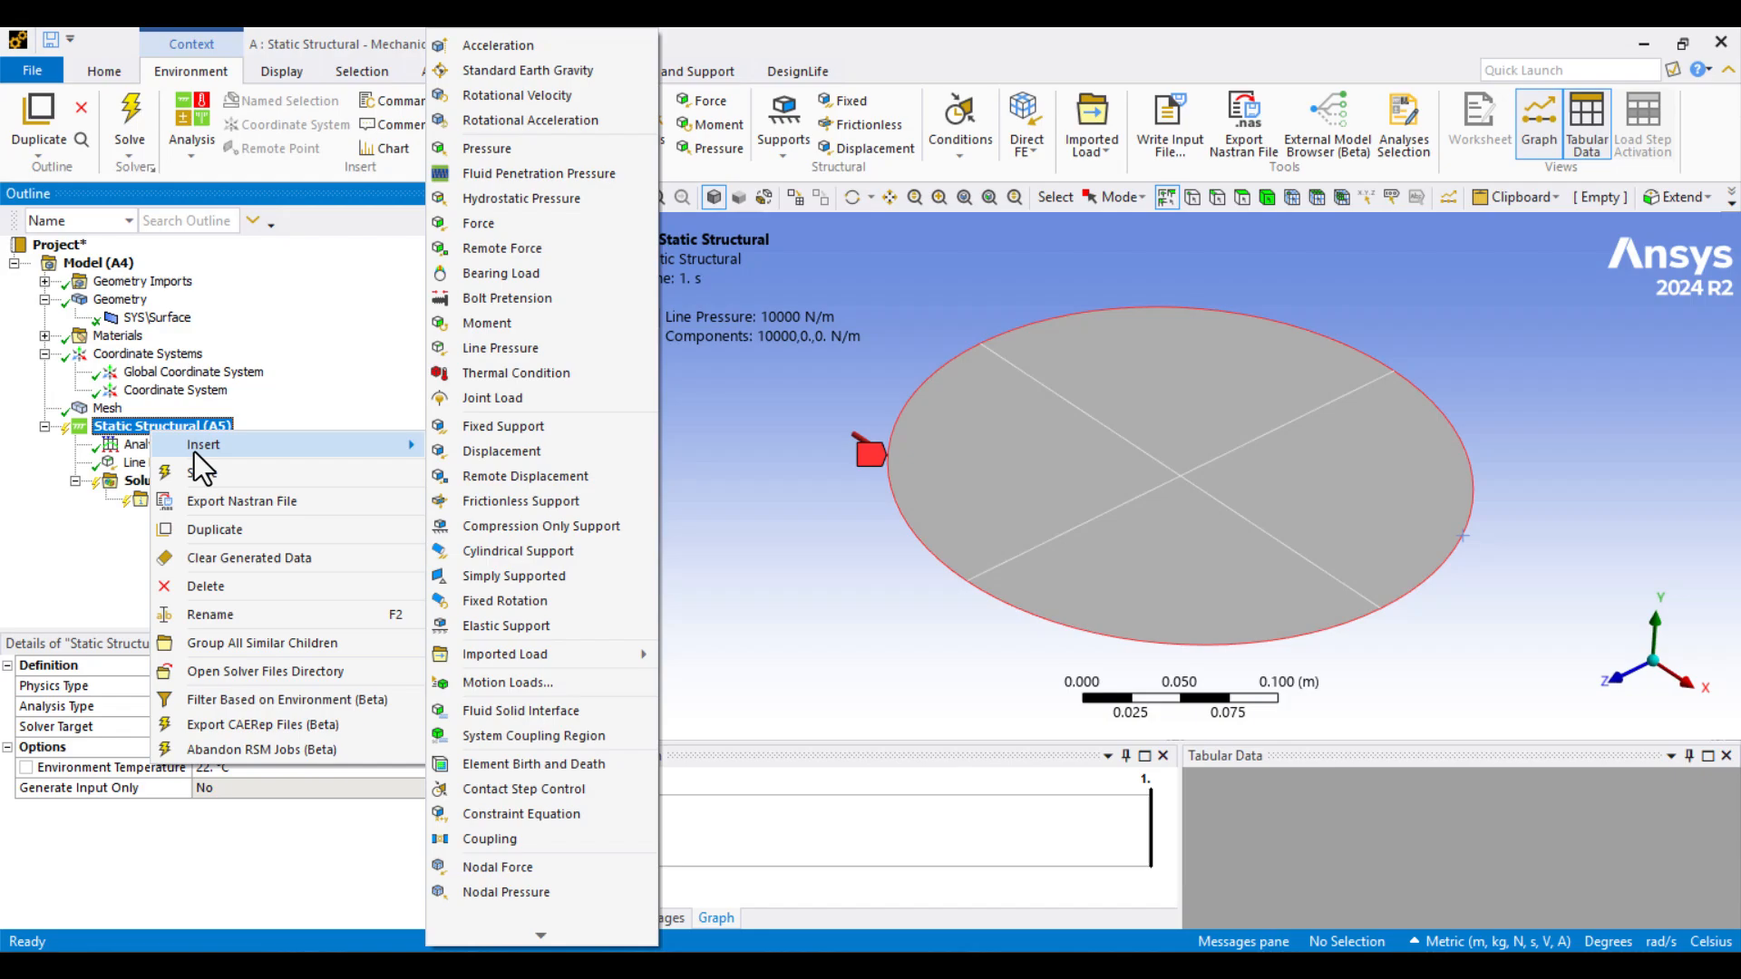
click(501, 452)
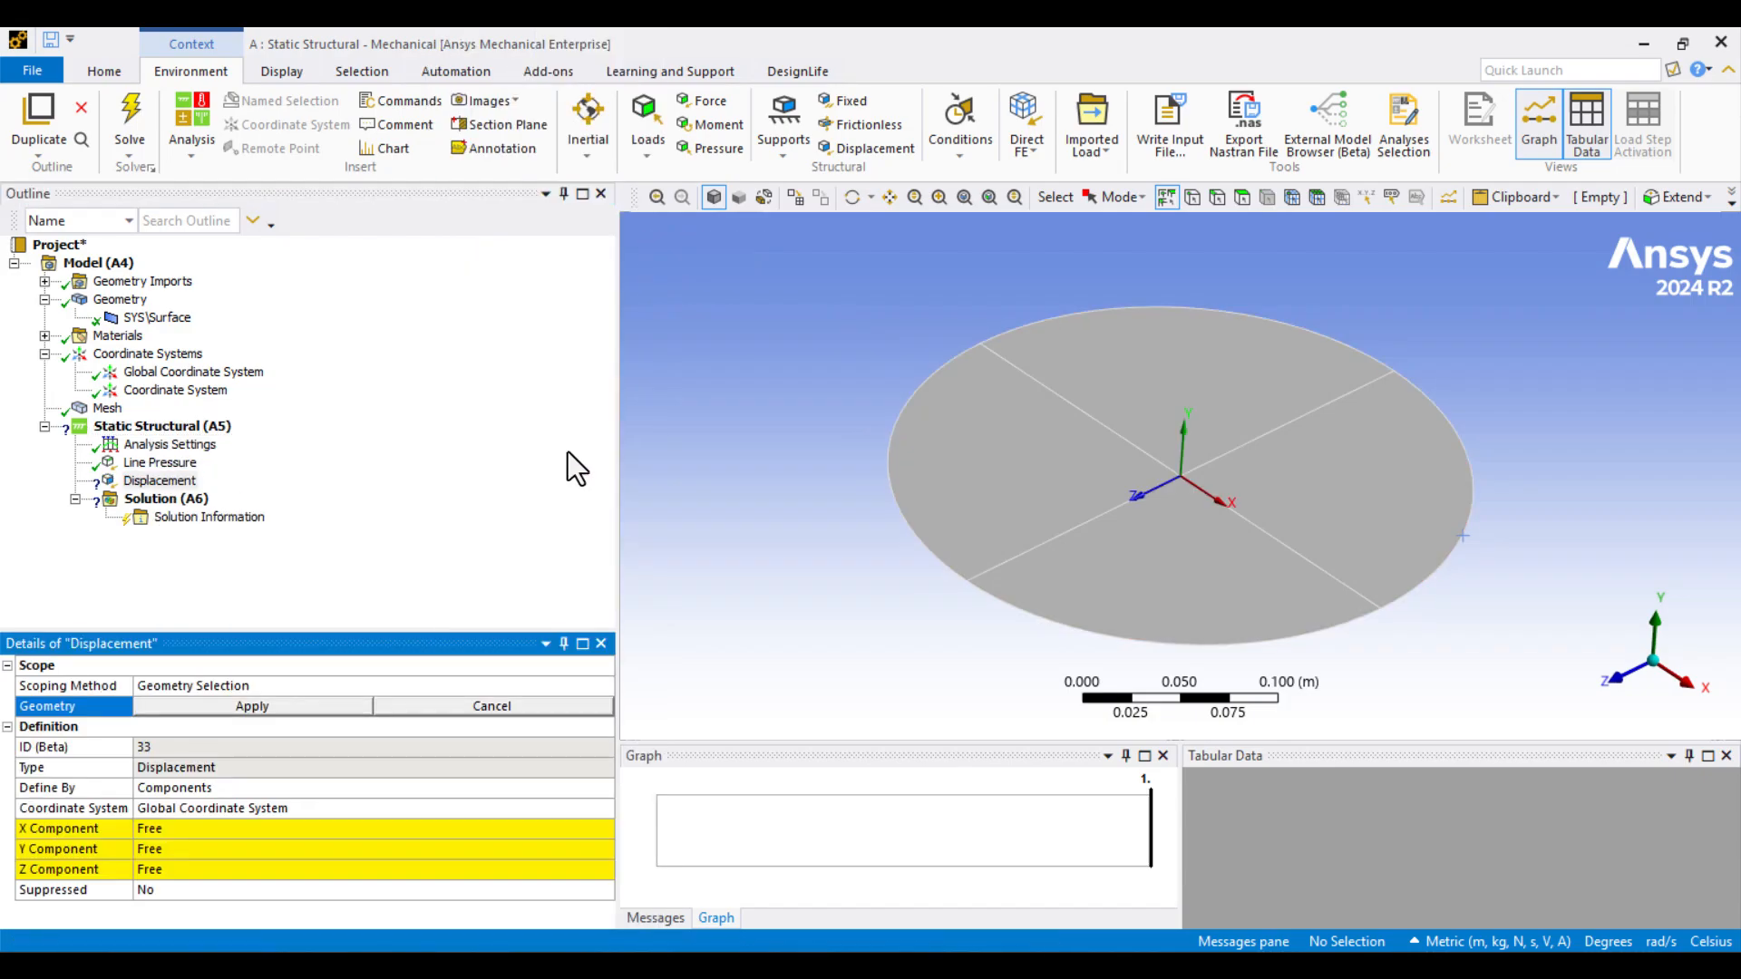
mouse_move(1215, 205)
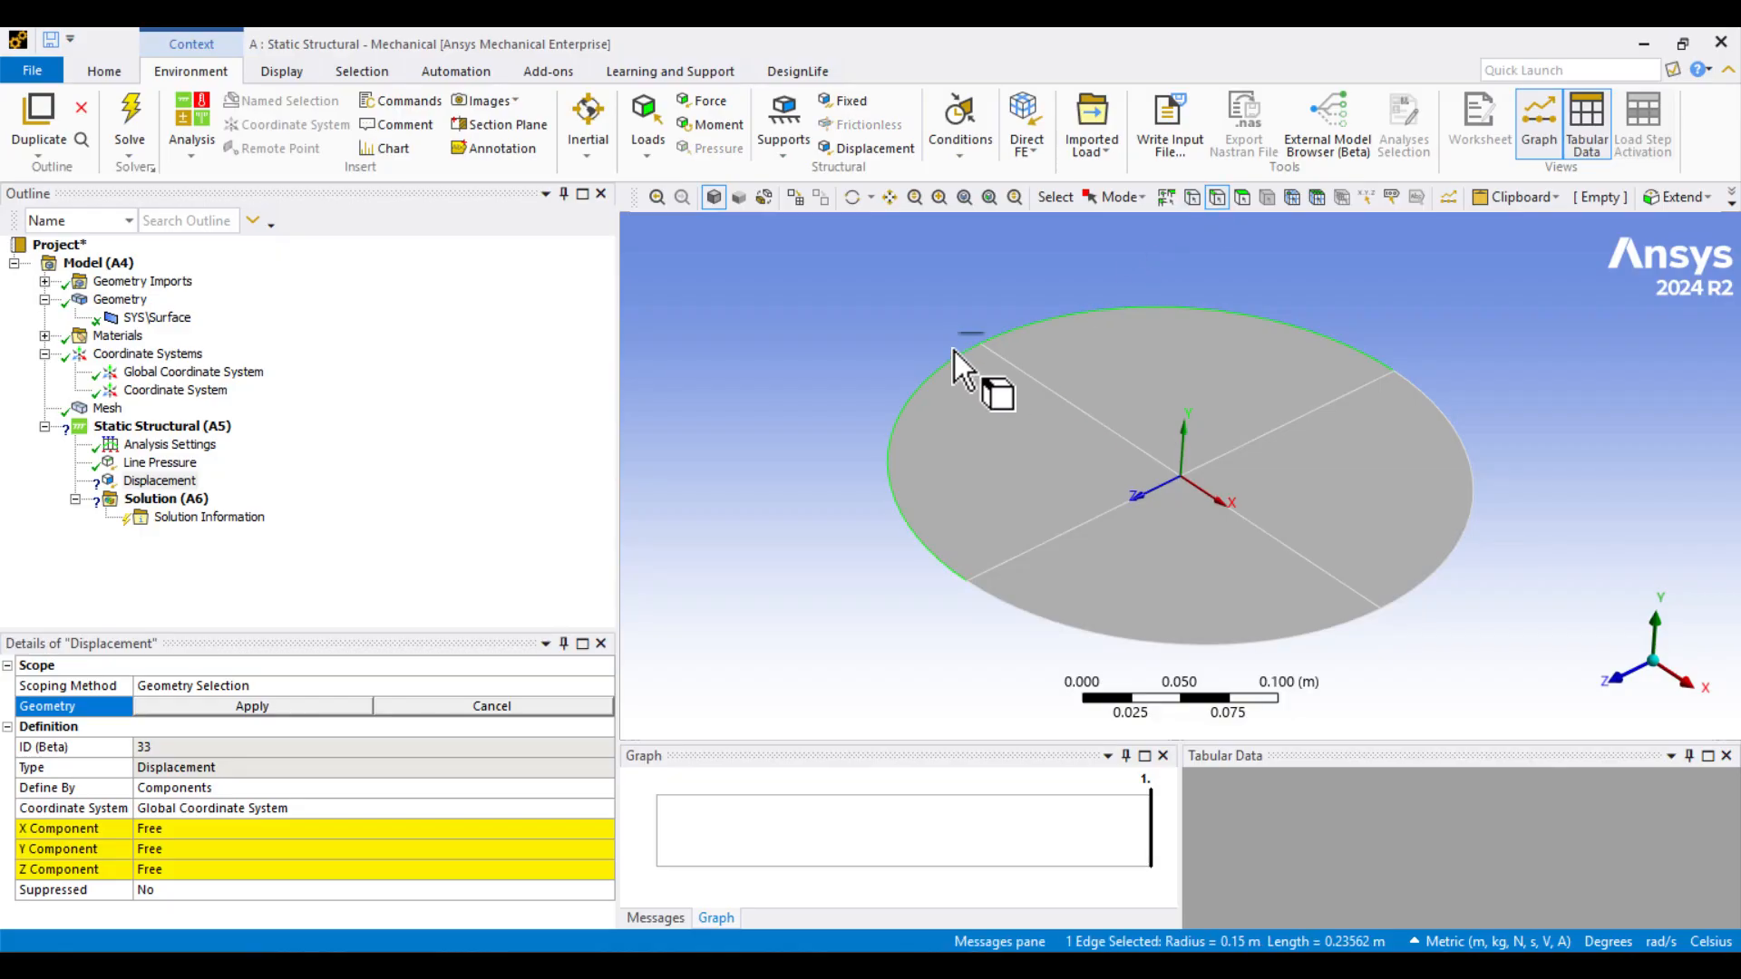
click(1476, 506)
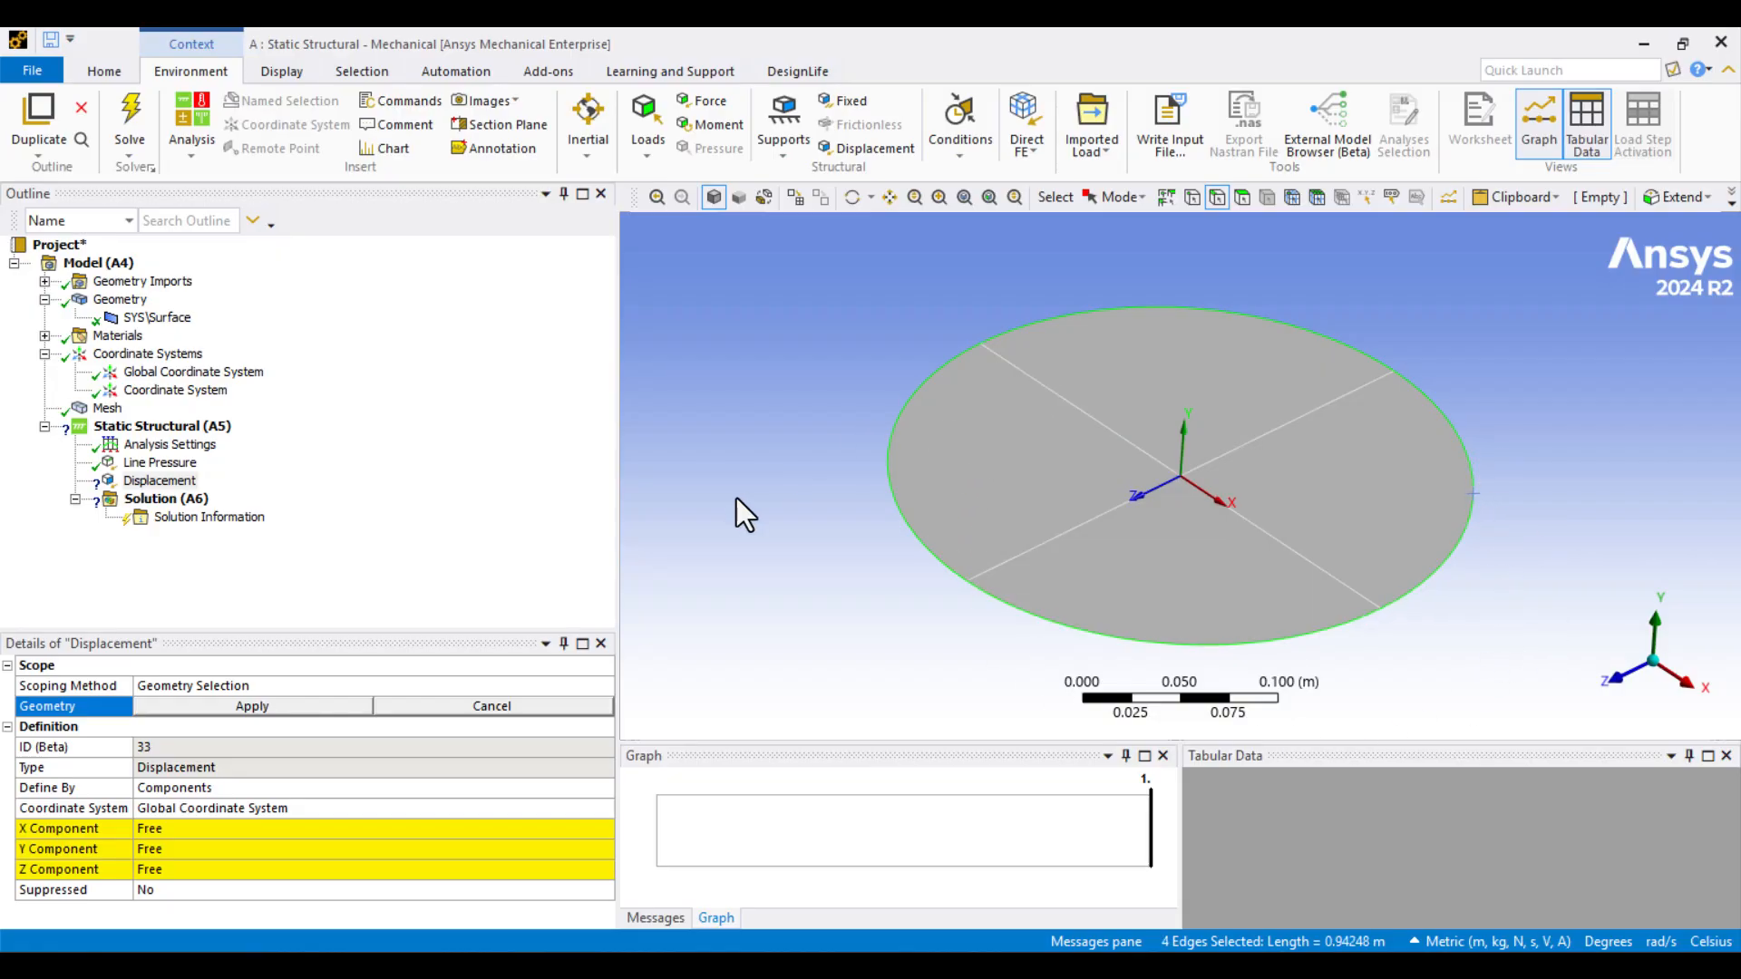
click(250, 706)
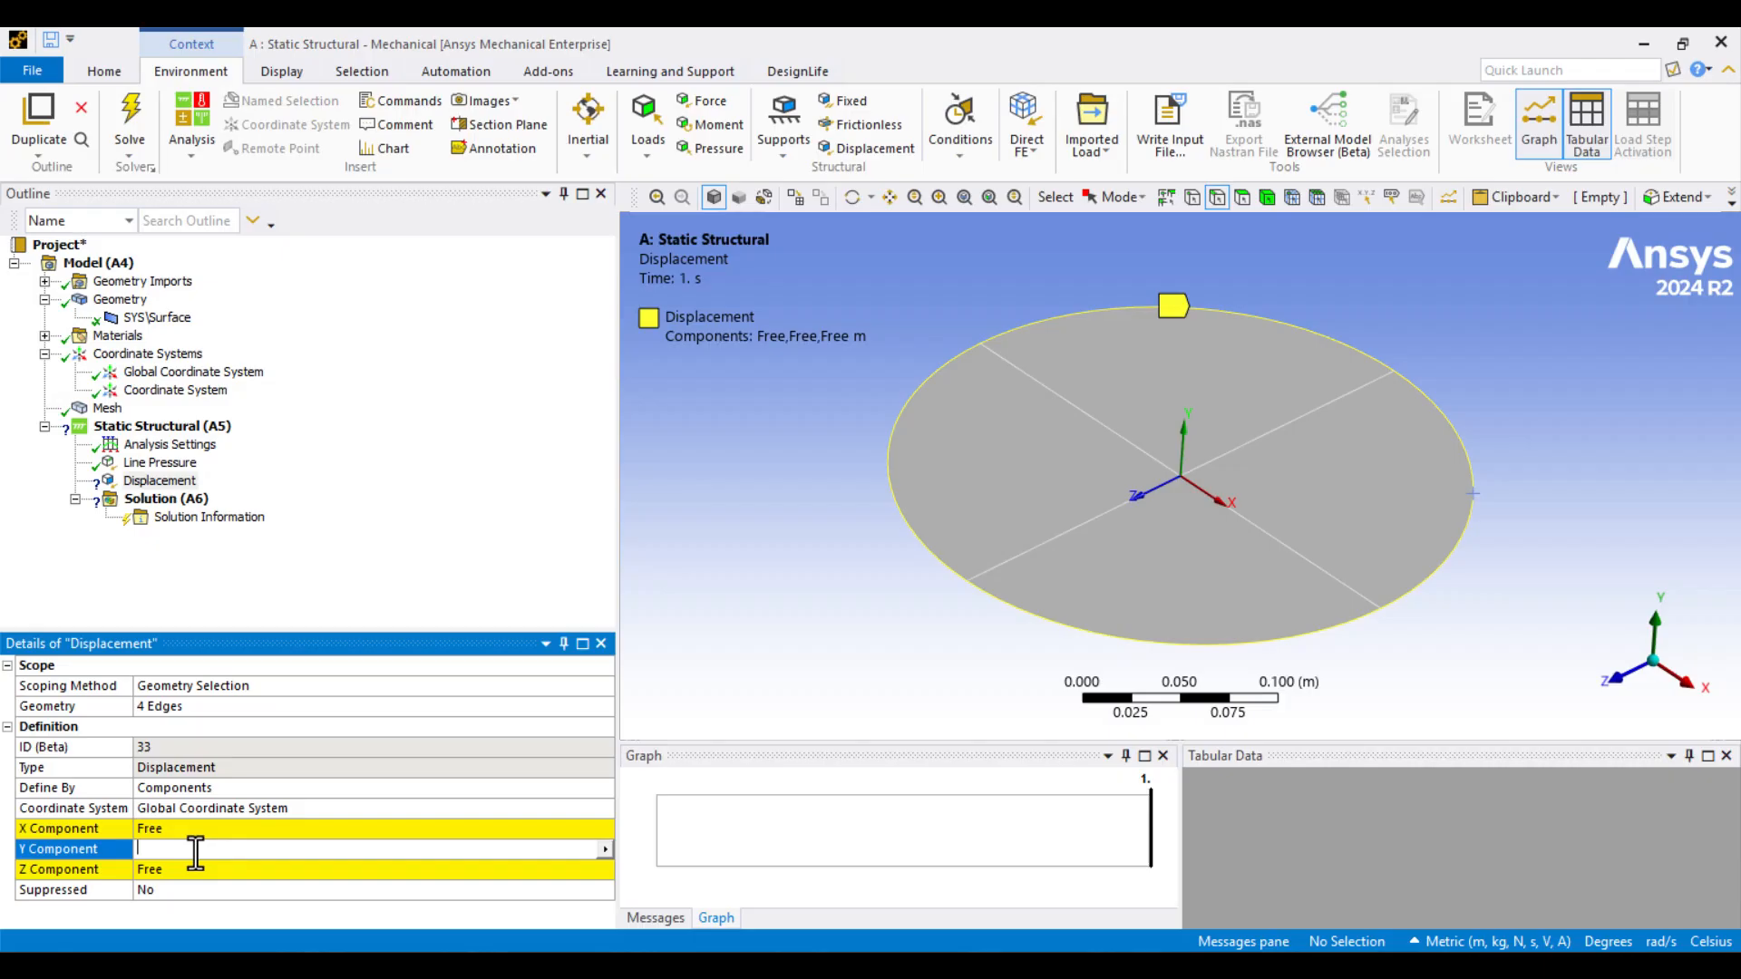
text(0. m  (ramped)
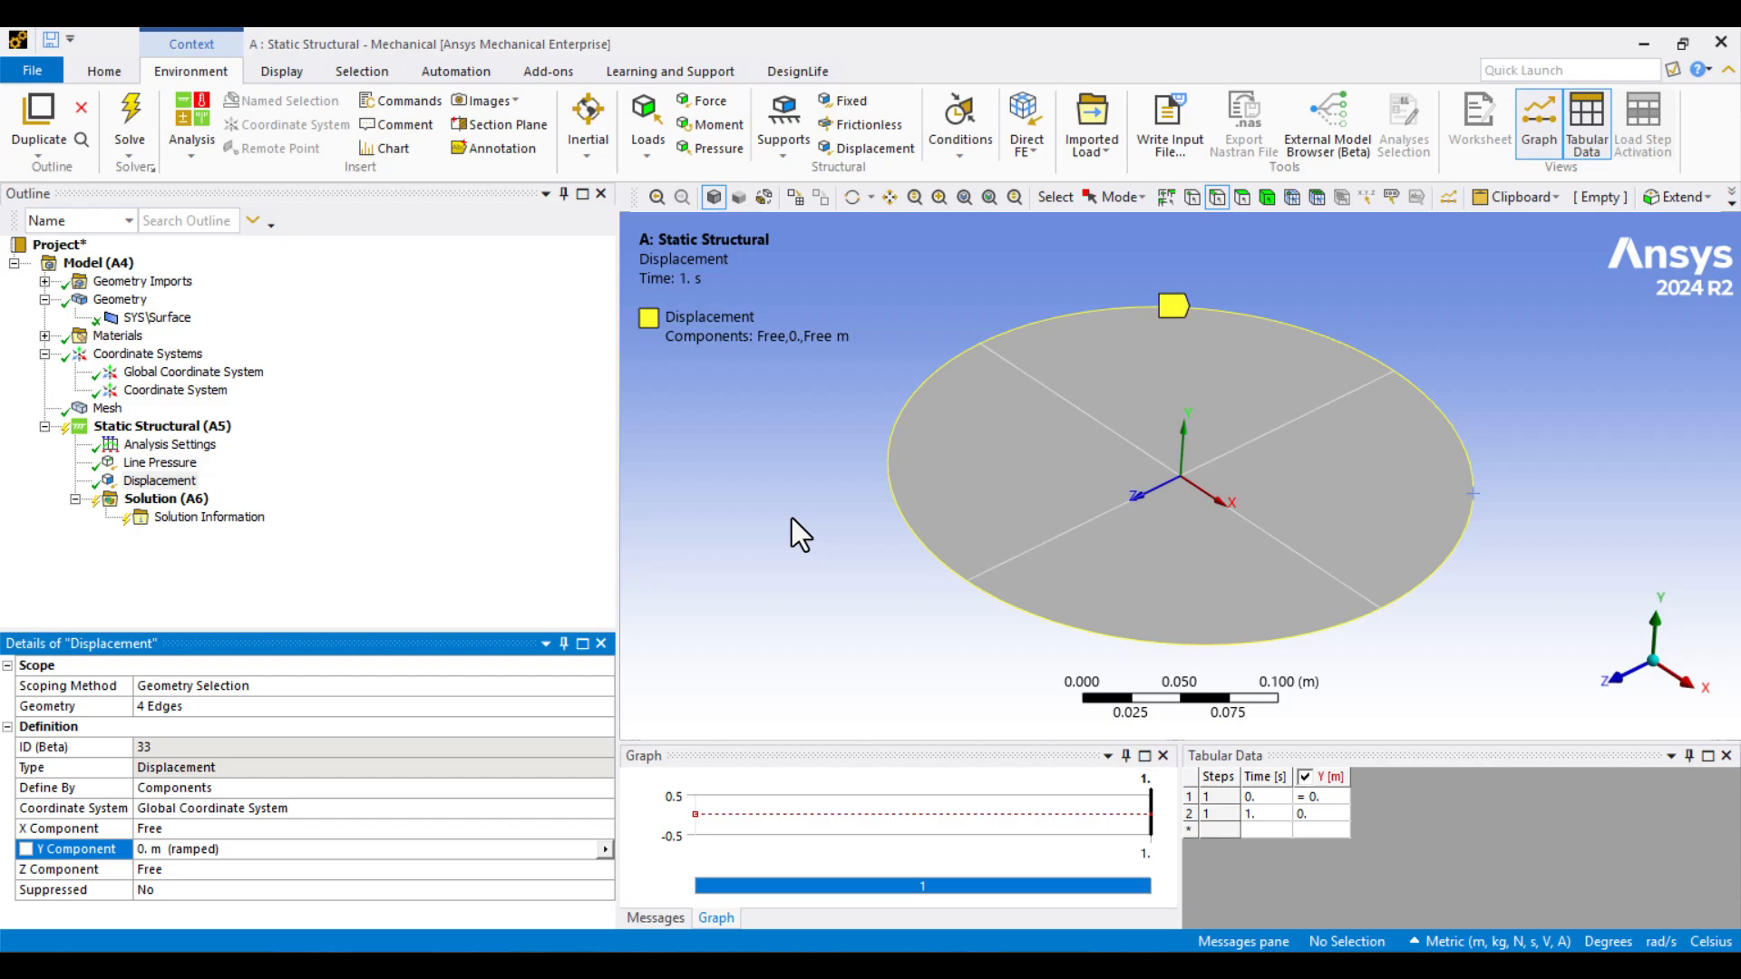
mouse_move(428, 549)
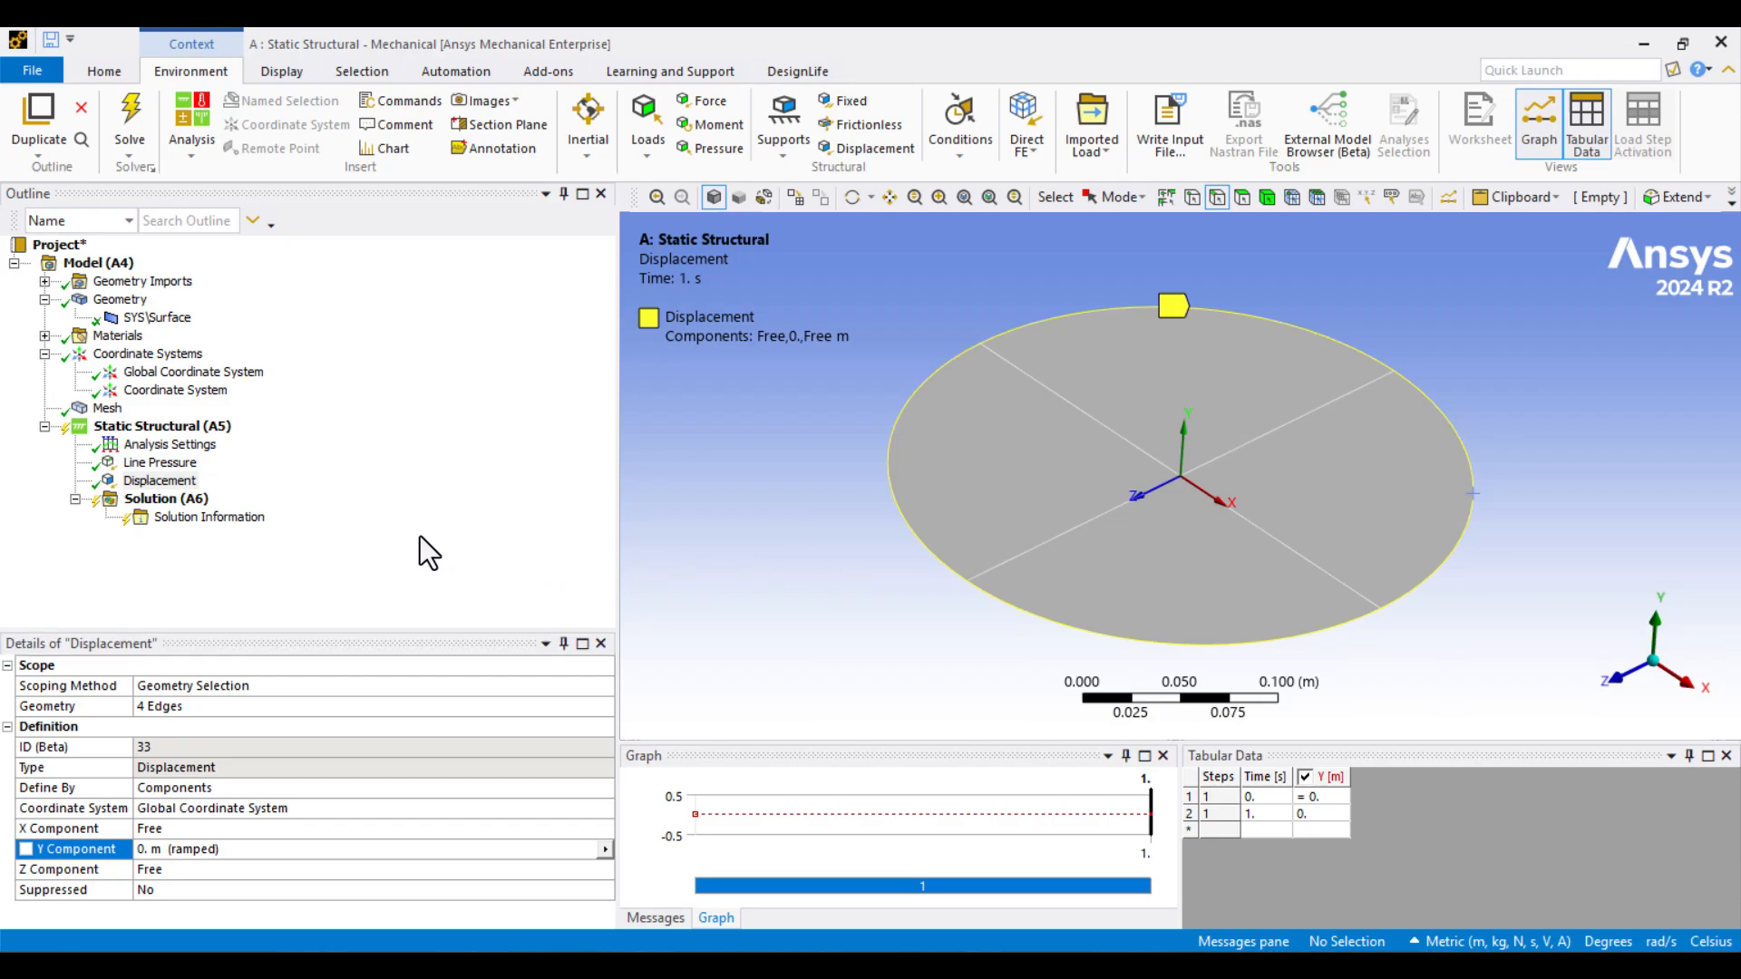
right_click(162, 425)
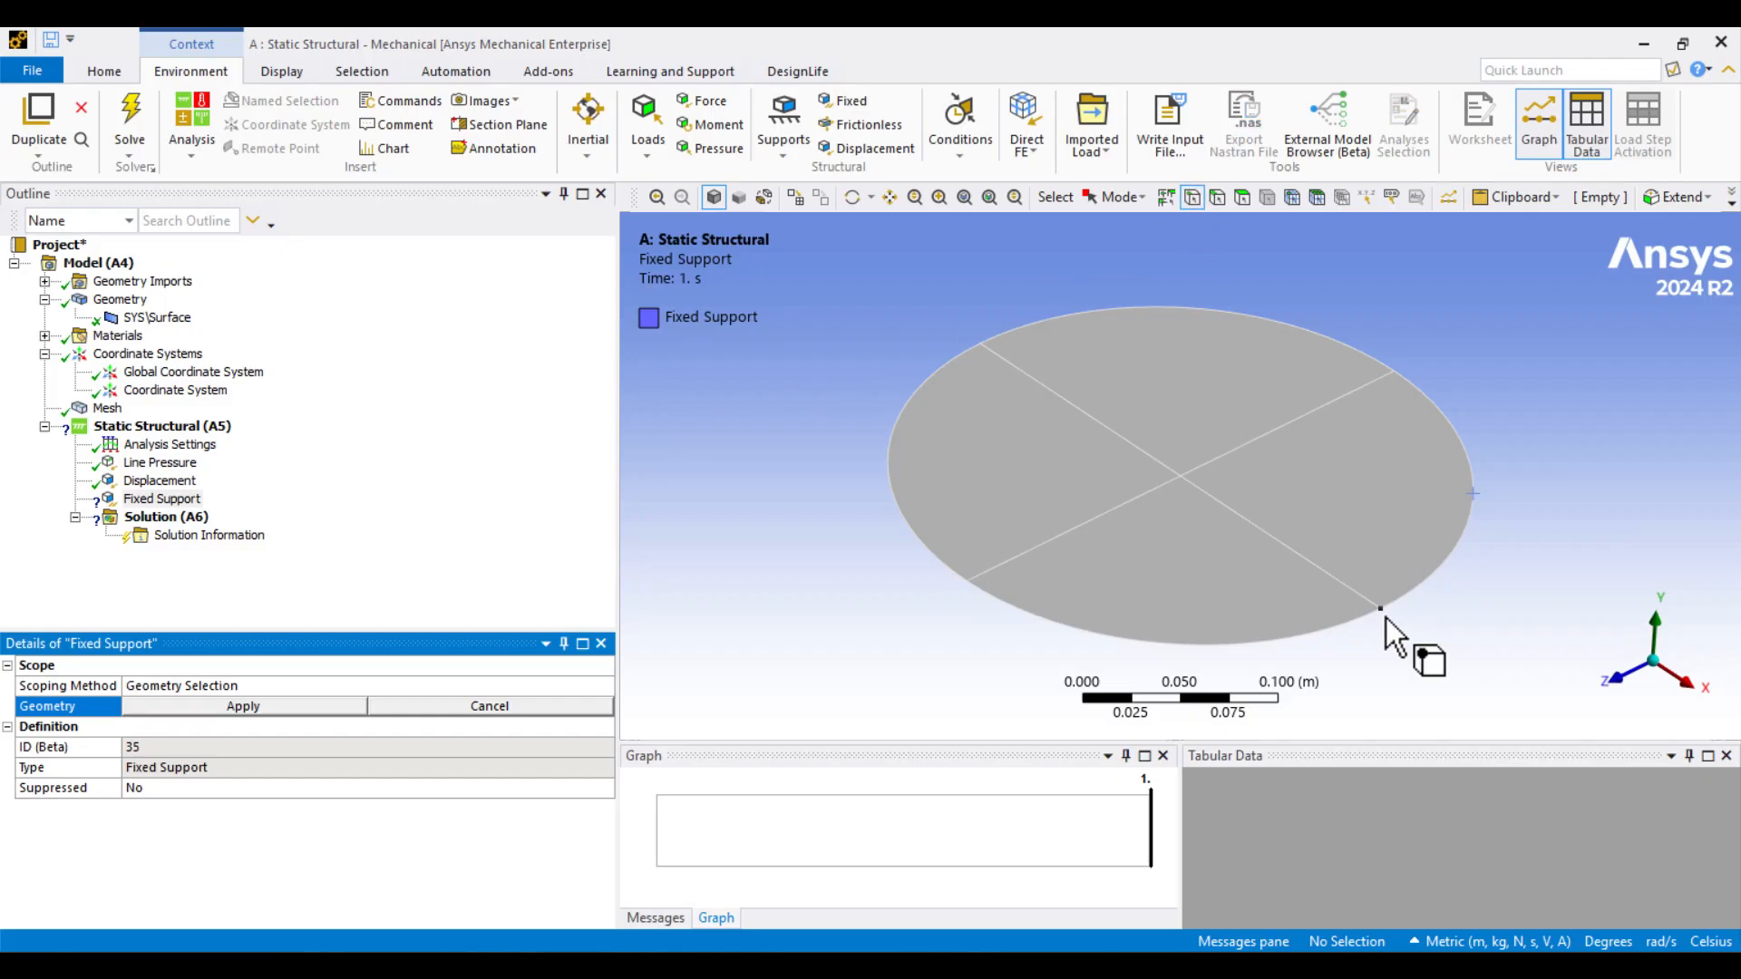
Step: Add Displacement 2 on a rim vertex with Z = 0 m and X, Y free
click(1380, 605)
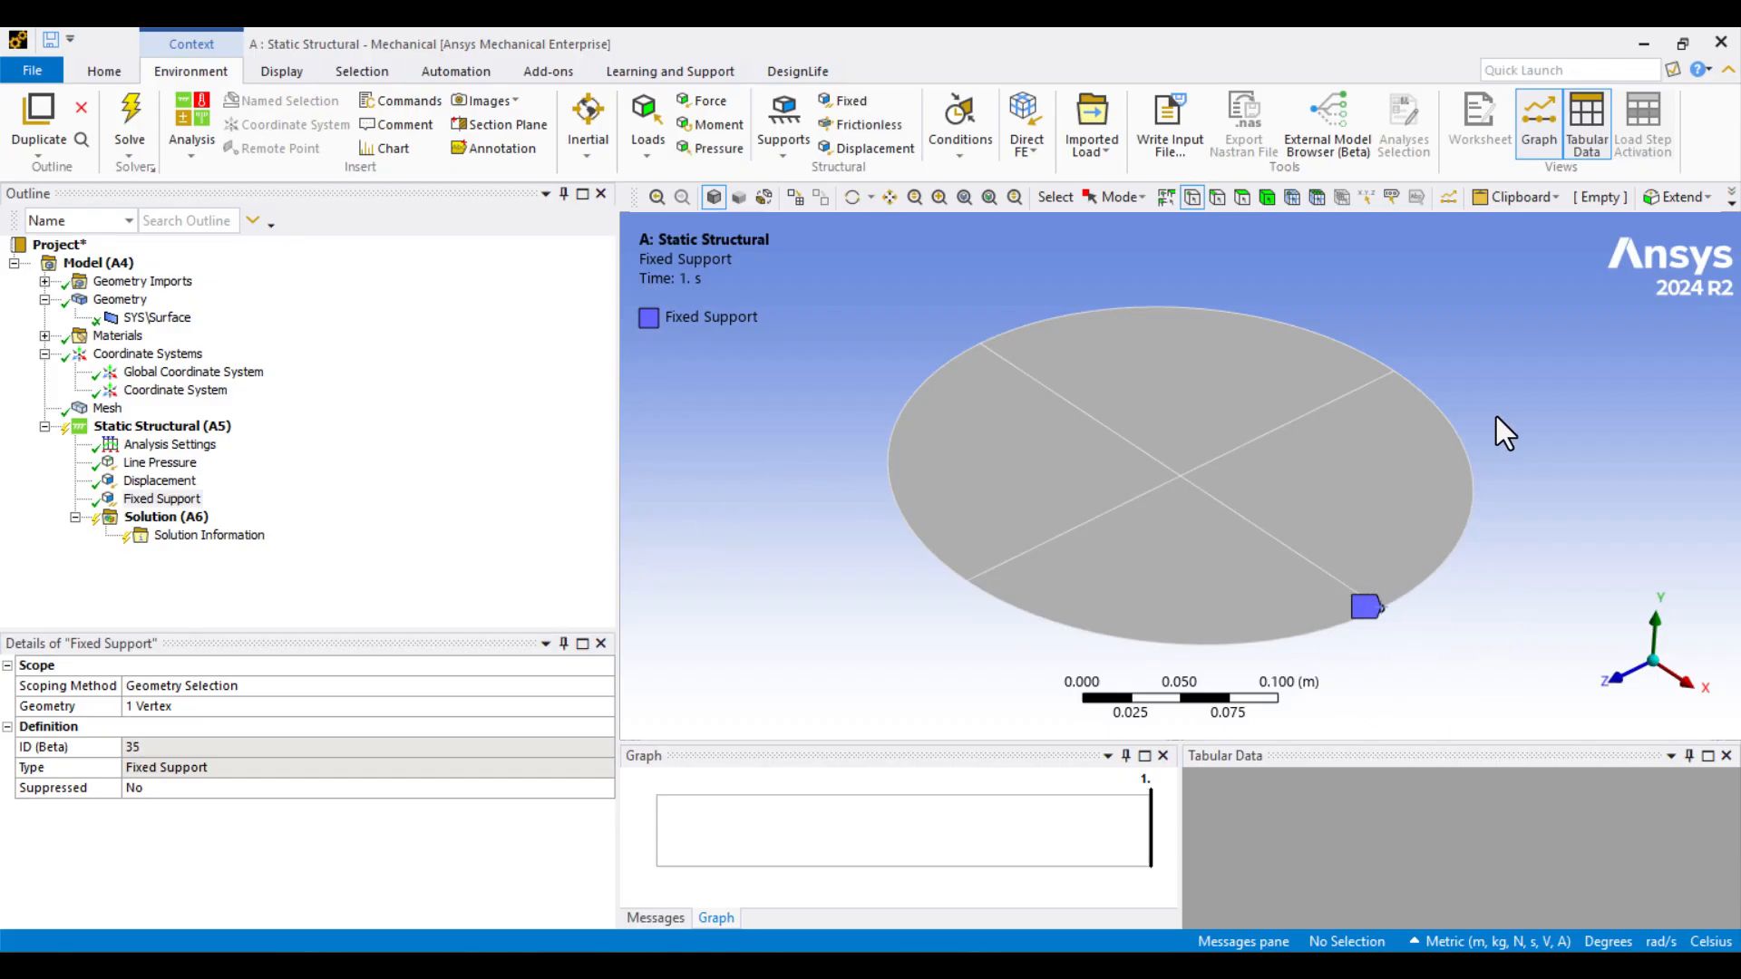
mouse_move(844, 241)
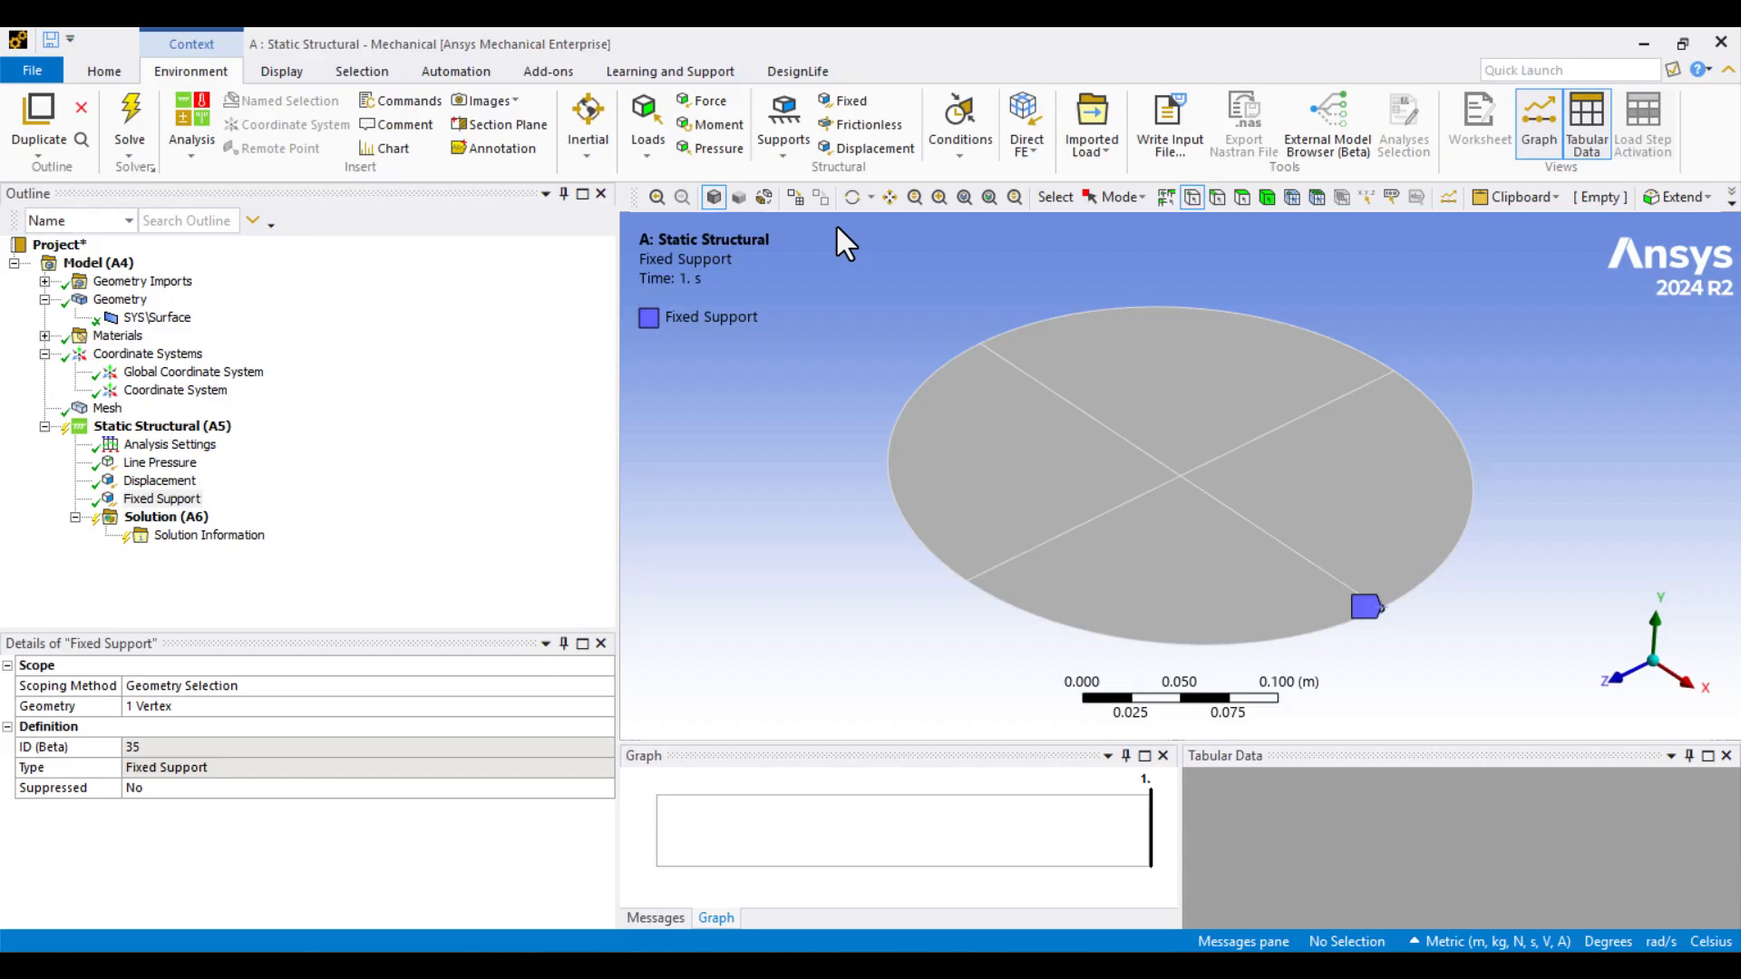
right_click(162, 425)
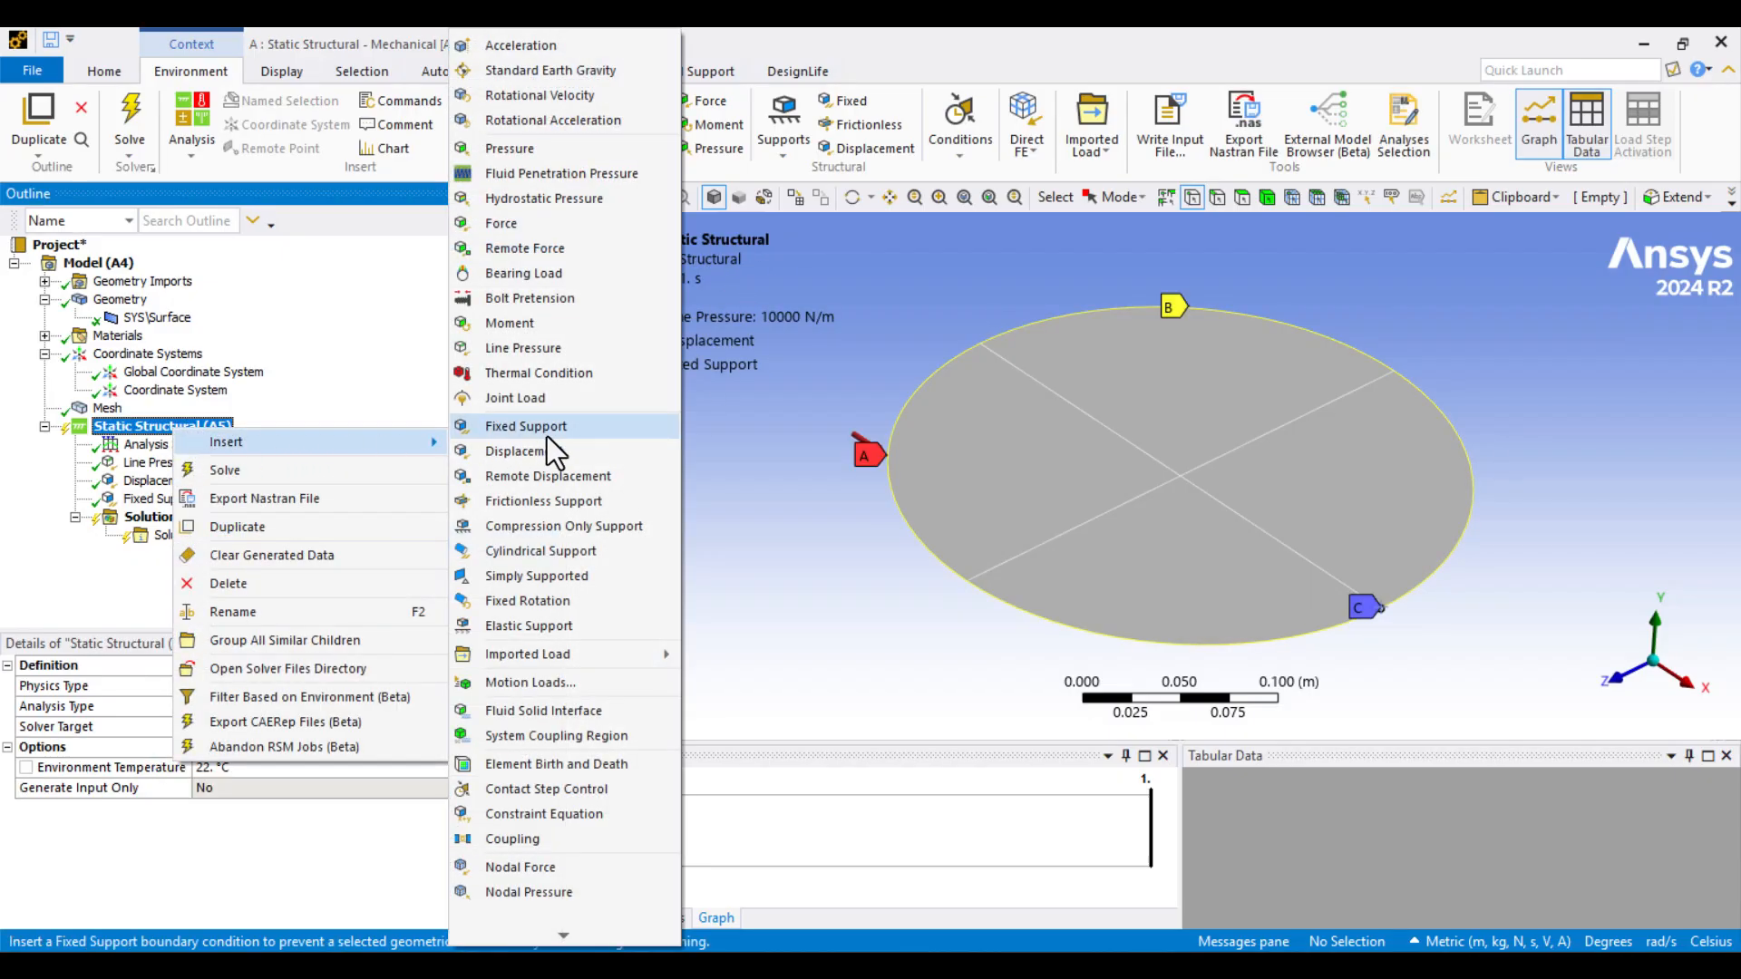
click(521, 451)
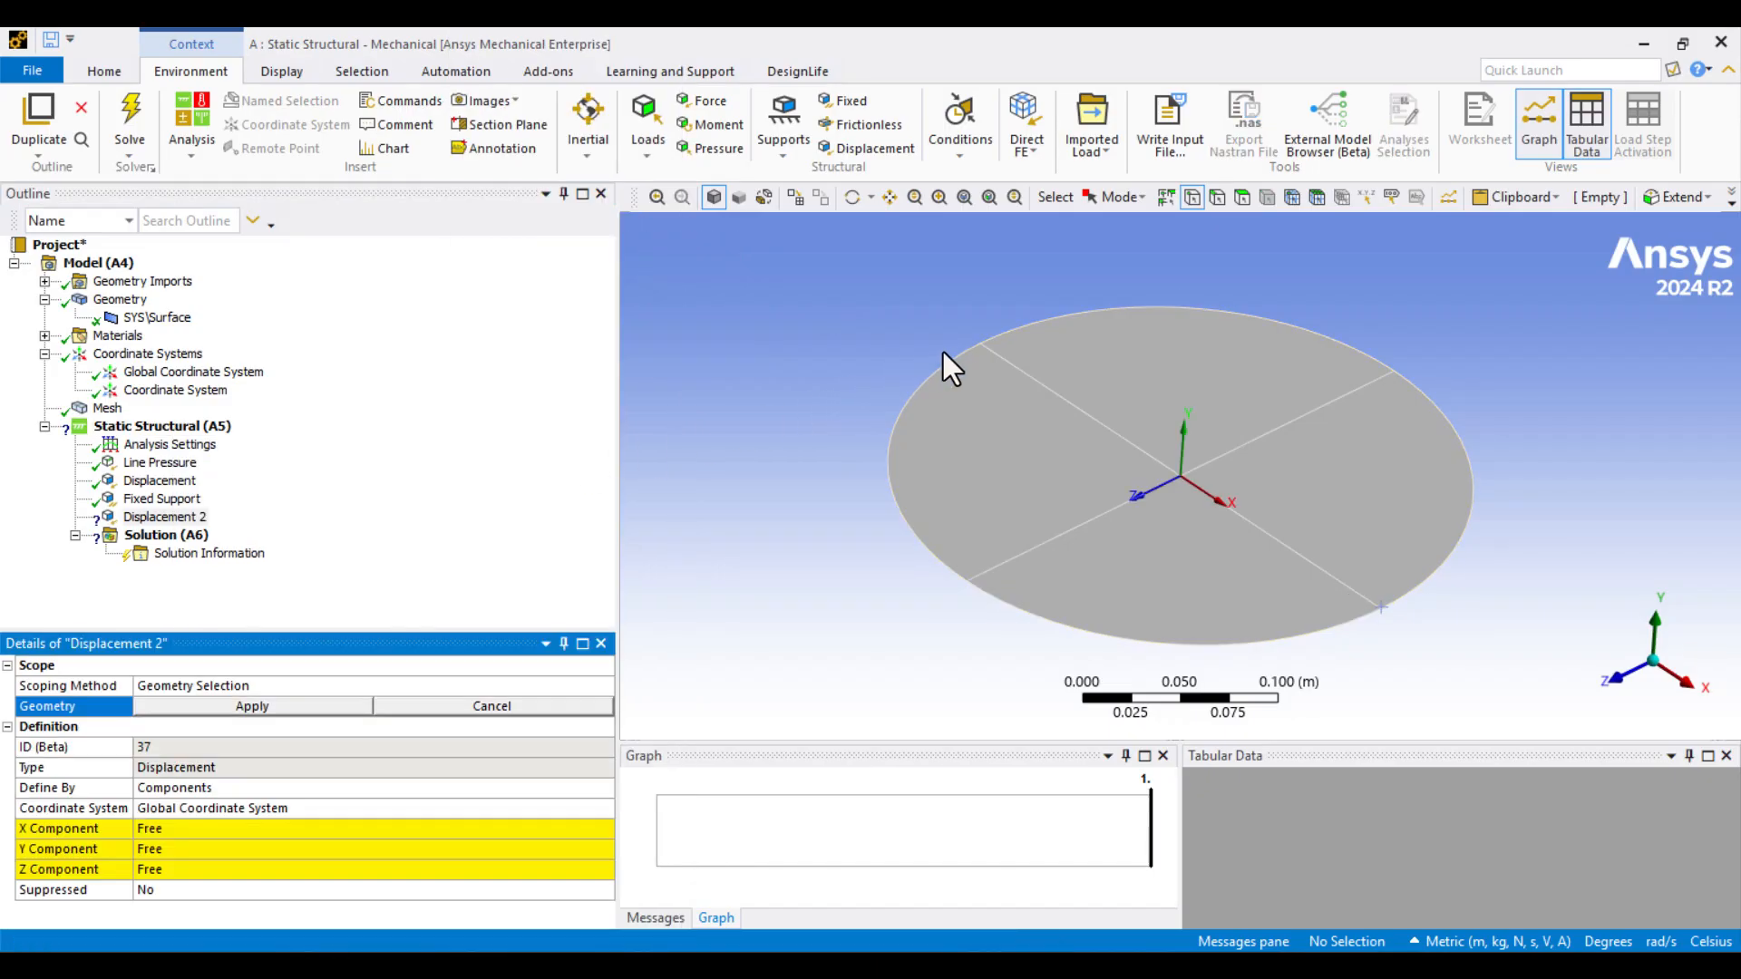
click(982, 343)
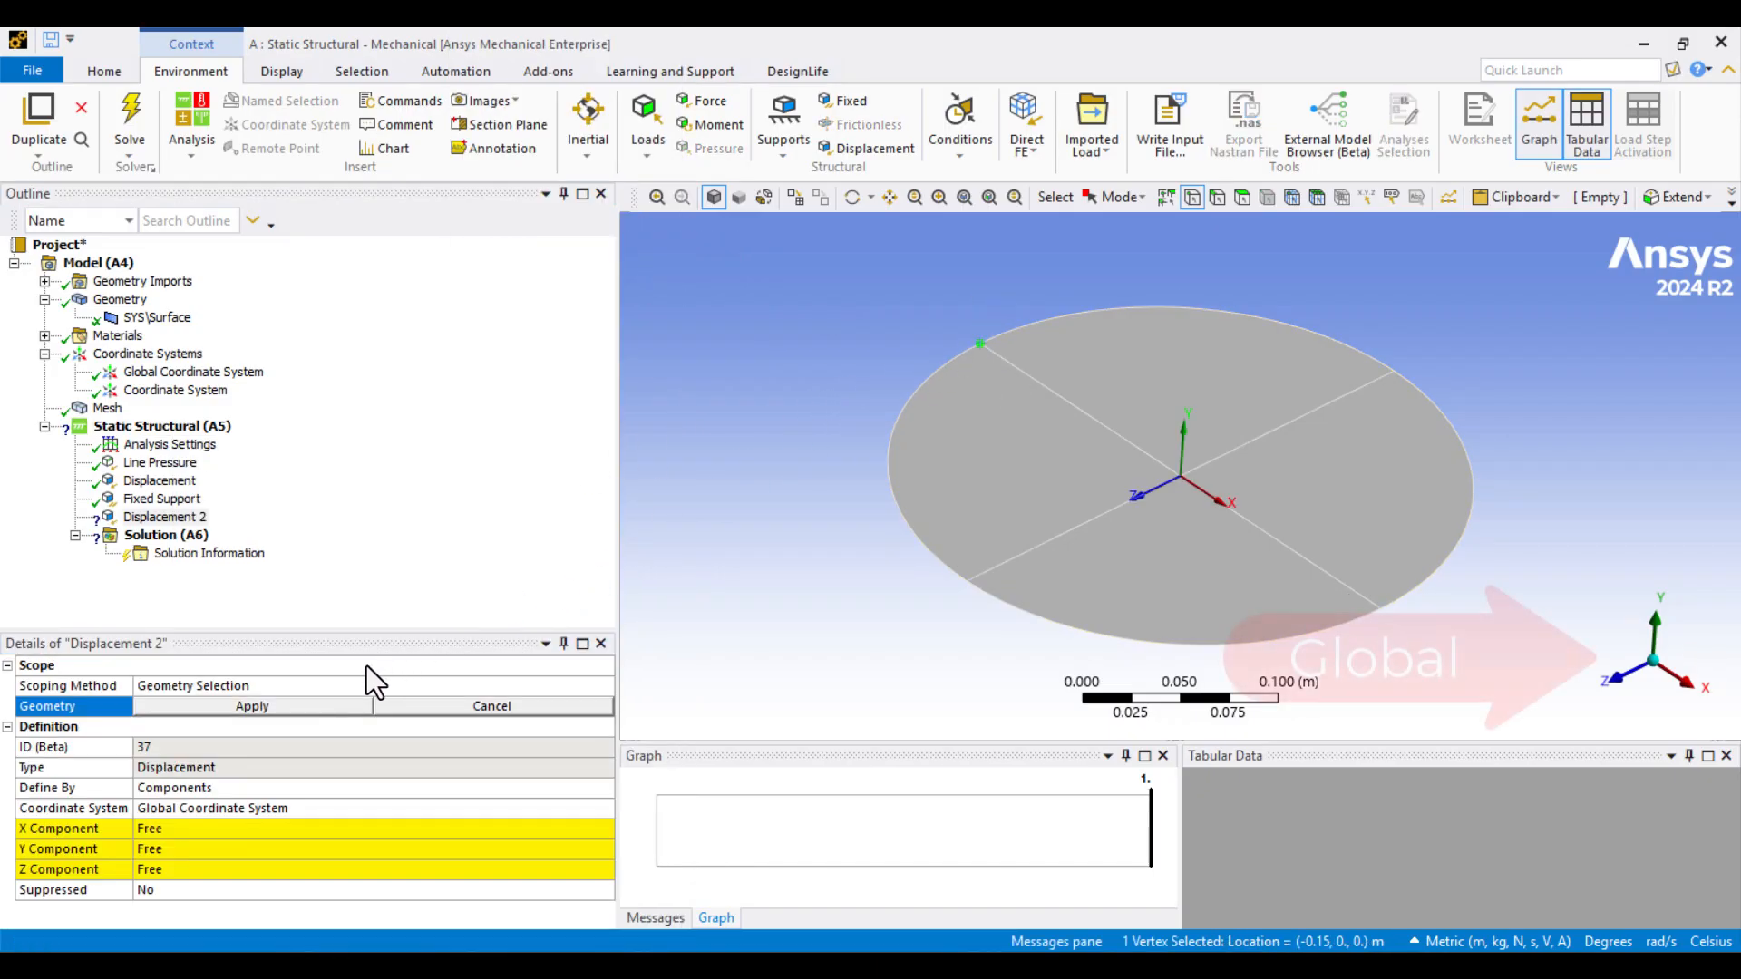
click(252, 705)
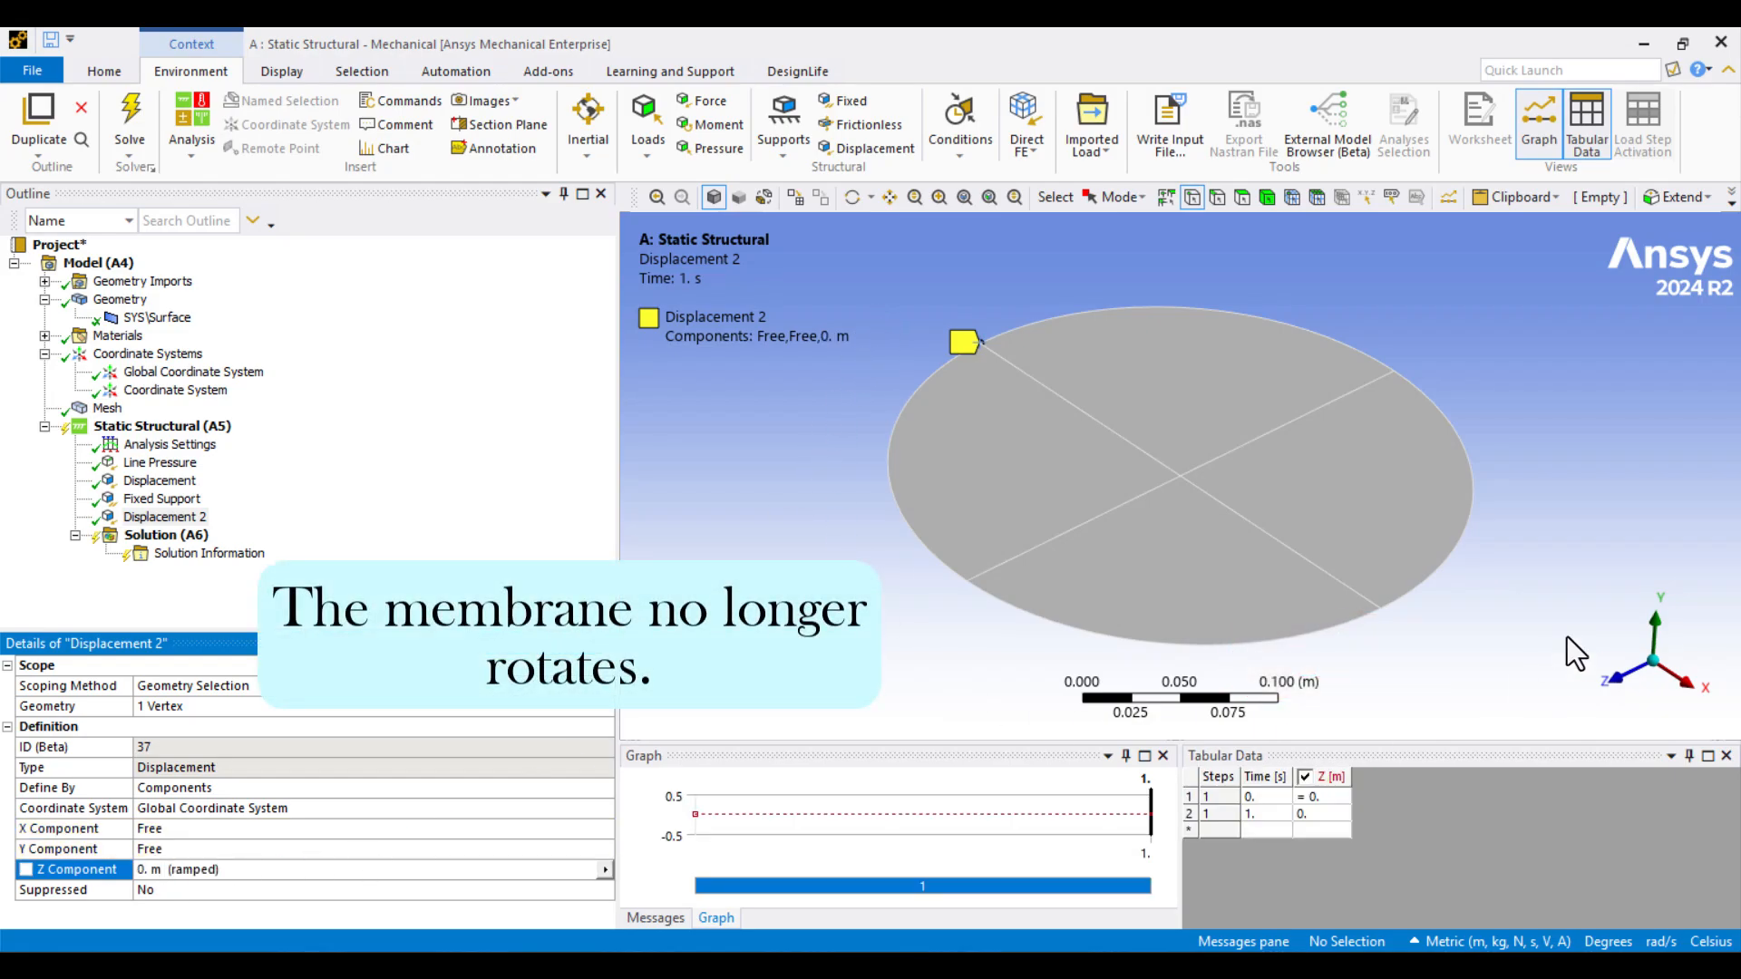
mouse_move(742, 506)
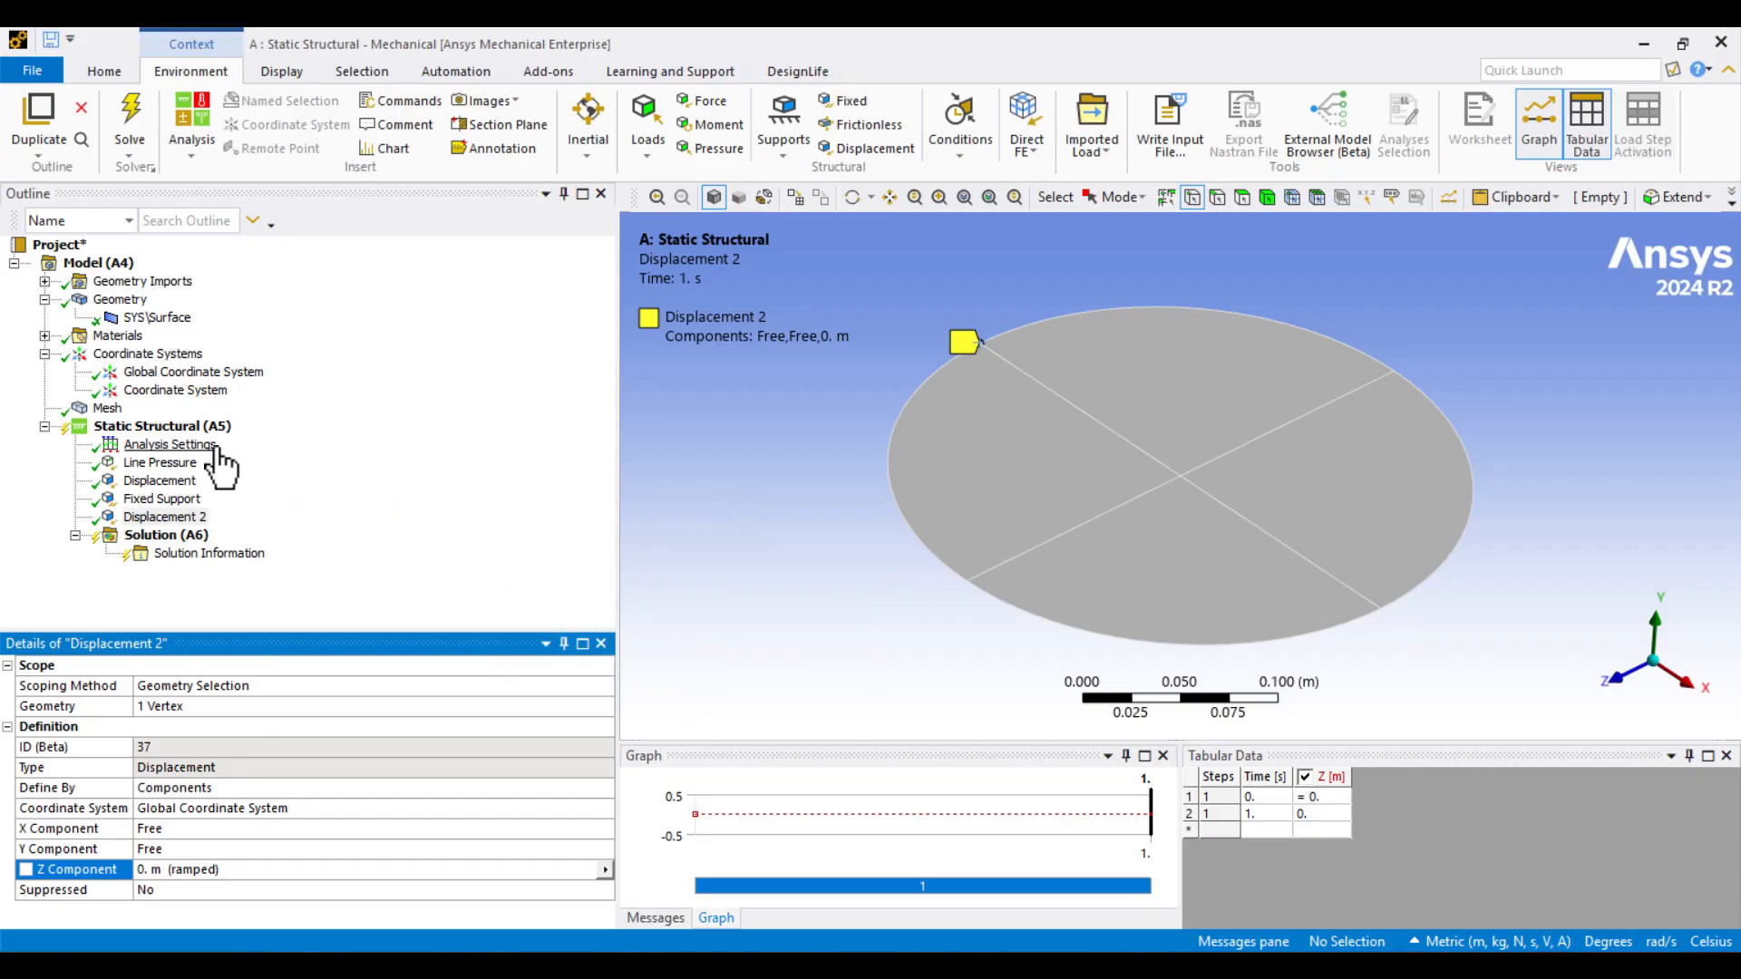
Step: Solve Static Structural (A5) and confirm Solution (A6) status reads Done
right_click(161, 424)
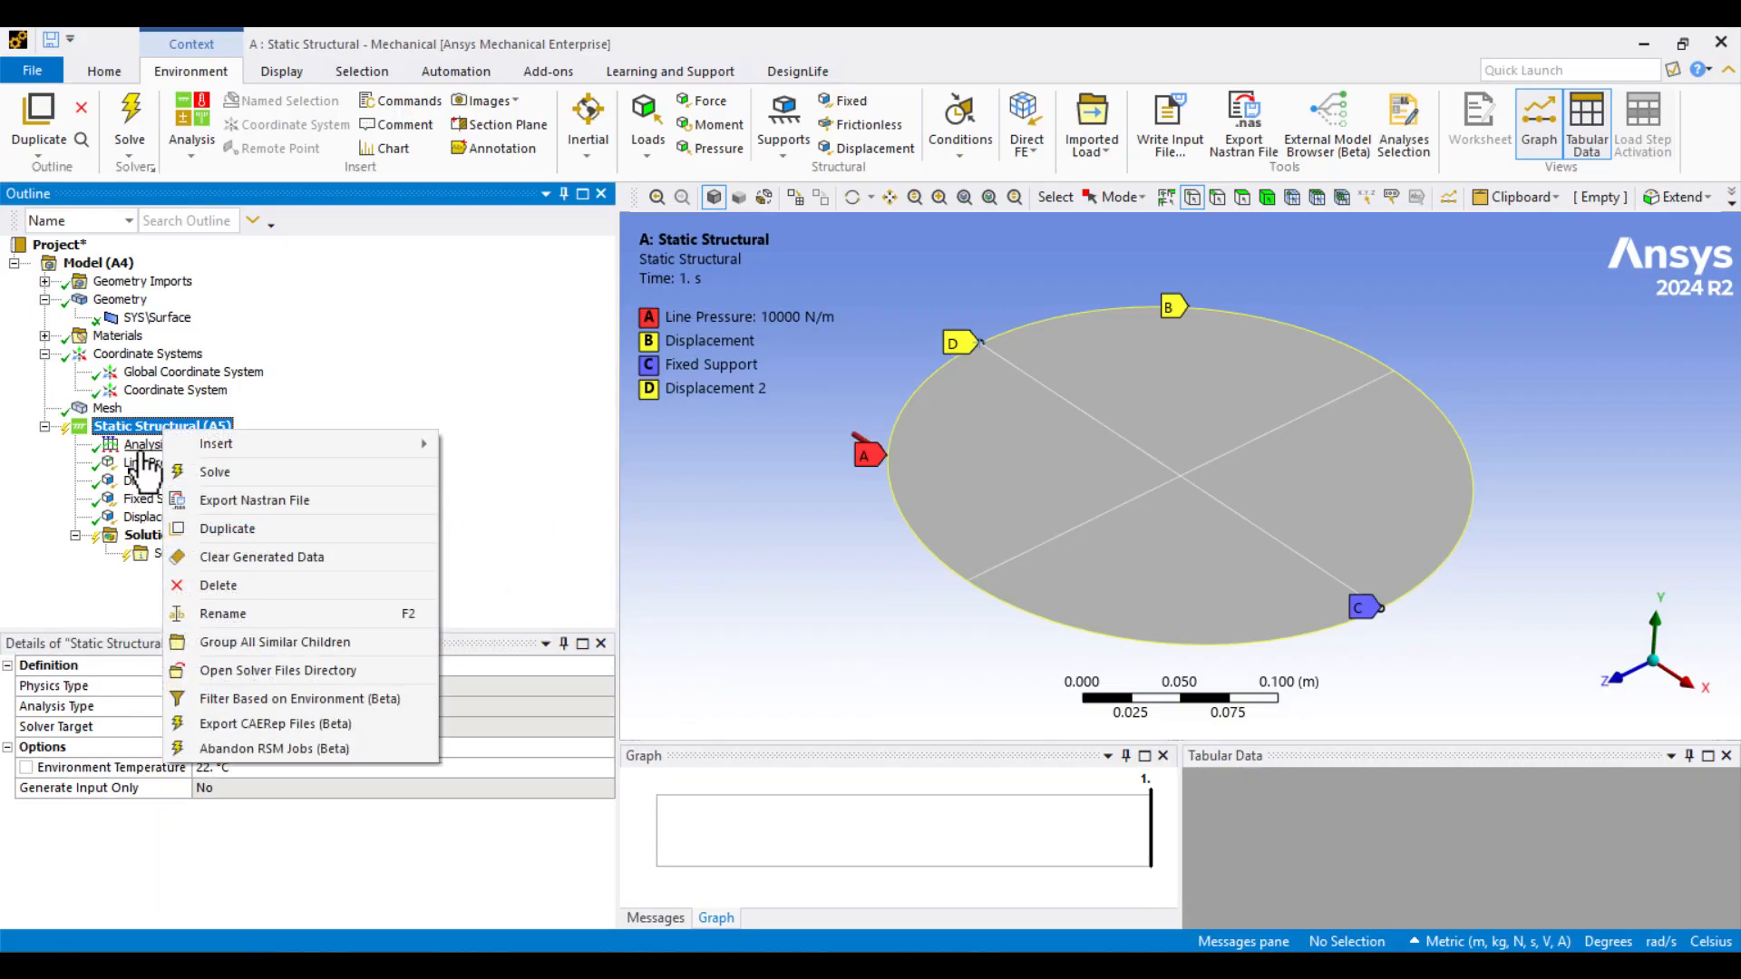
mouse_move(255, 491)
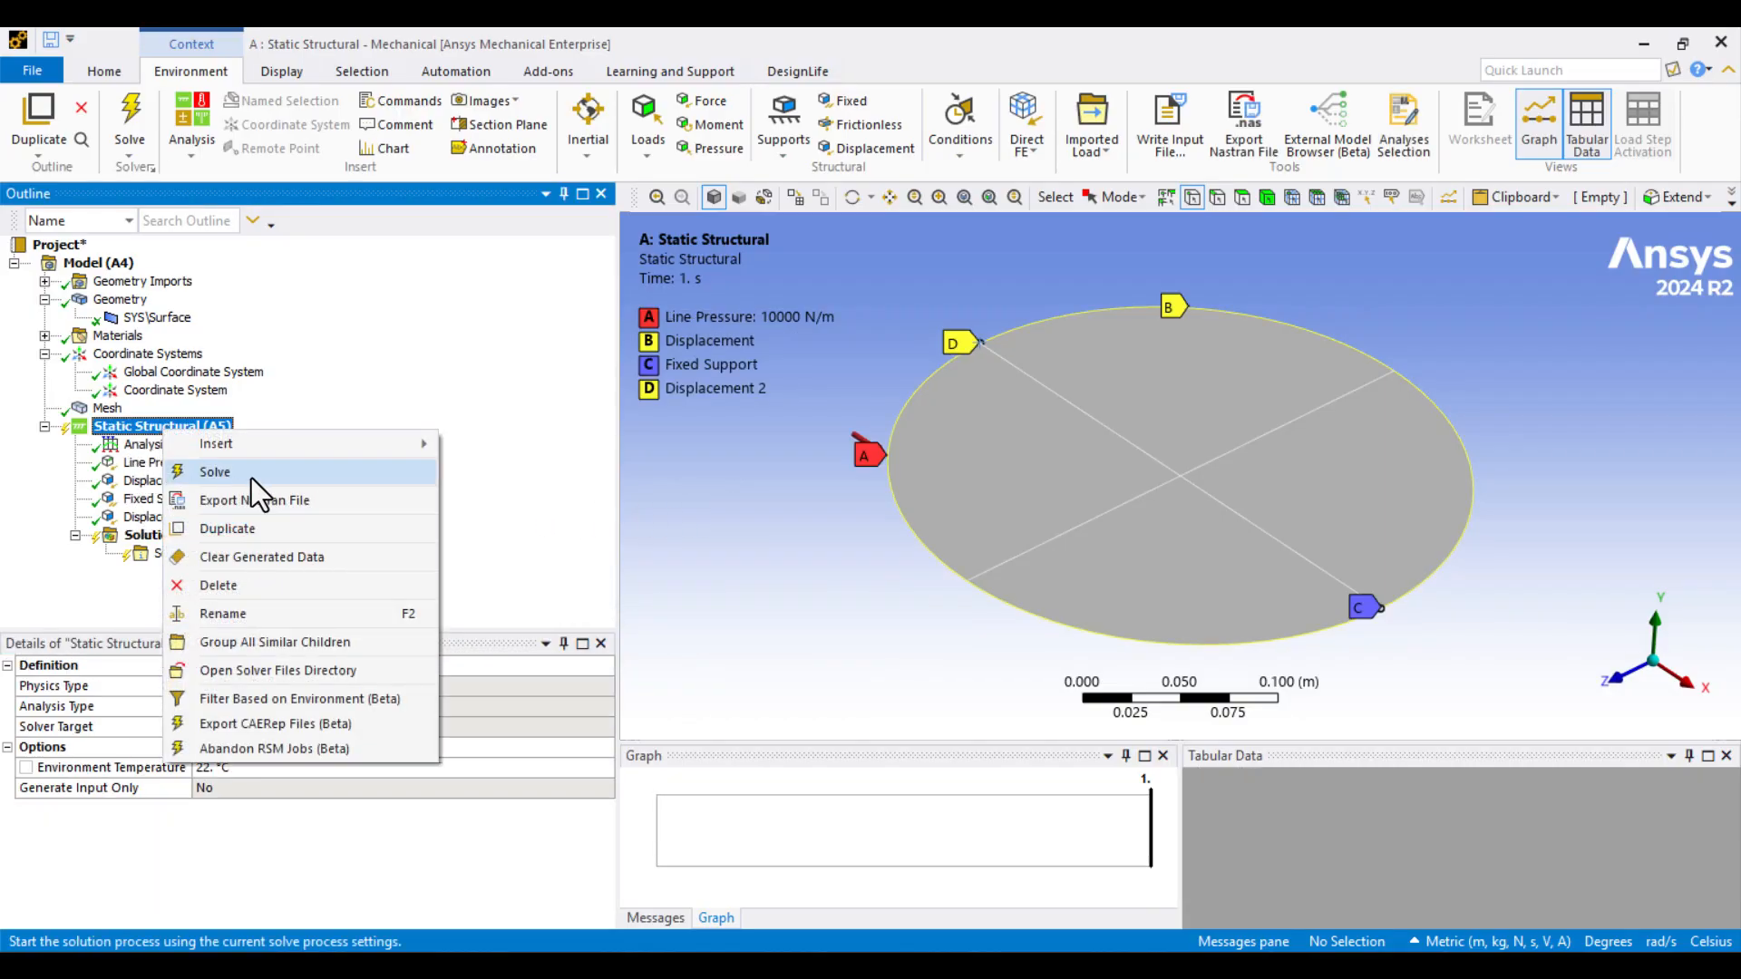
click(214, 471)
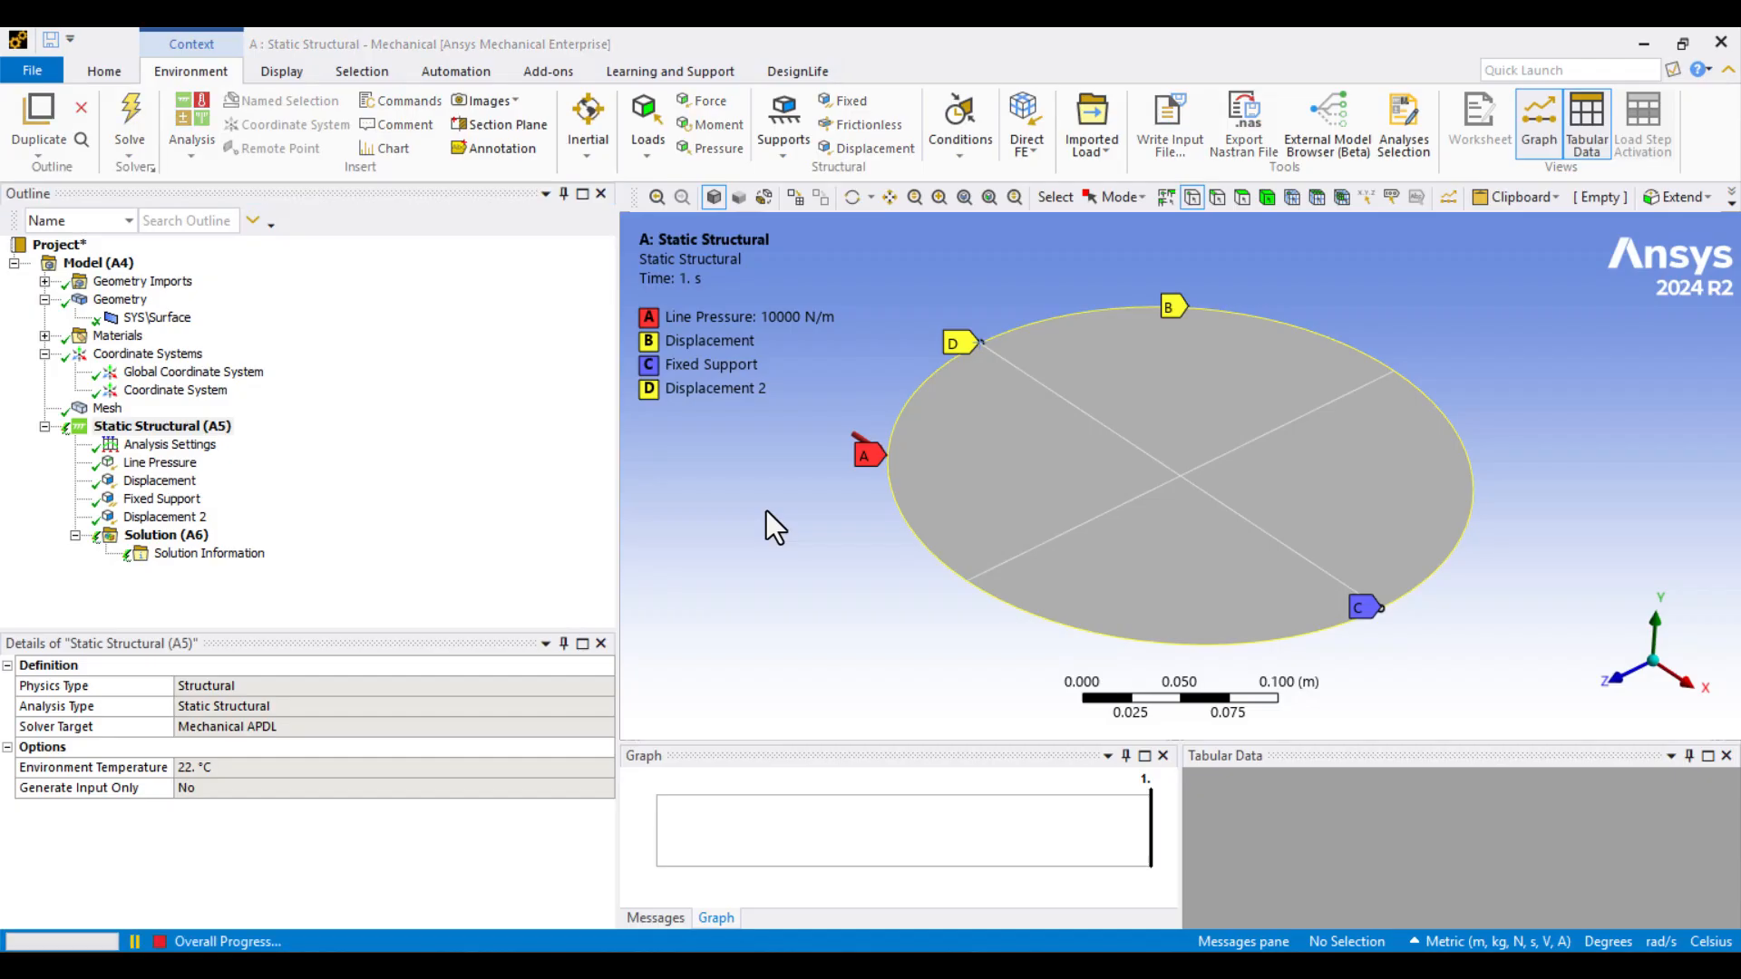
click(129, 121)
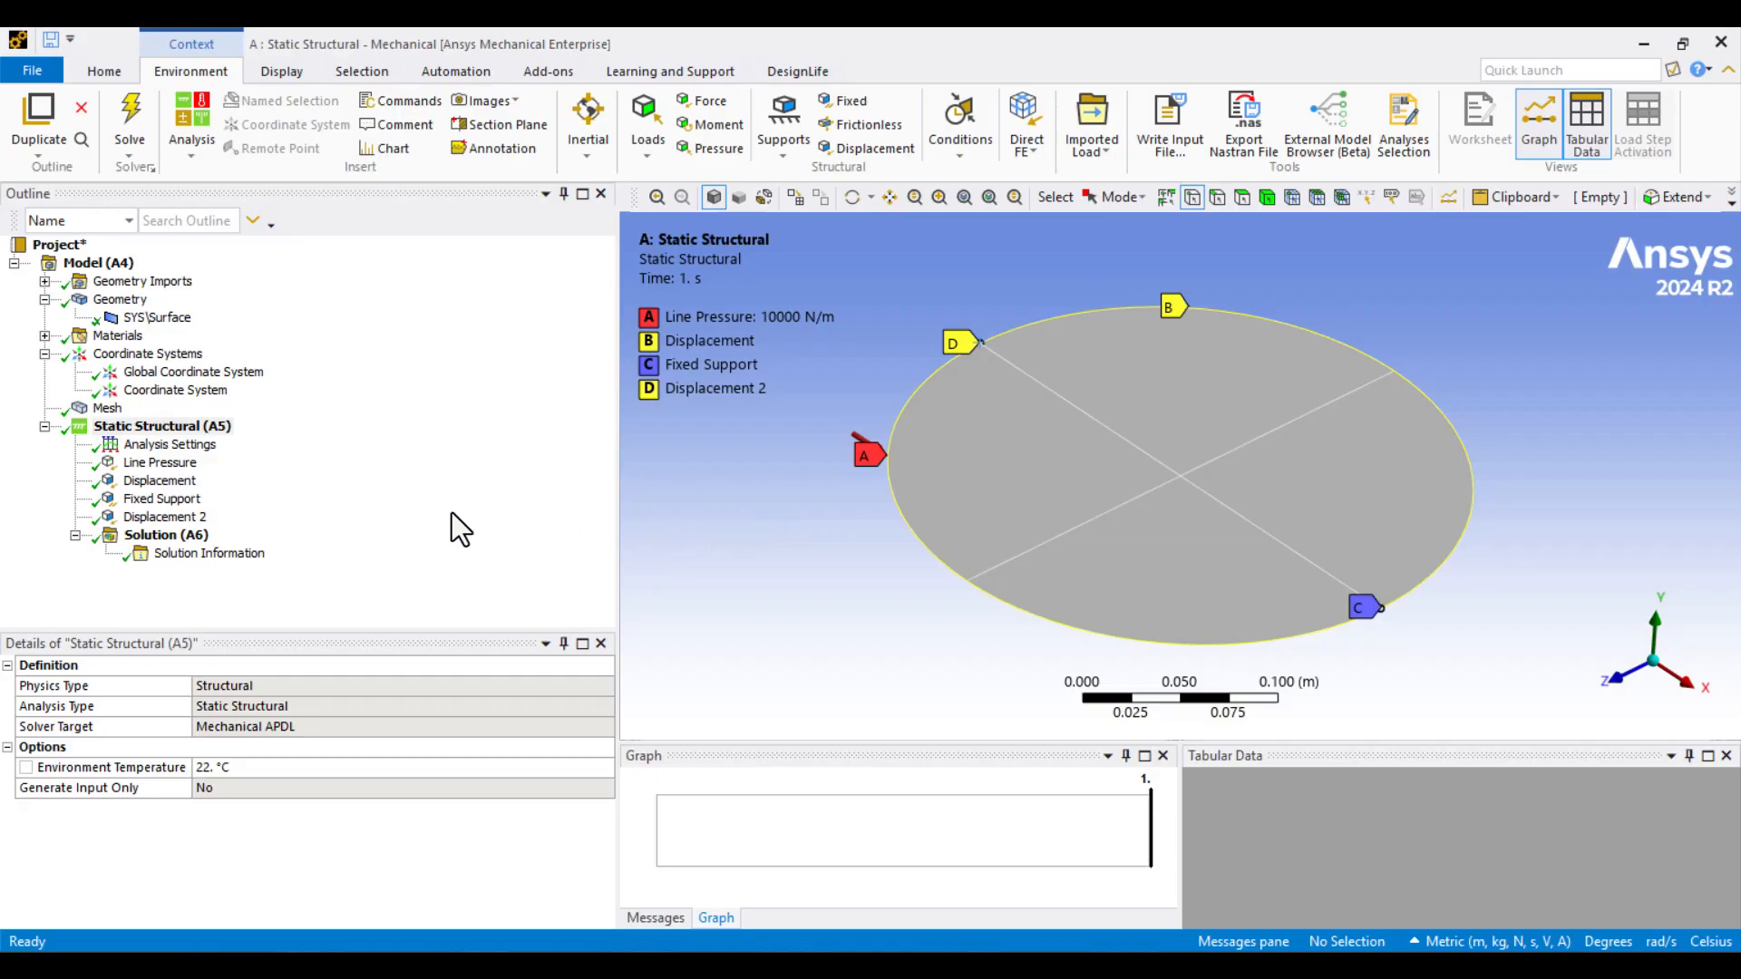
click(167, 533)
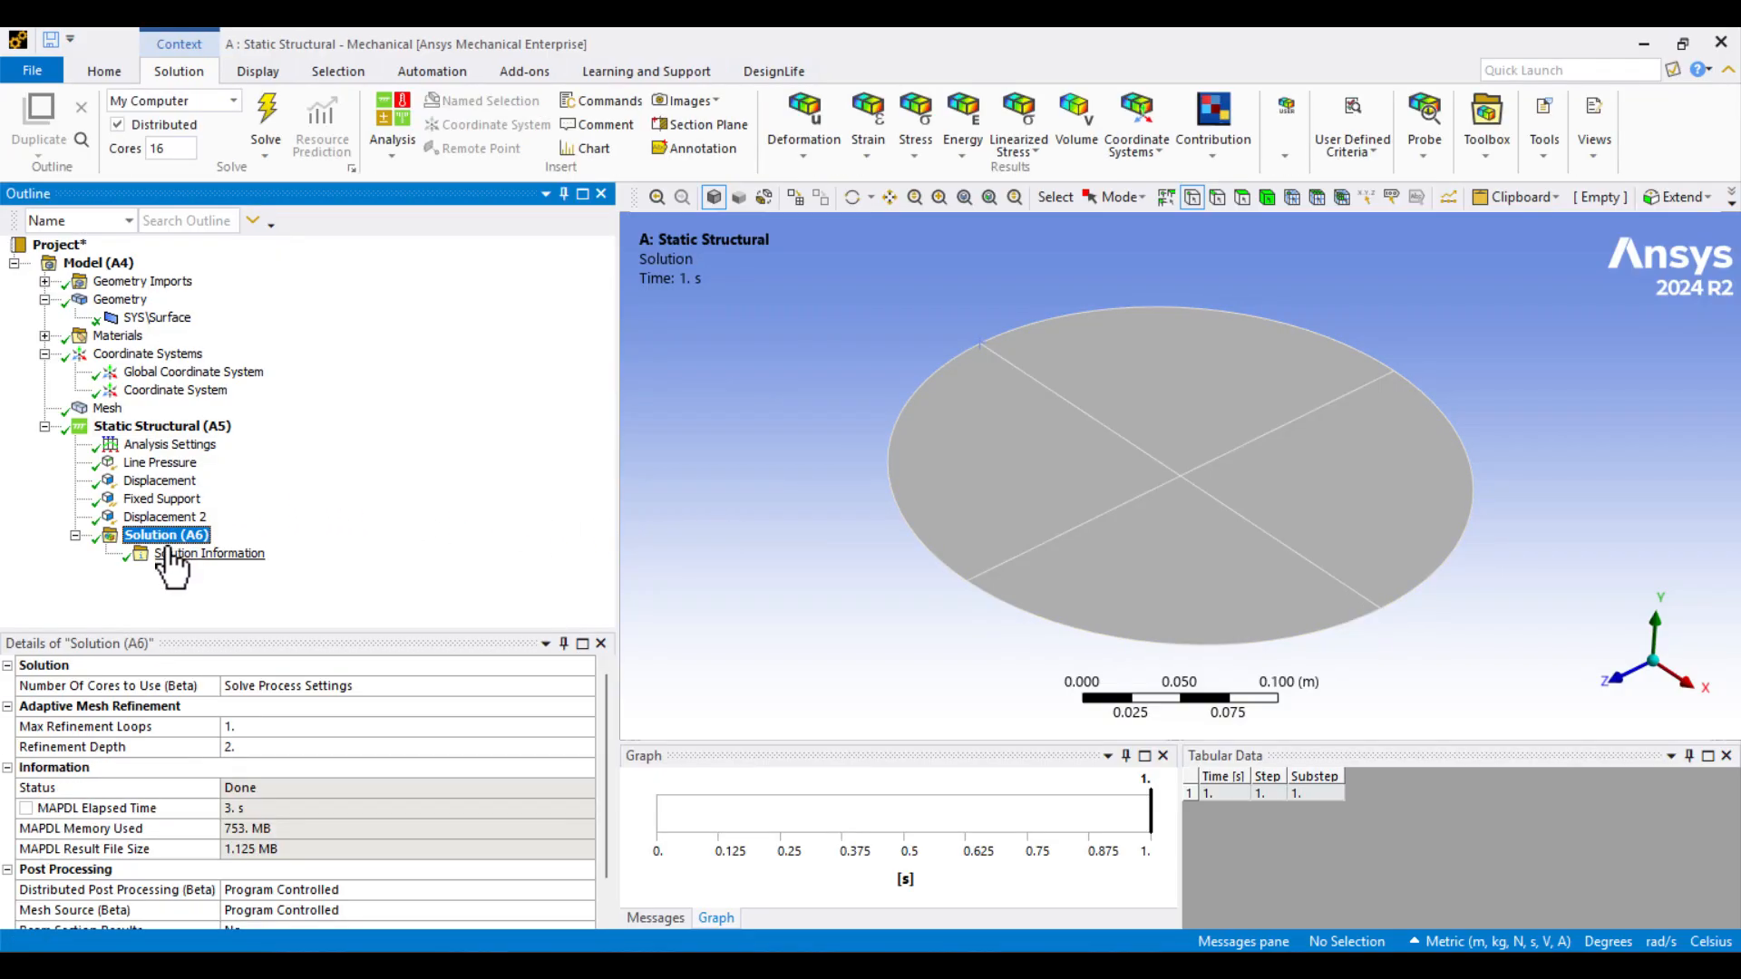
Step: Insert an Equivalent (von-Mises) Stress result under Solution (A6) and retrieve it
right_click(165, 535)
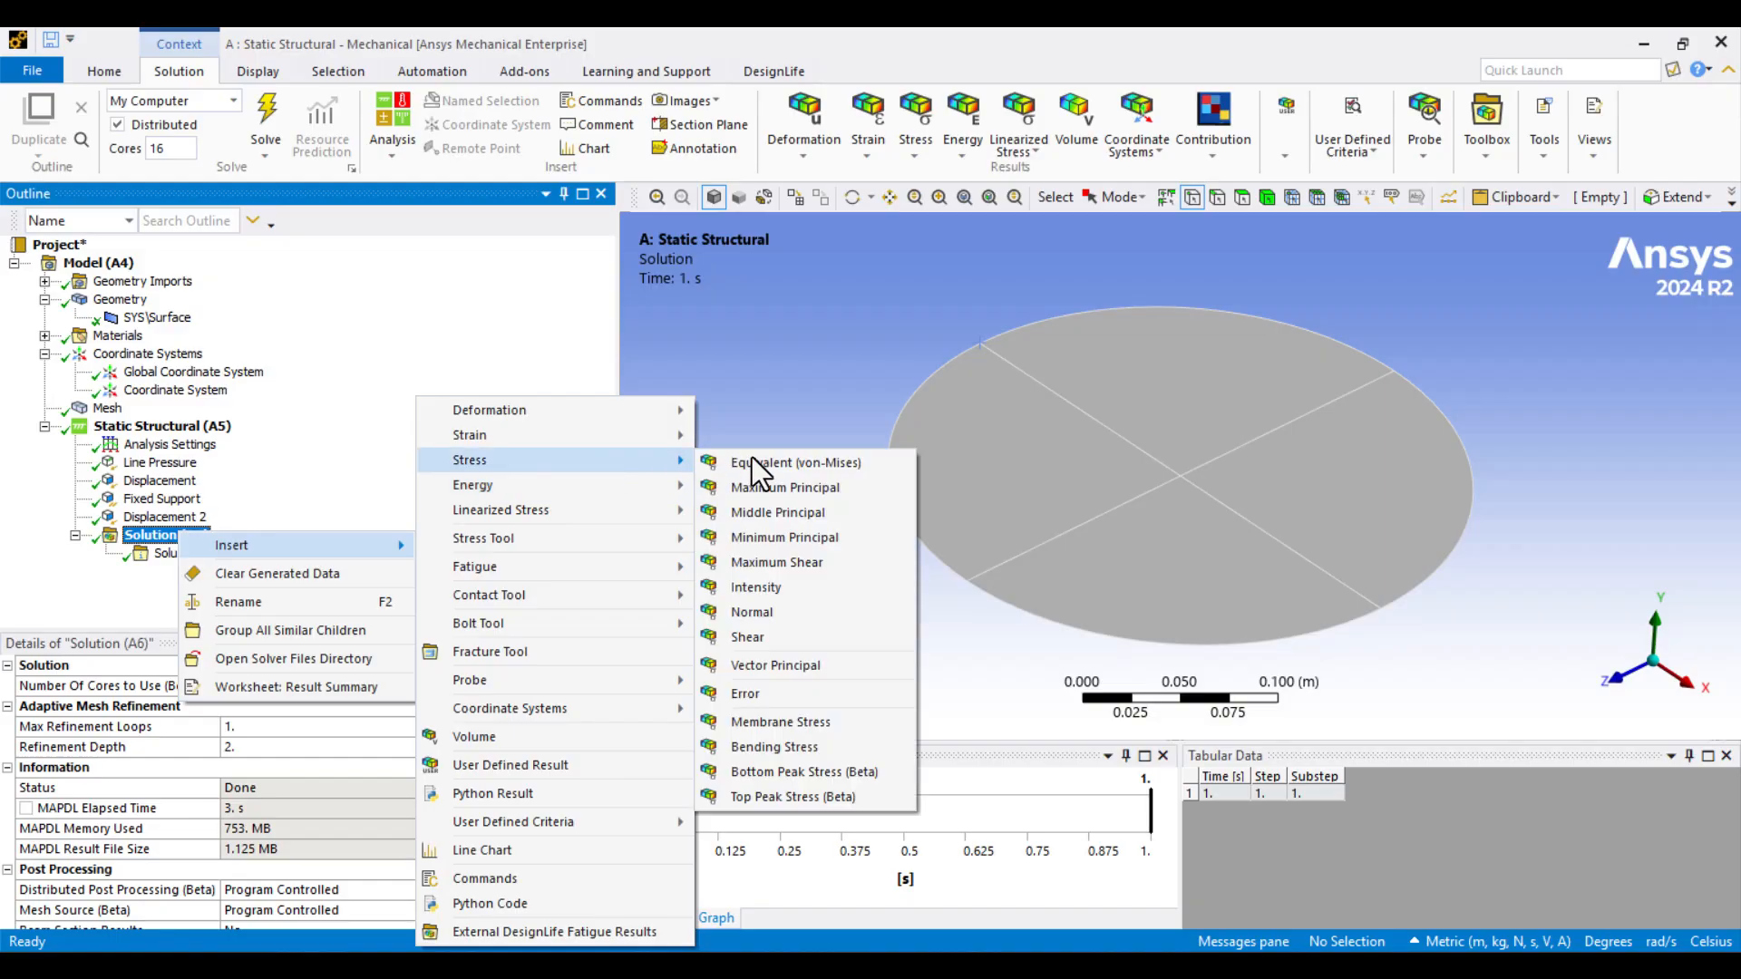
click(795, 462)
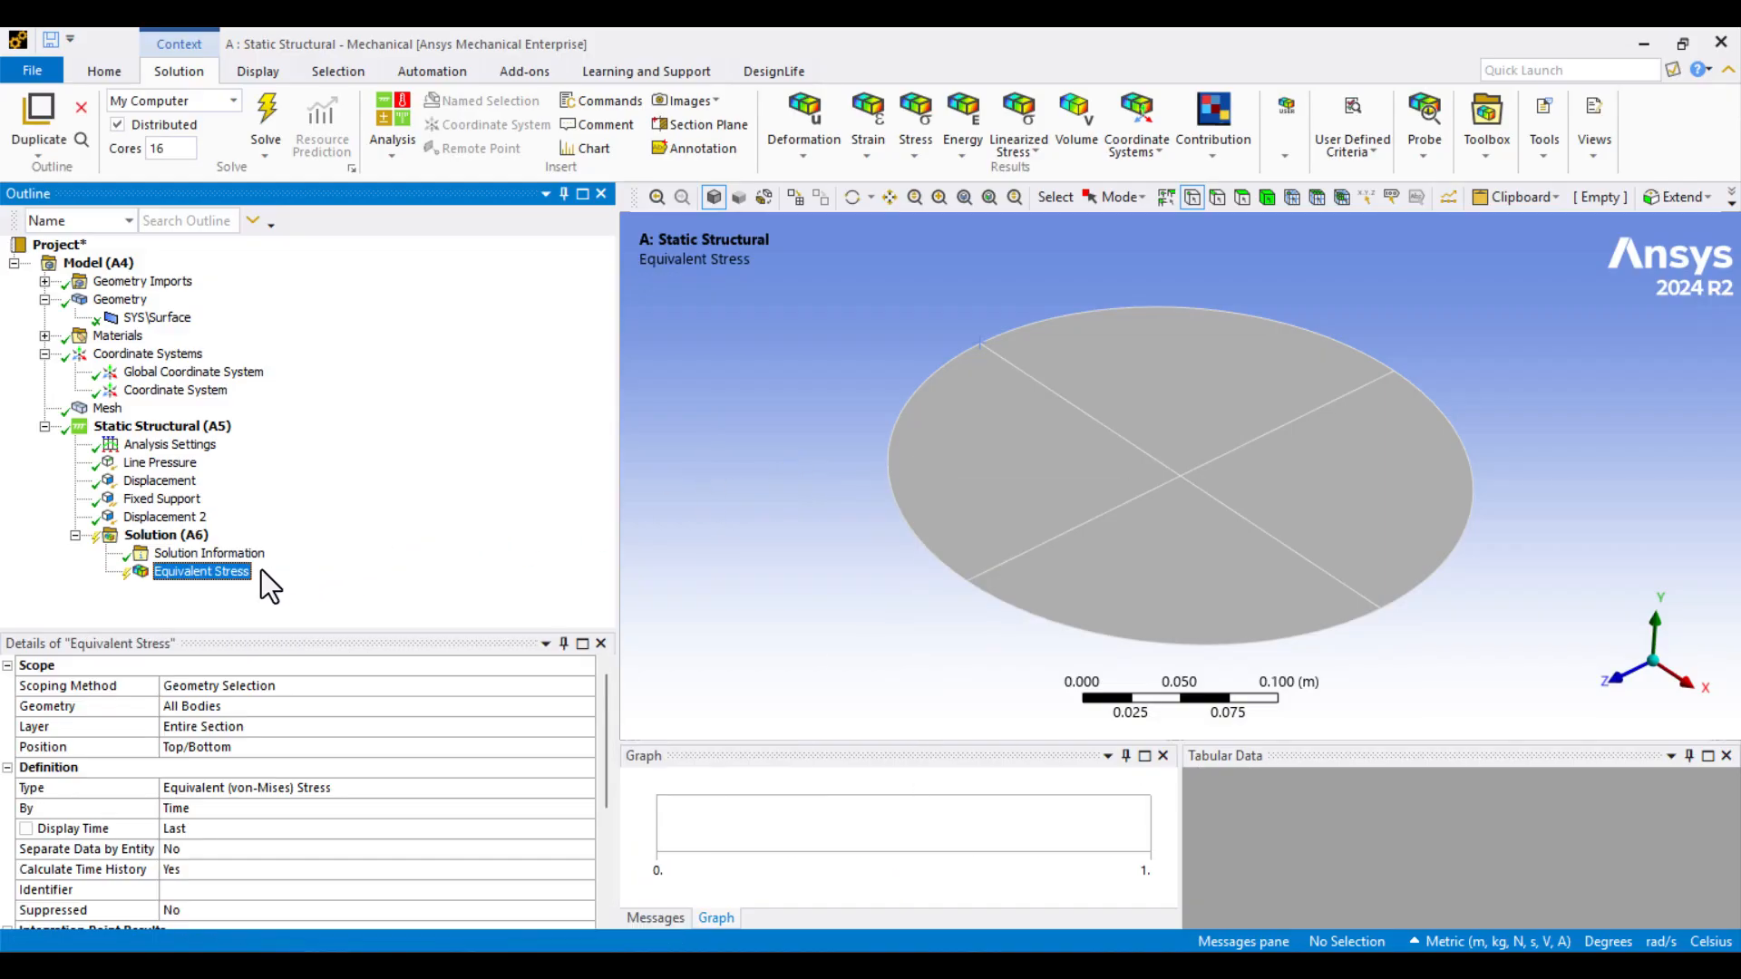
right_click(201, 571)
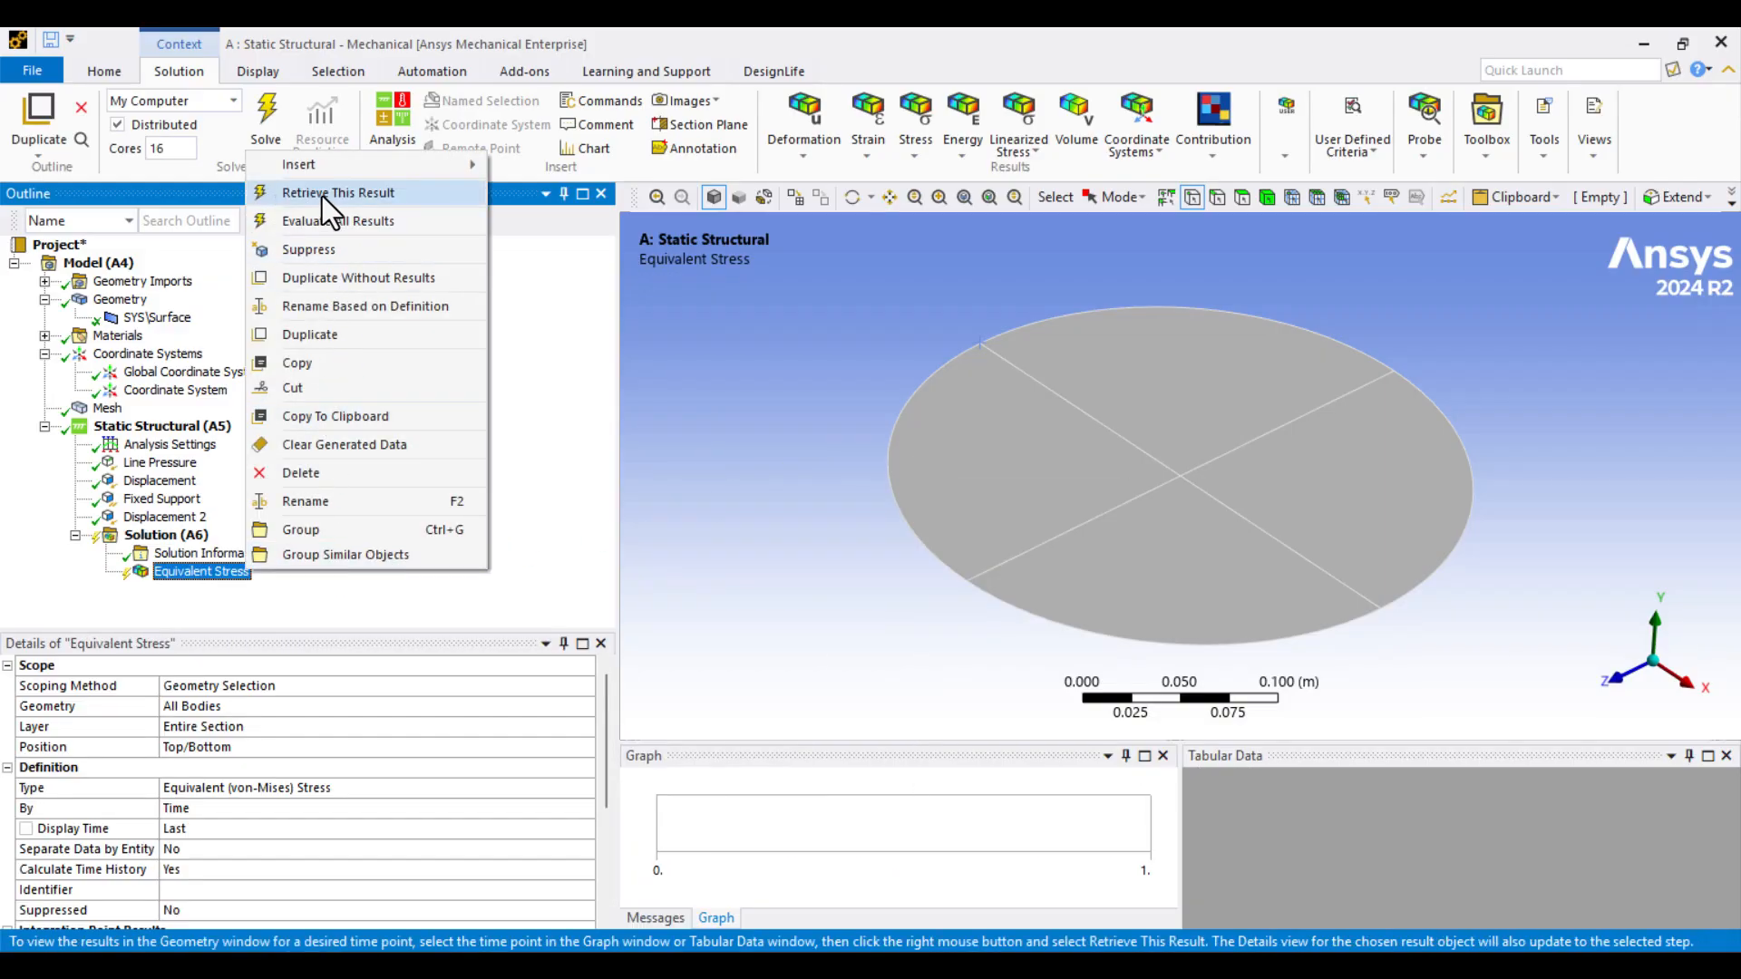
click(337, 192)
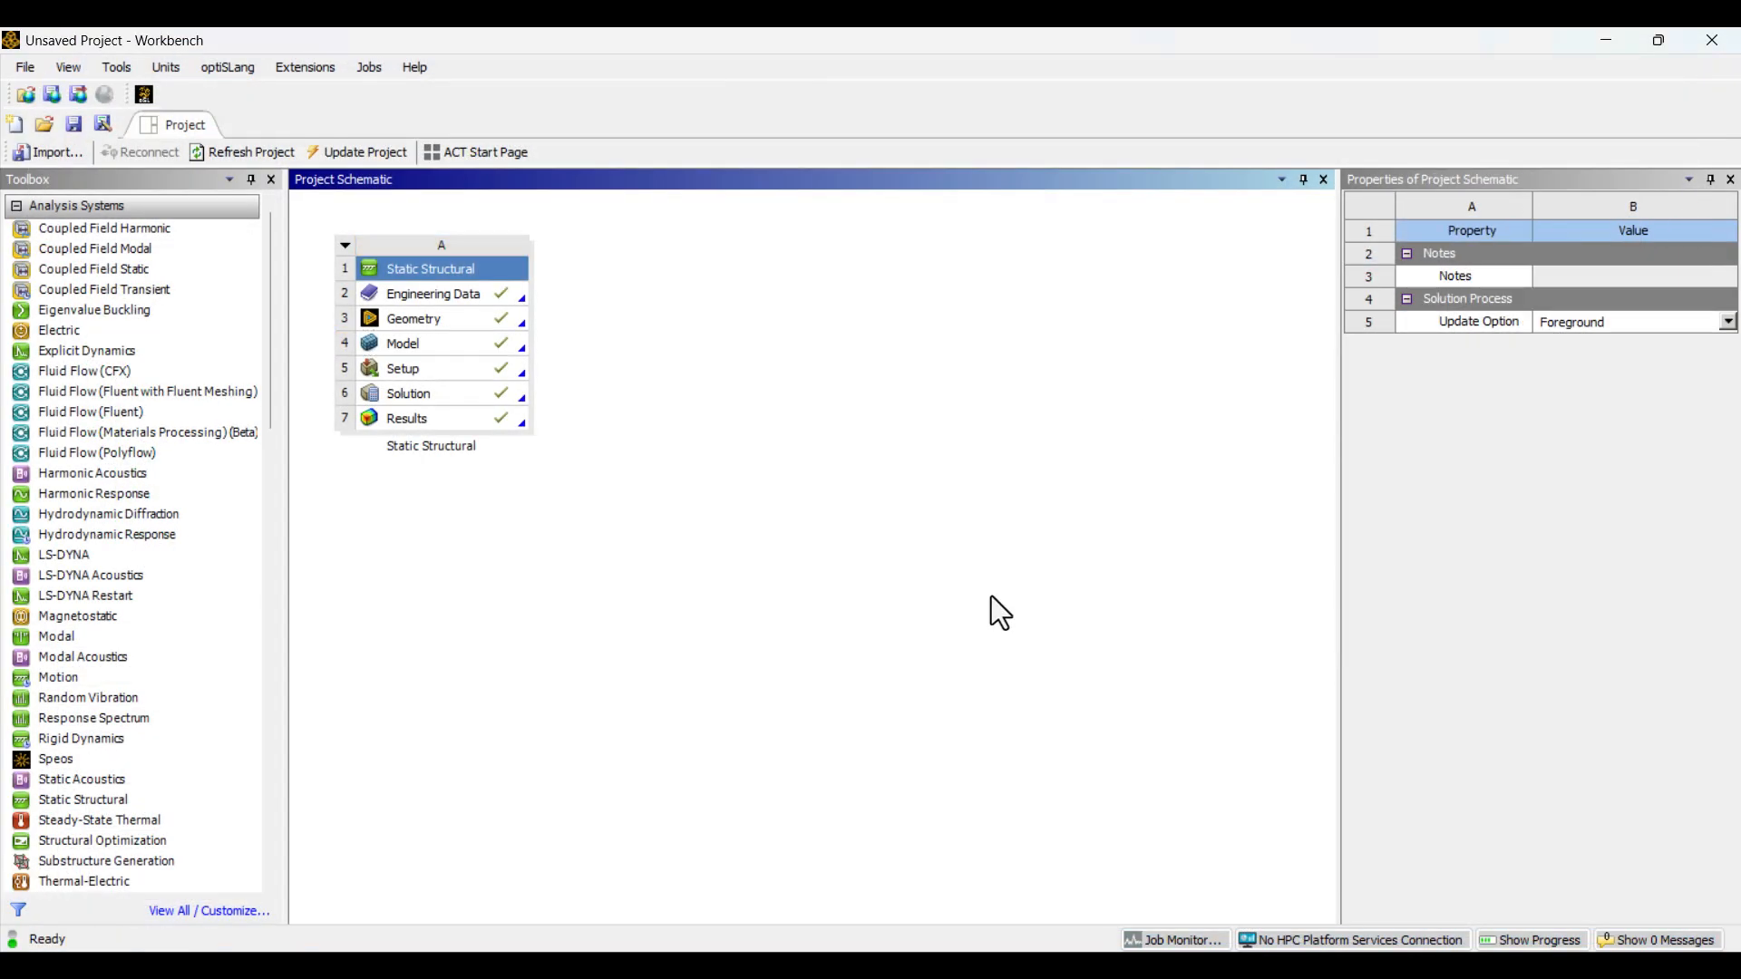
mouse_move(952, 308)
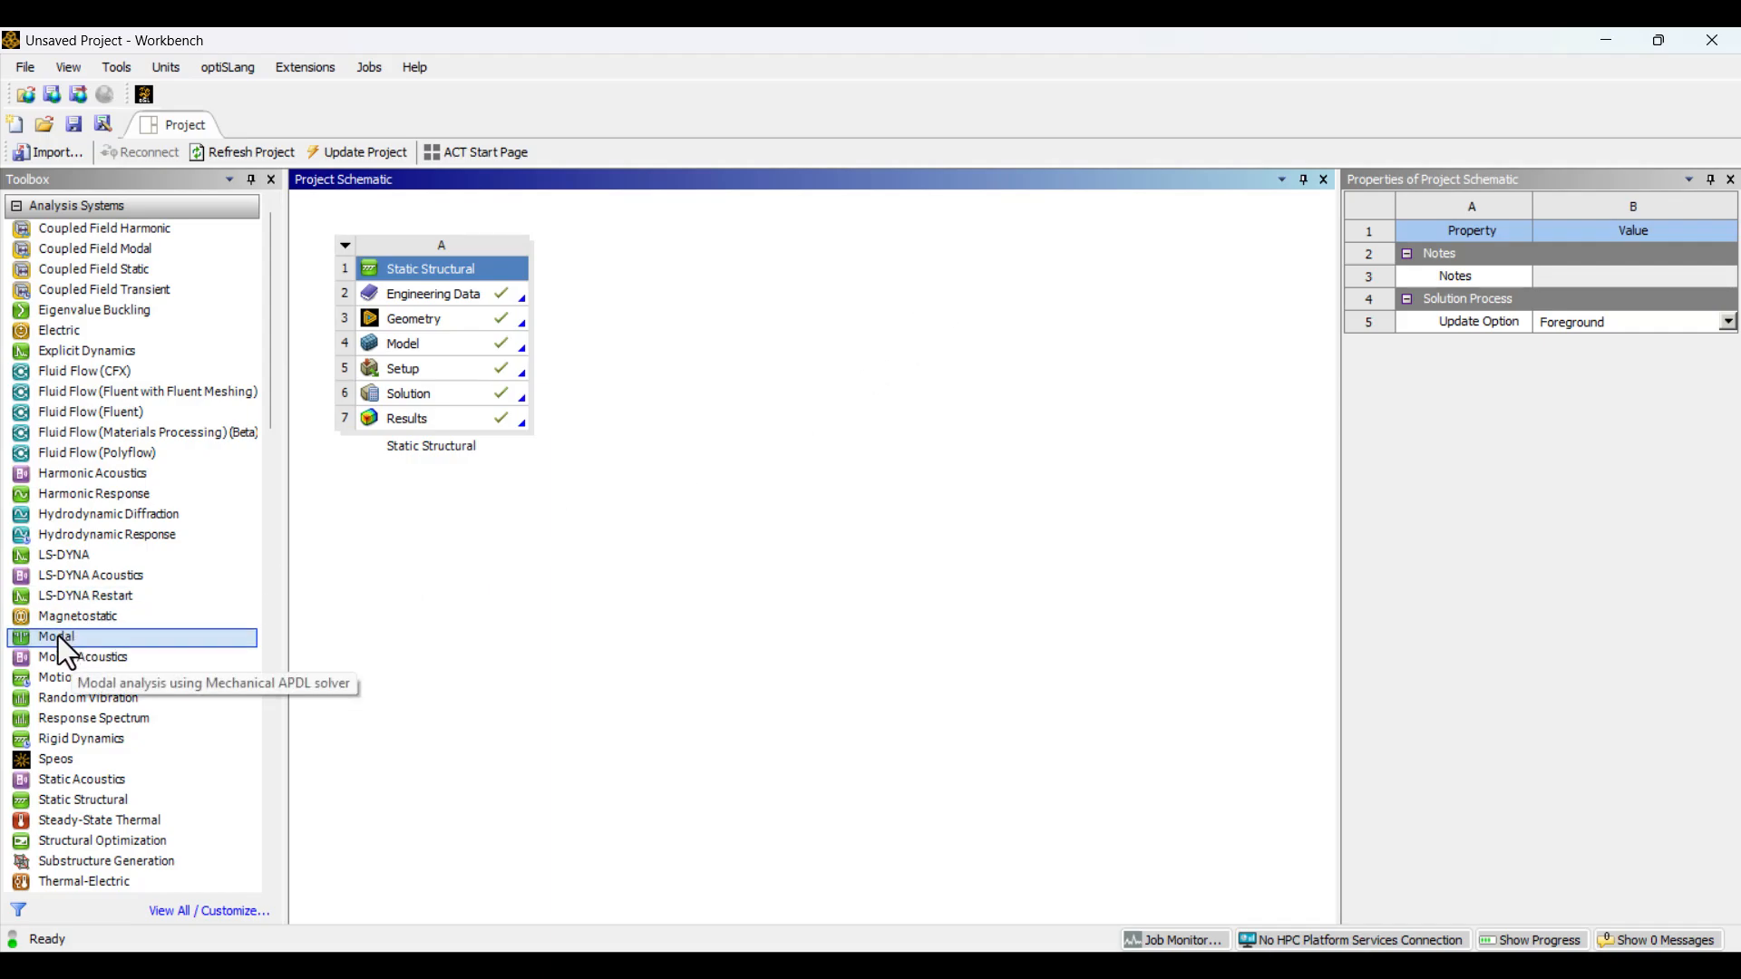
Step: Drop a Modal system onto the static Solution cell so Modal (B5) uses it as pre-stress
drag(57, 637, 434, 423)
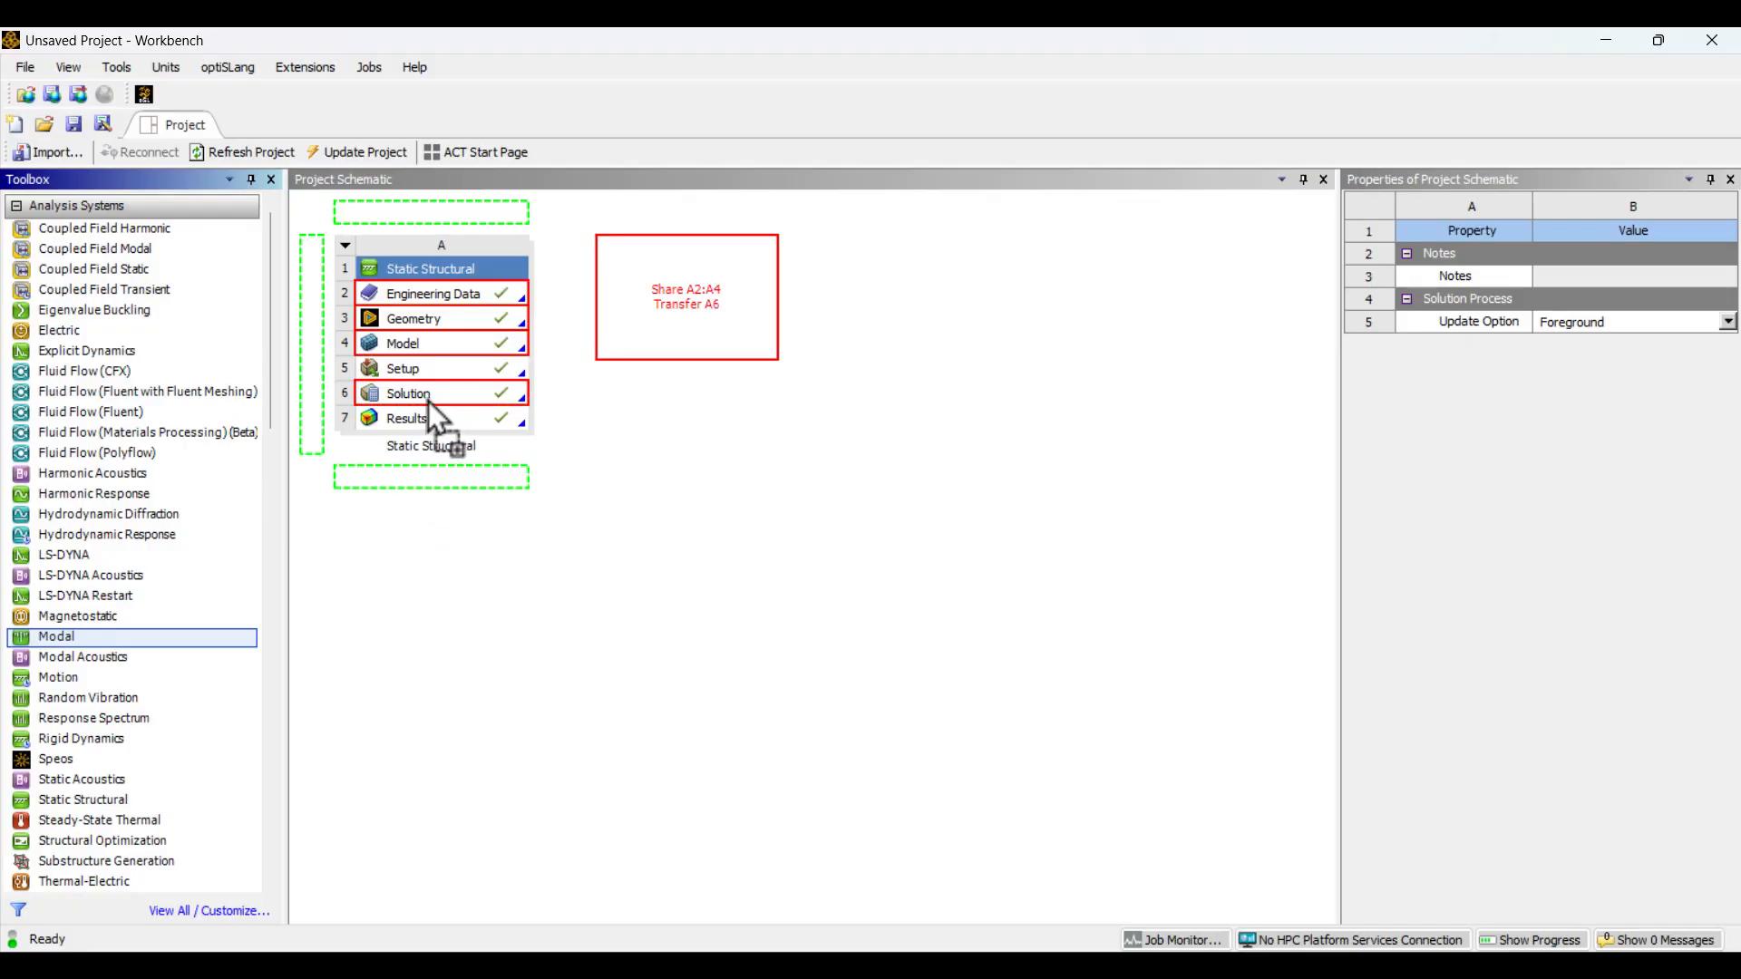
drag(56, 636, 432, 392)
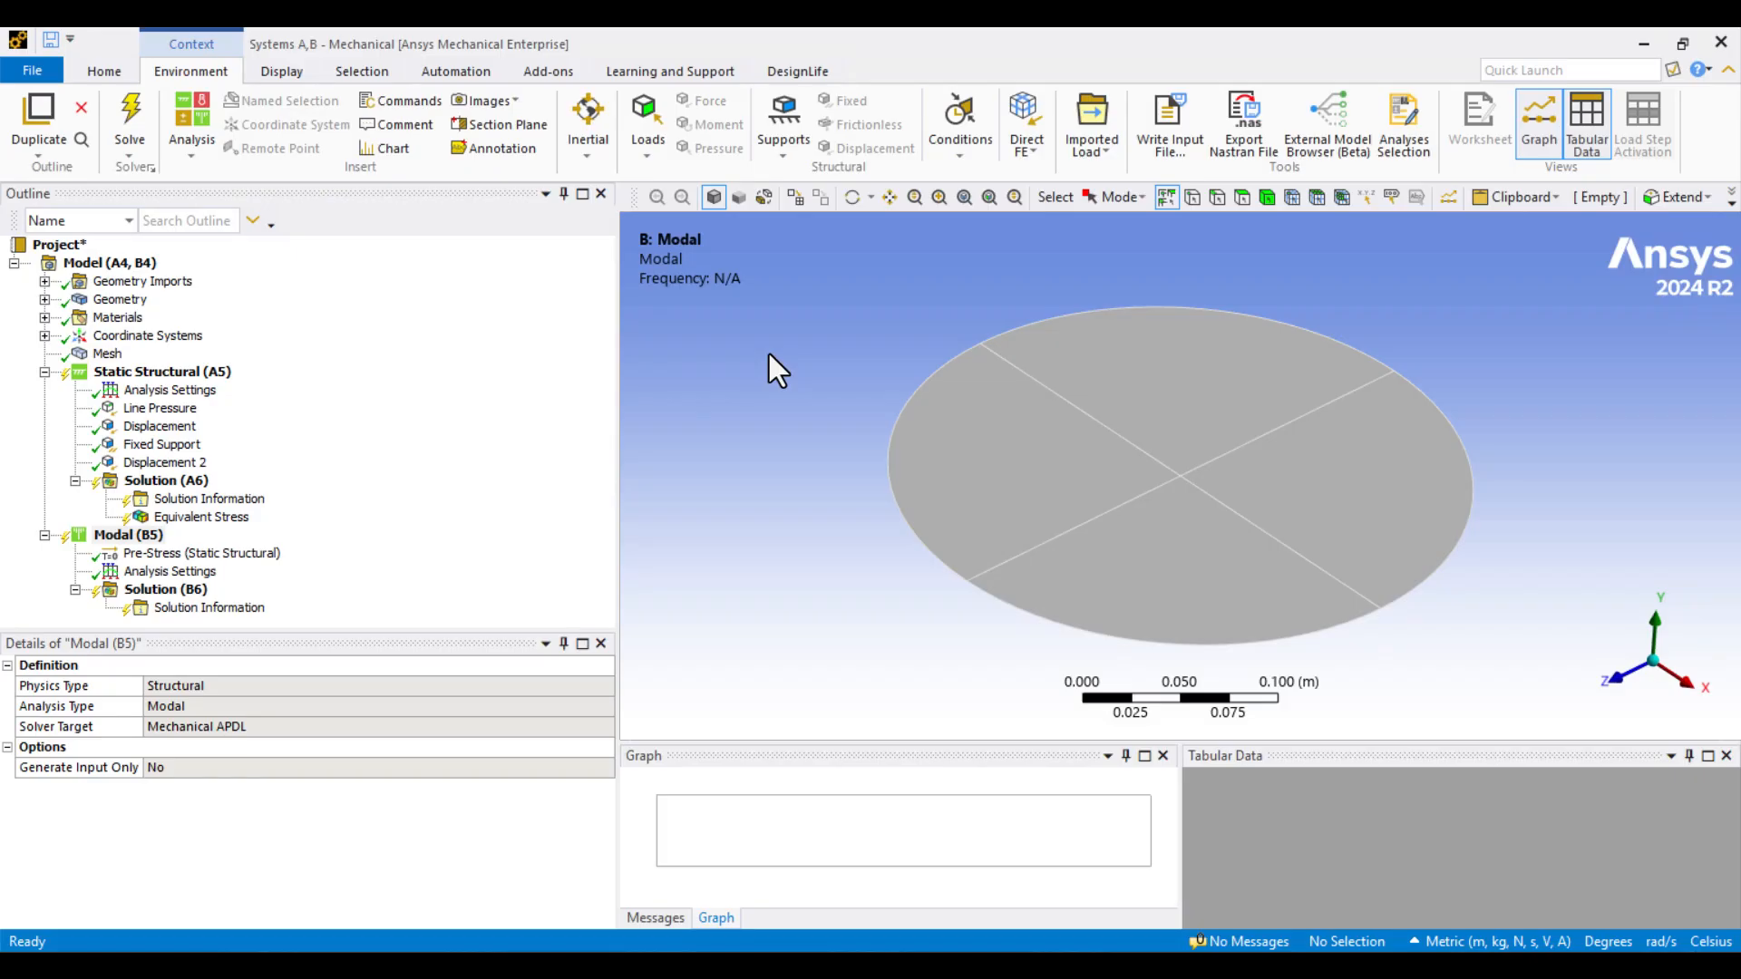
mouse_move(596, 353)
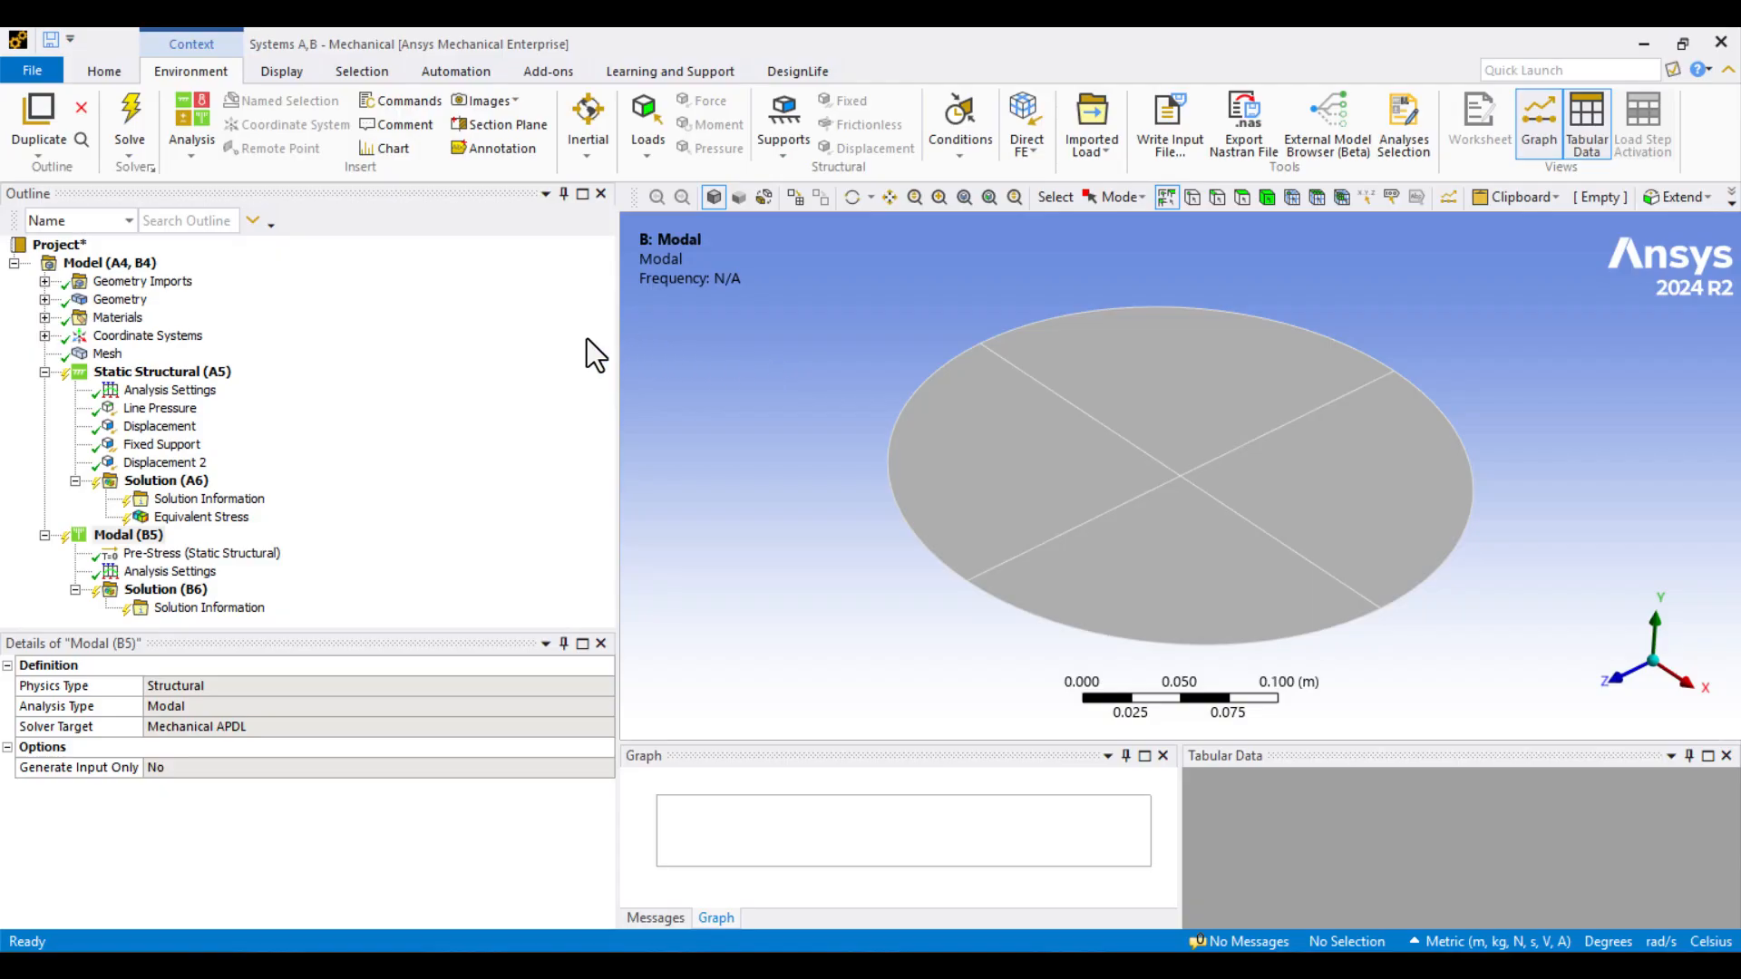
right_click(162, 370)
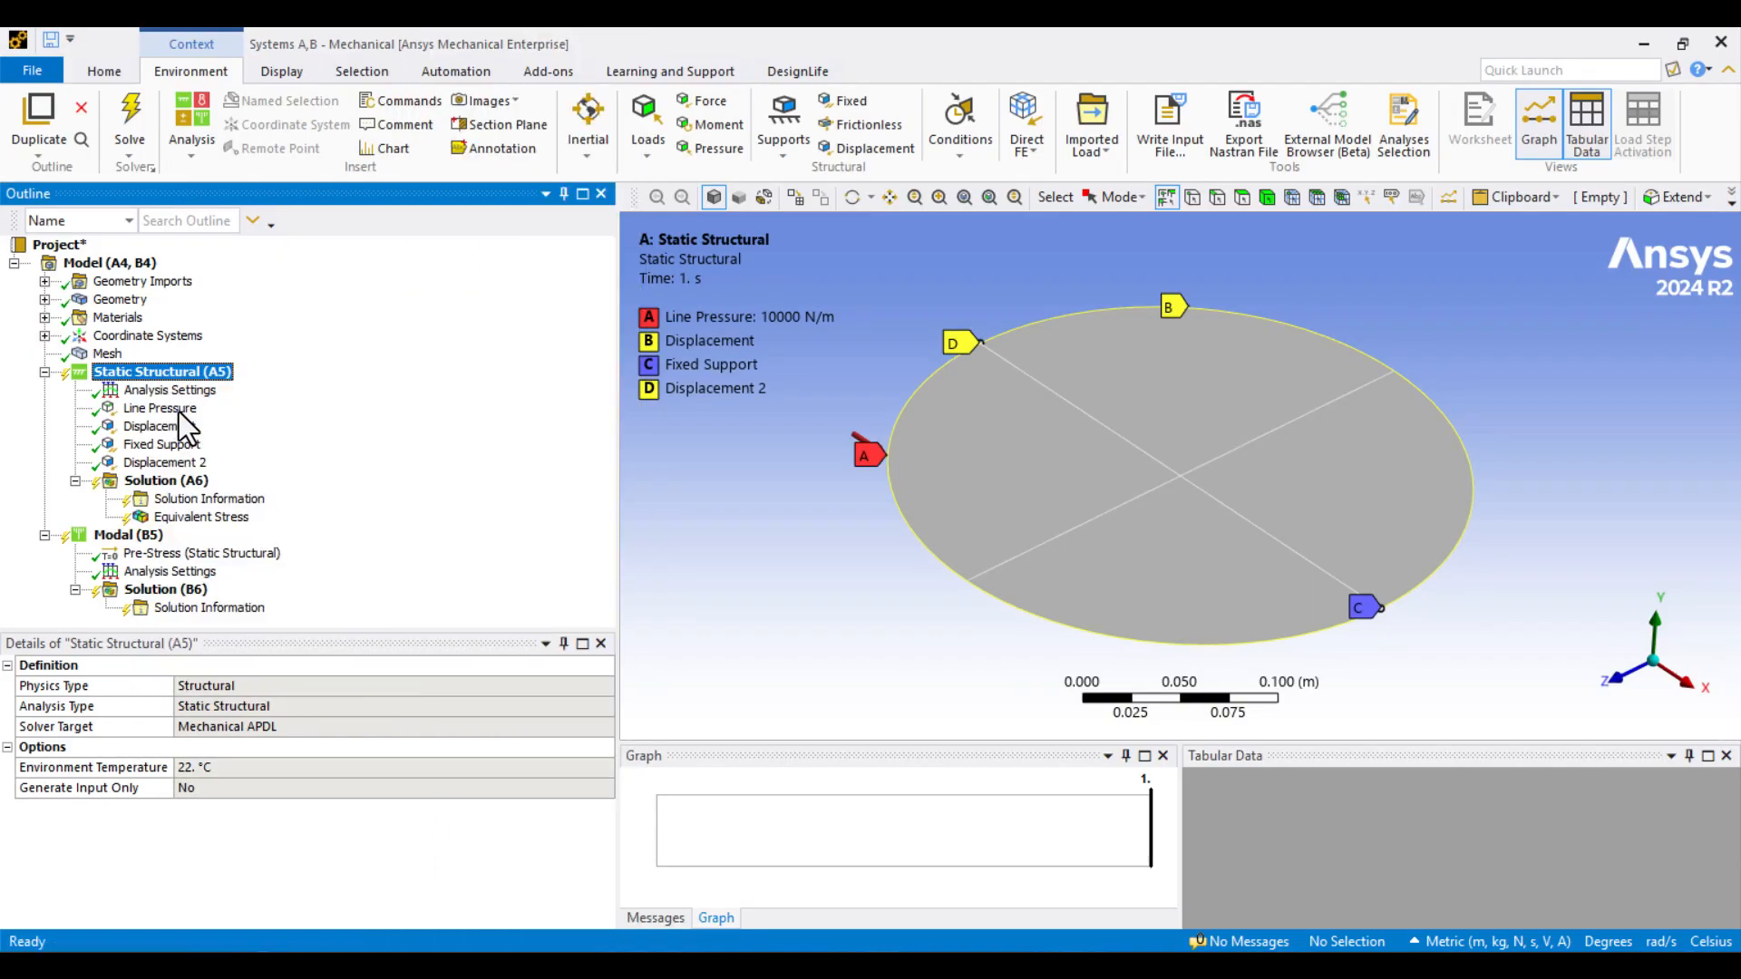
click(128, 116)
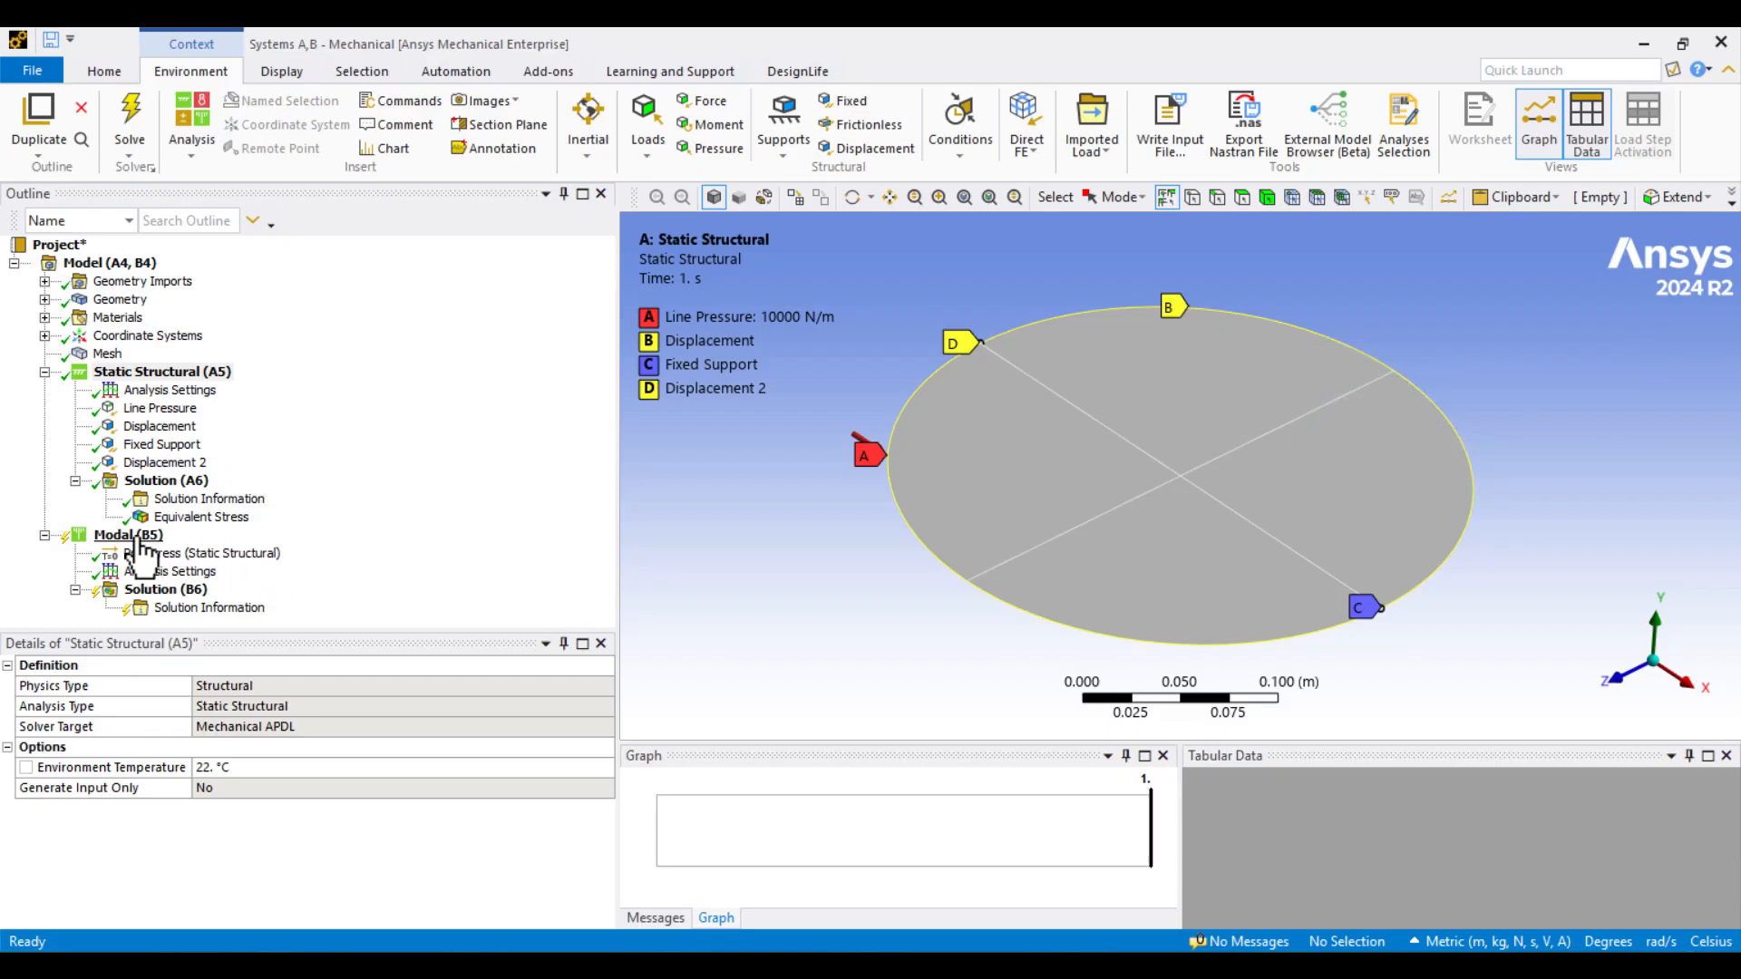
click(127, 533)
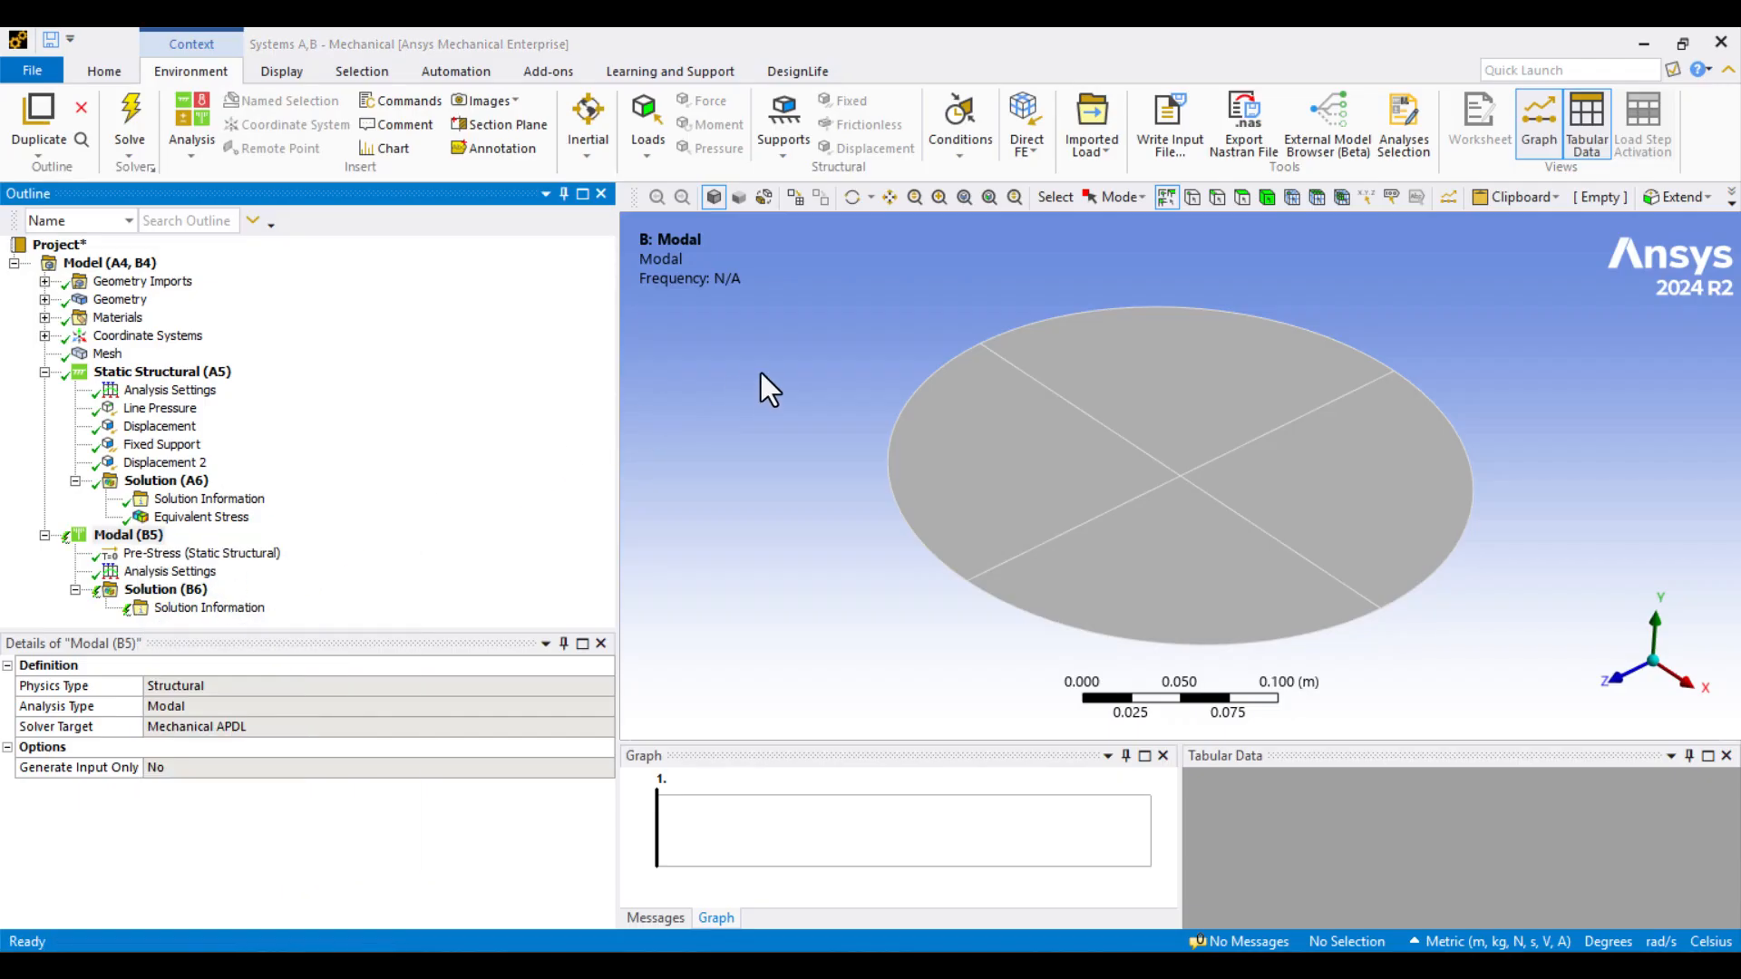
Step: Solve the pre-stressed modal analysis and create mode shape results for the six frequencies 204.23–474.24 Hz
click(129, 122)
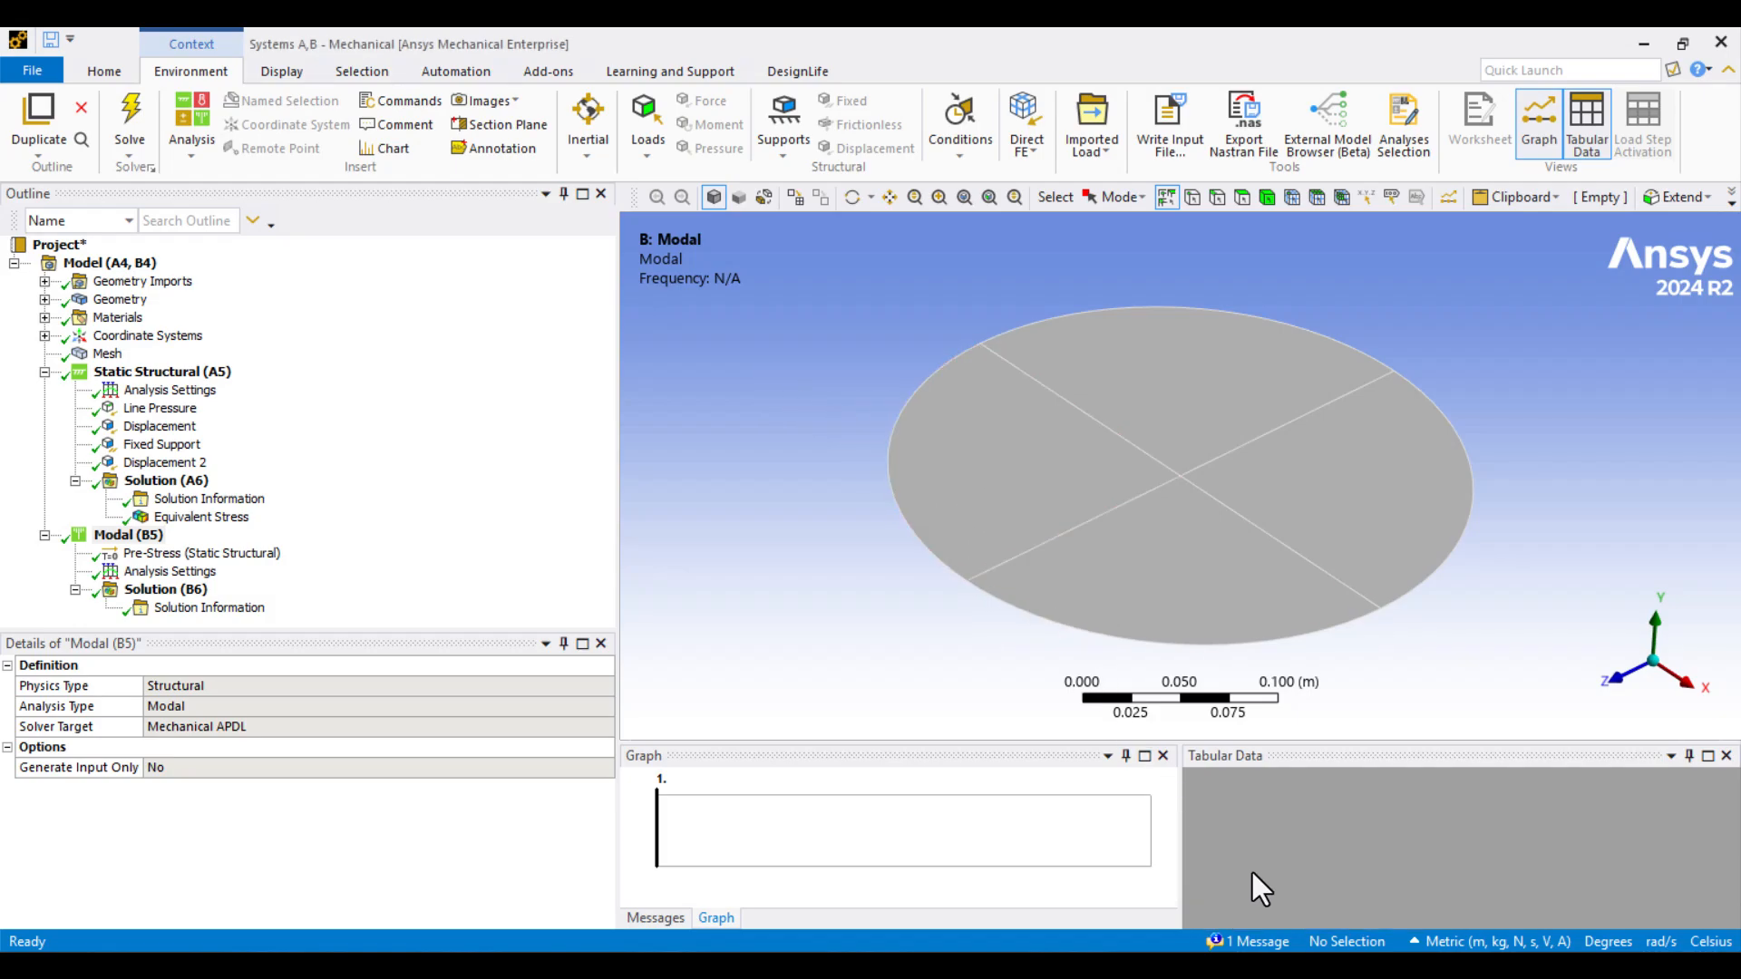
mouse_move(1244, 900)
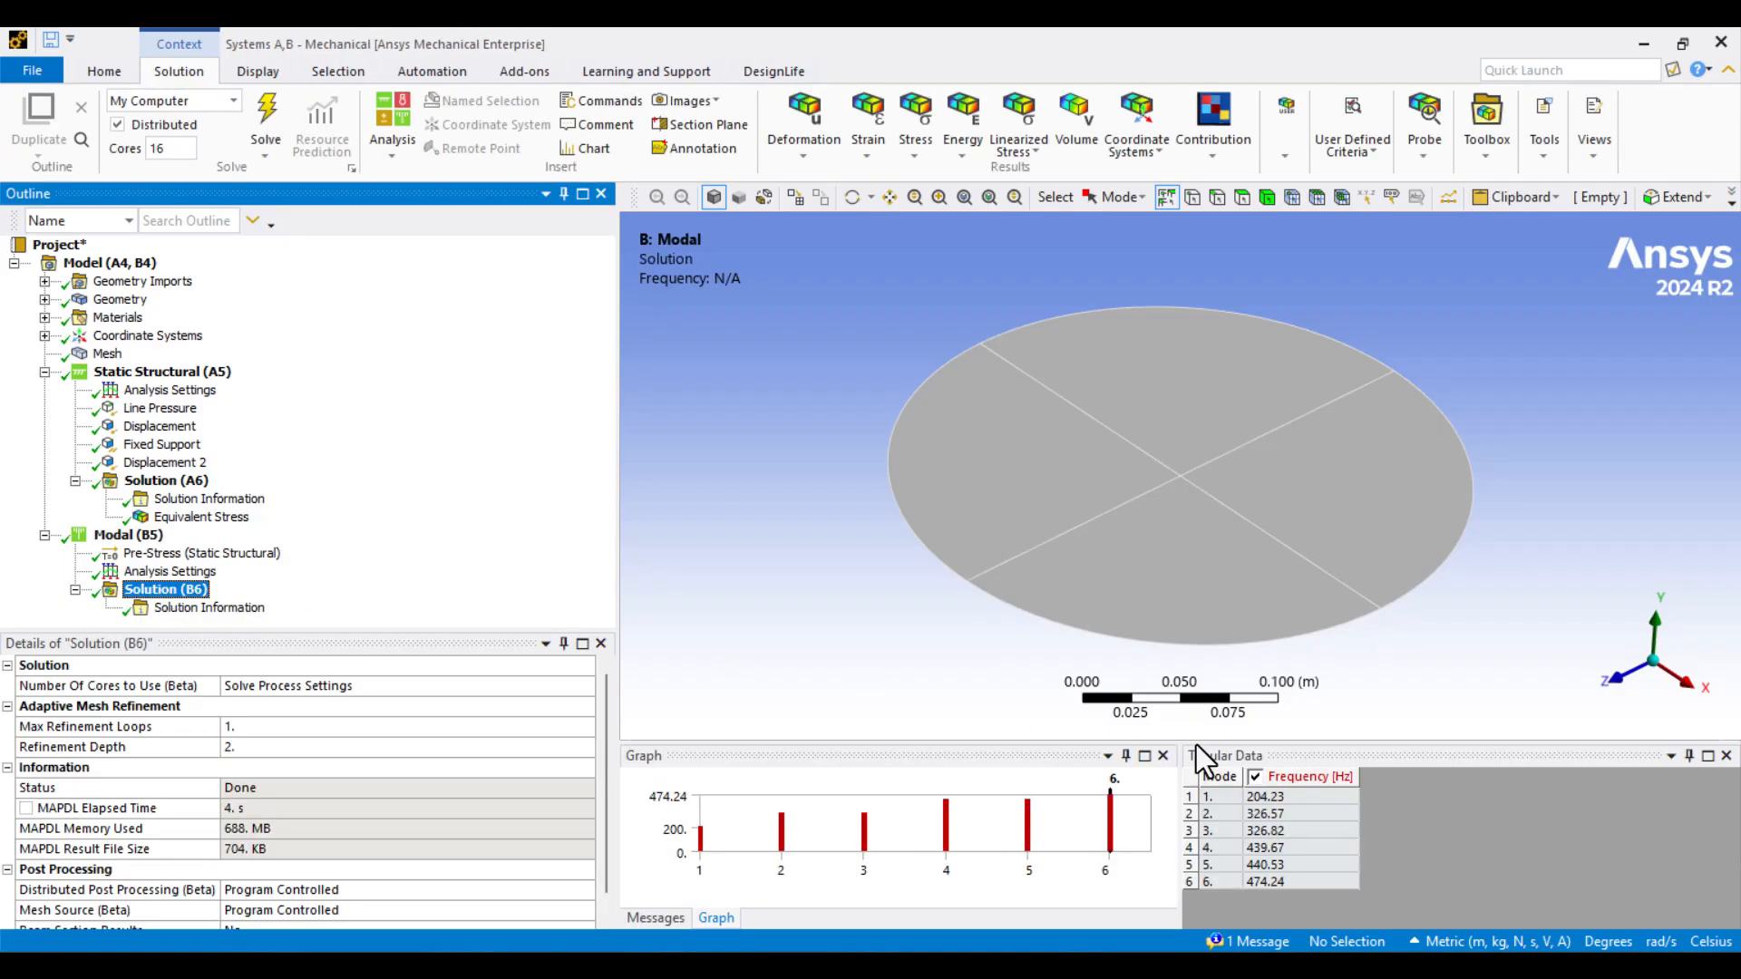
mouse_move(1353, 853)
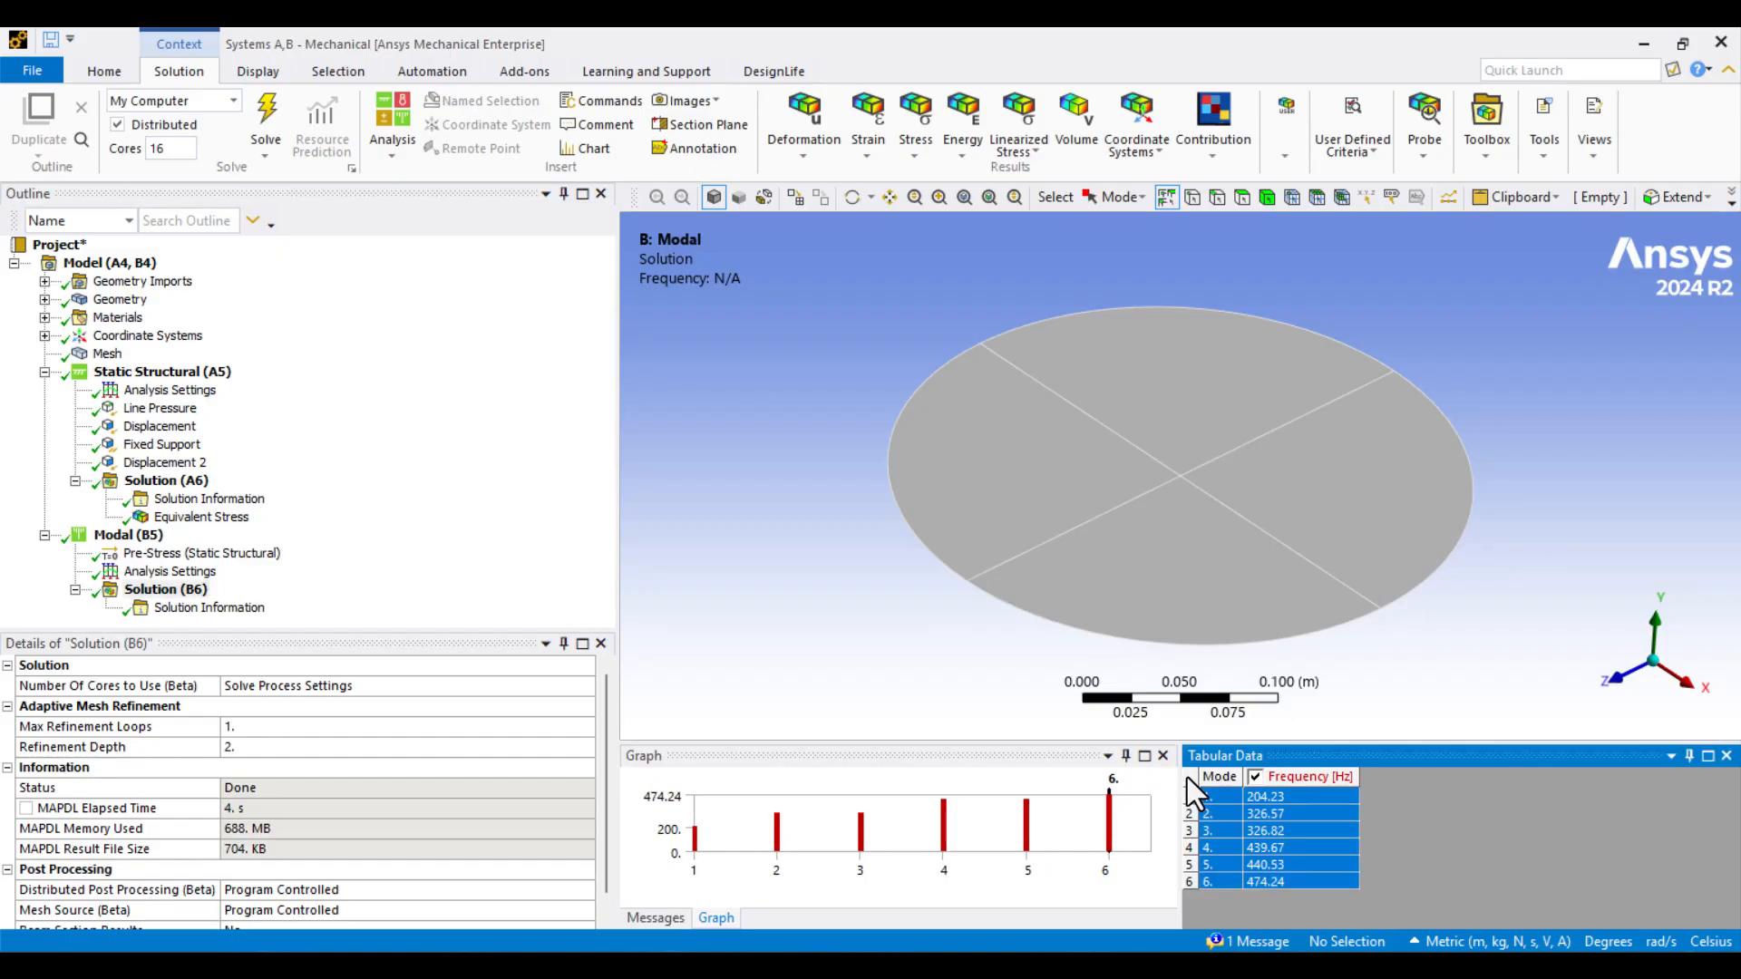
mouse_move(1314, 819)
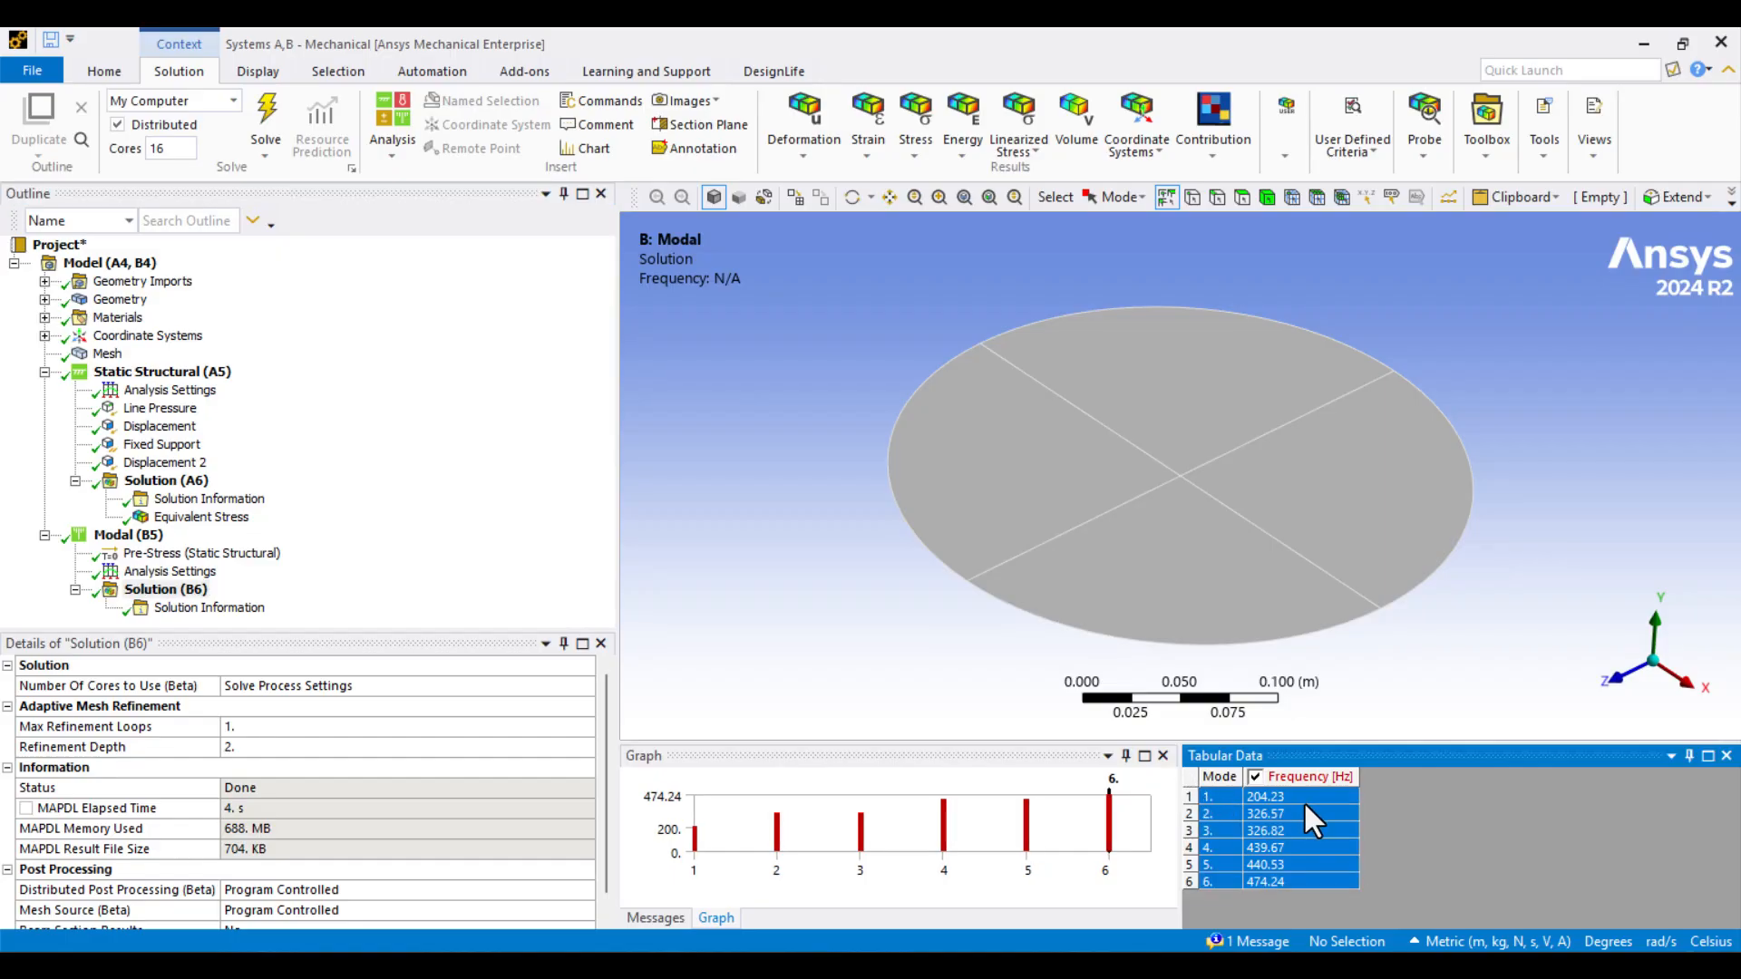
right_click(1264, 812)
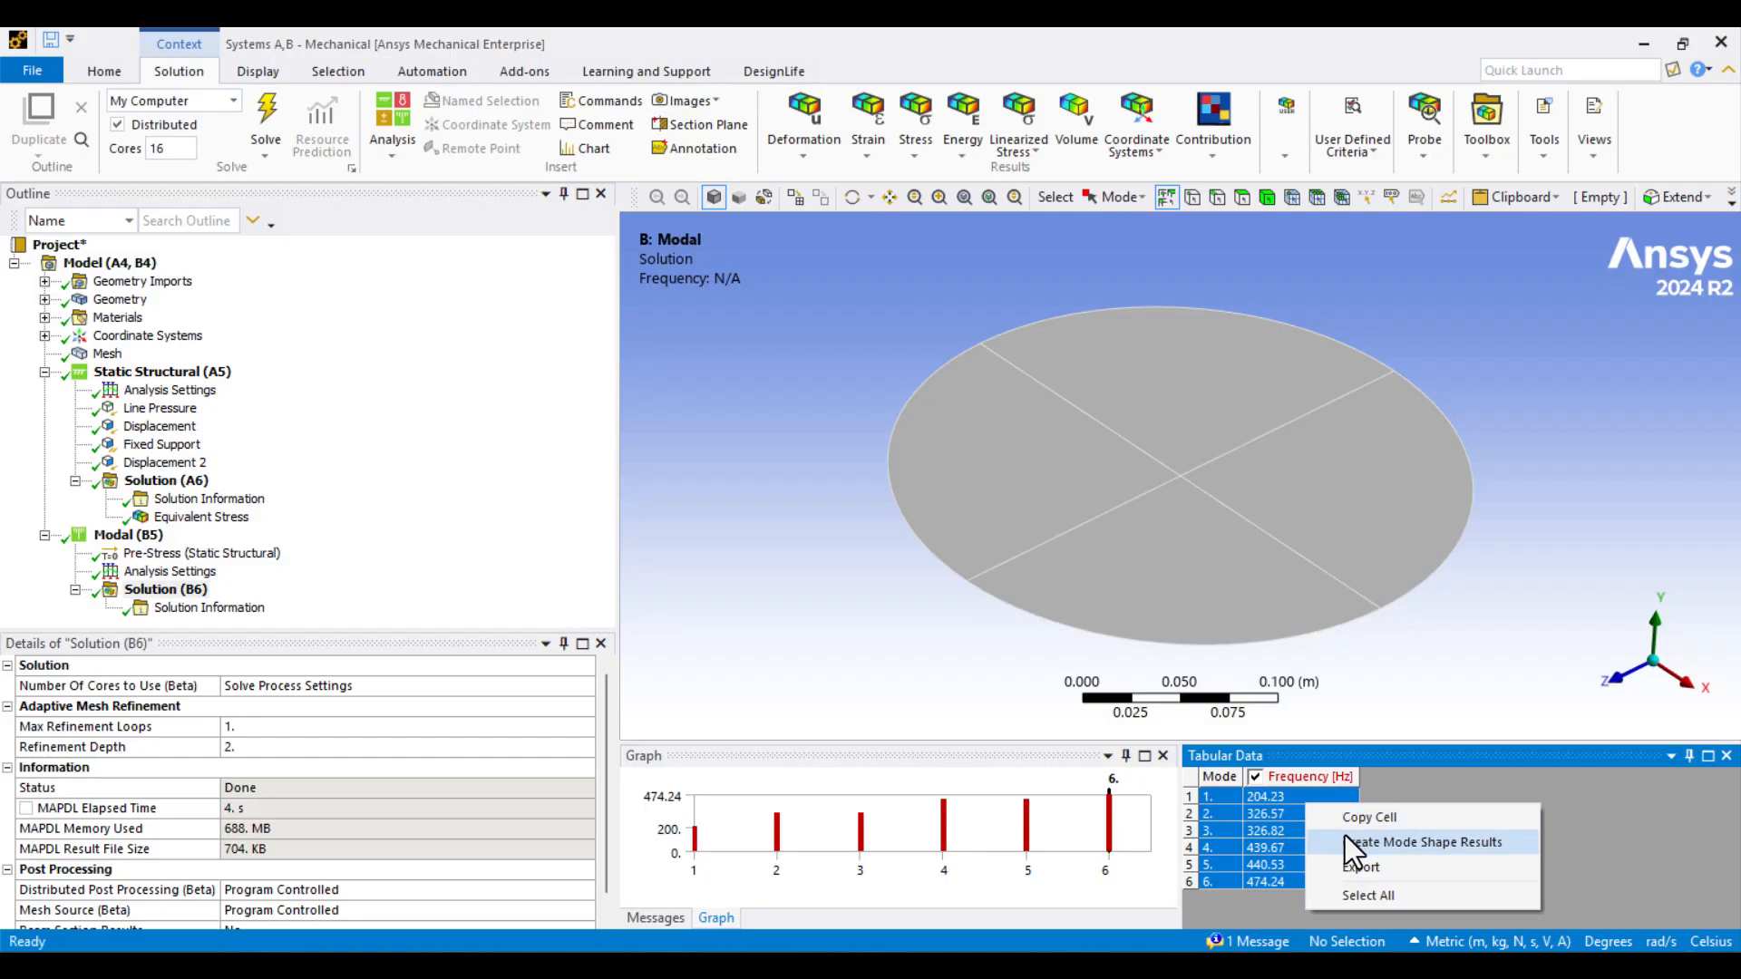
click(1425, 842)
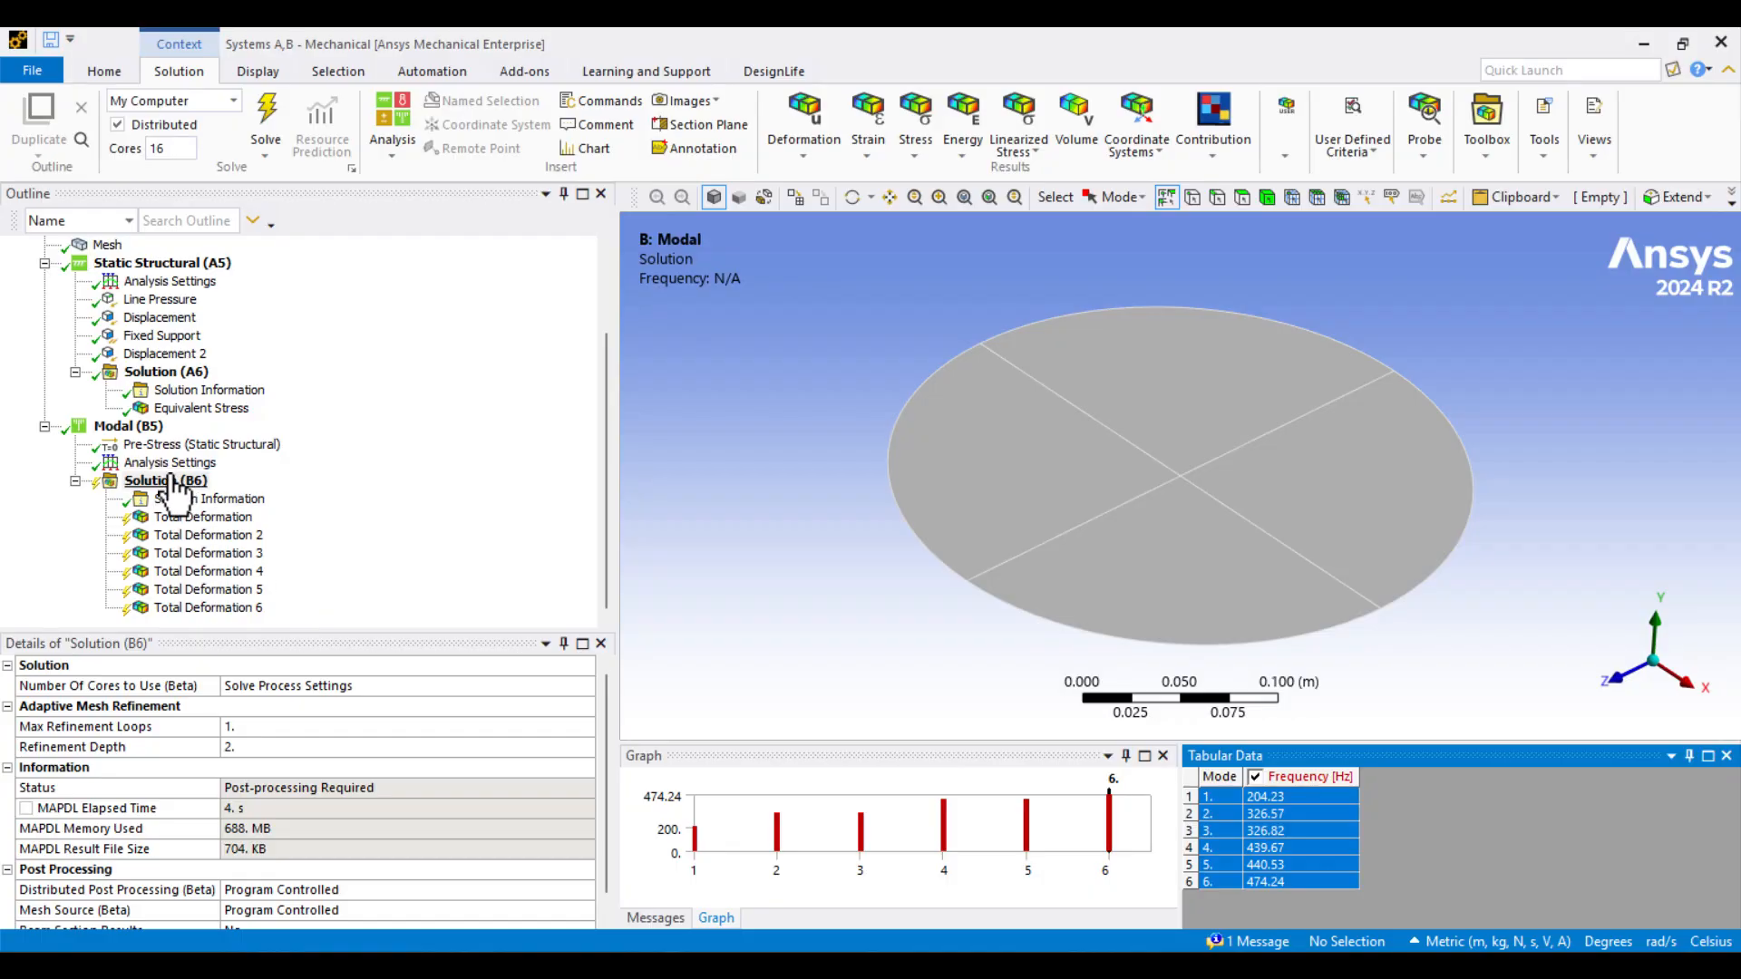
click(166, 479)
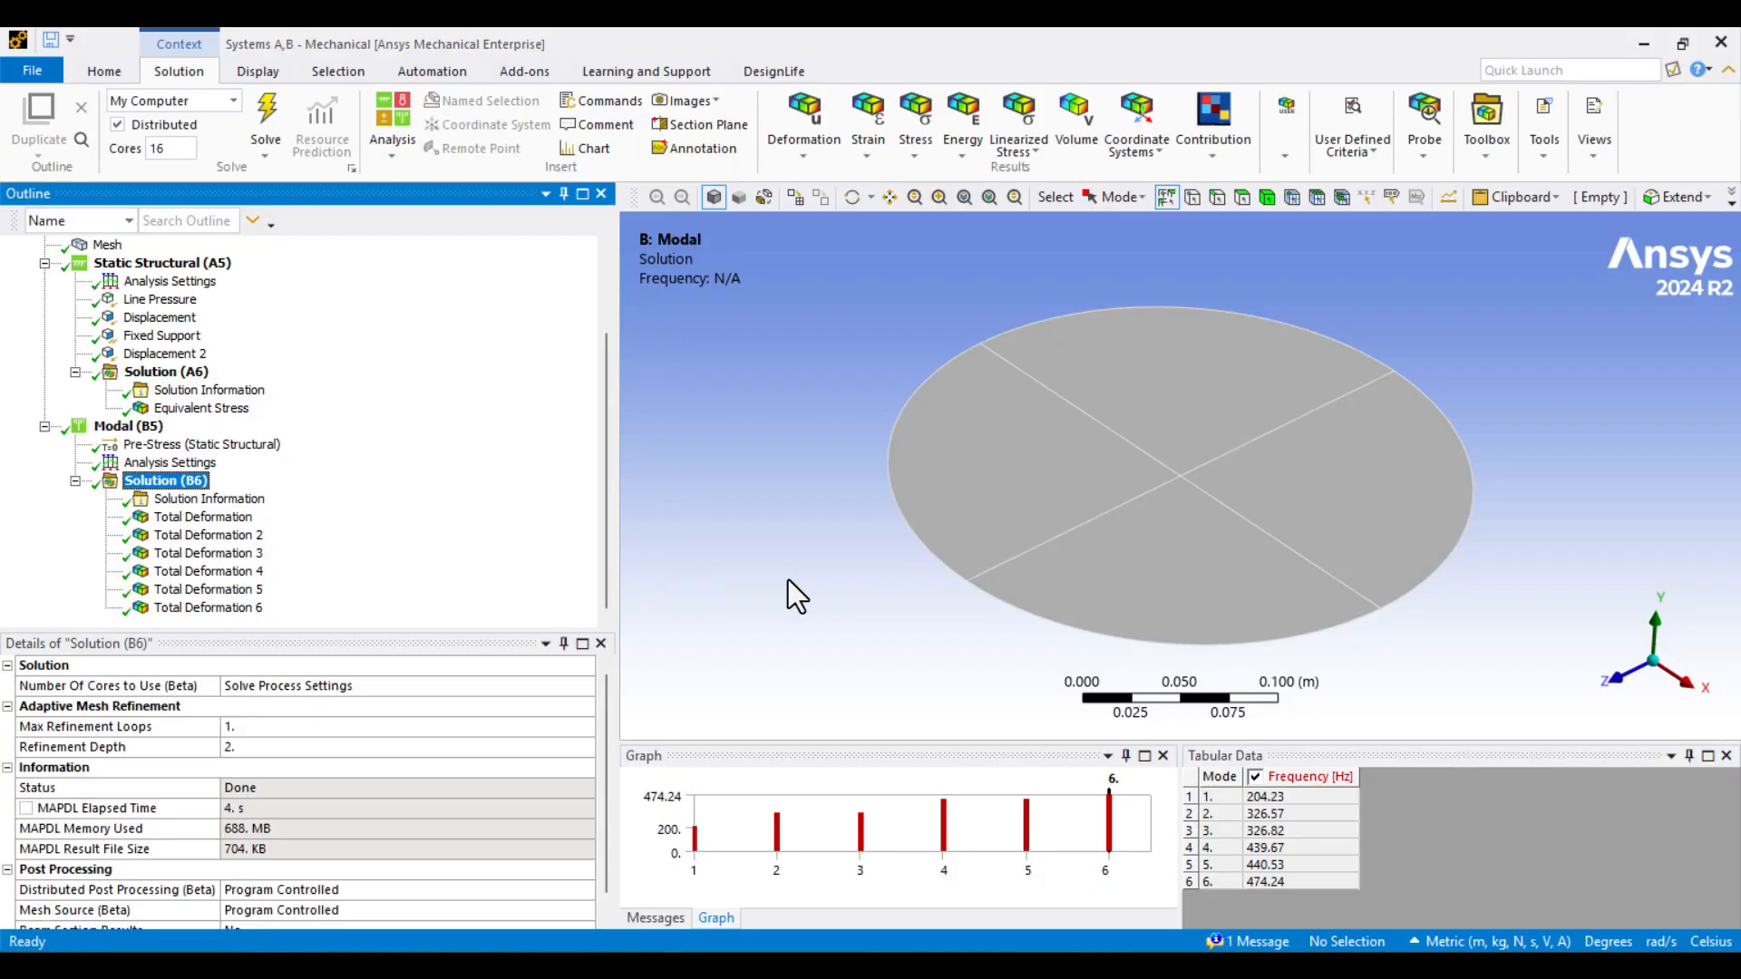
Step: Display the first mode shape at 204.23 Hz and compare with Excel's analytical 203.33 Hz (f10–f20)
click(203, 516)
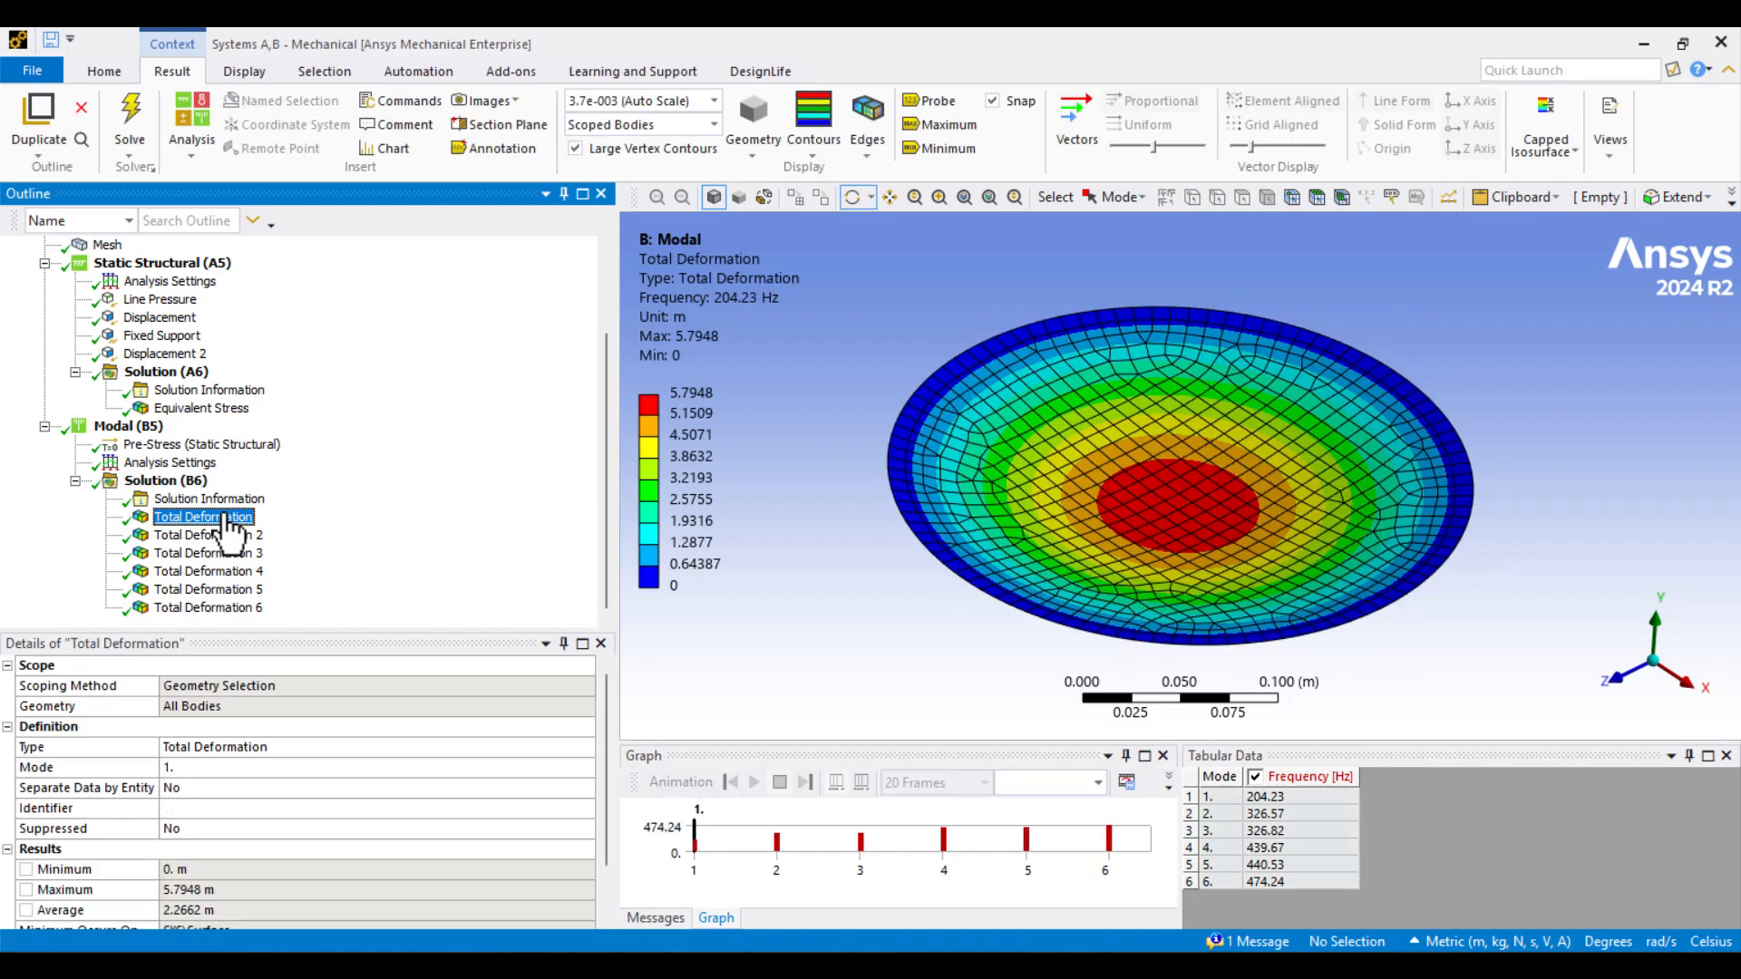
click(751, 781)
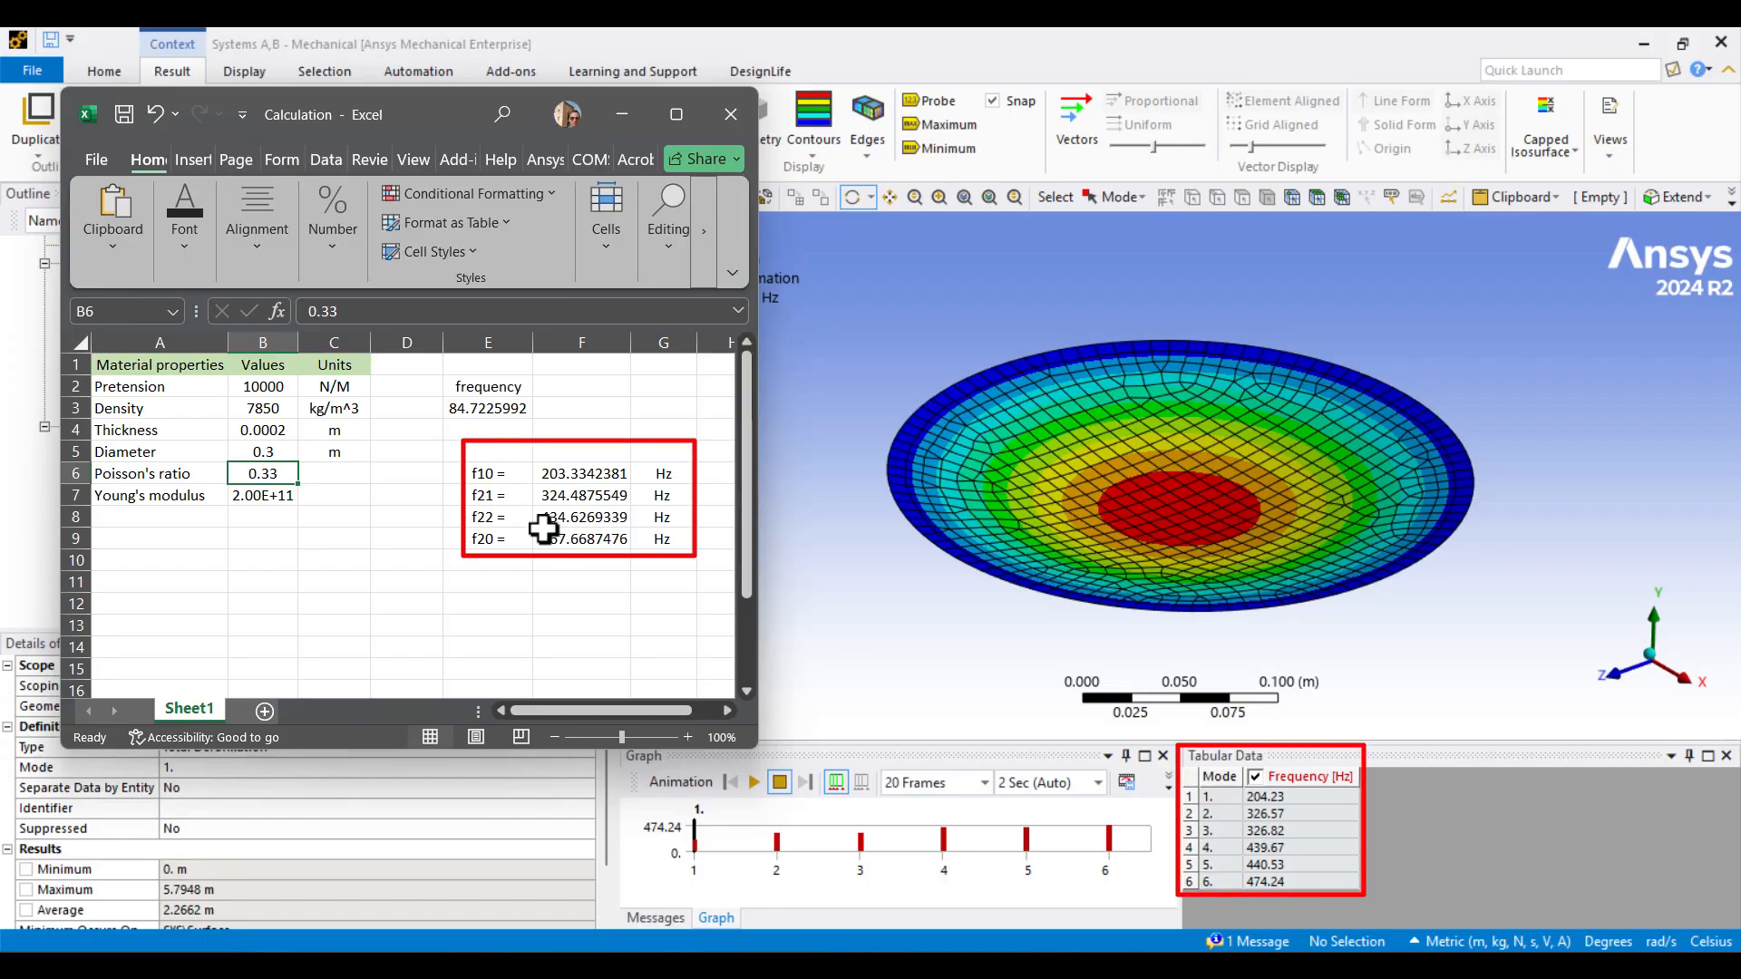
mouse_move(535, 477)
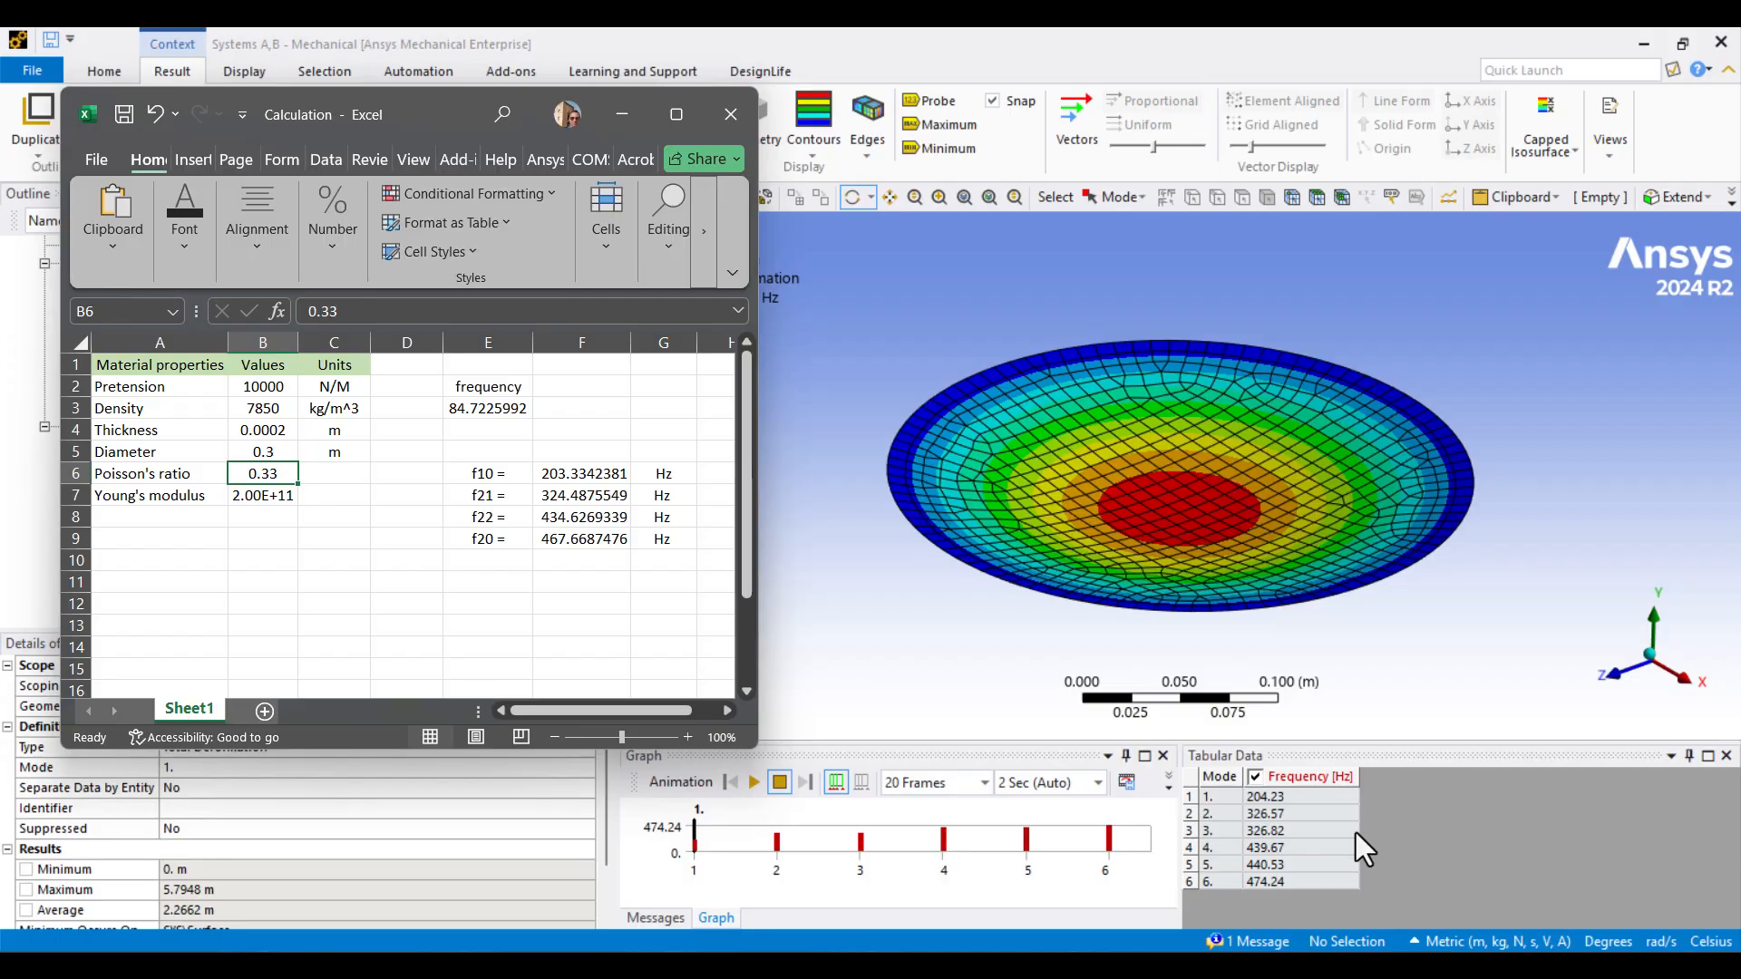
mouse_move(480, 526)
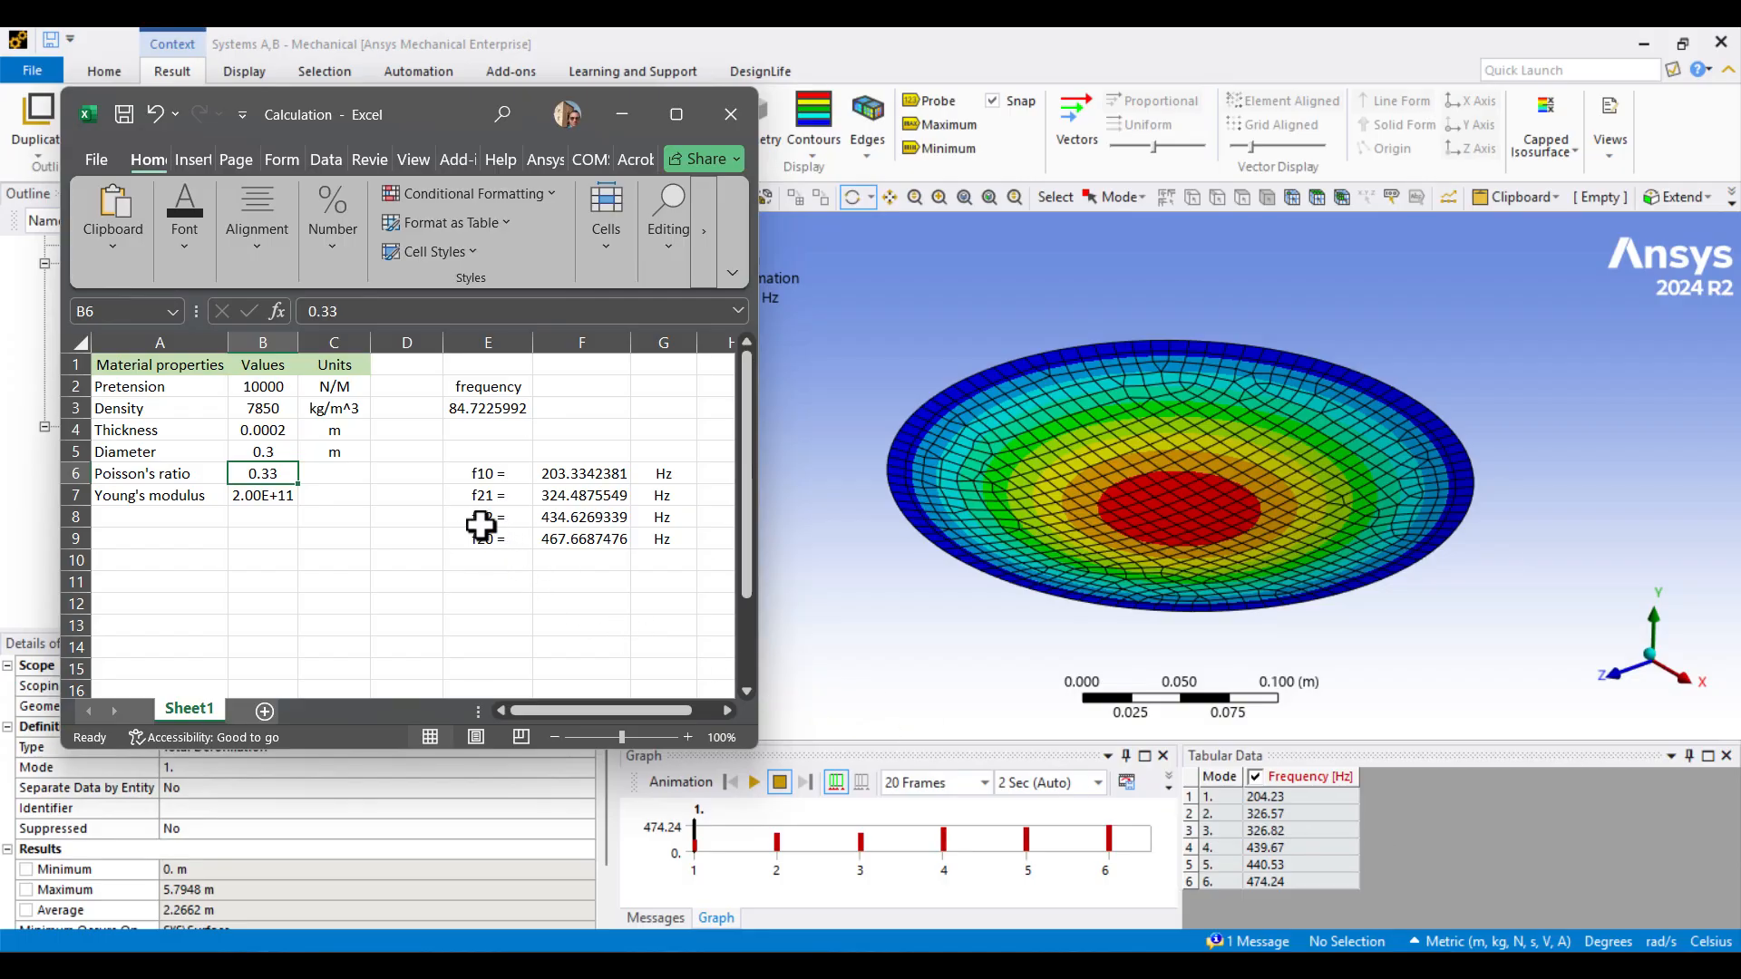
click(580, 539)
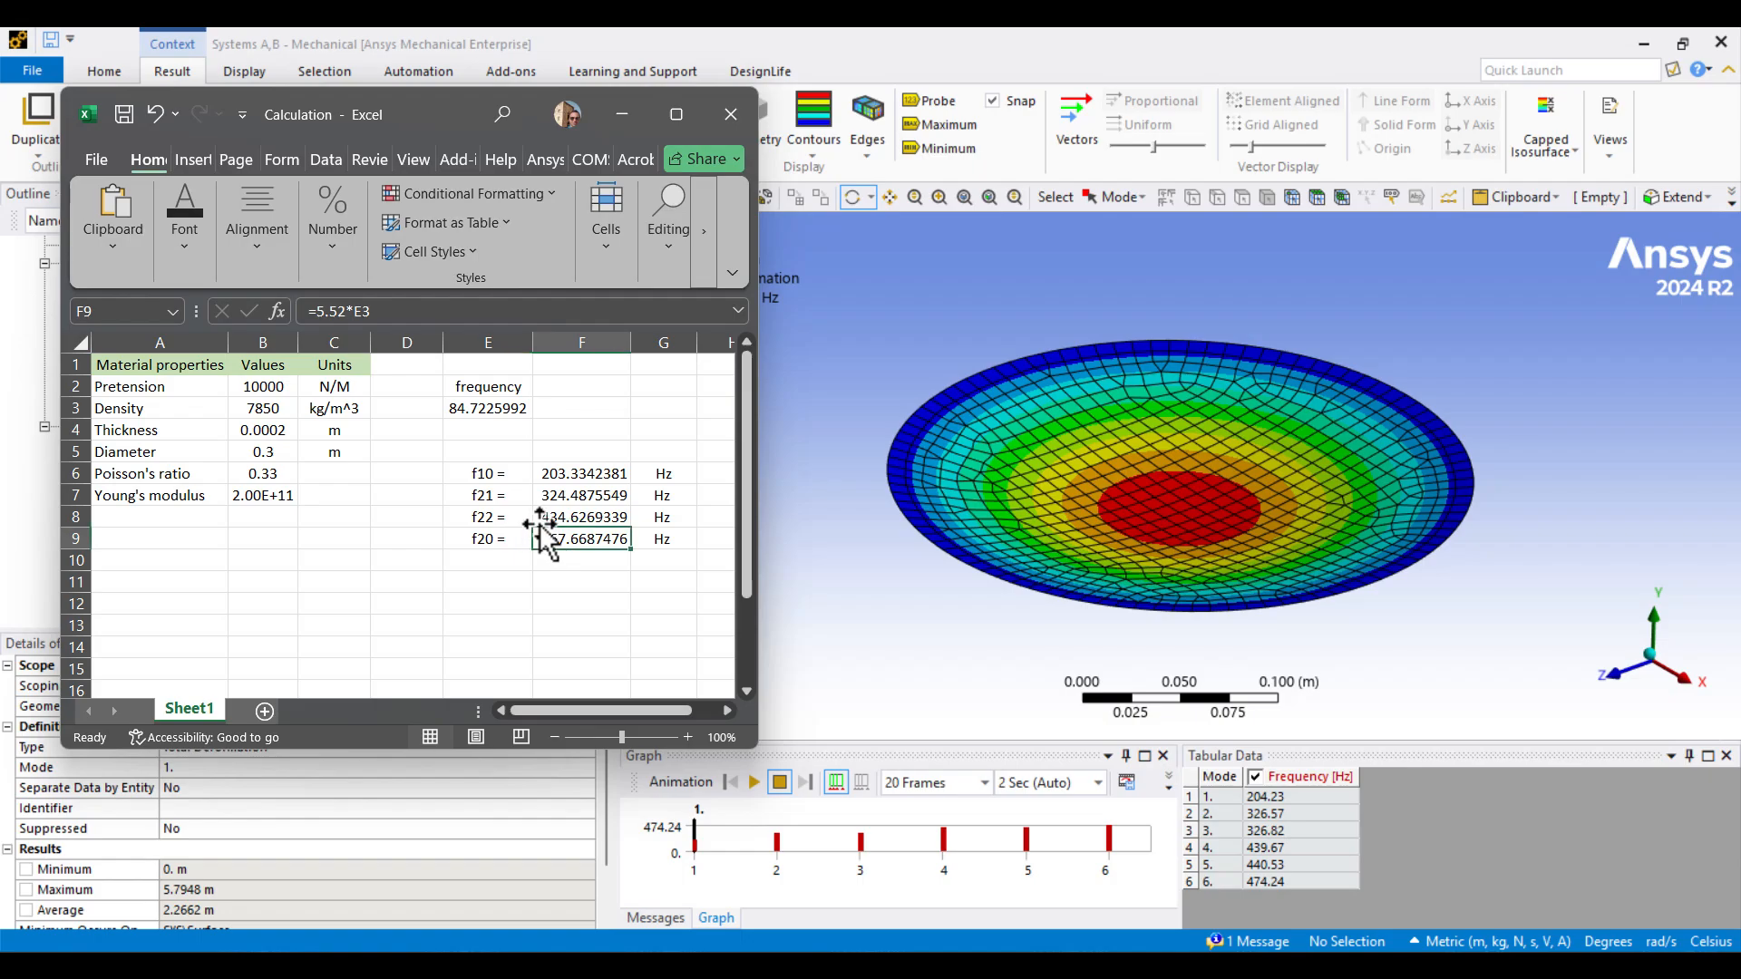
click(580, 539)
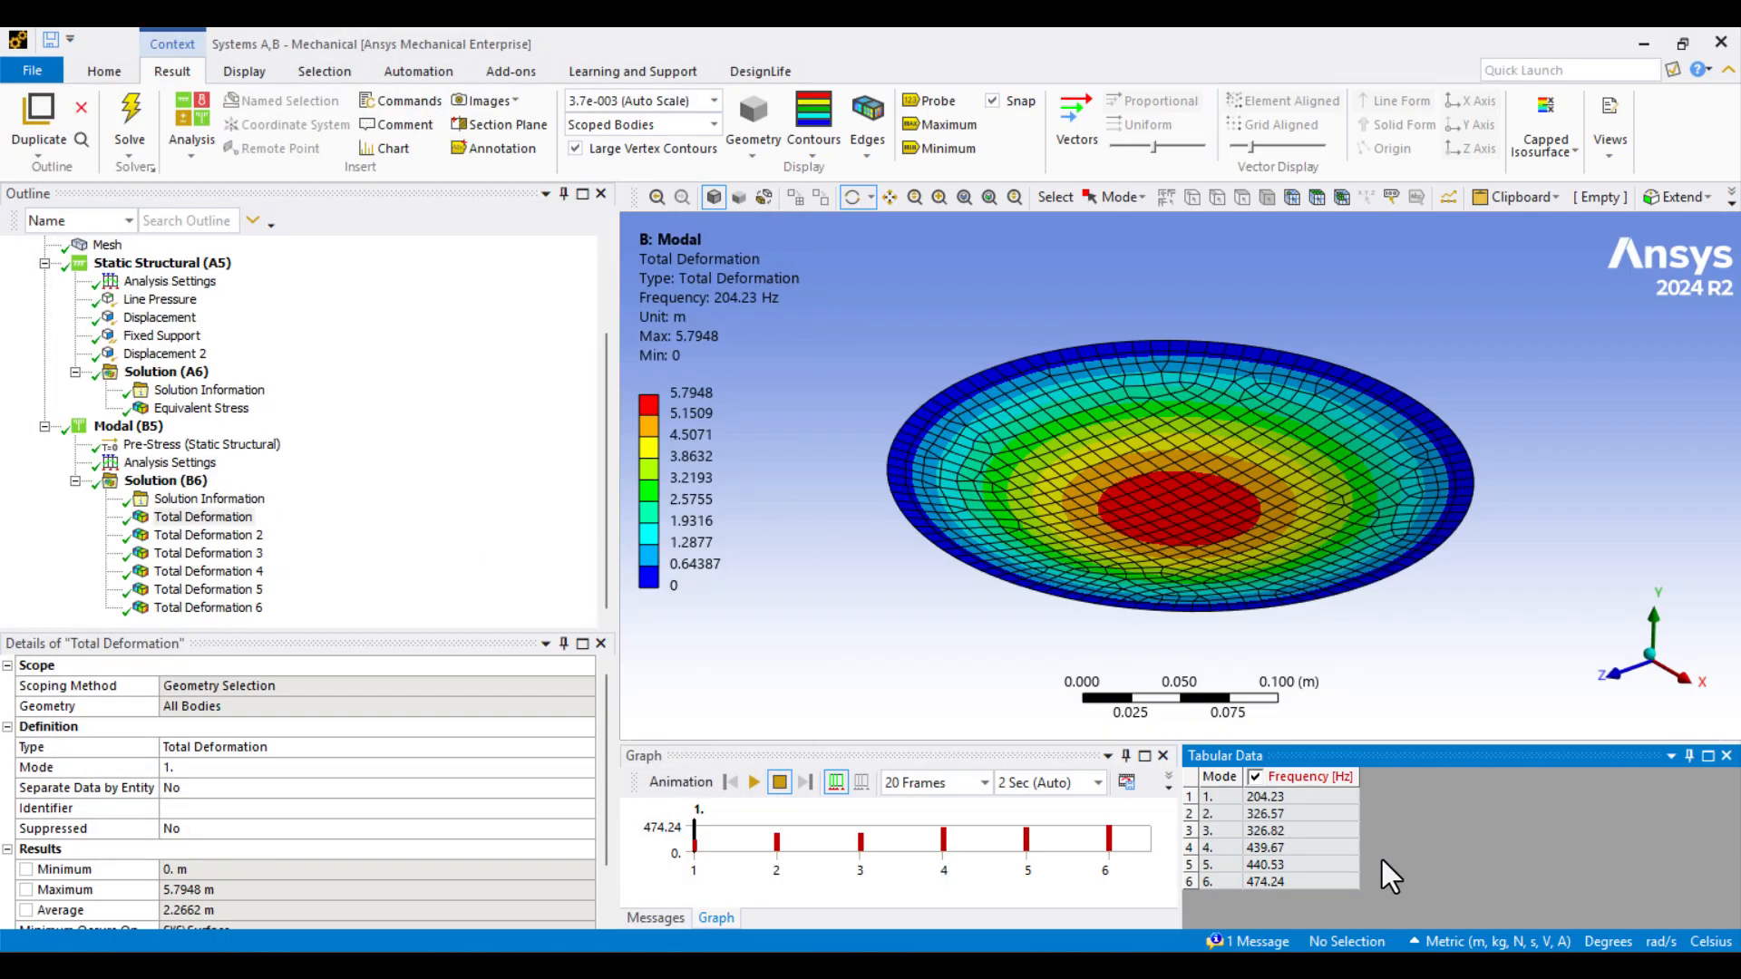
mouse_move(997, 731)
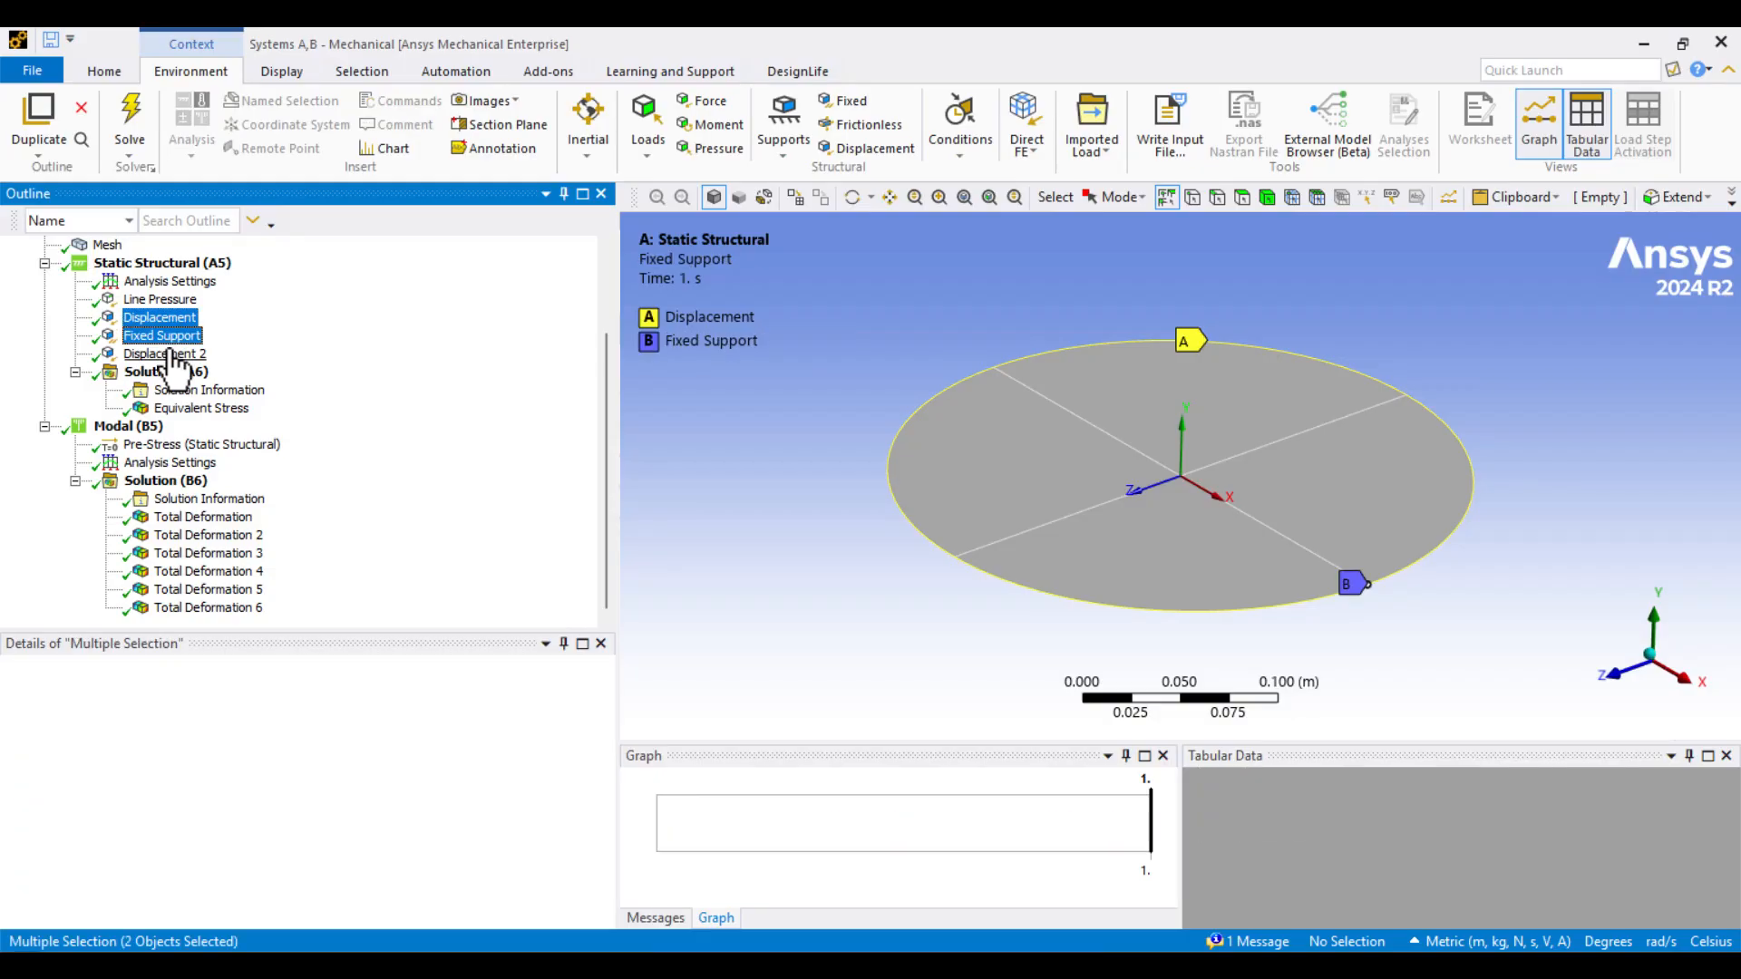
Step: Suppress the three original constraints and apply Fixed Support 2 to all four outer circular edges
right_click(165, 354)
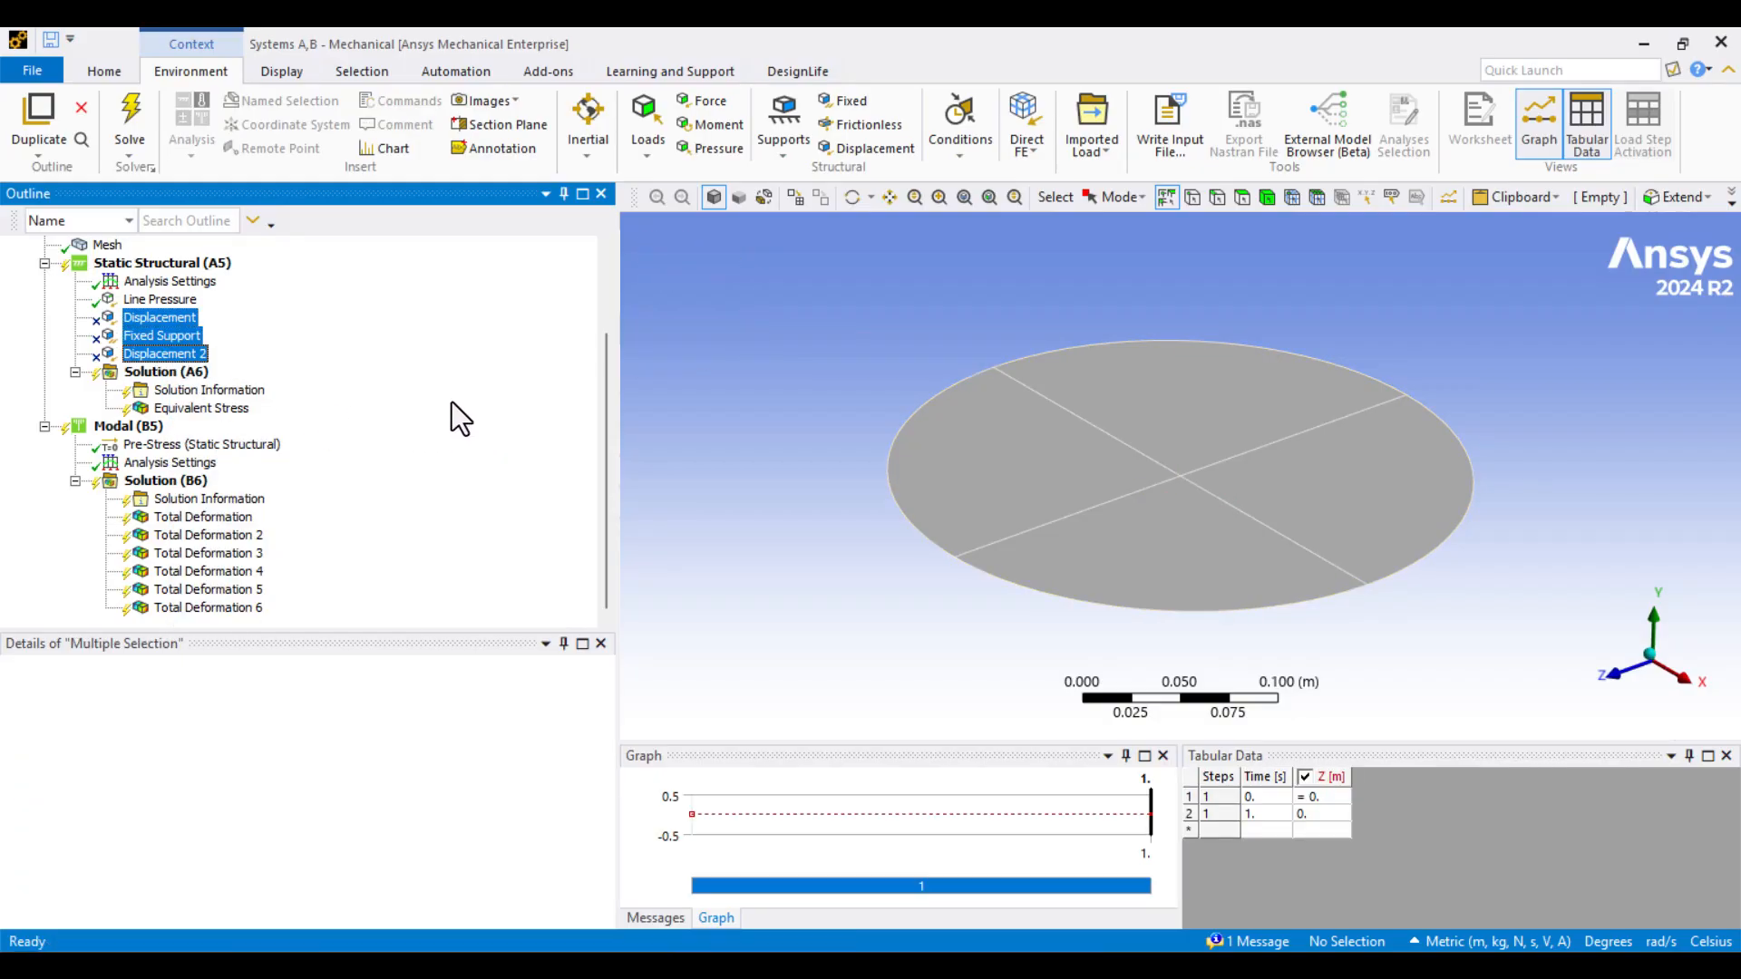
right_click(161, 261)
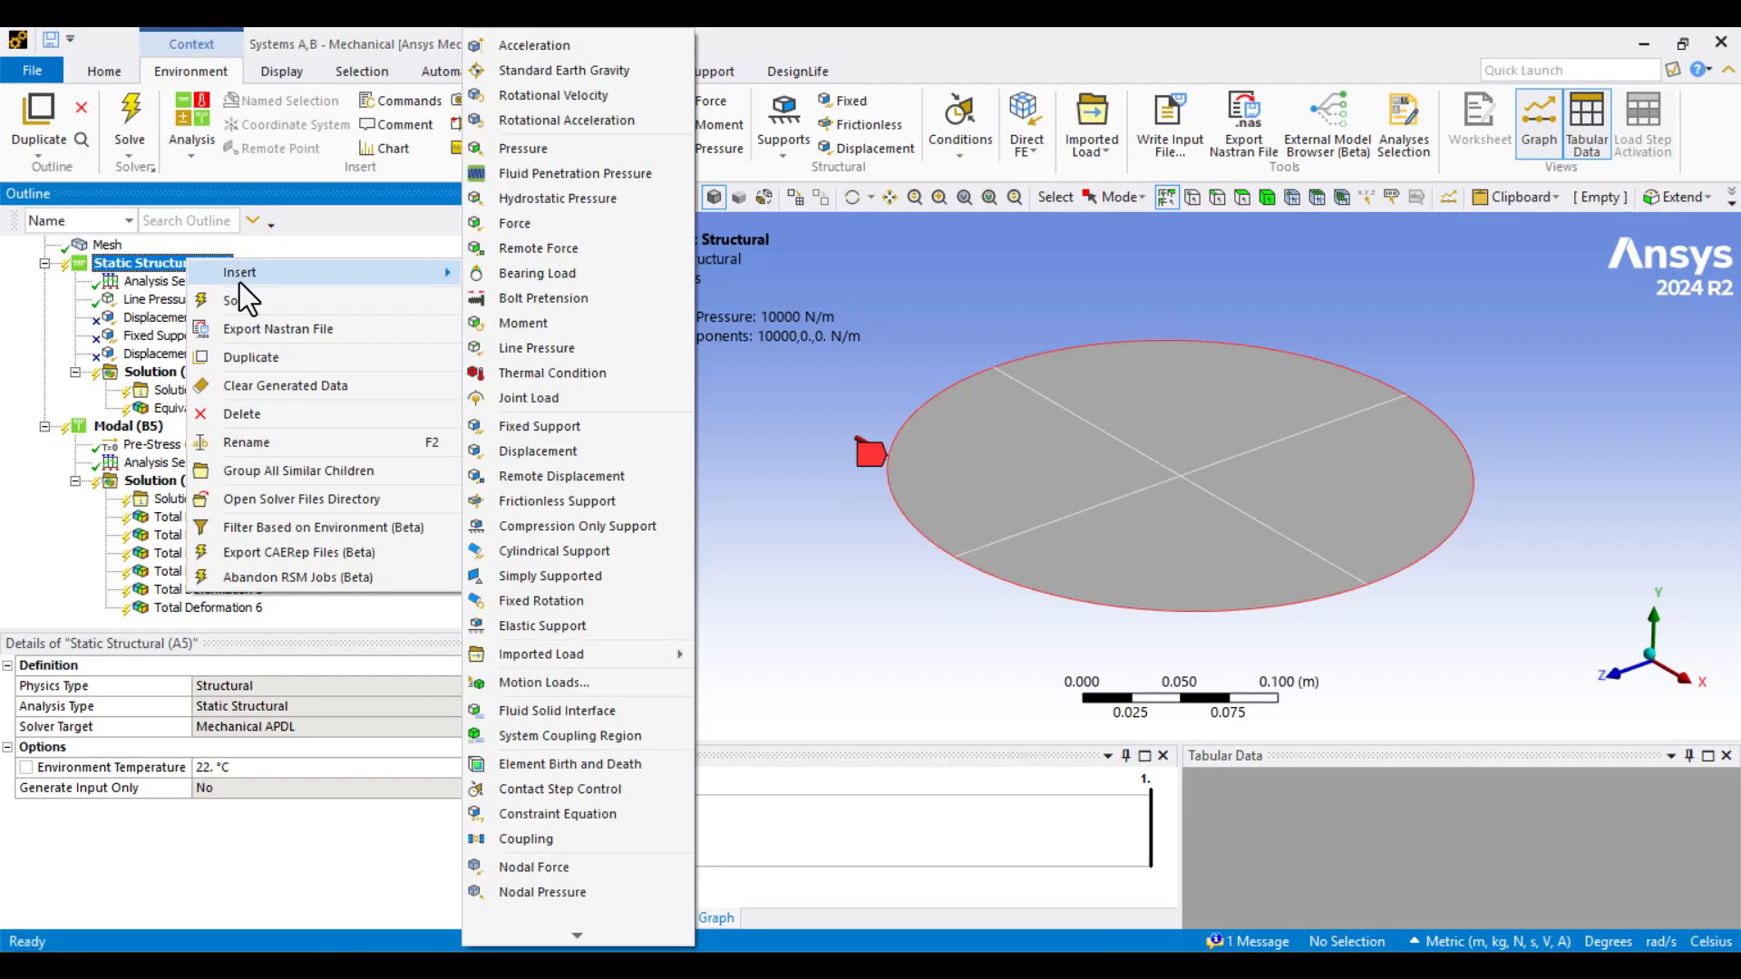
mouse_move(540, 425)
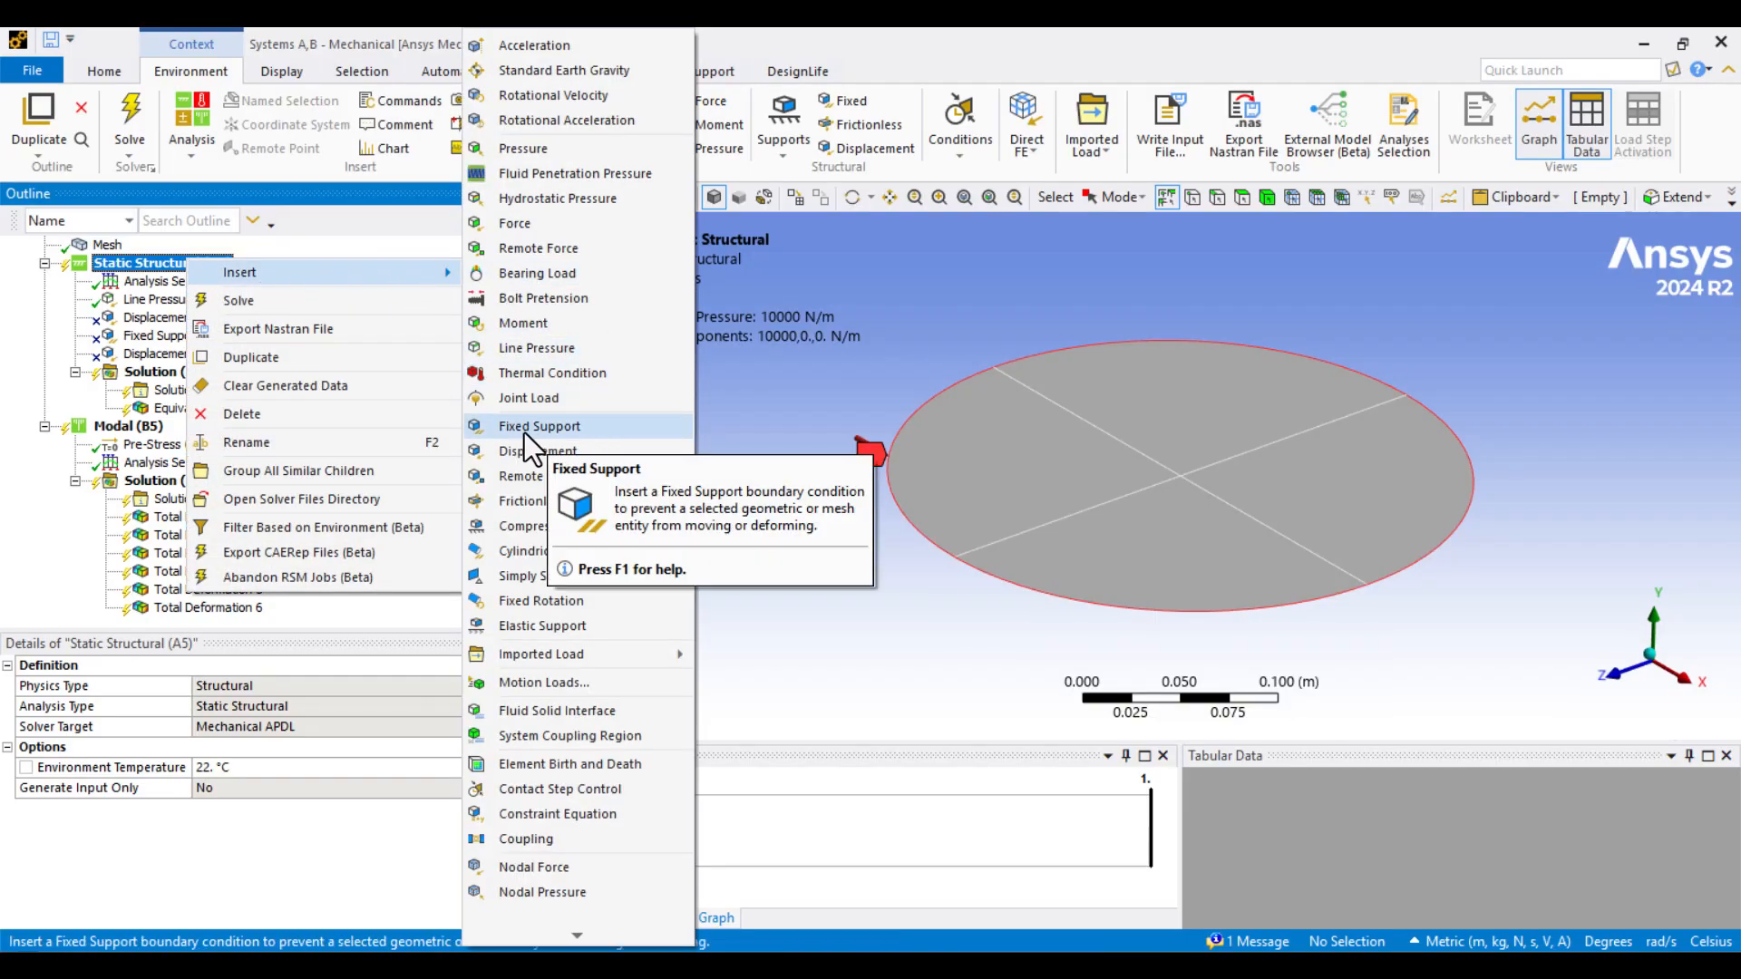
click(541, 424)
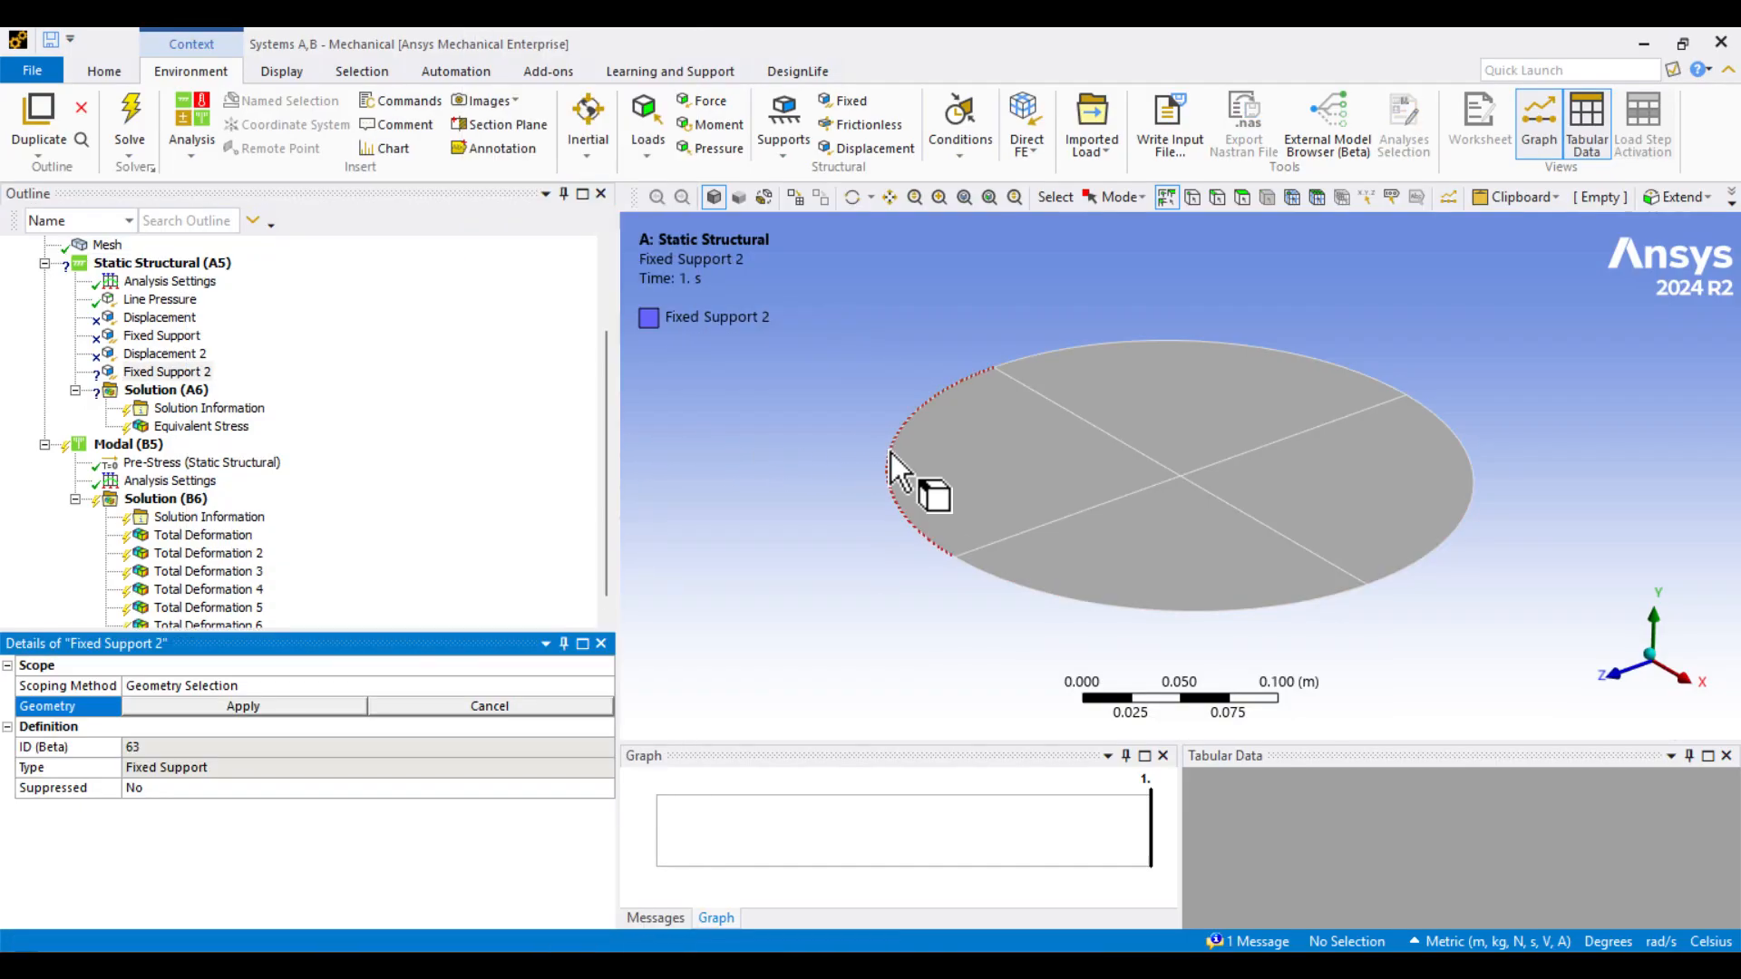
click(1465, 445)
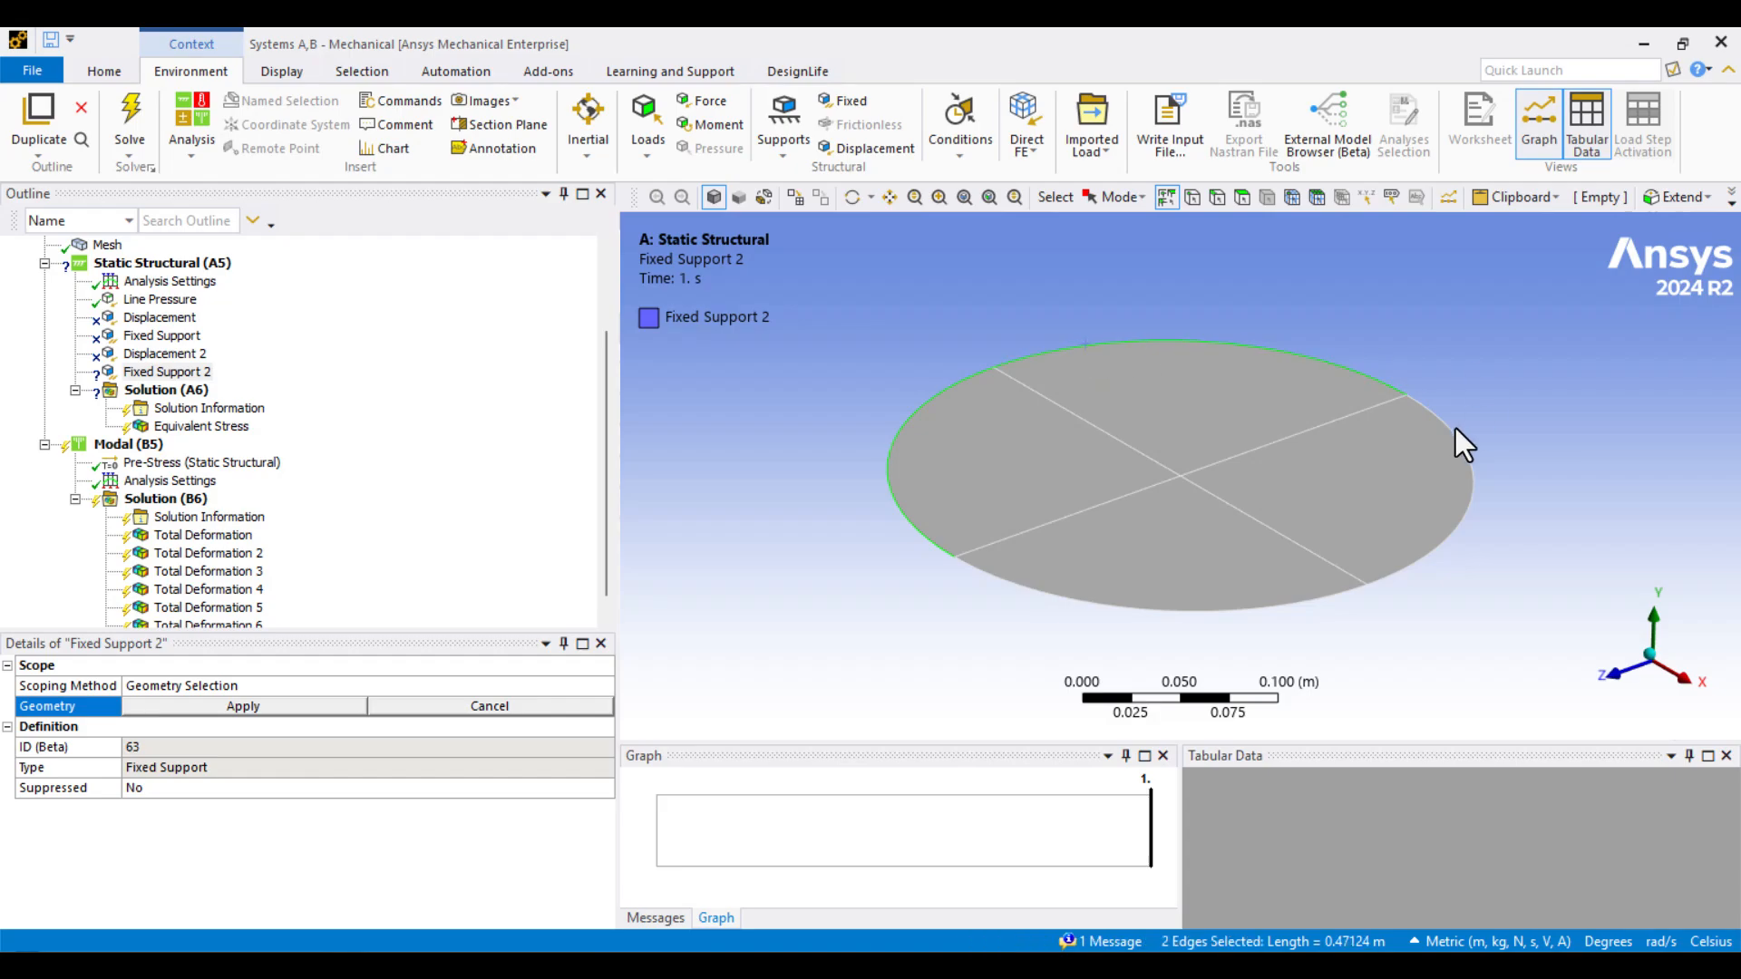
click(241, 706)
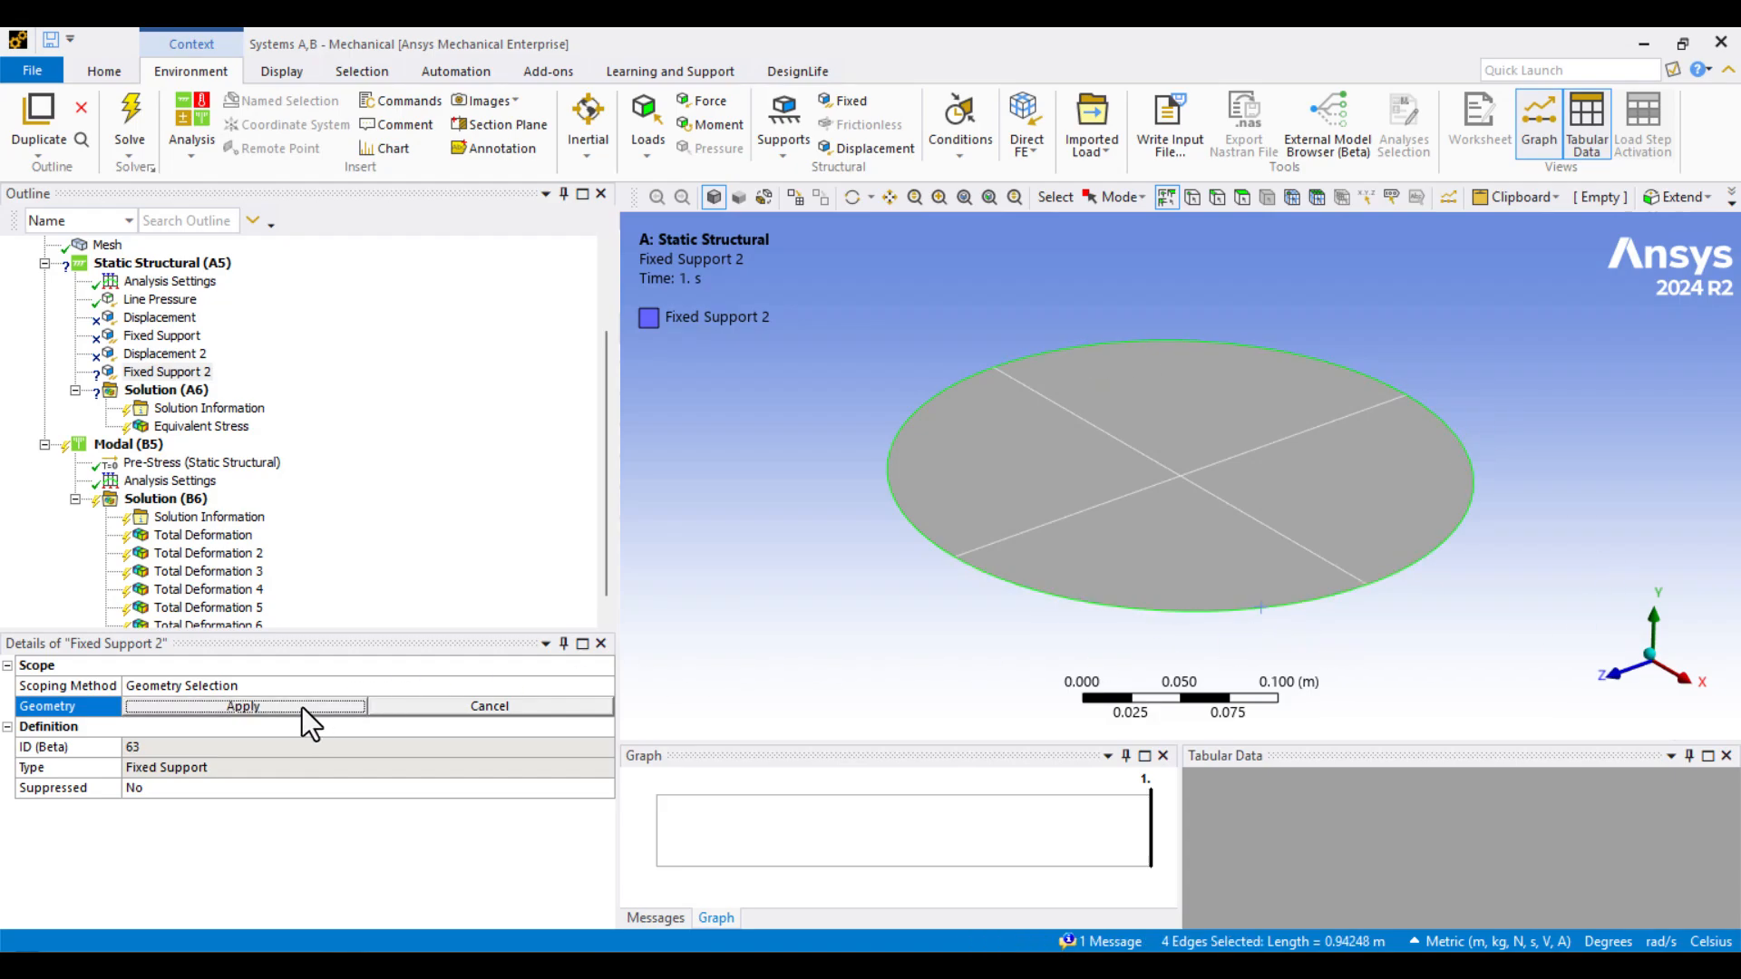
click(241, 705)
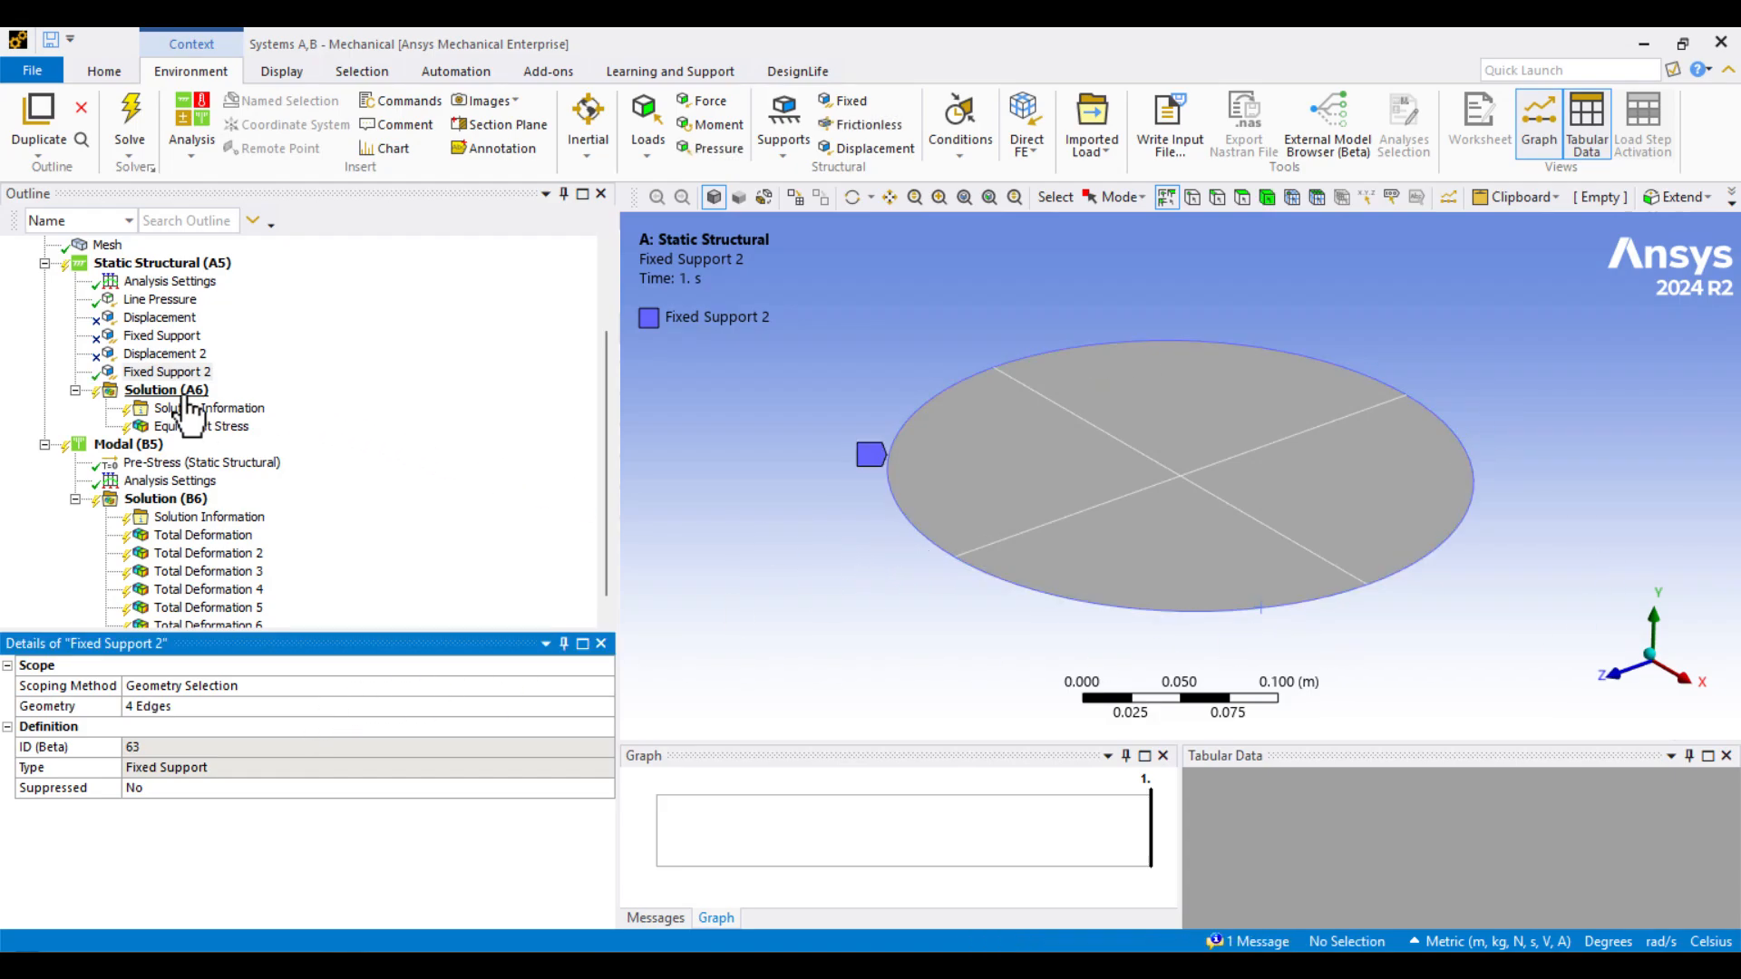
click(165, 390)
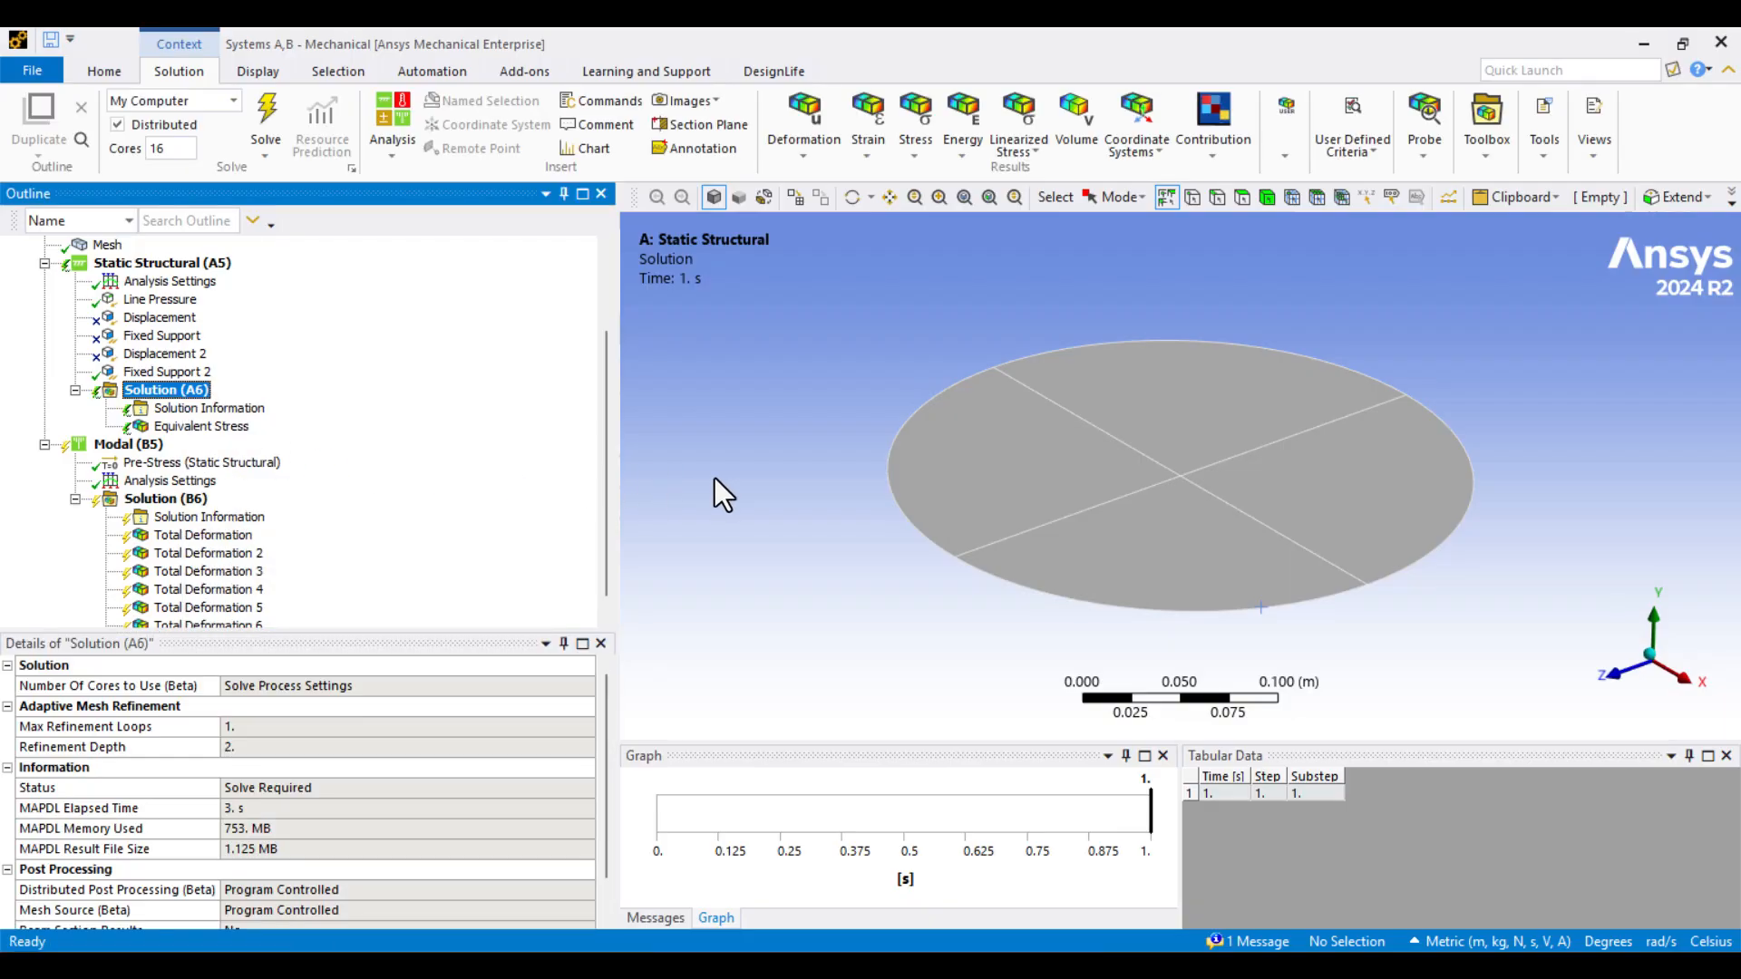
Step: Re-solve the static analysis and view Equivalent Stress showing 0 Pa across the membrane
click(264, 110)
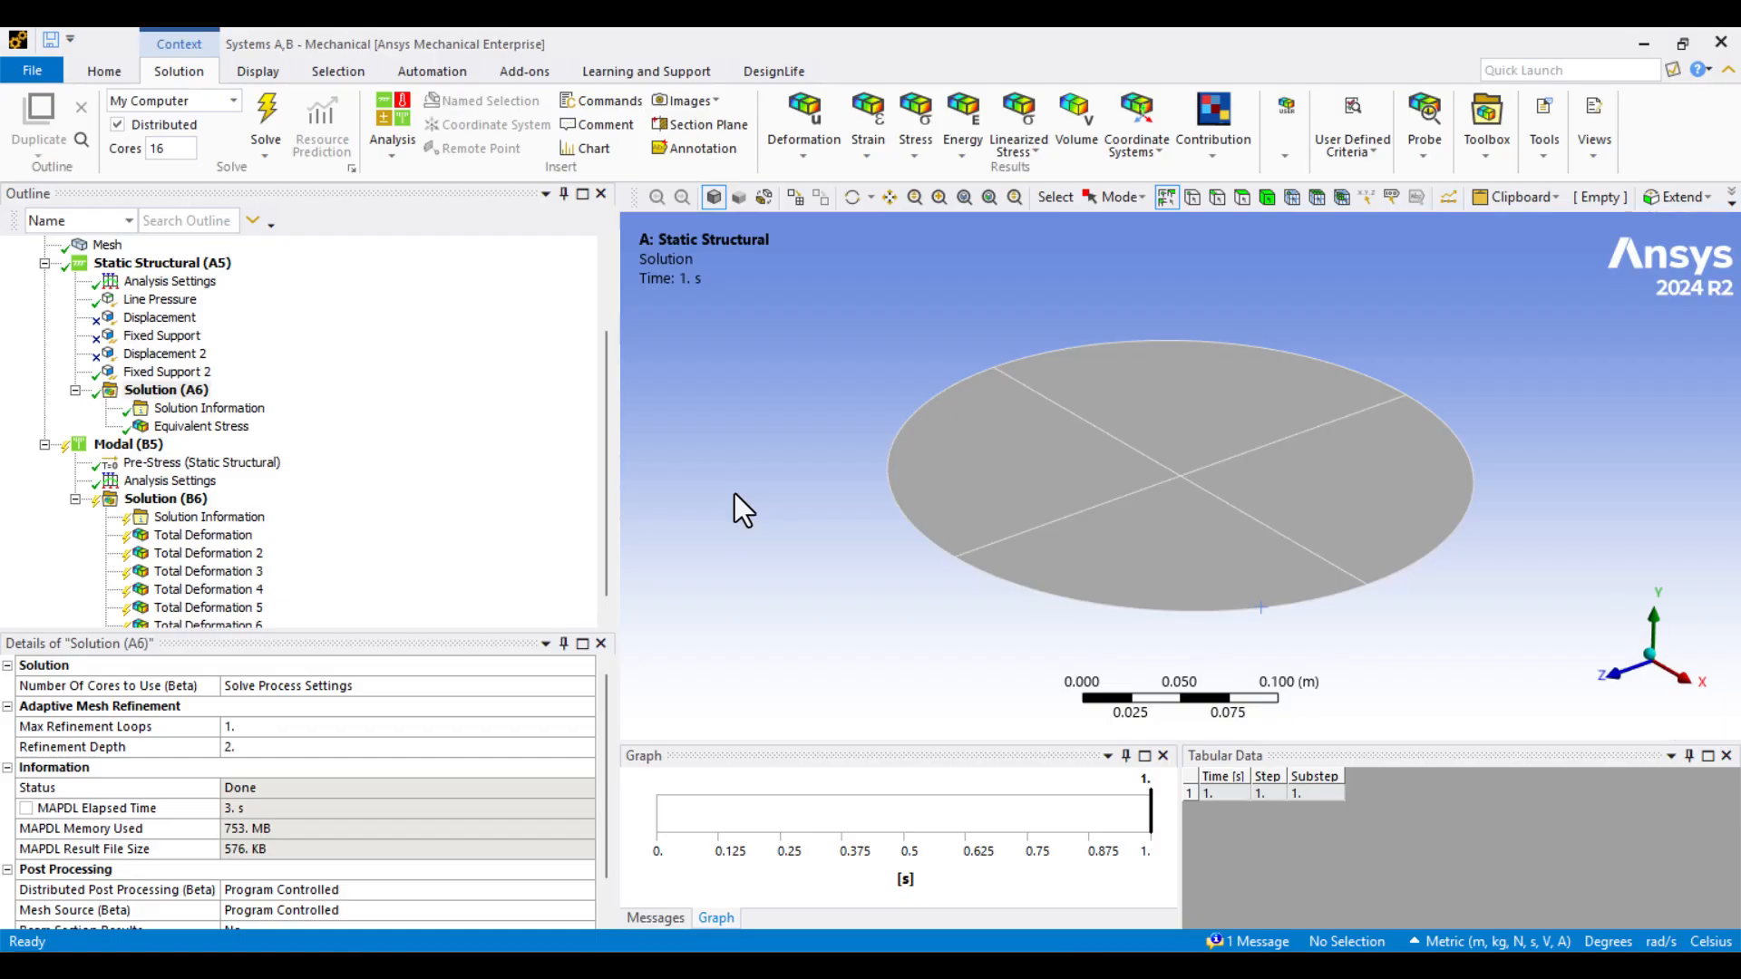
mouse_move(346, 406)
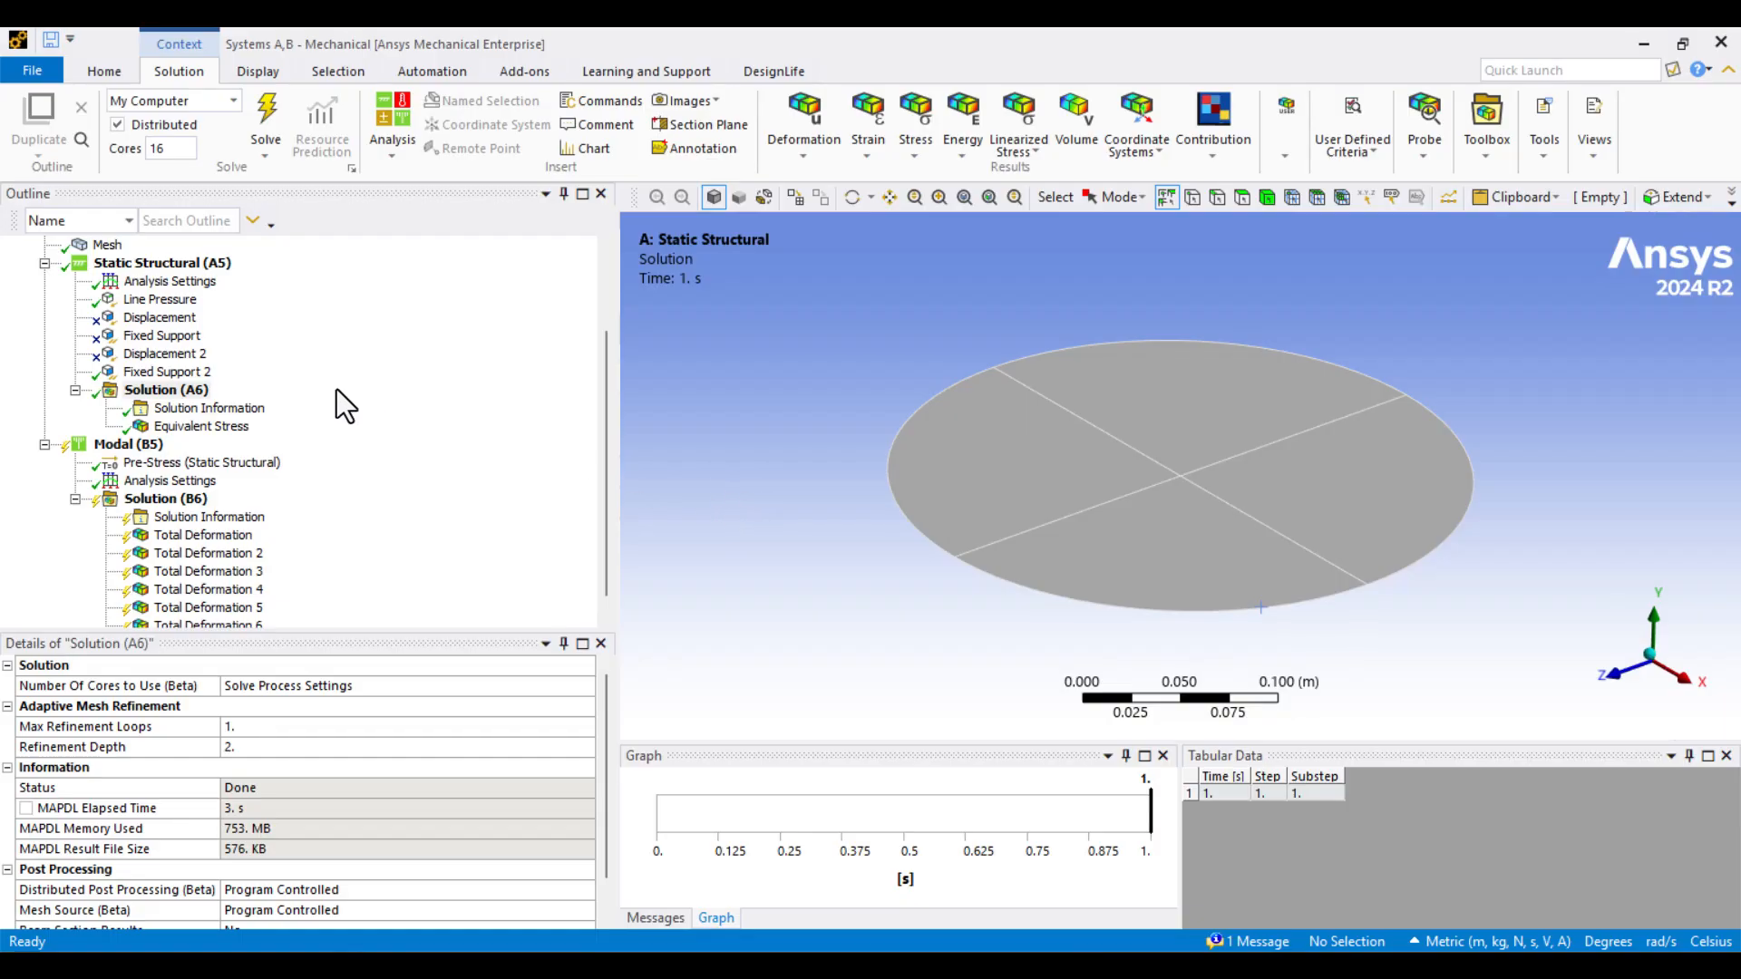
click(201, 426)
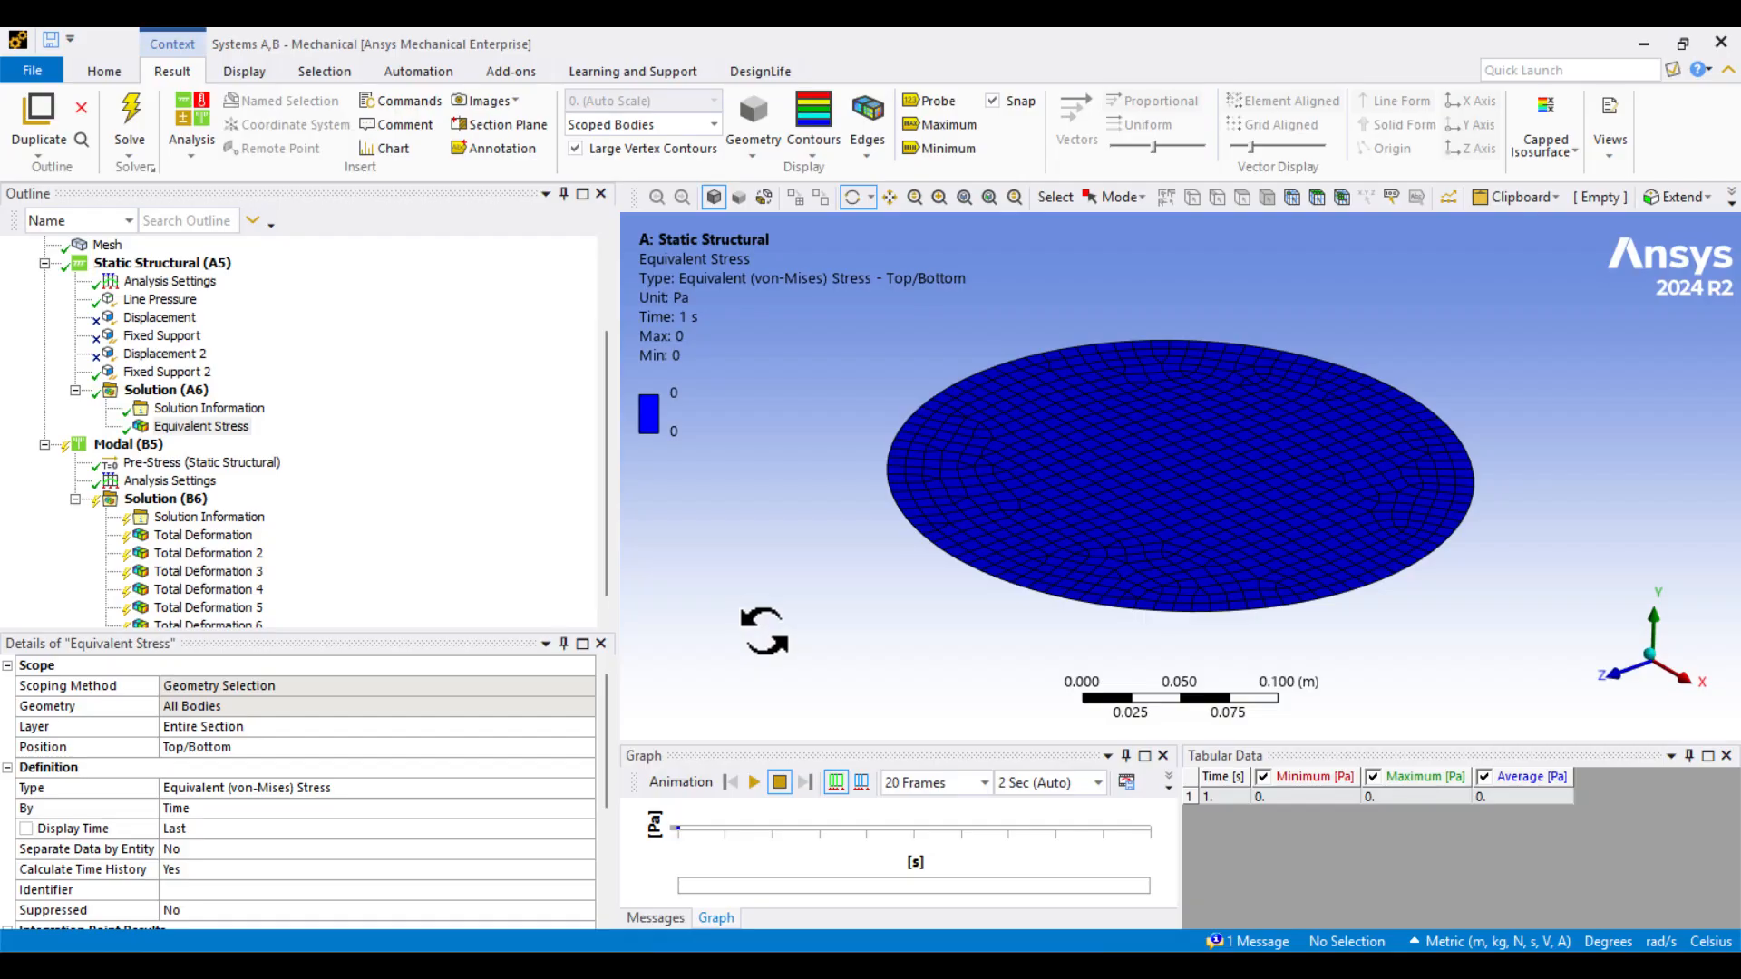
right_click(127, 443)
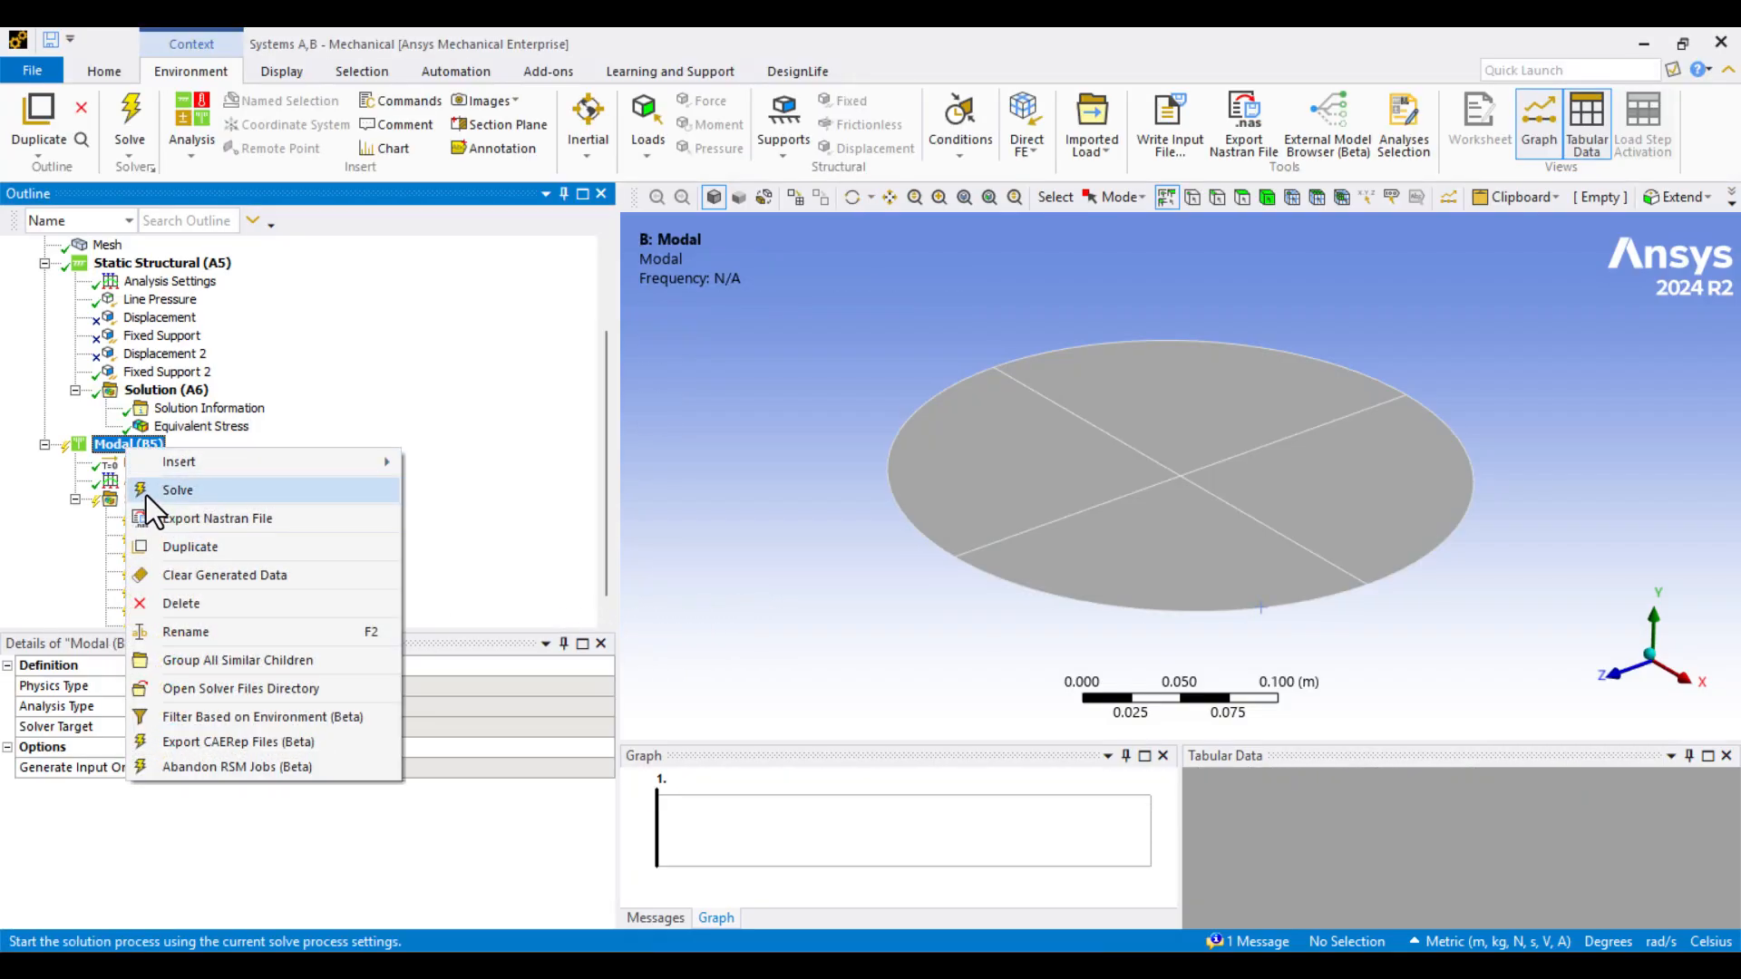
Step: Re-solve Modal (B5) and view the six lower frequencies 22.148–87.407 Hz in Tabular Data
click(176, 489)
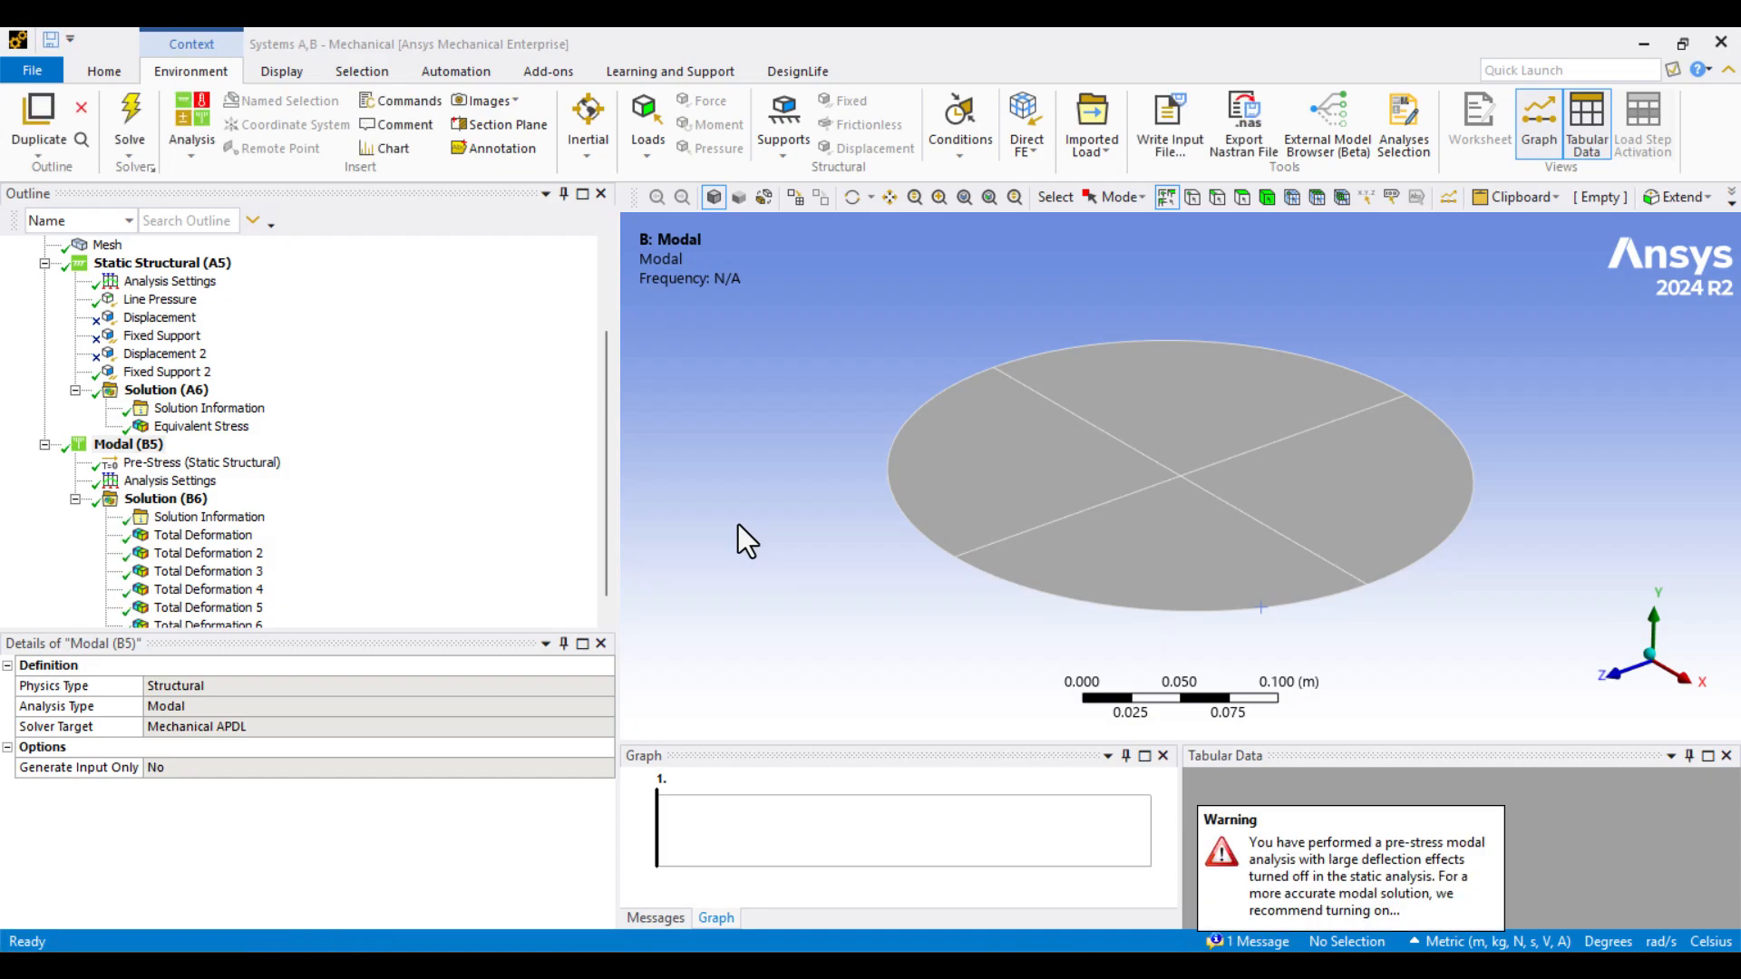
mouse_move(561, 578)
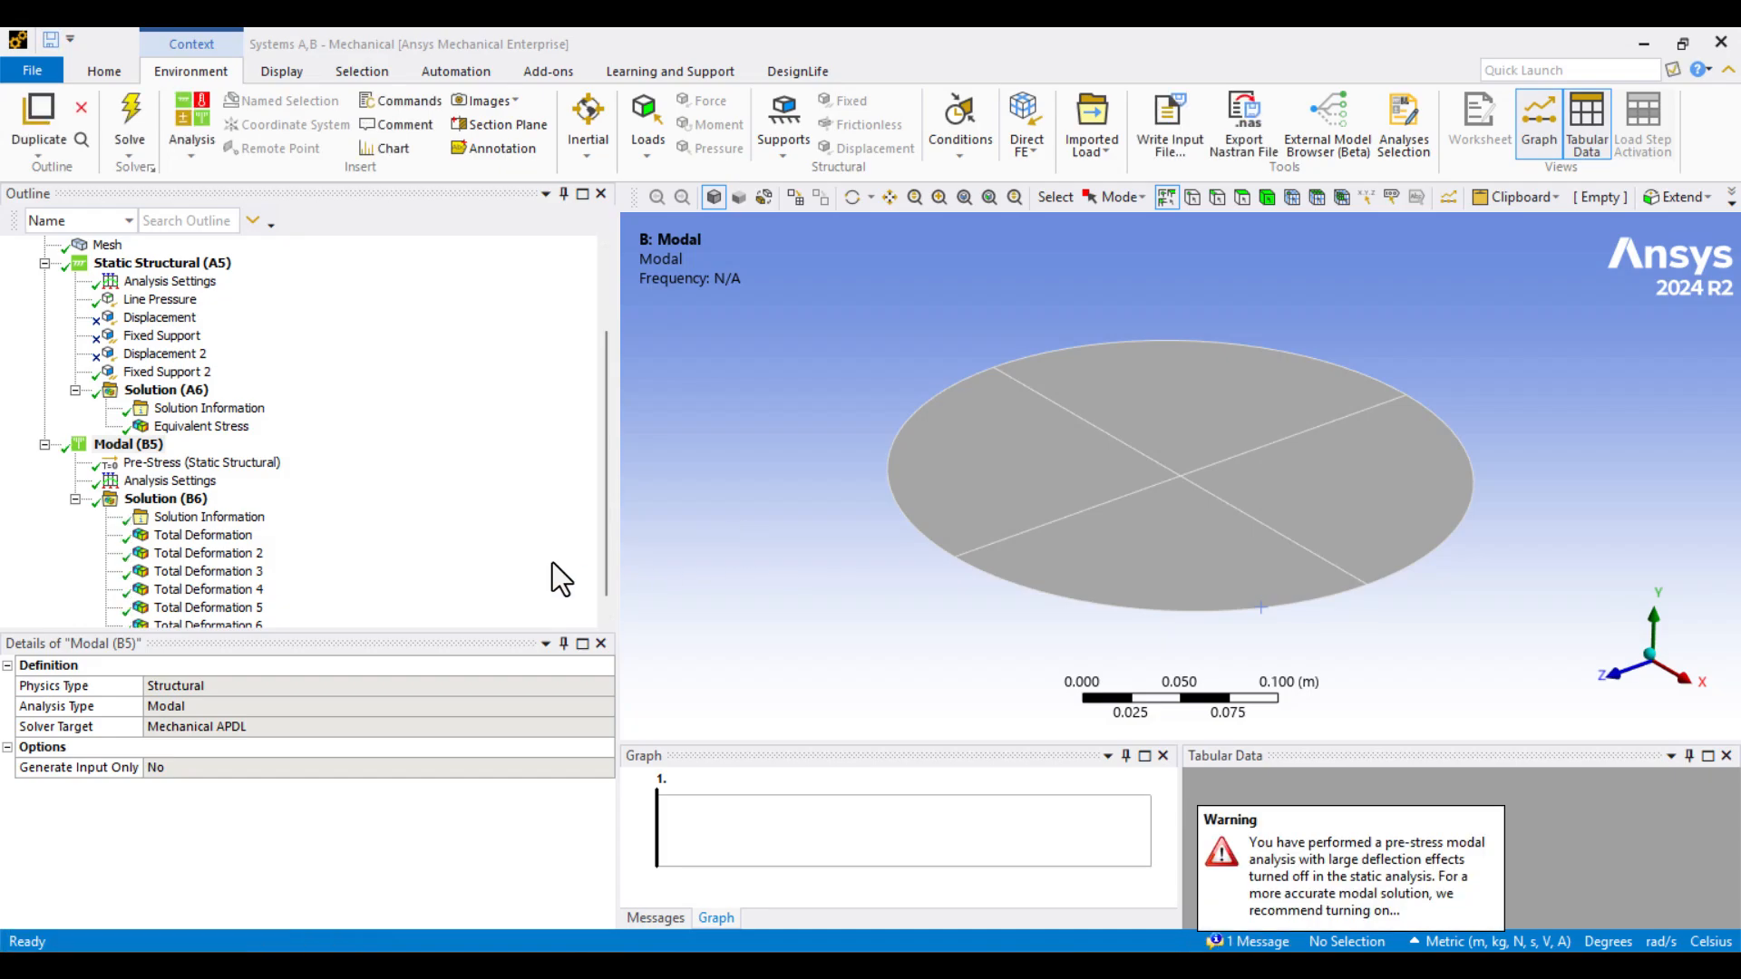
click(165, 499)
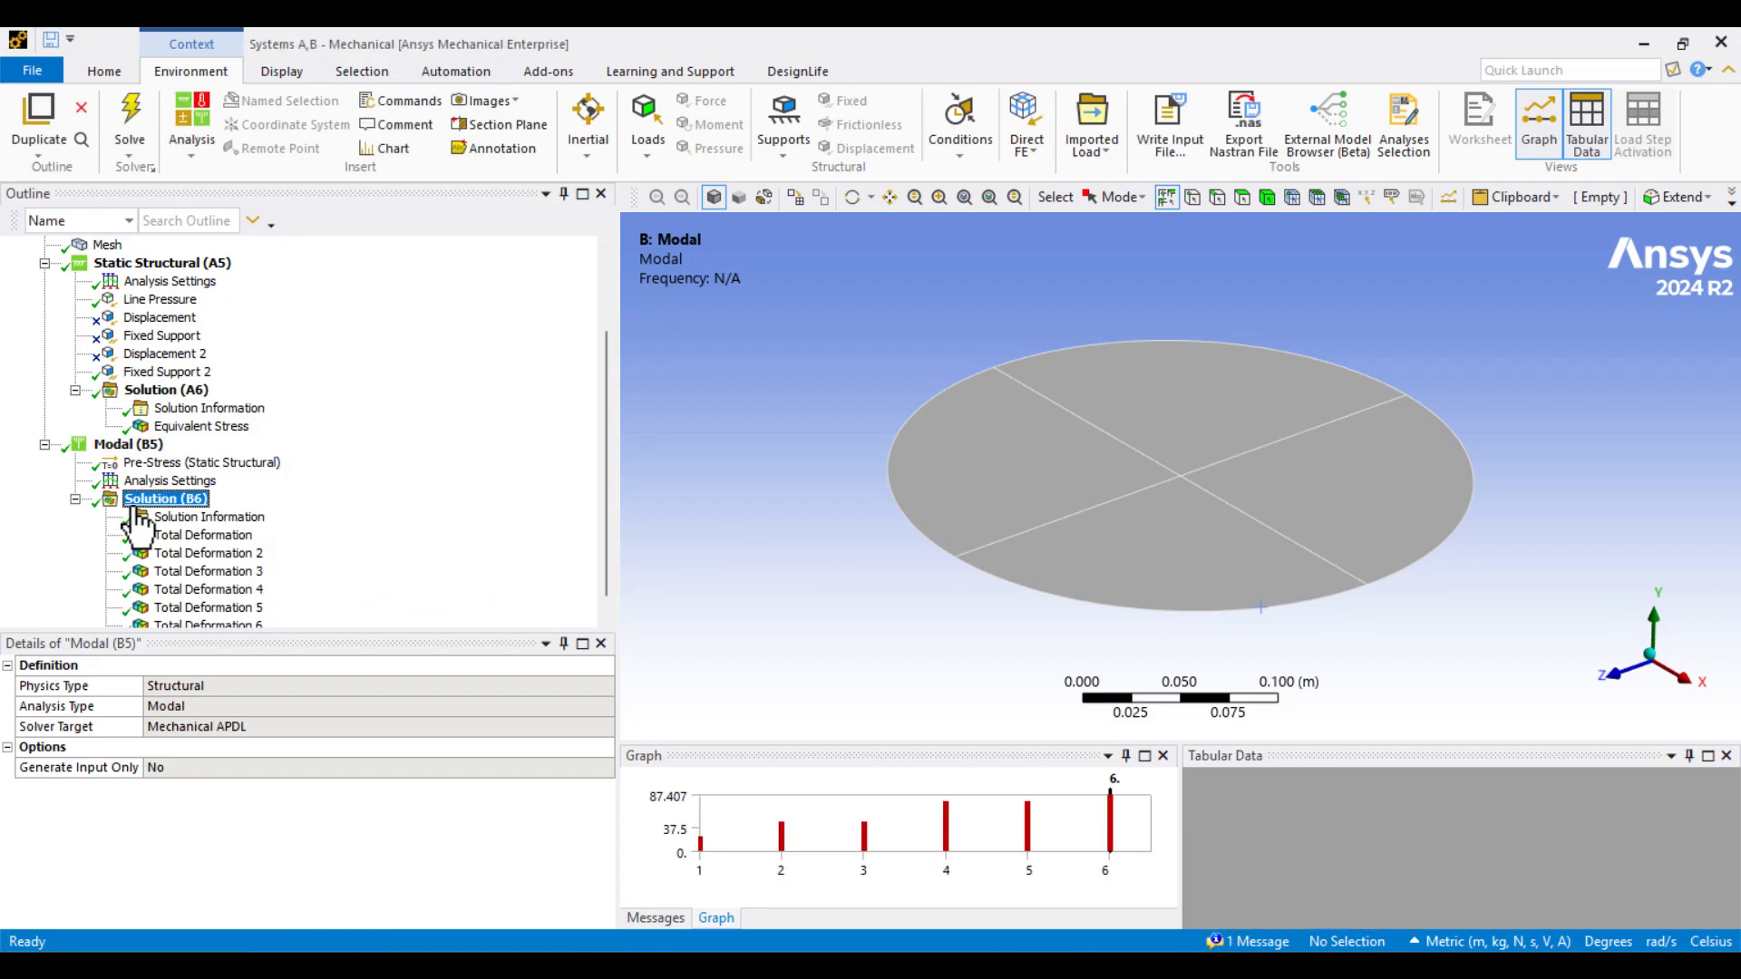
click(165, 497)
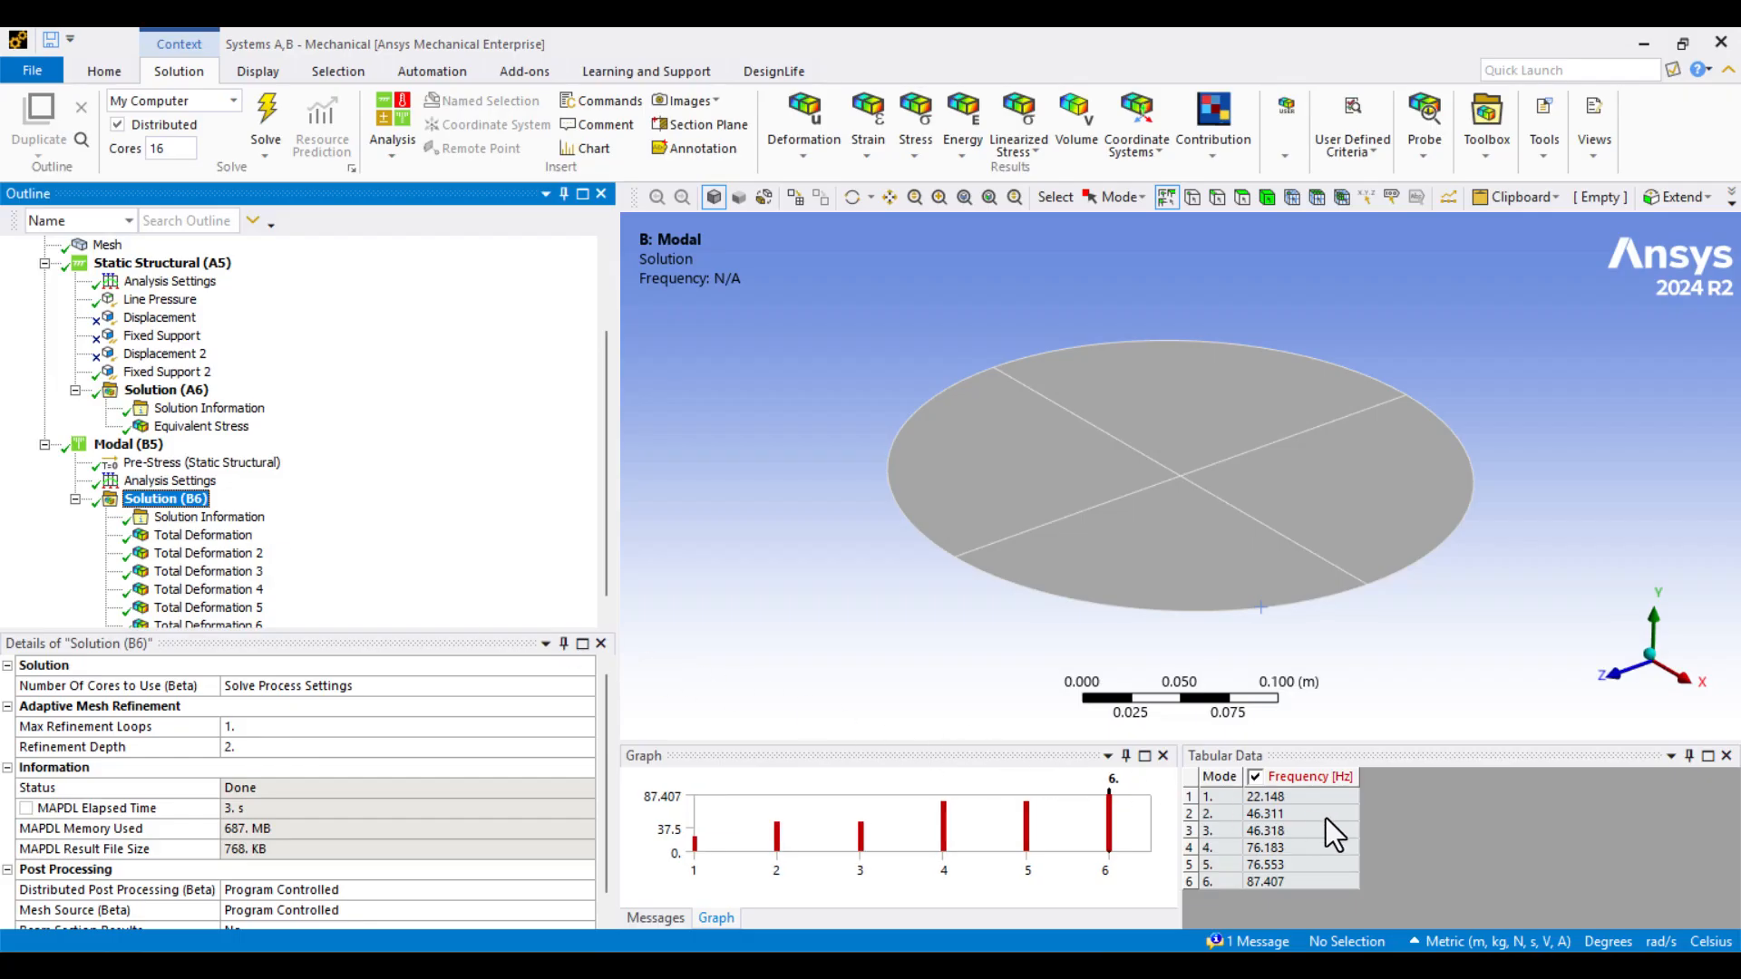